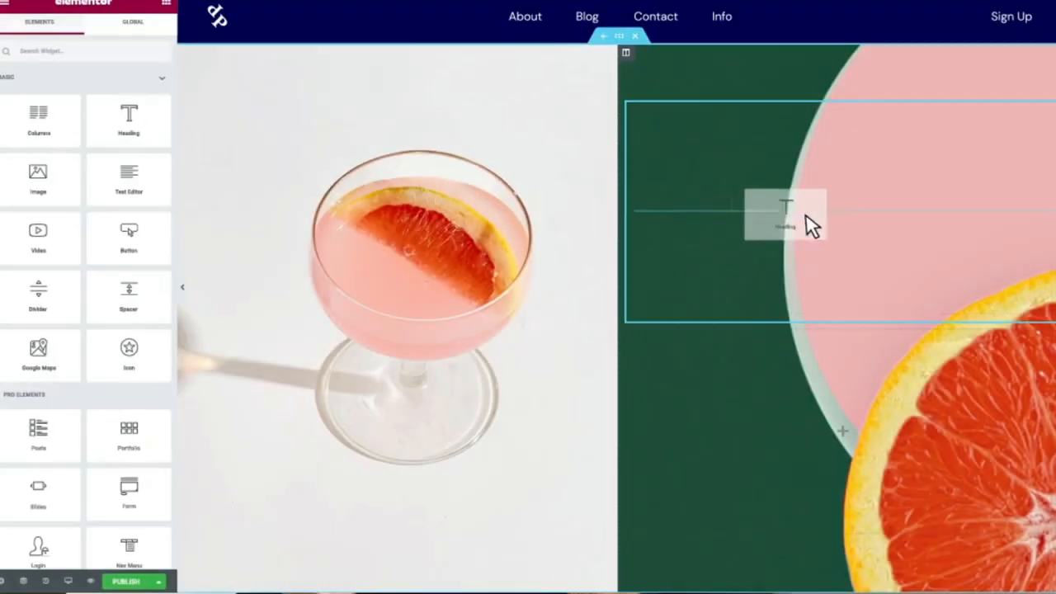
Switch to the Elementor site's browser tab and bring up its WordPress admin dashboard
{"action": "left_click", "coordinate": [785, 211]}
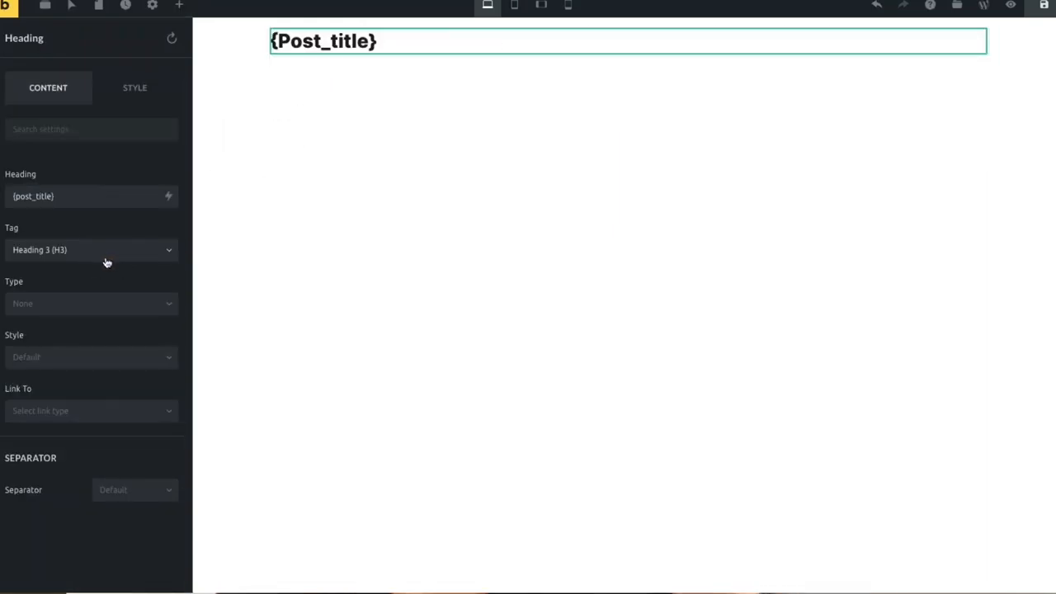
{"action": "left_click", "coordinate": [135, 87]}
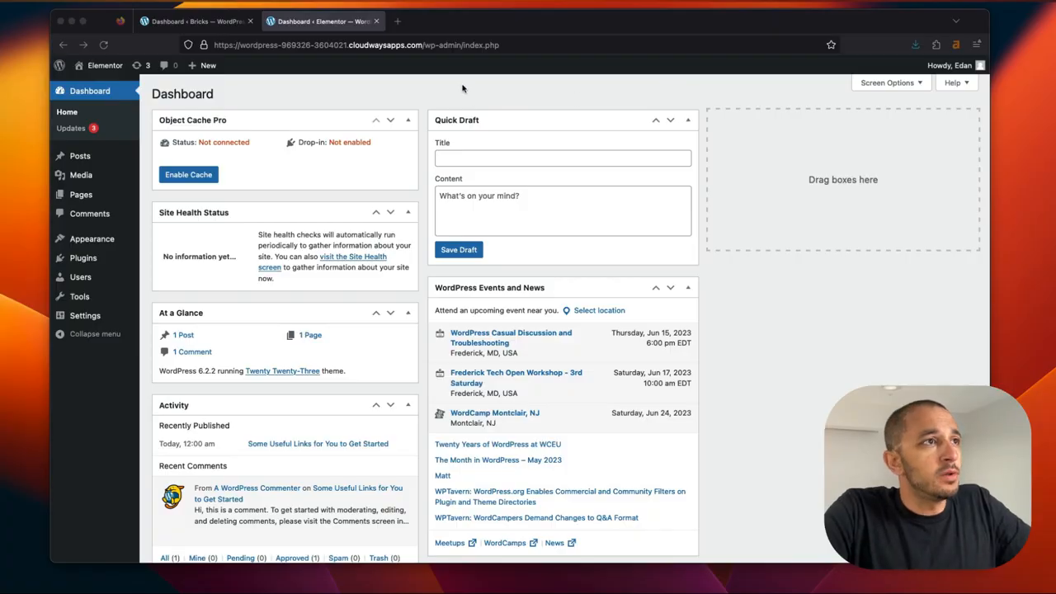
Compare the Bricks and Elementor sites' dashboards and installed plugins lists
{"action": "left_click", "coordinate": [195, 20]}
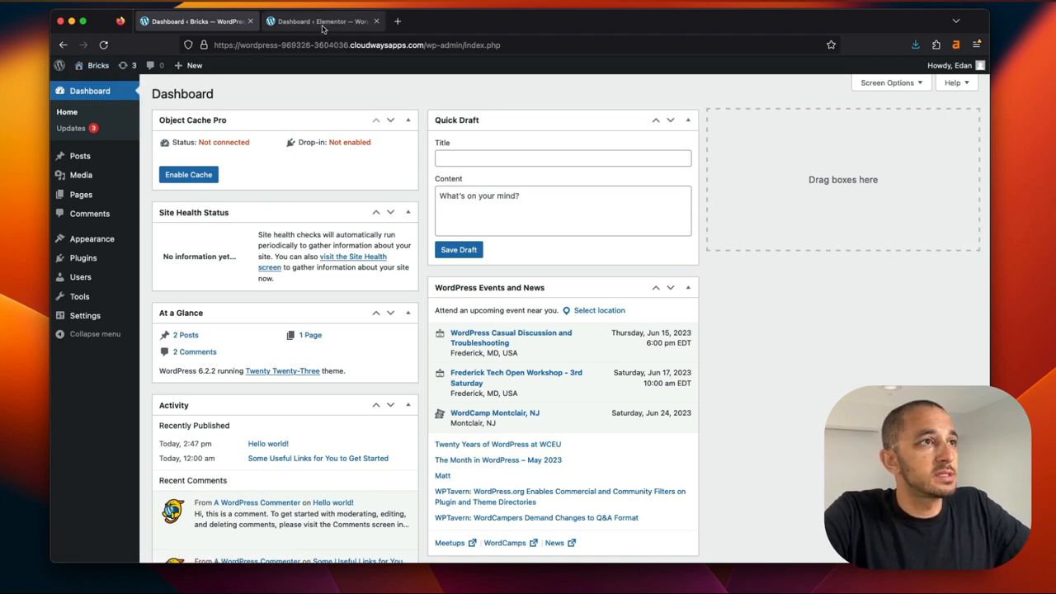
{"action": "left_click", "coordinate": [322, 20]}
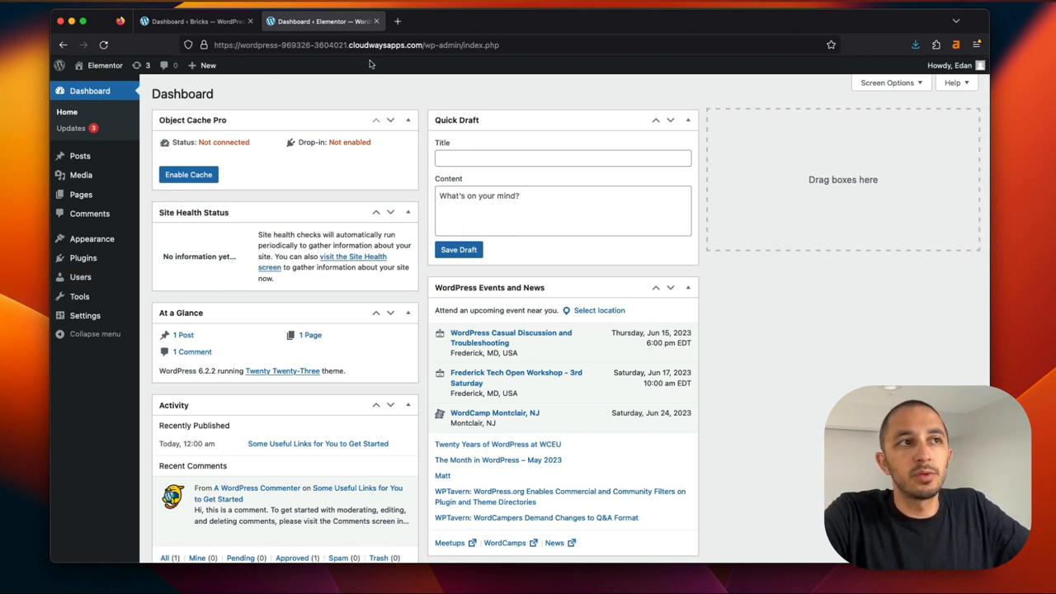
{"action": "mouse_move", "coordinate": [280, 86]}
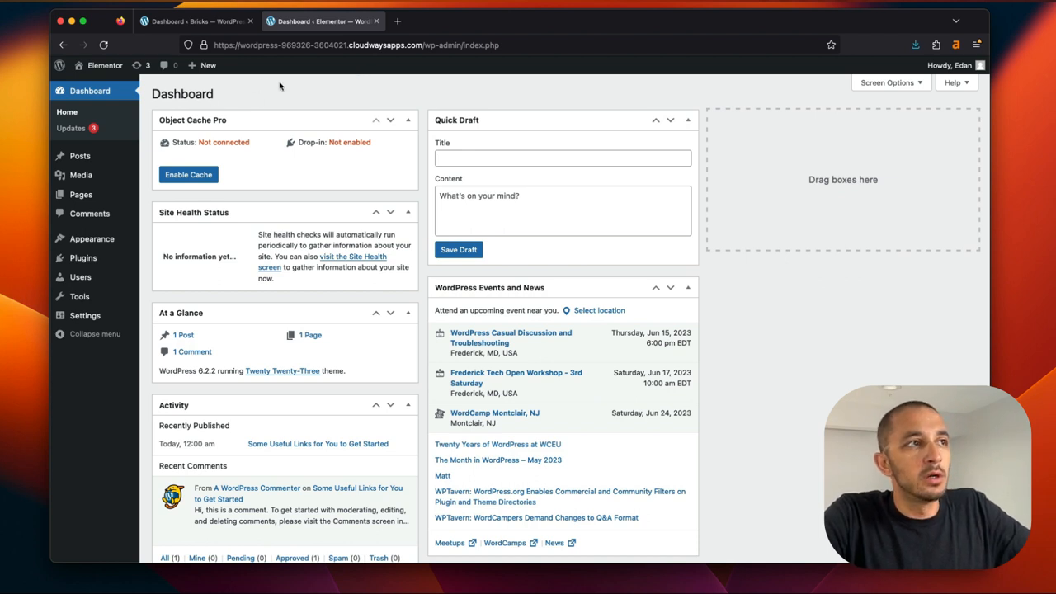
{"action": "mouse_move", "coordinate": [284, 69]}
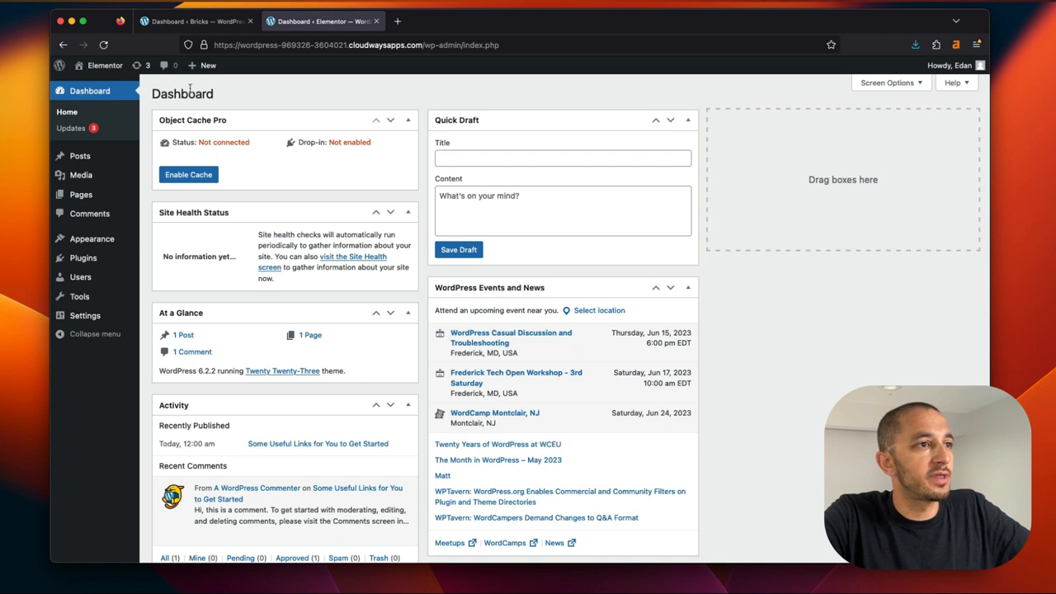
{"action": "mouse_move", "coordinate": [79, 277]}
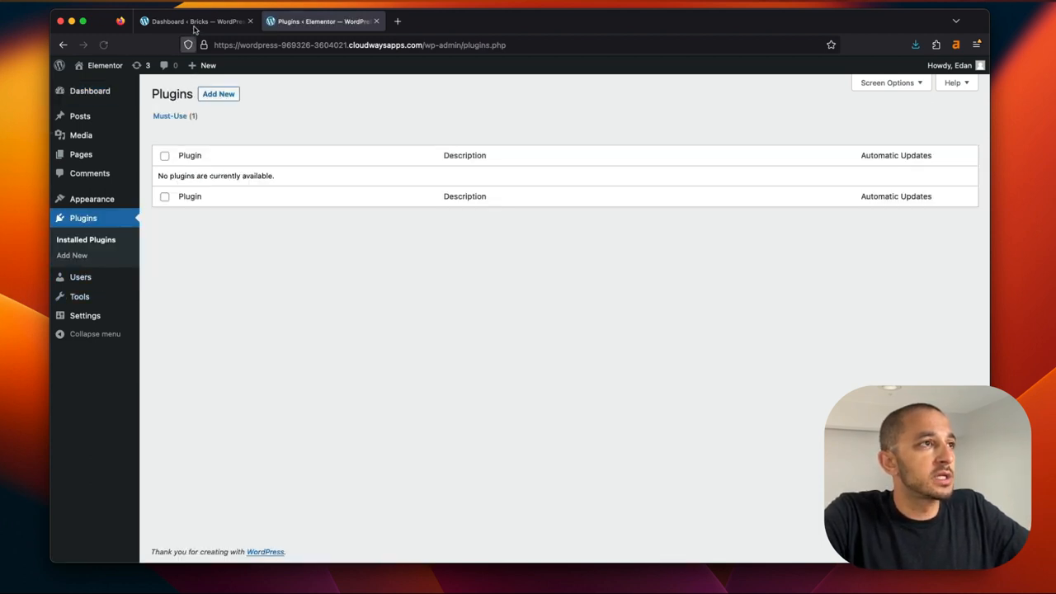
{"action": "left_click", "coordinate": [197, 20]}
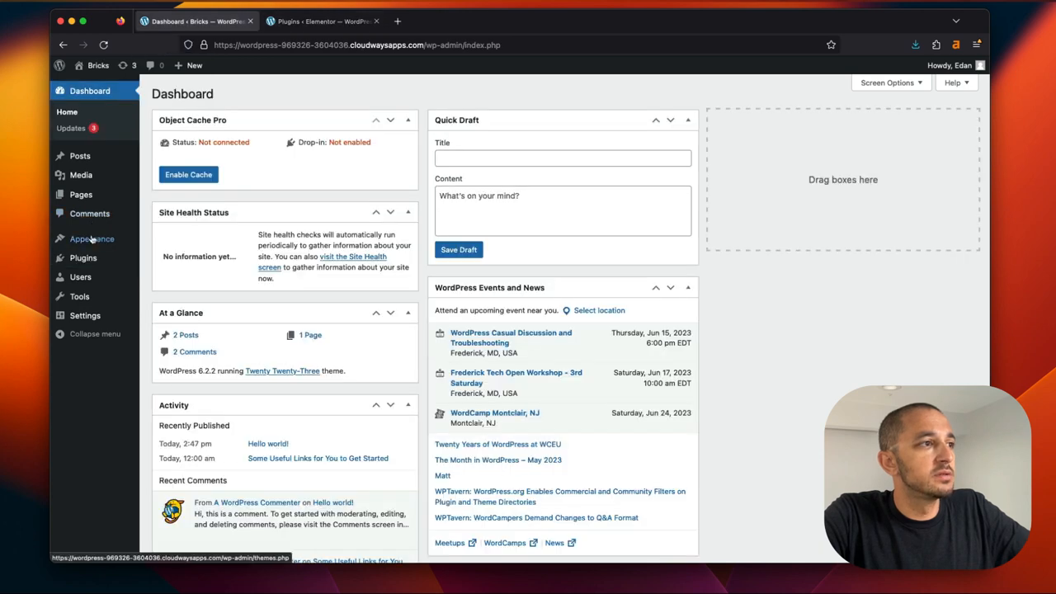
{"action": "left_click", "coordinate": [83, 258]}
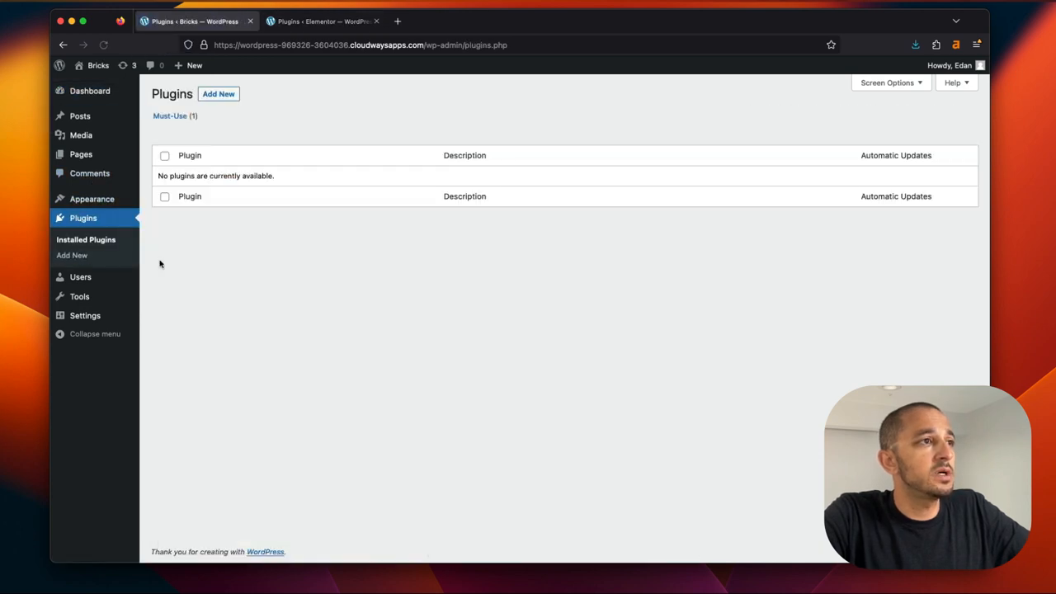
{"action": "mouse_move", "coordinate": [97, 66]}
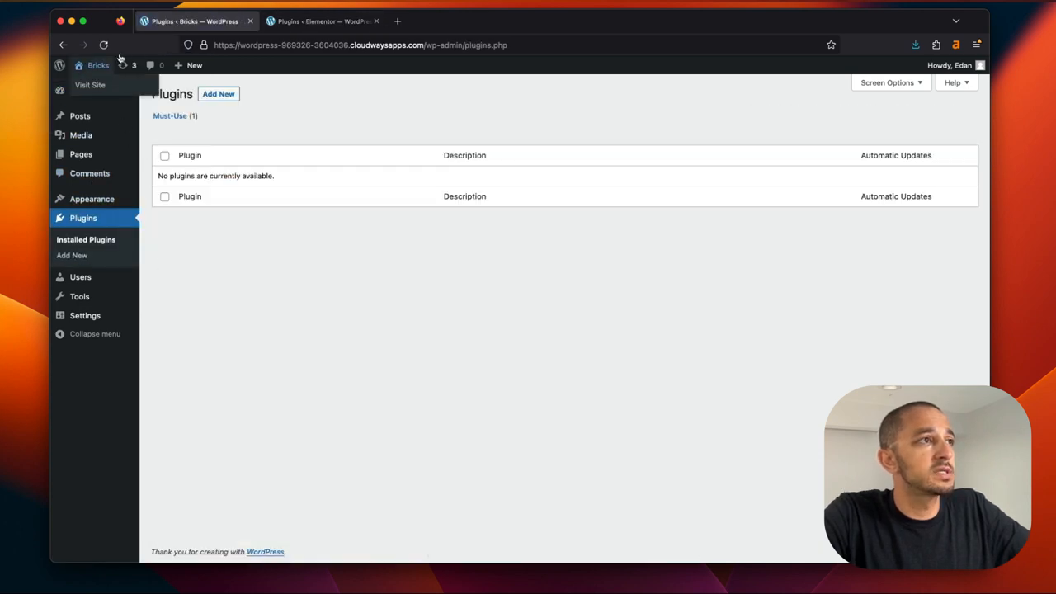
{"action": "left_click", "coordinate": [321, 20]}
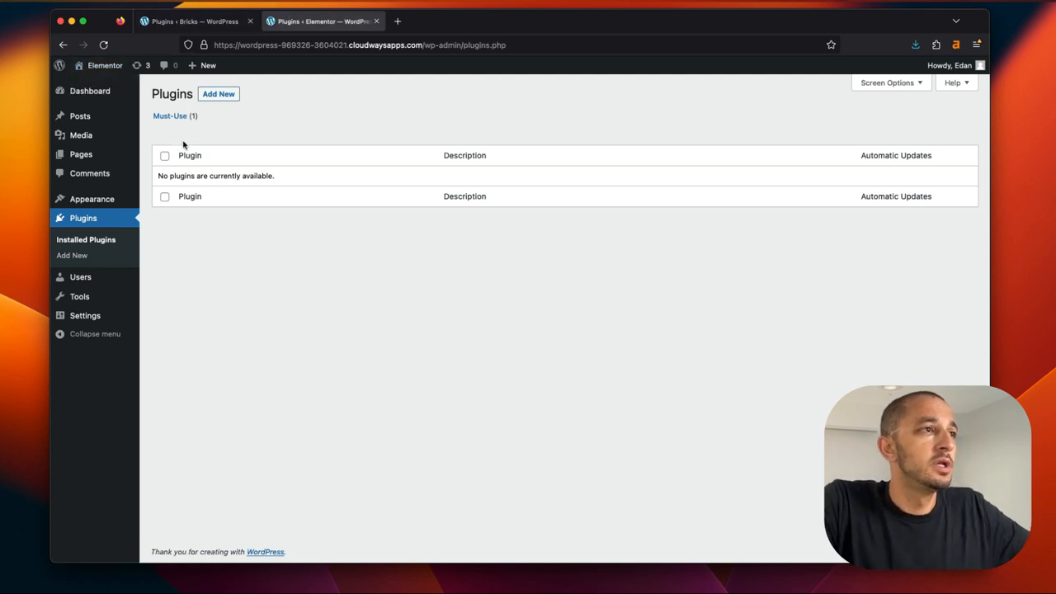
{"action": "mouse_move", "coordinate": [169, 115]}
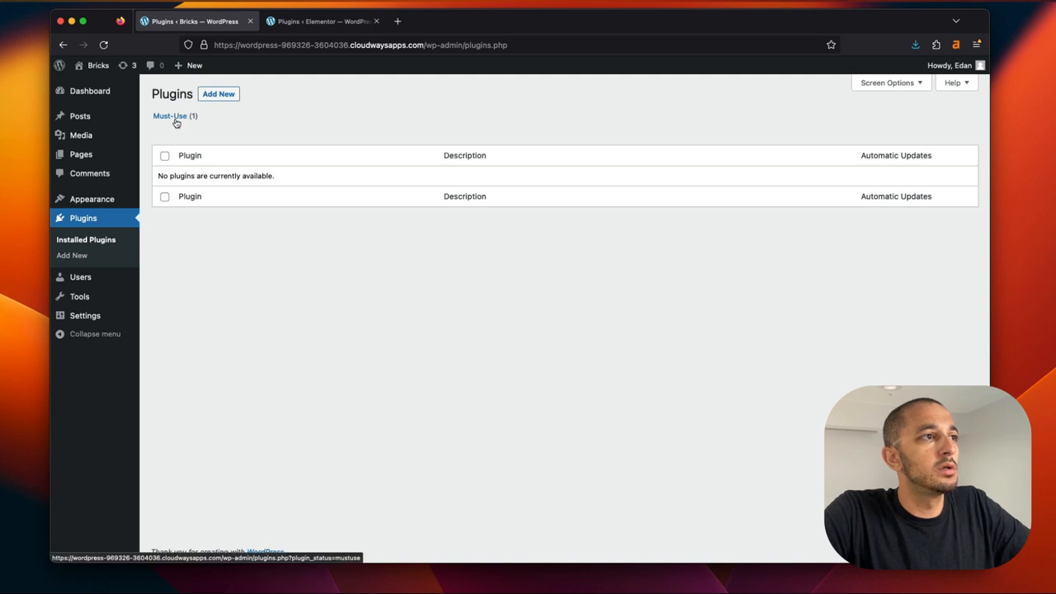
Show the Bricks site's must-use plugins and its Object Cache Pro settings page
{"action": "left_click", "coordinate": [168, 116]}
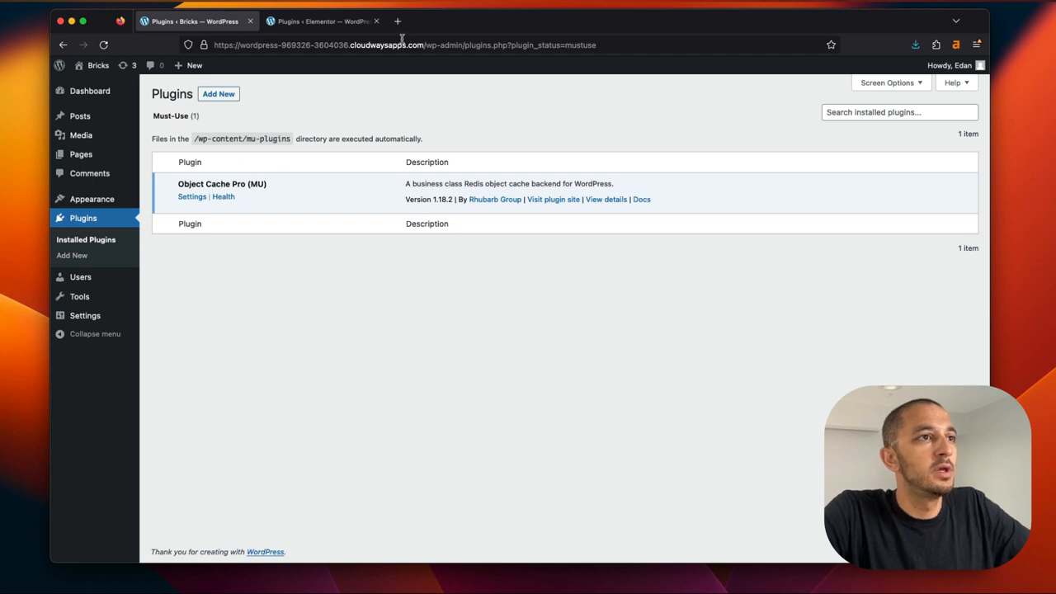
{"action": "mouse_move", "coordinate": [208, 185]}
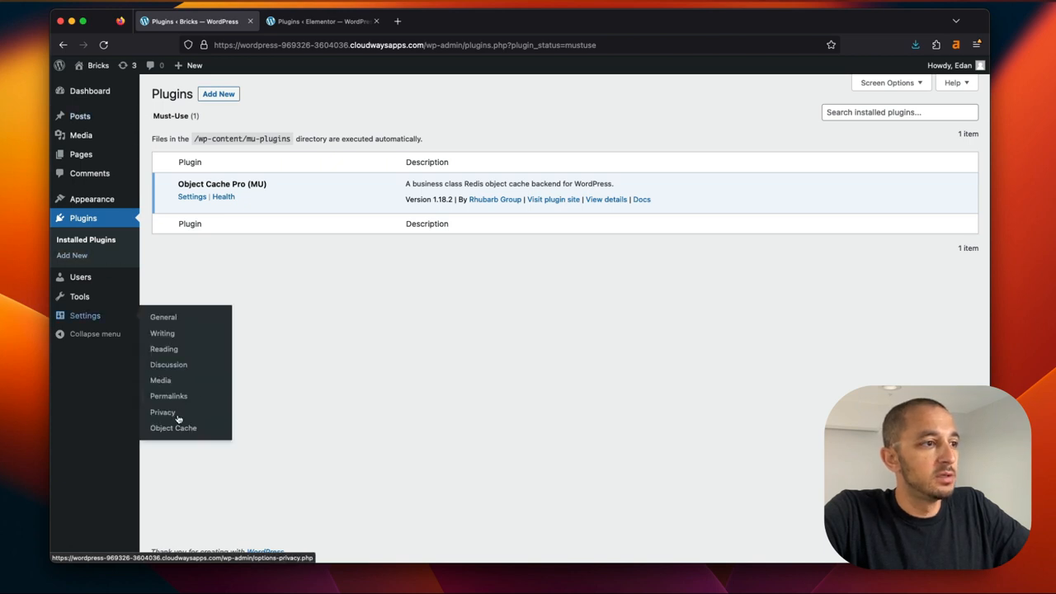
{"action": "left_click", "coordinate": [173, 428]}
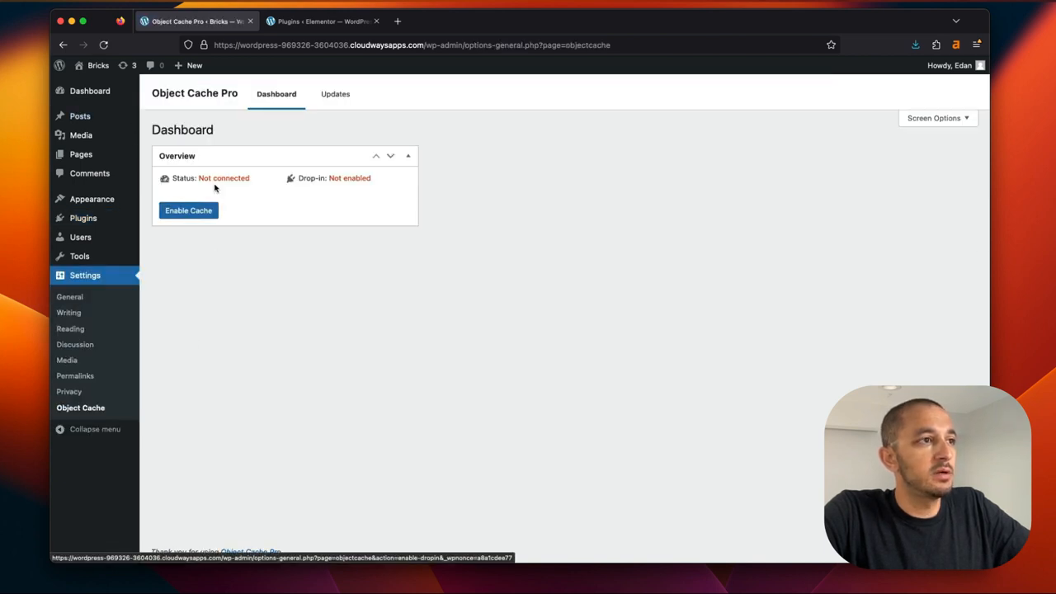
{"action": "mouse_move", "coordinate": [227, 203]}
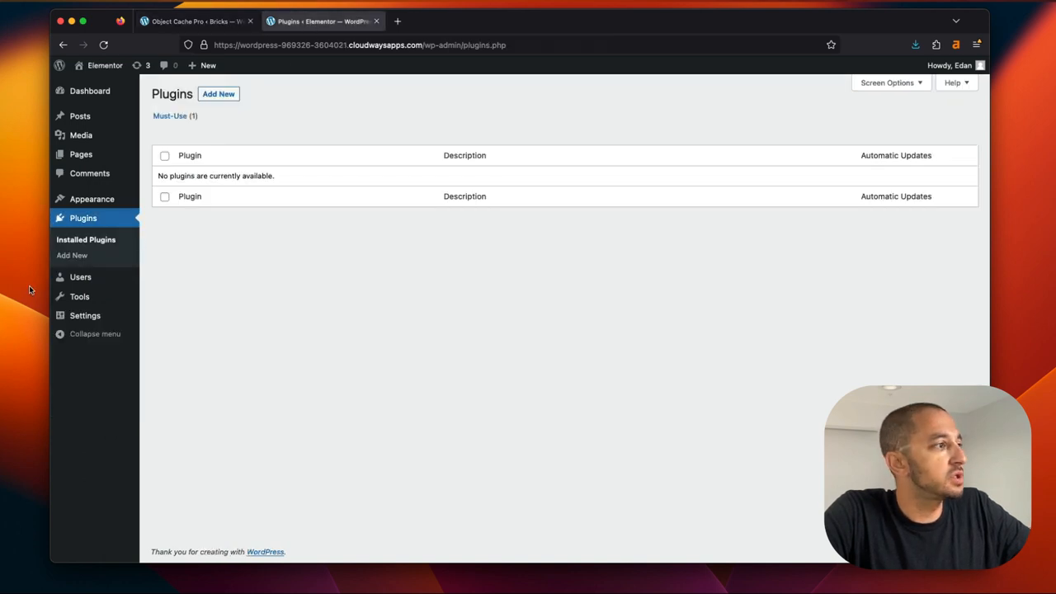
{"action": "mouse_move", "coordinate": [311, 125]}
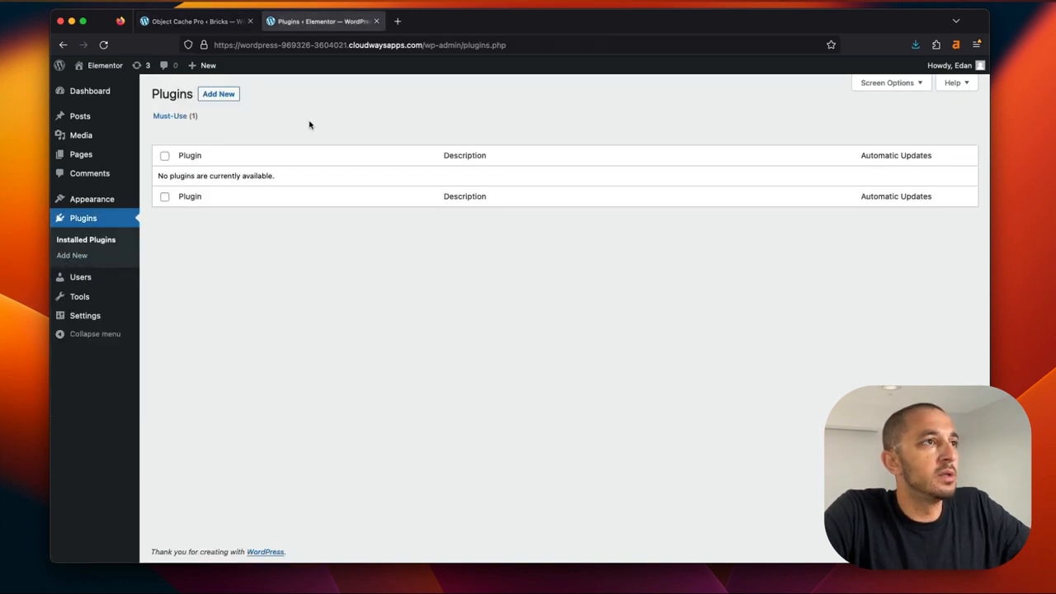
Search for 'elementor', then install and activate the Elementor Website Builder plugin
{"action": "left_click", "coordinate": [218, 92]}
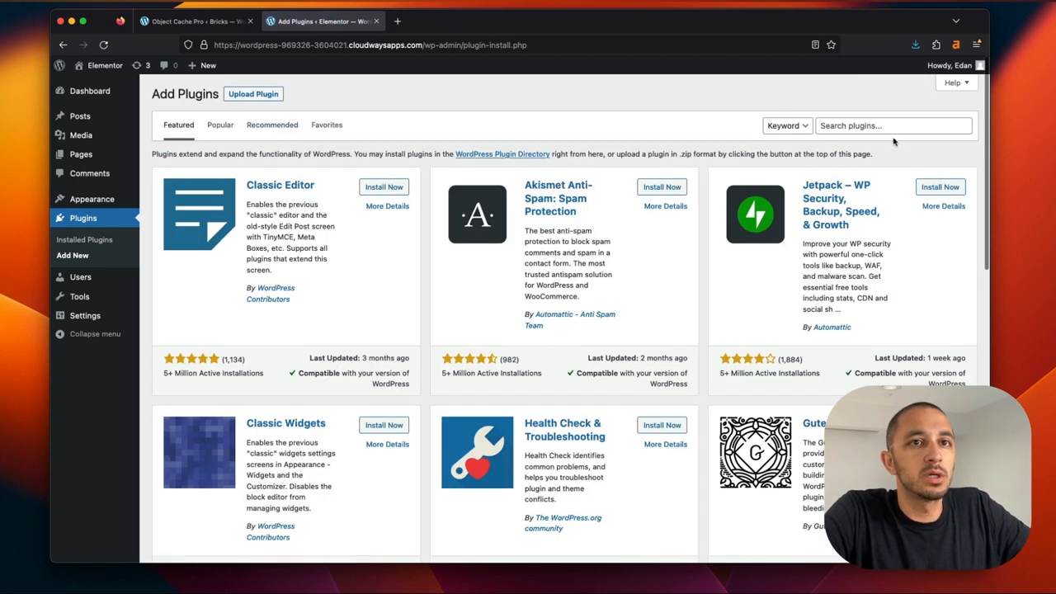
{"action": "type", "text": "elementor"}
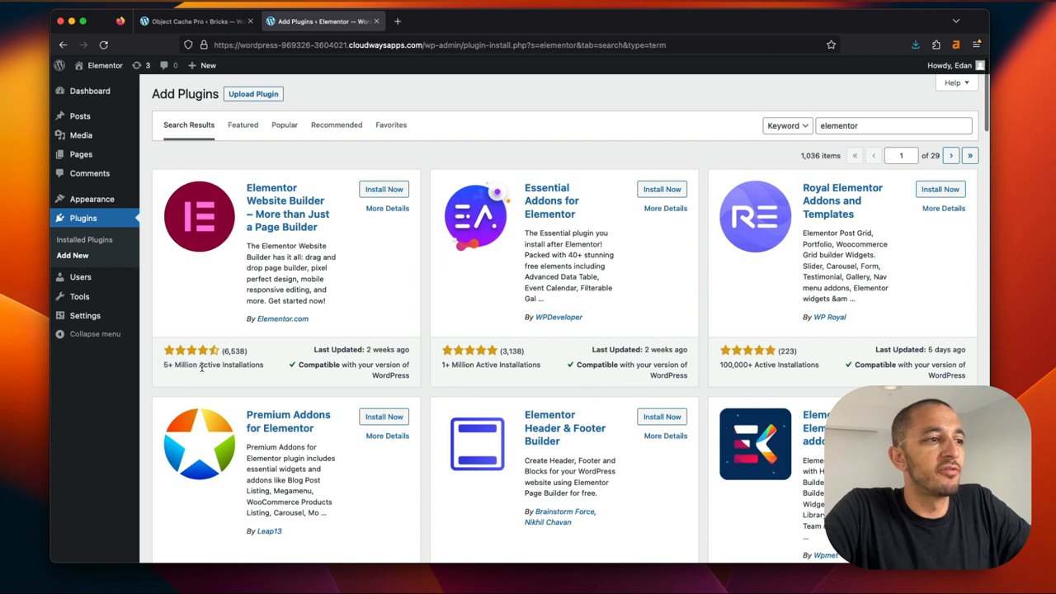
{"action": "left_click", "coordinate": [383, 188]}
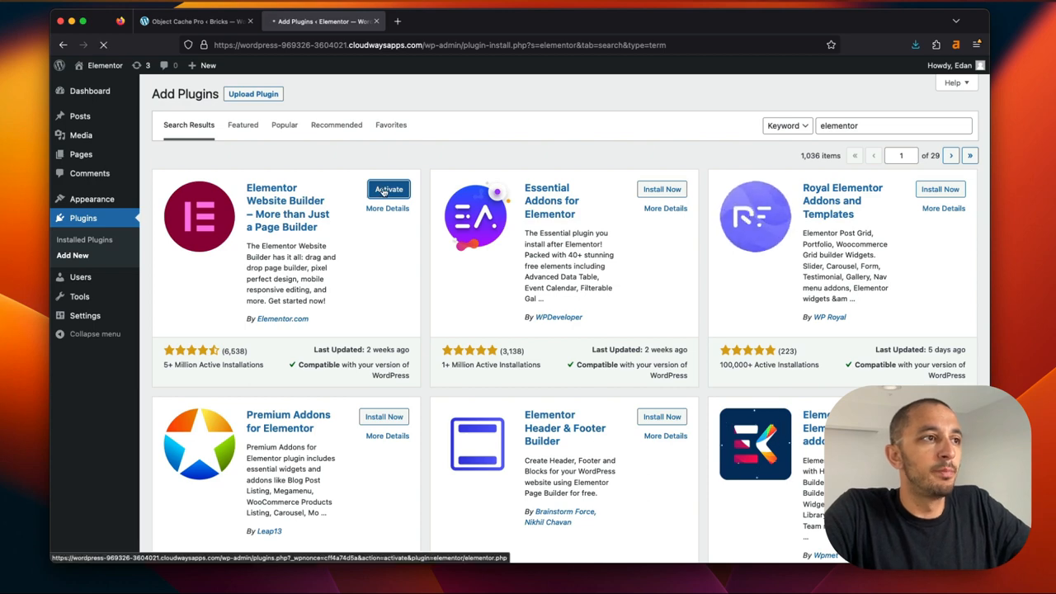
{"action": "left_click", "coordinate": [388, 188]}
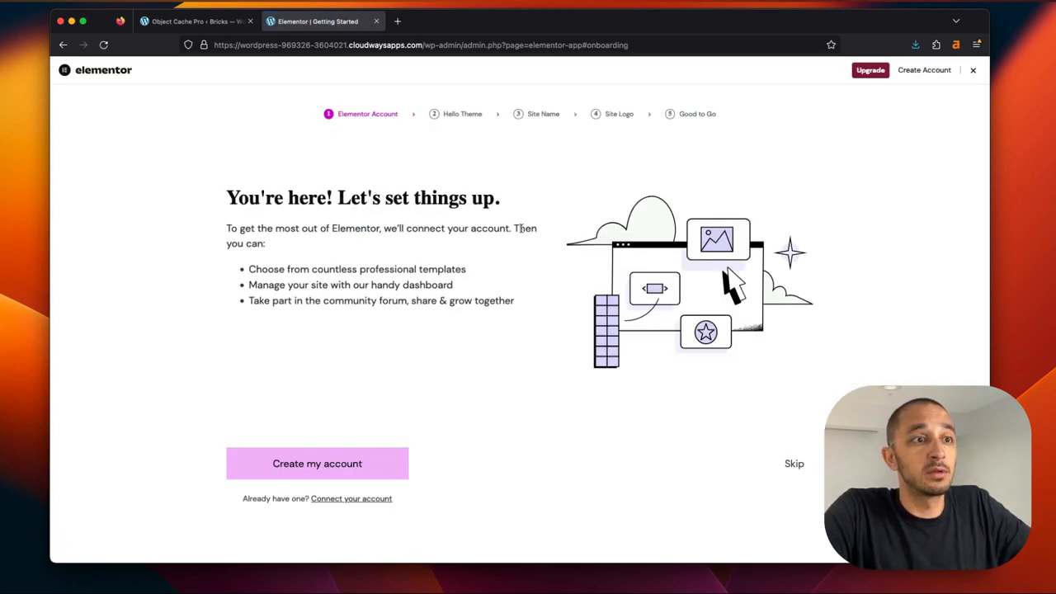
Skip through Elementor's onboarding wizard: account, Hello theme, site name, logo, blank page
{"action": "left_click", "coordinate": [792, 462]}
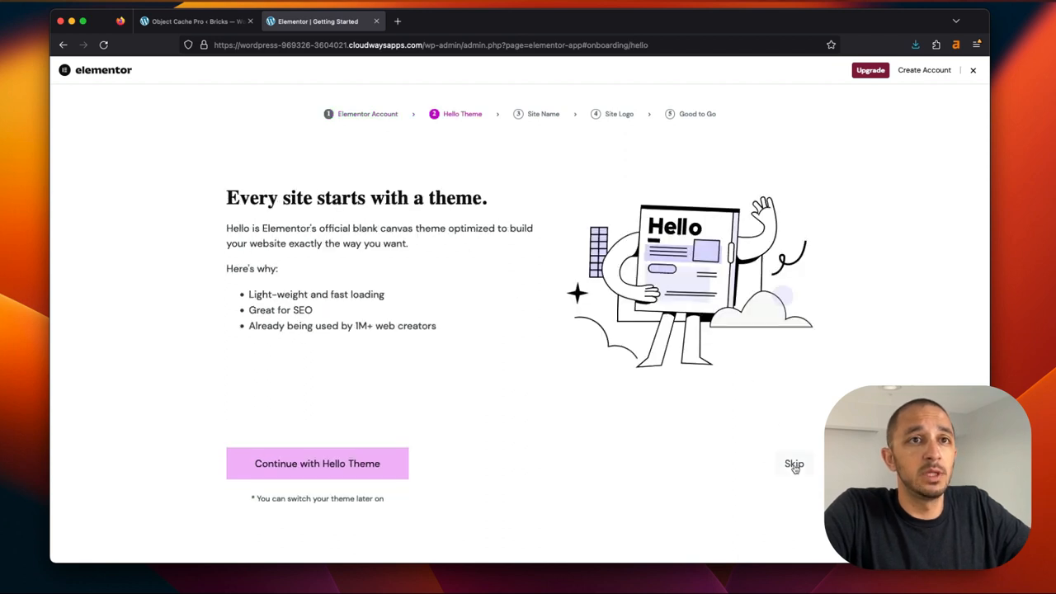
{"action": "left_click", "coordinate": [317, 462]}
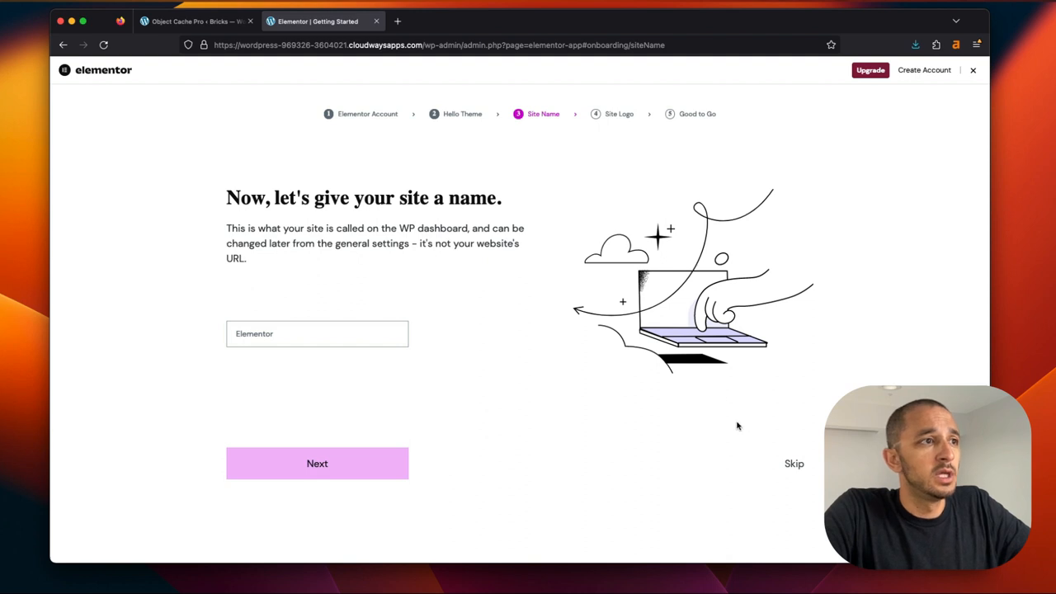
{"action": "mouse_move", "coordinate": [772, 441]}
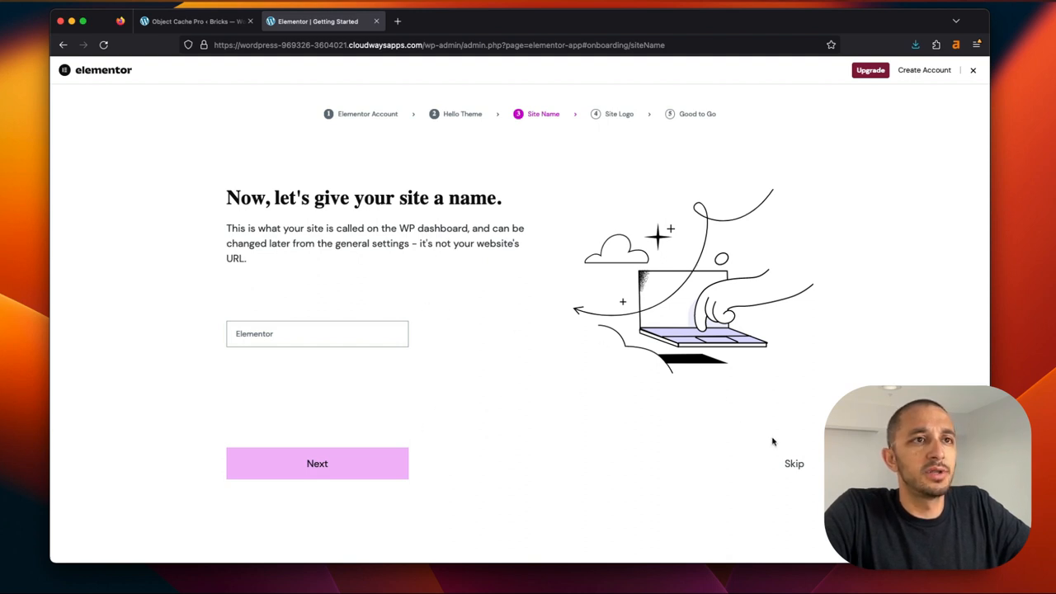
{"action": "left_click", "coordinate": [330, 333]}
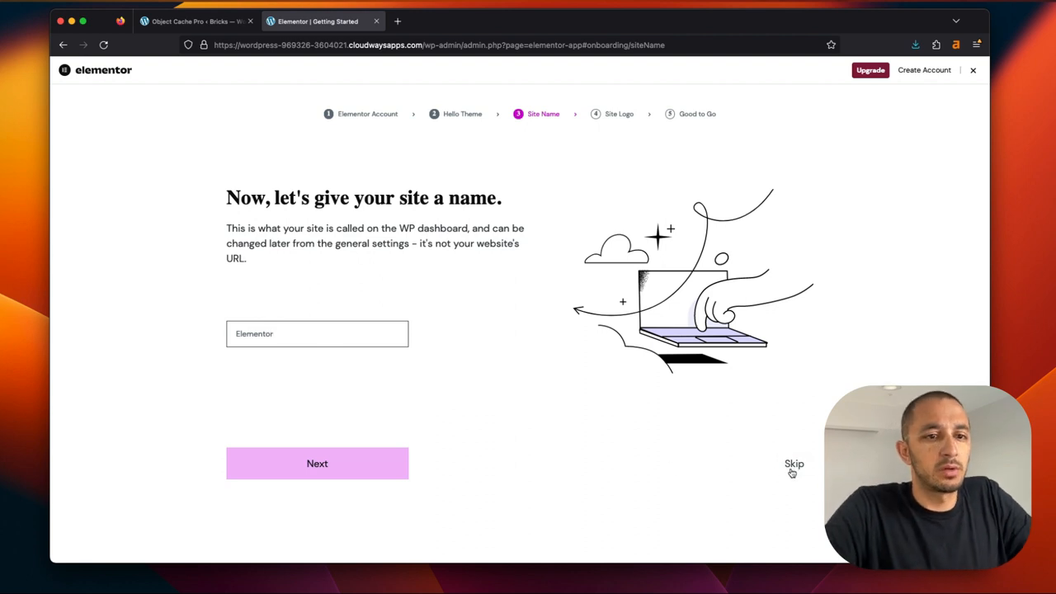
{"action": "left_click", "coordinate": [317, 462]}
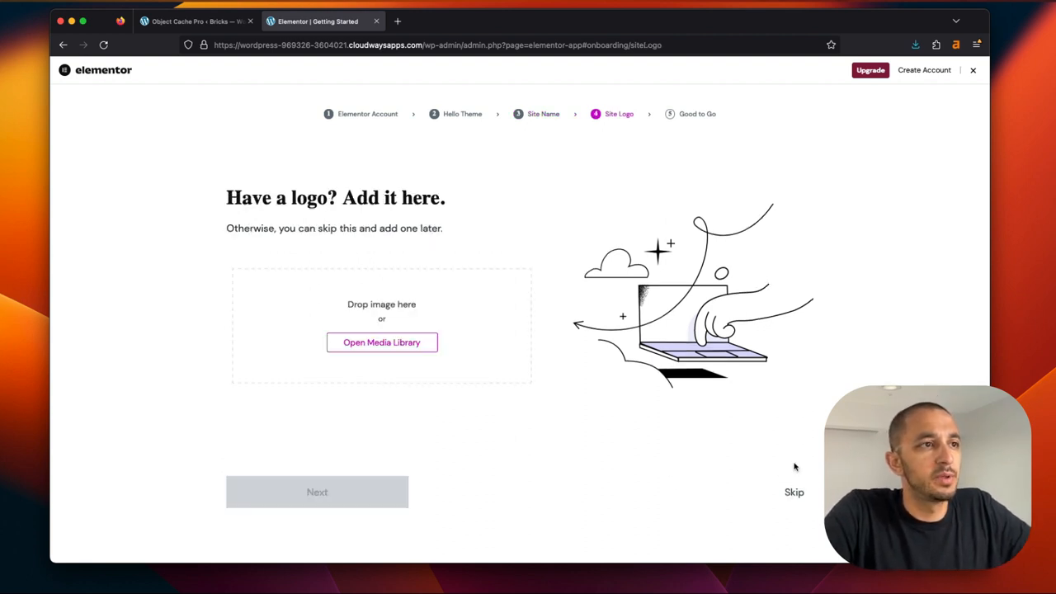
{"action": "left_click", "coordinate": [794, 492]}
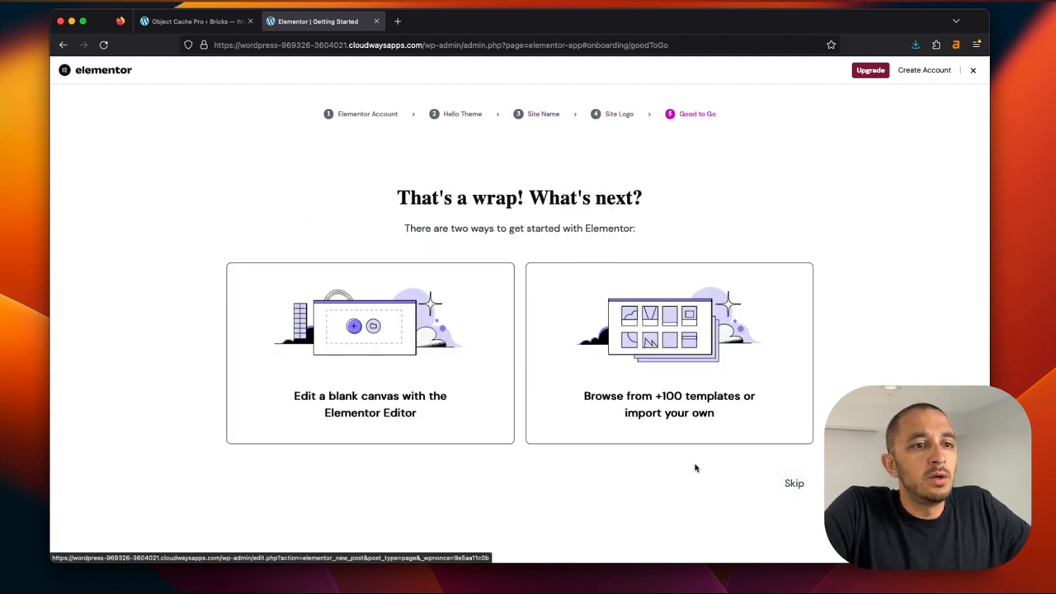
{"action": "left_click", "coordinate": [668, 353]}
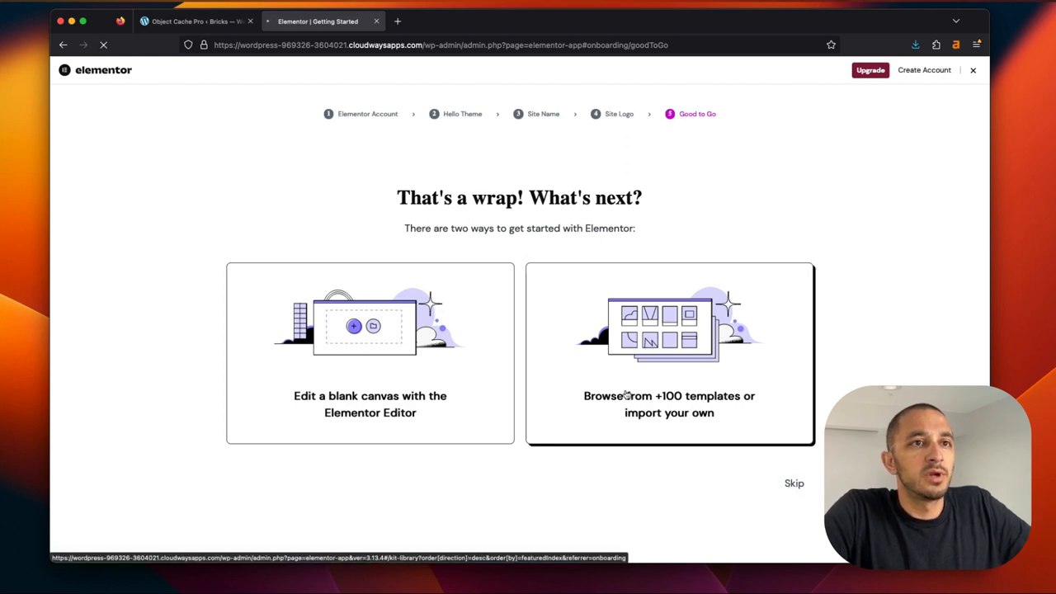
{"action": "left_click", "coordinate": [369, 354]}
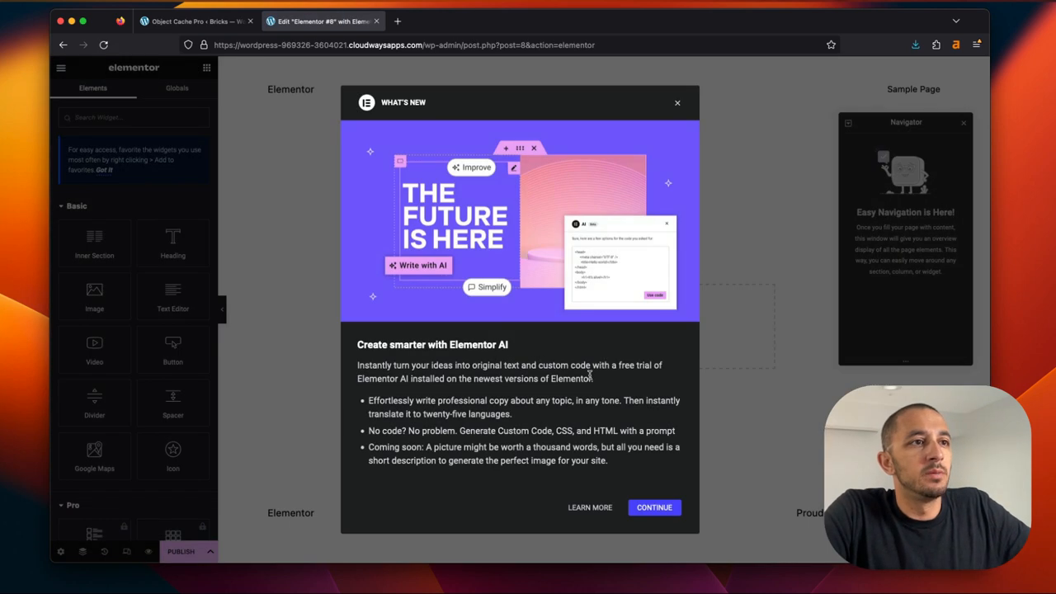
{"action": "mouse_move", "coordinate": [650, 488]}
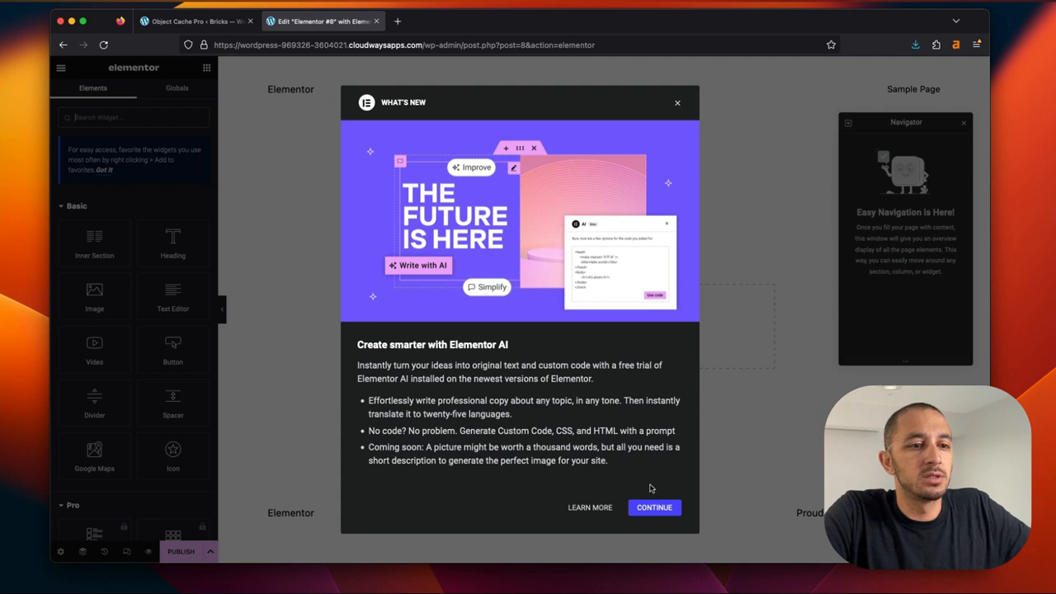
Dismiss the what's new announcement and show Elementor's Features settings listing the experiments
{"action": "left_click", "coordinate": [653, 509]}
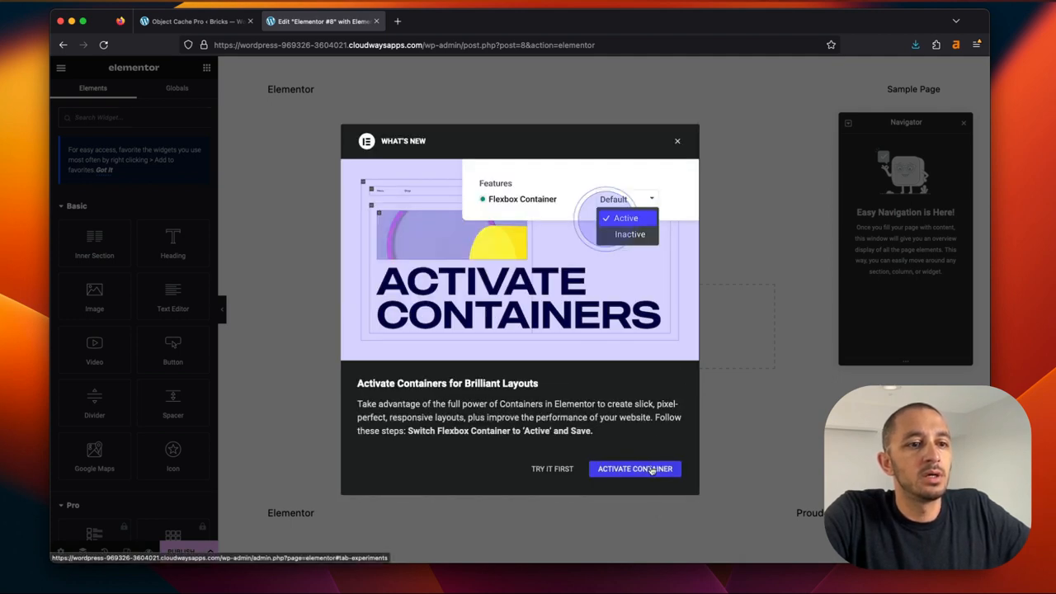
{"action": "left_click", "coordinate": [634, 469]}
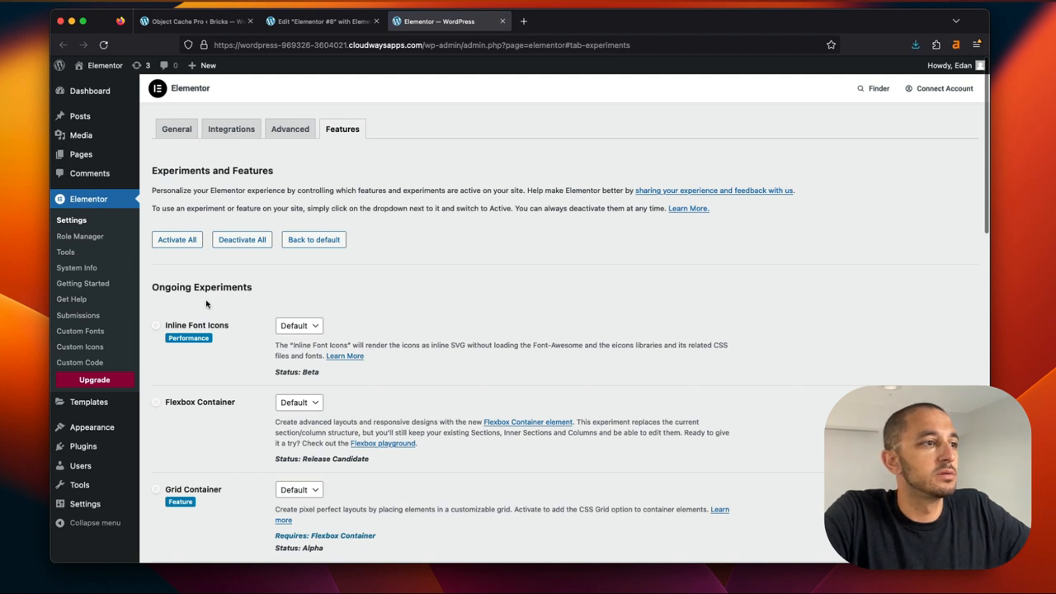
{"action": "mouse_move", "coordinate": [73, 299]}
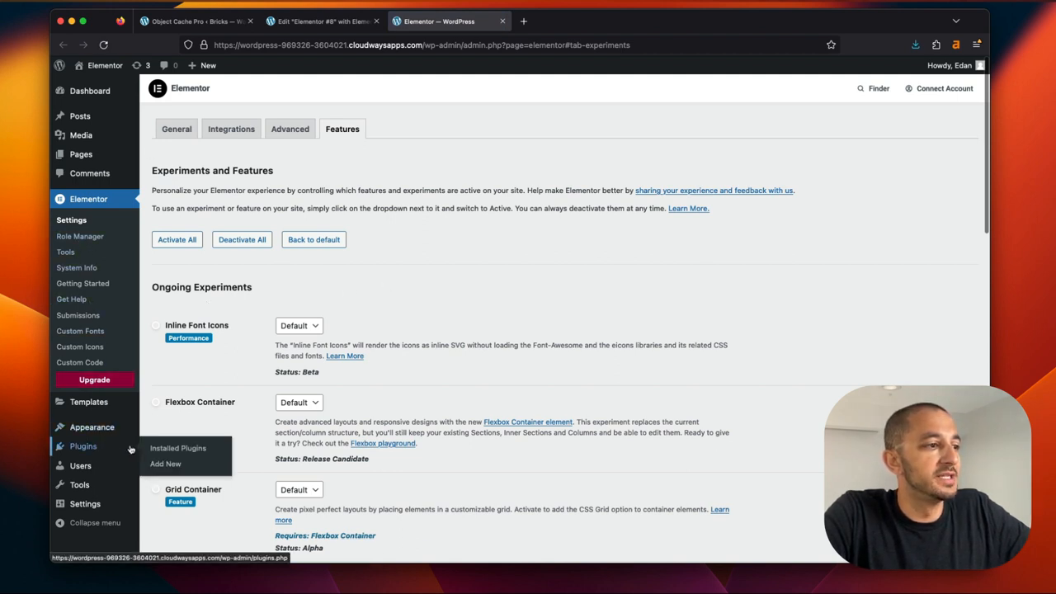
Upload the Elementor Pro 3.13.2 zip, install it and activate the plugin
{"action": "left_click", "coordinate": [178, 449]}
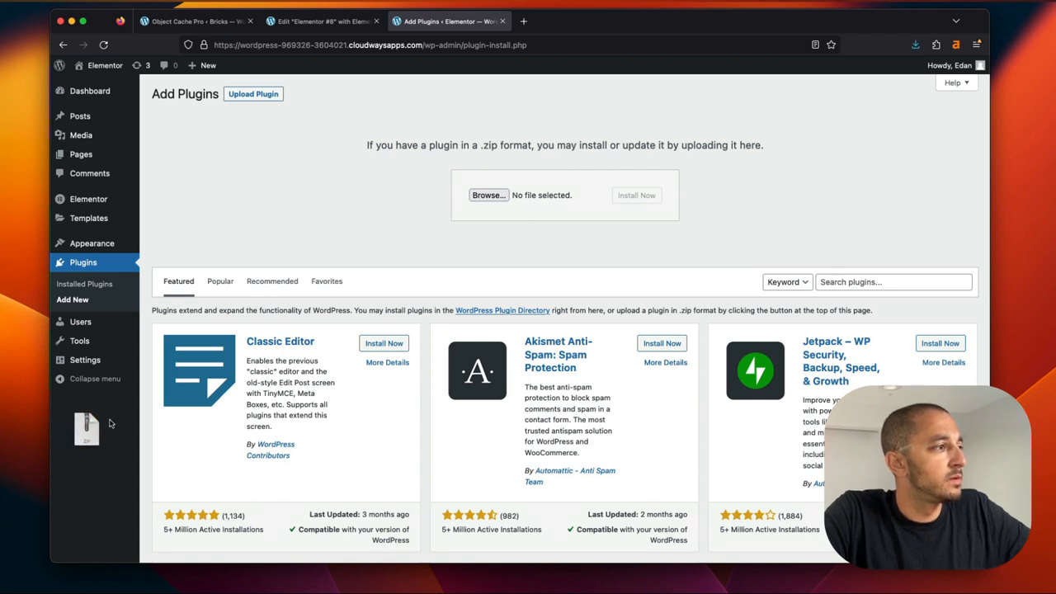
{"action": "left_click", "coordinate": [488, 195]}
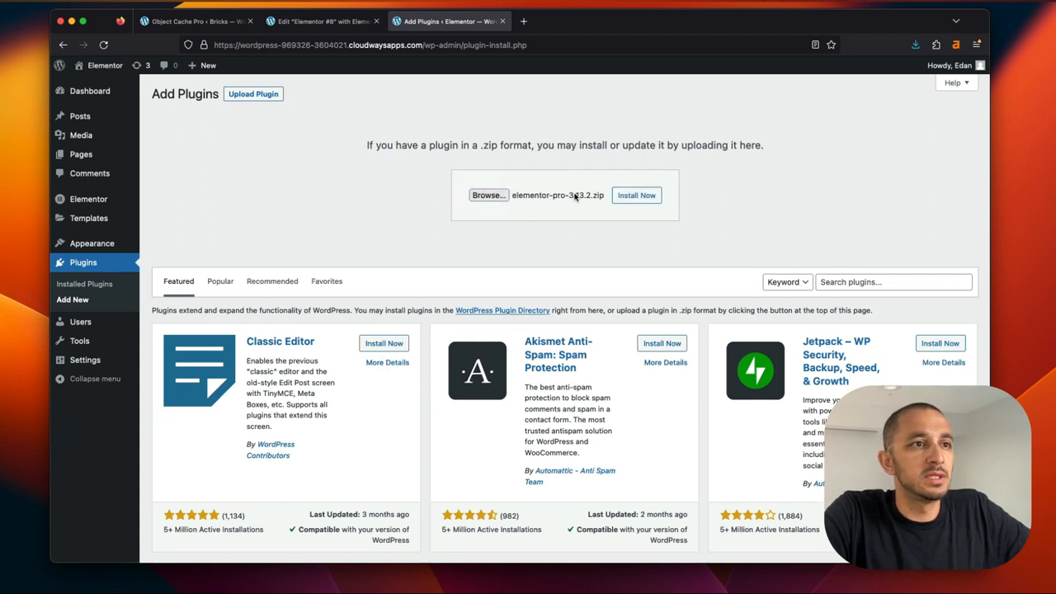
{"action": "left_click", "coordinate": [637, 195]}
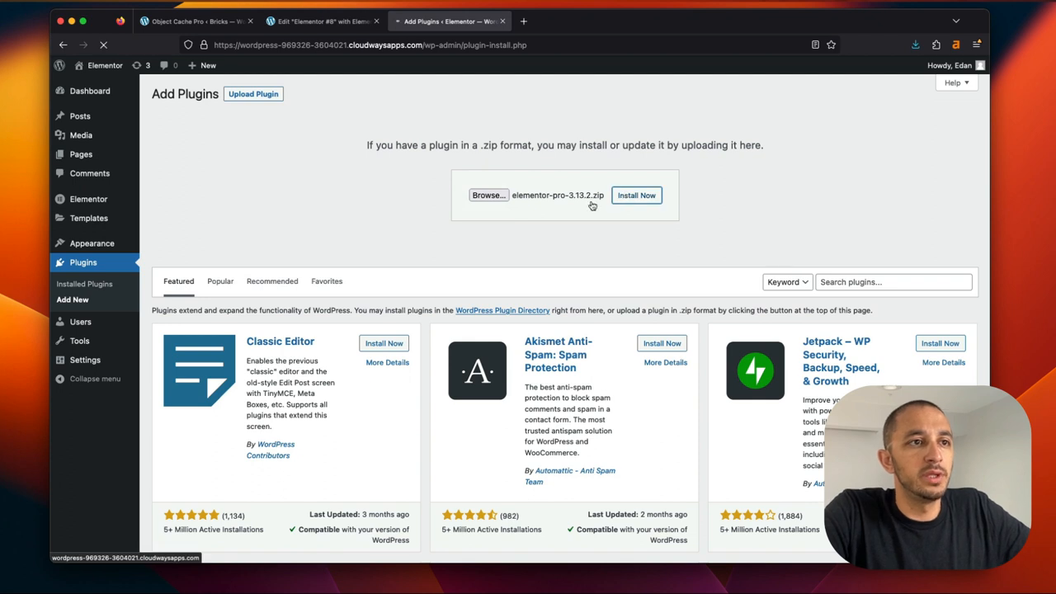
{"action": "left_click", "coordinate": [637, 195]}
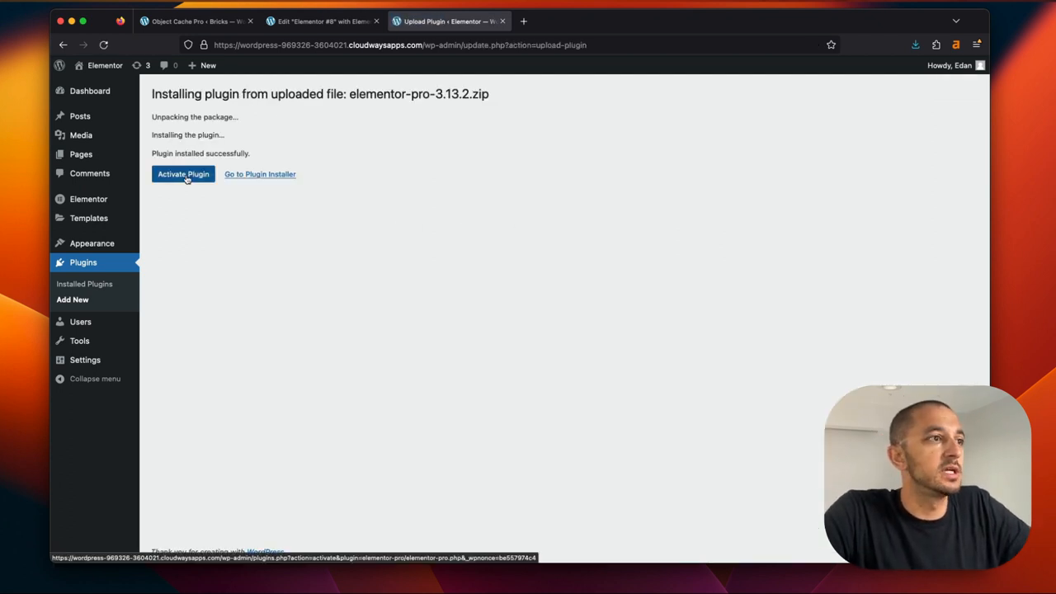
{"action": "left_click", "coordinate": [181, 175]}
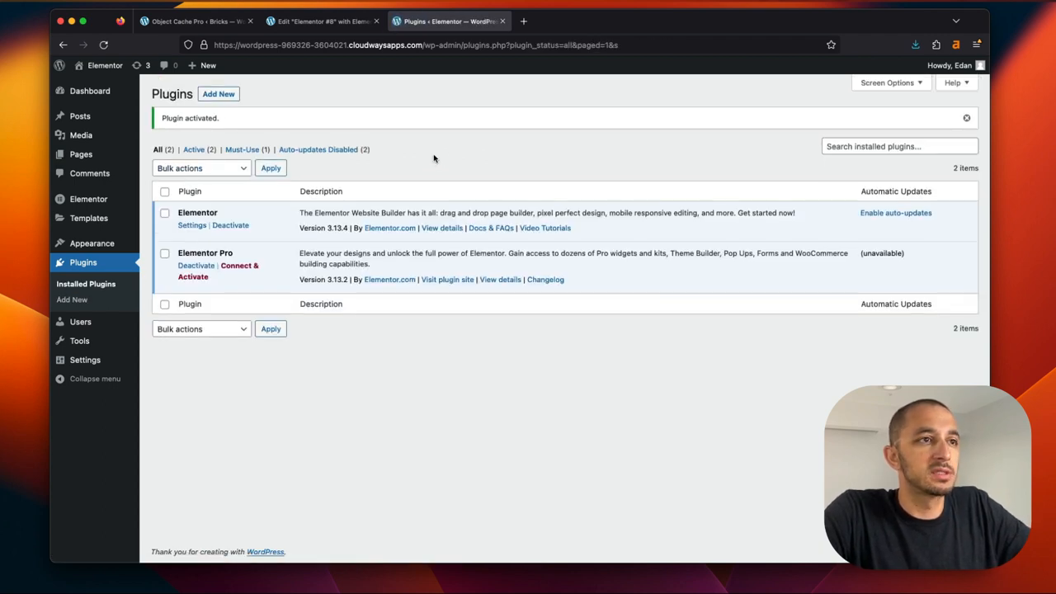
{"action": "mouse_move", "coordinate": [373, 182]}
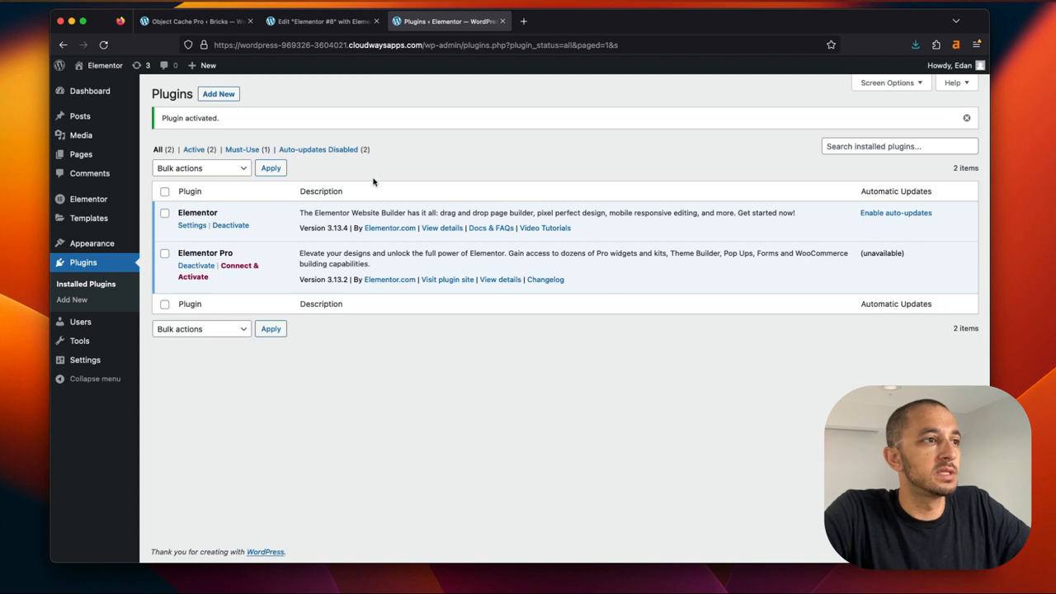
{"action": "mouse_move", "coordinate": [188, 258]}
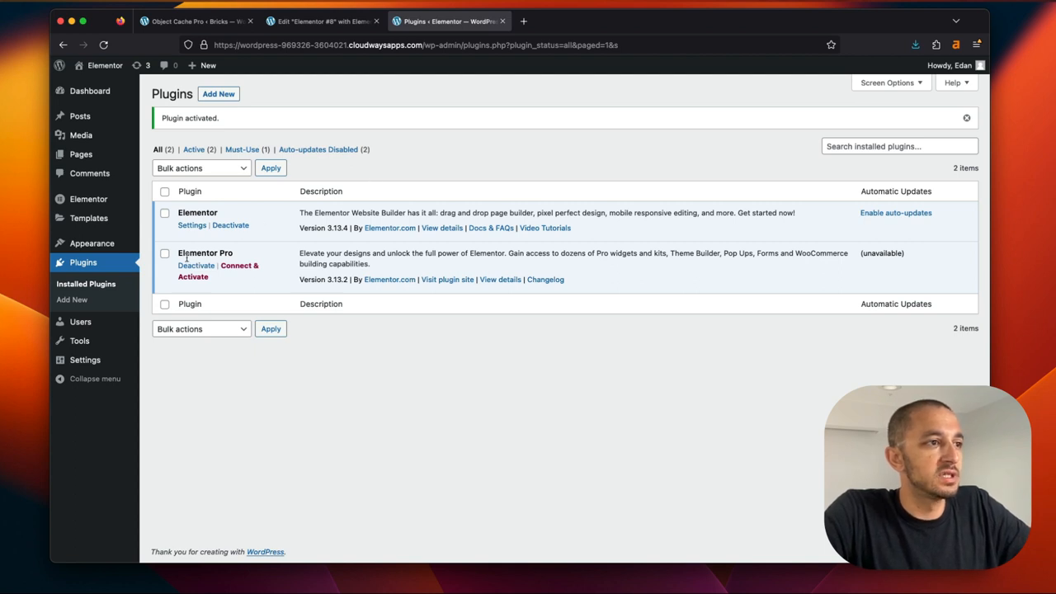
Connect and activate the Elementor Pro license so its status reads Active
{"action": "left_click", "coordinate": [239, 264]}
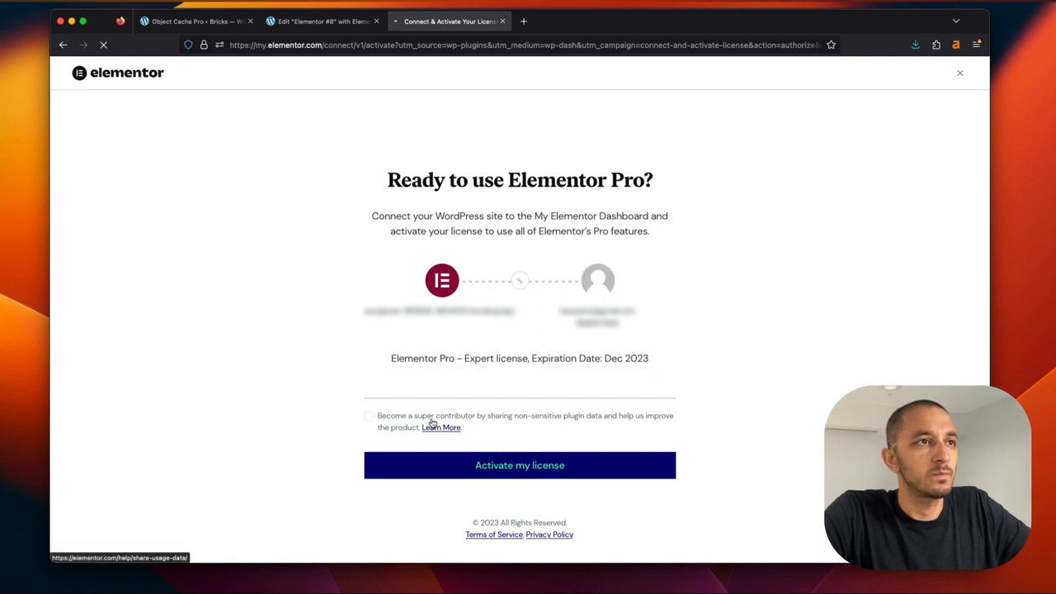
{"action": "left_click", "coordinate": [518, 466]}
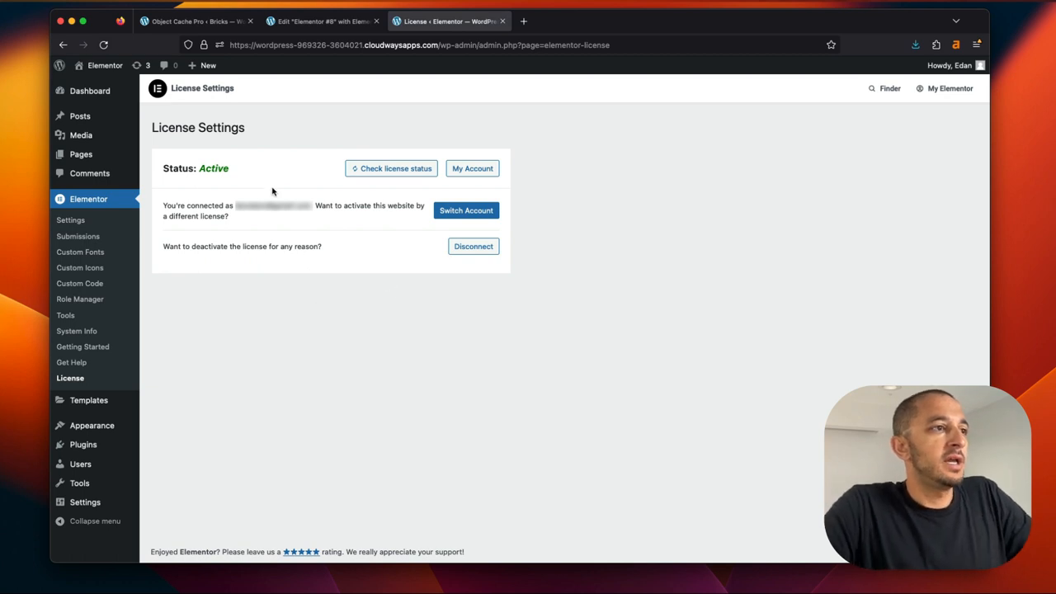
{"action": "mouse_move", "coordinate": [152, 284]}
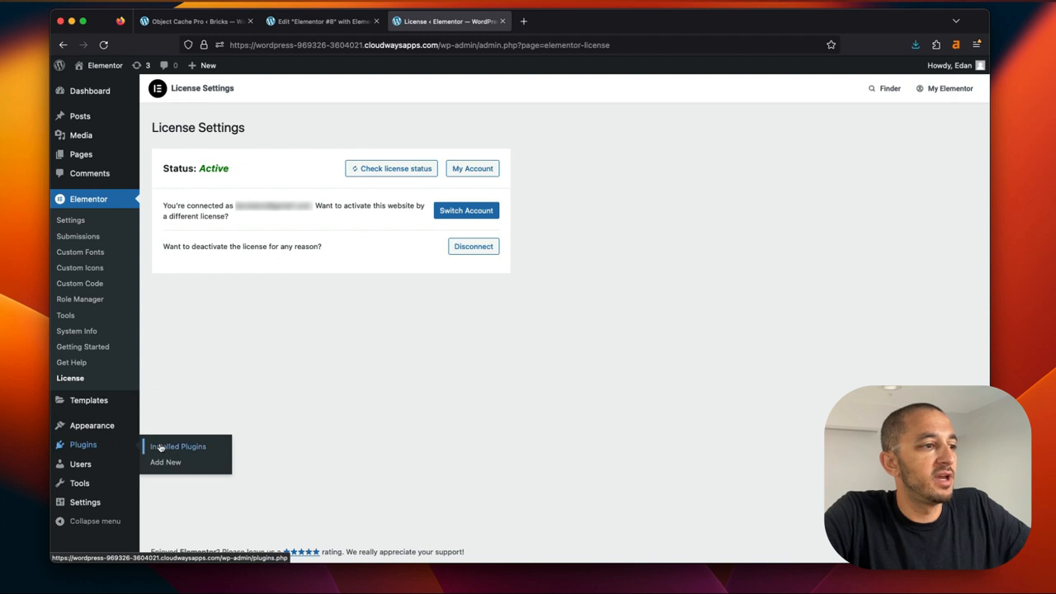
Install the Hello Elementor theme from Appearance > Themes
{"action": "left_click", "coordinate": [178, 445]}
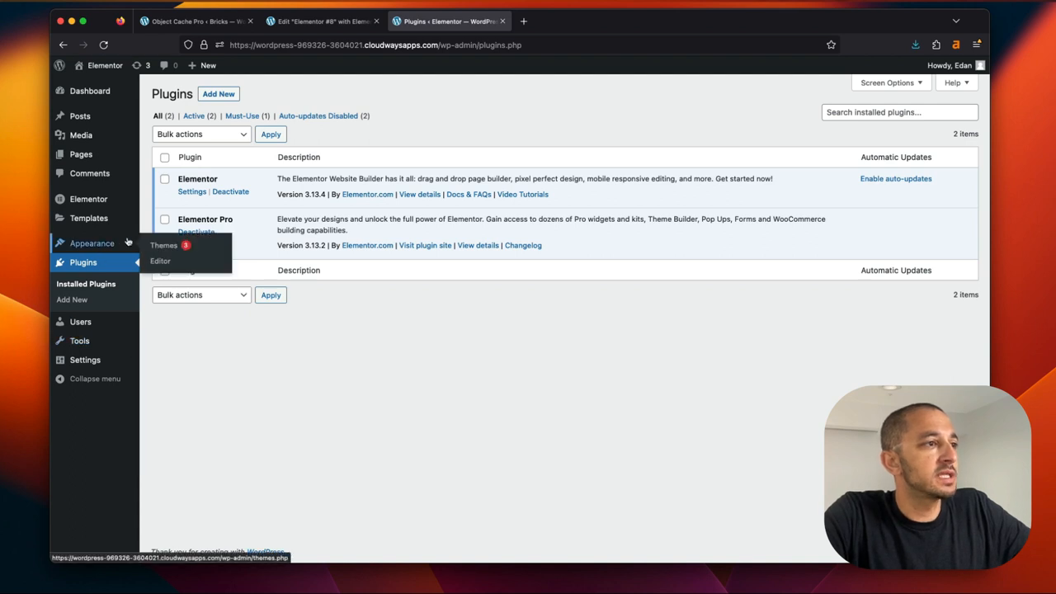
{"action": "left_click", "coordinate": [163, 245]}
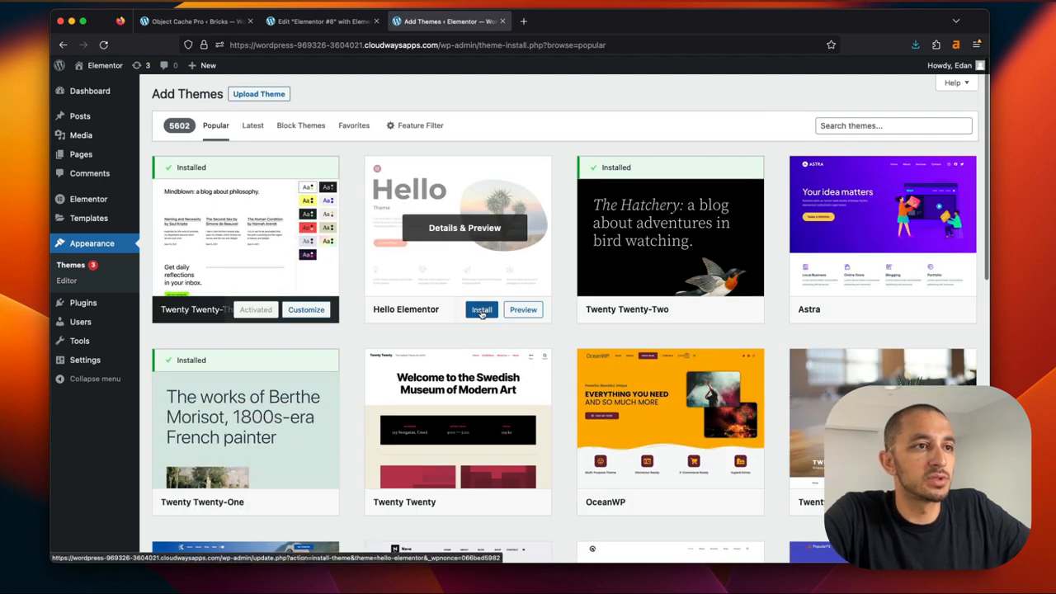
{"action": "left_click", "coordinate": [482, 310]}
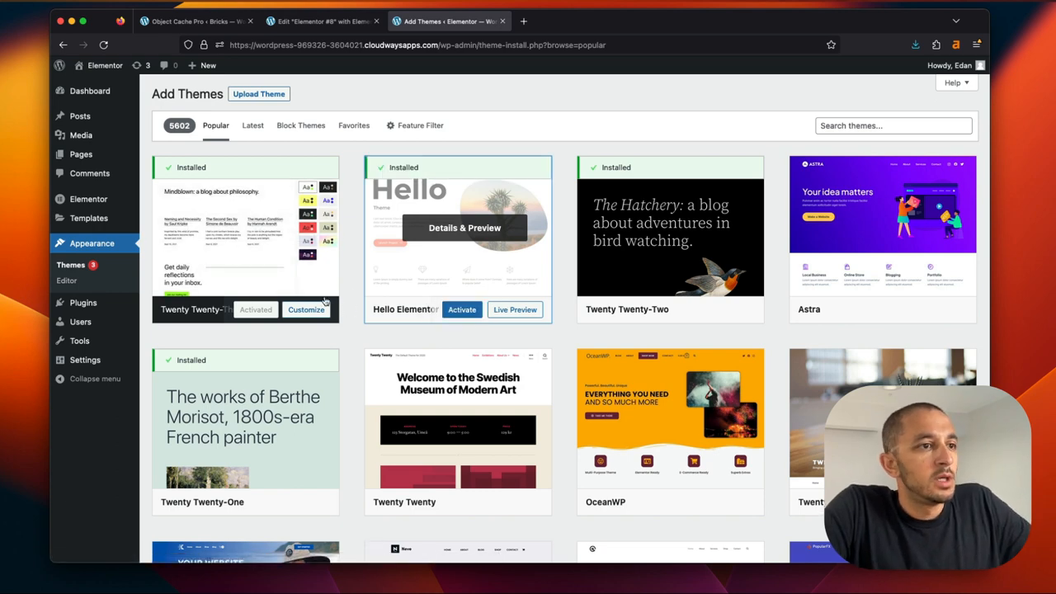
{"action": "left_click", "coordinate": [70, 264]}
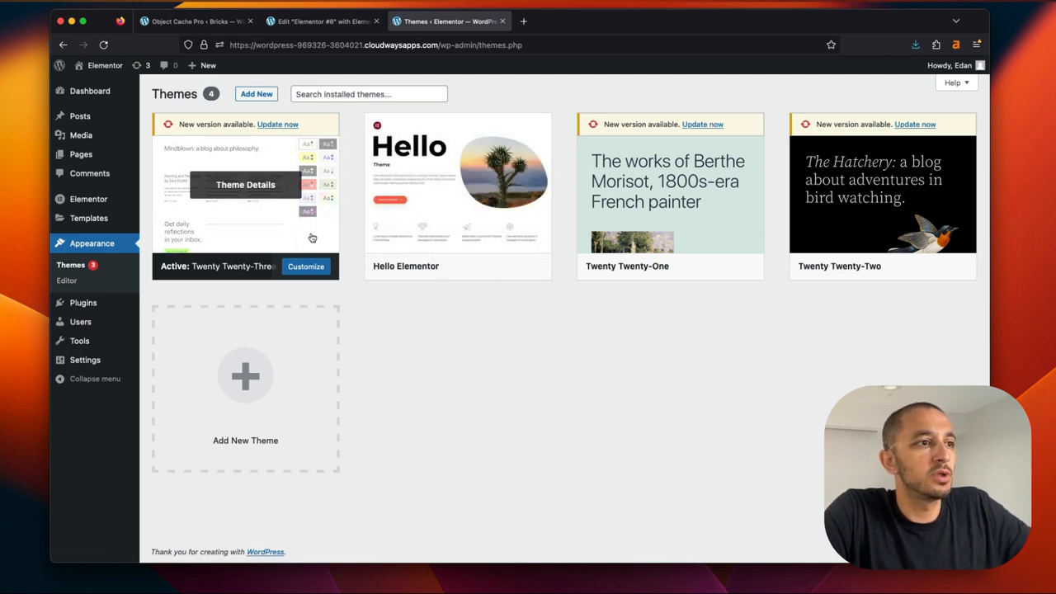
Upload hello-theme-child-master.zip, install it and activate the Hello Elementor Child theme
{"action": "left_click", "coordinate": [256, 93]}
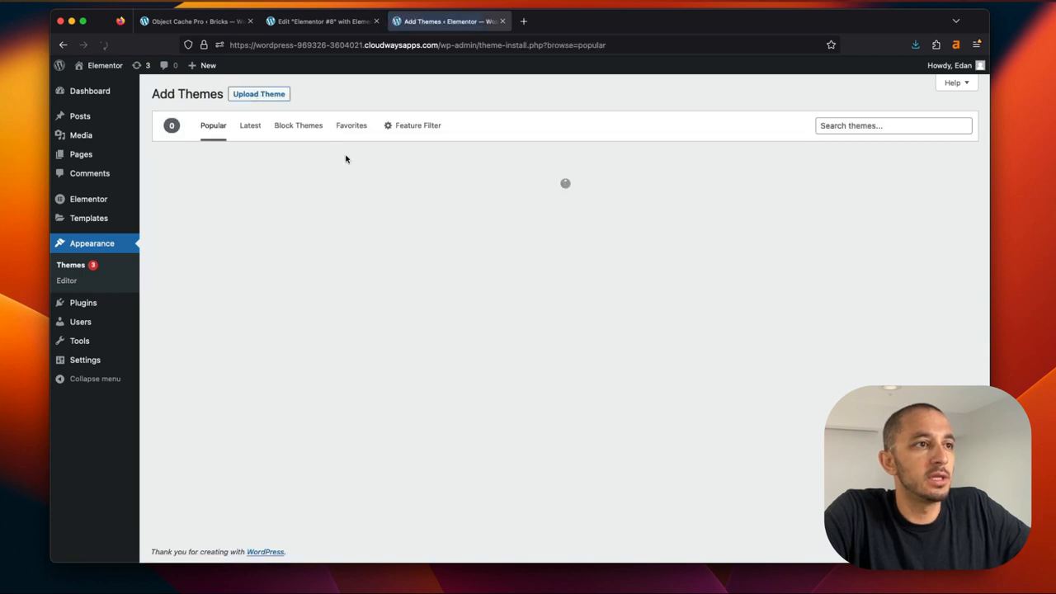
{"action": "left_click", "coordinate": [260, 93]}
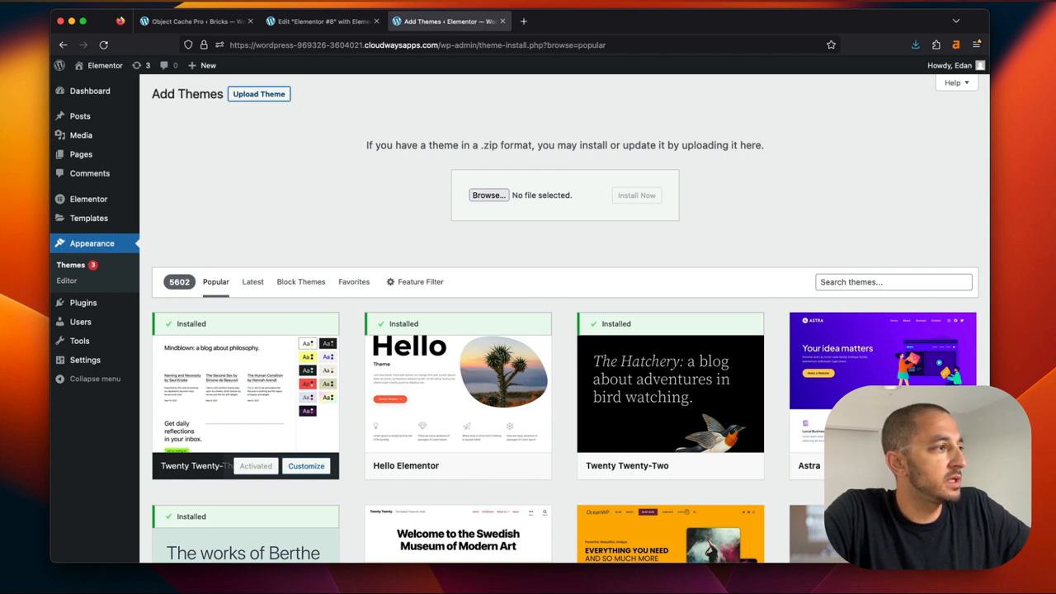
{"action": "left_click", "coordinate": [489, 194]}
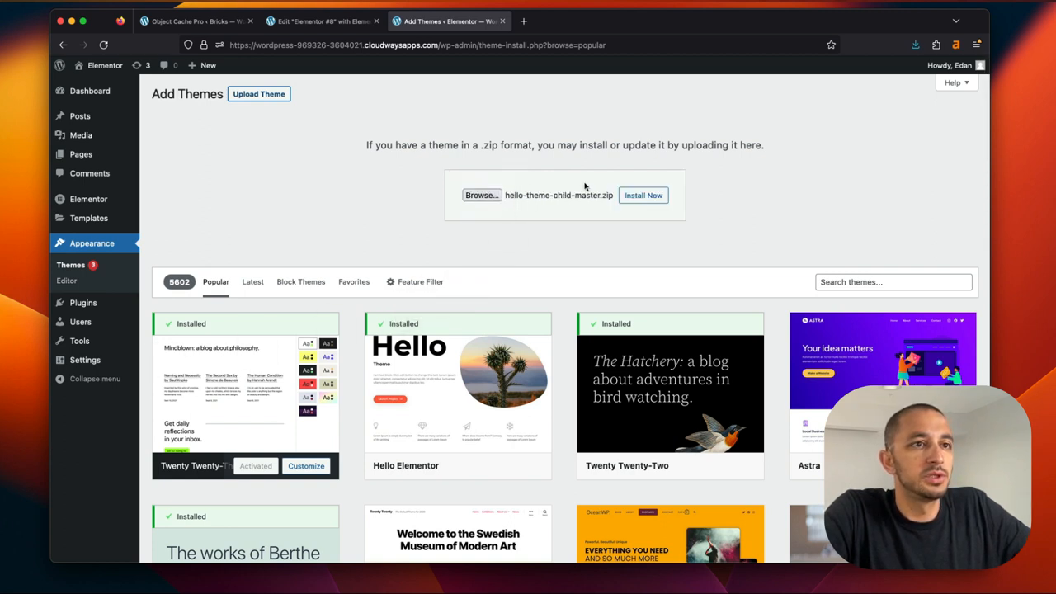
{"action": "left_click", "coordinate": [643, 195]}
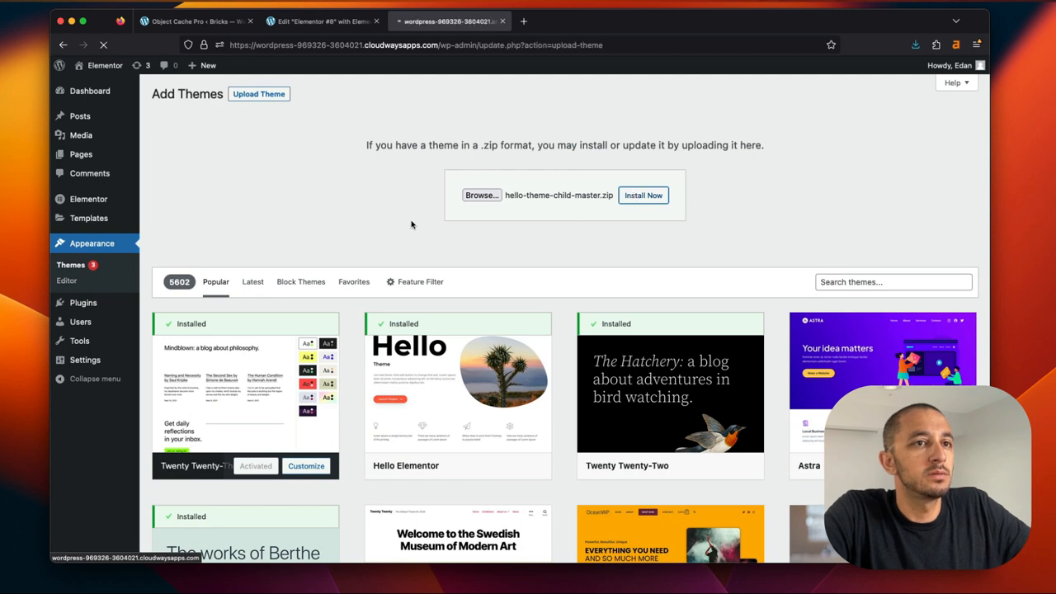
{"action": "left_click", "coordinate": [643, 194]}
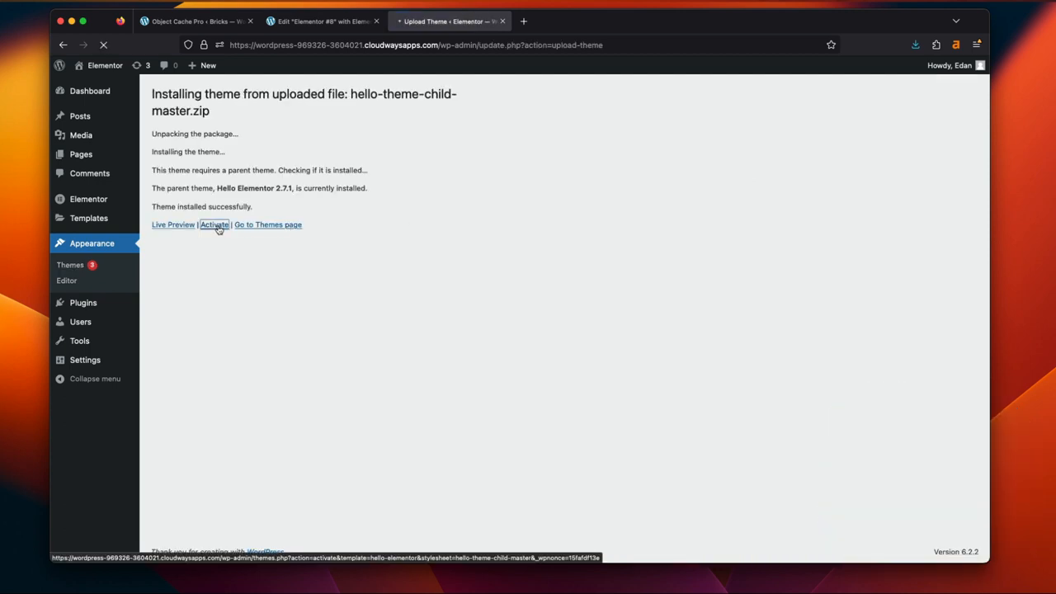
{"action": "left_click", "coordinate": [214, 225]}
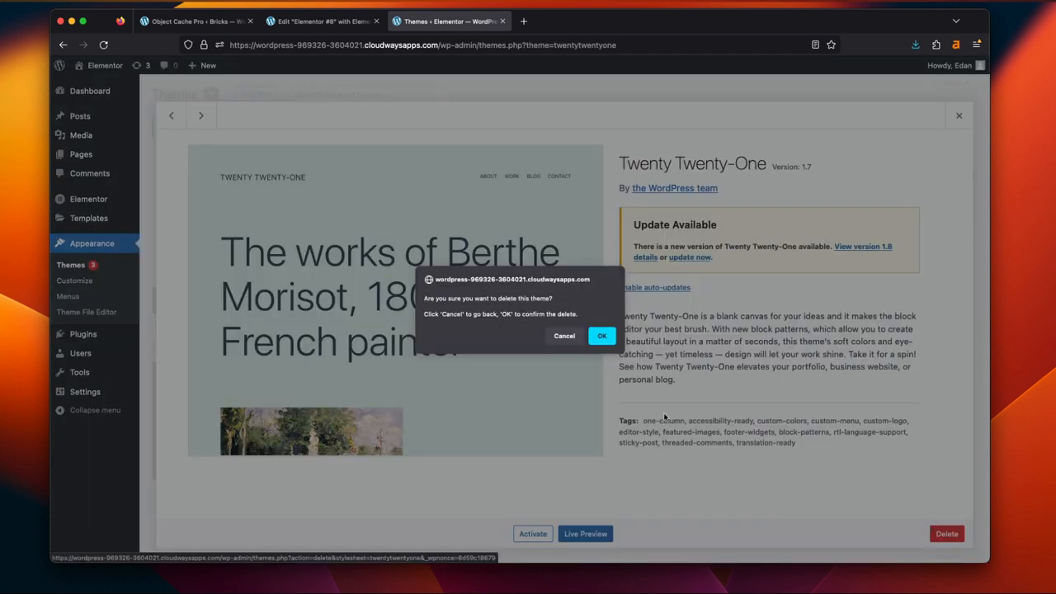
Confirm deleting Twenty Twenty-One and Twenty Twenty-Three, then delete Twenty Twenty-Two
{"action": "left_click", "coordinate": [601, 336]}
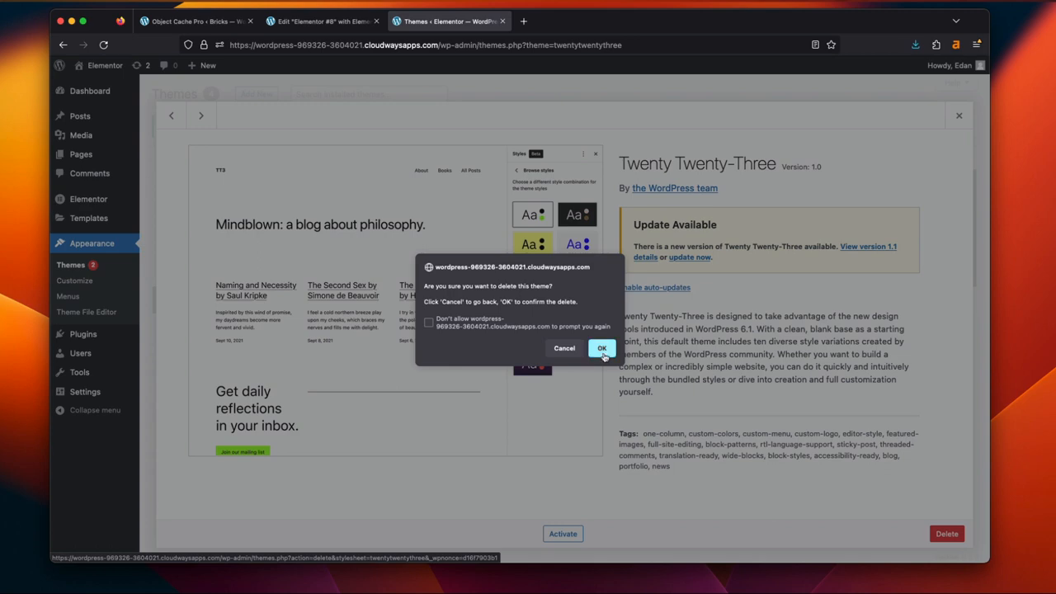
{"action": "left_click", "coordinate": [601, 347]}
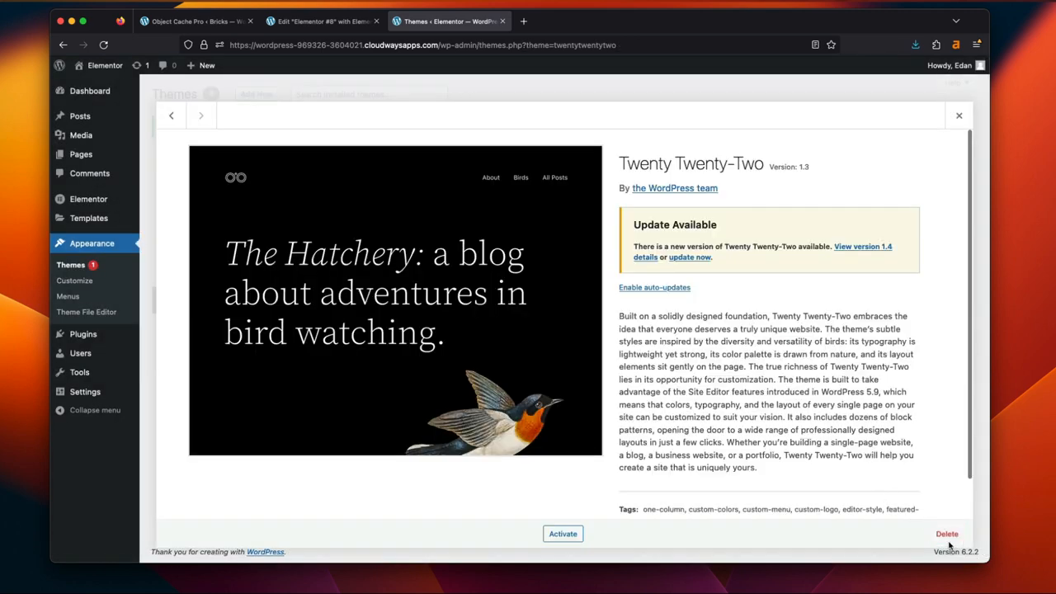
{"action": "left_click", "coordinate": [959, 115]}
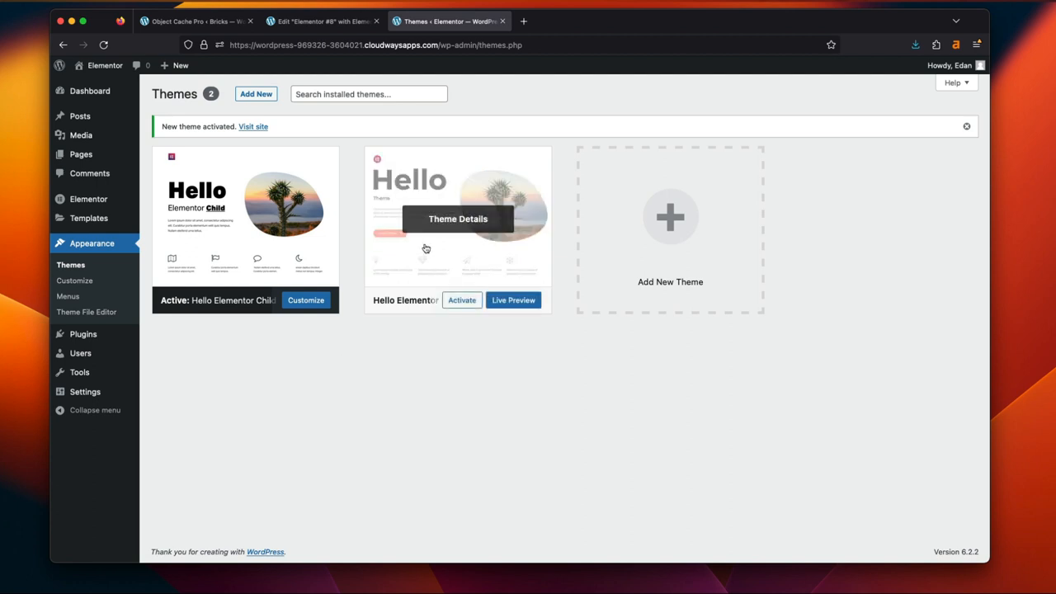
{"action": "mouse_move", "coordinate": [425, 224]}
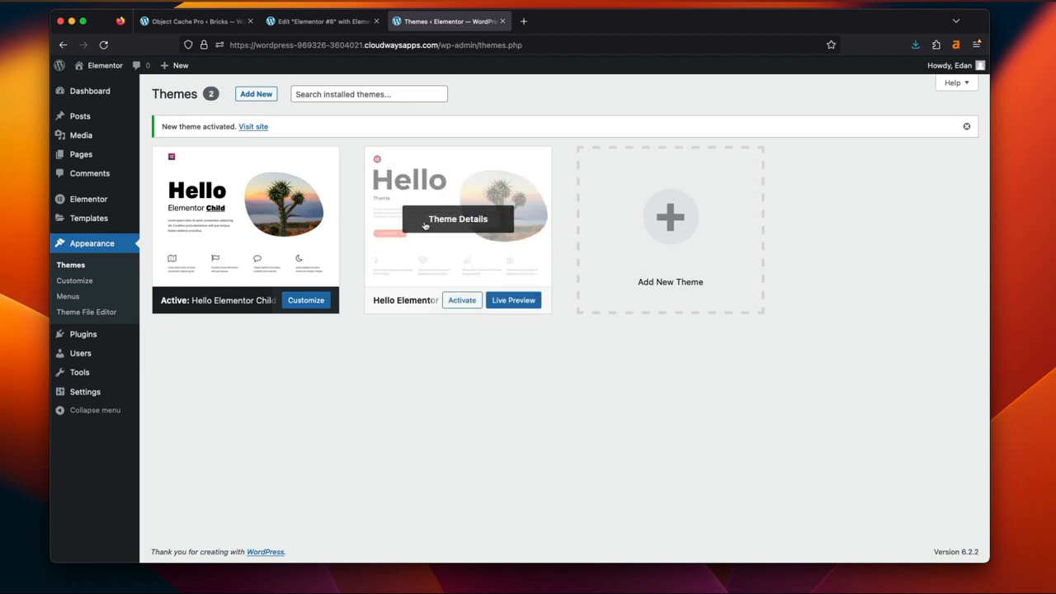
{"action": "mouse_move", "coordinate": [403, 241]}
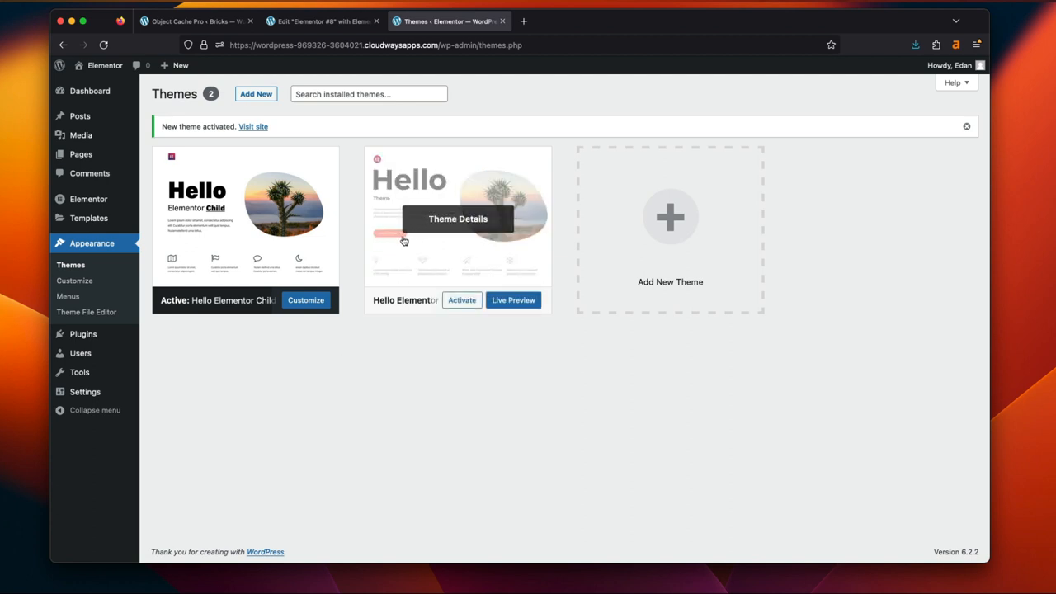
{"action": "mouse_move", "coordinate": [403, 264]}
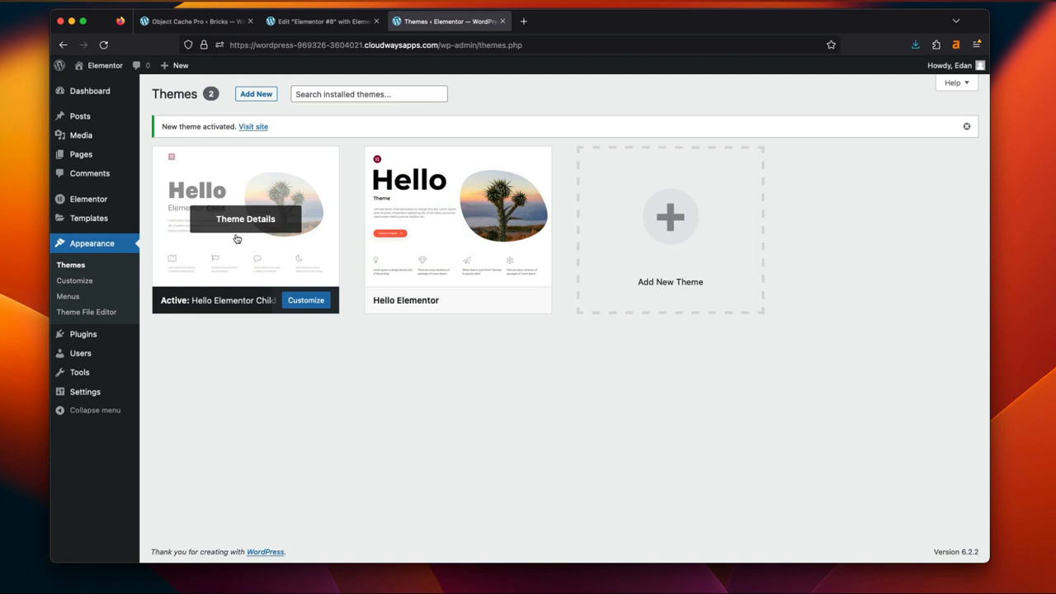
{"action": "mouse_move", "coordinate": [223, 238]}
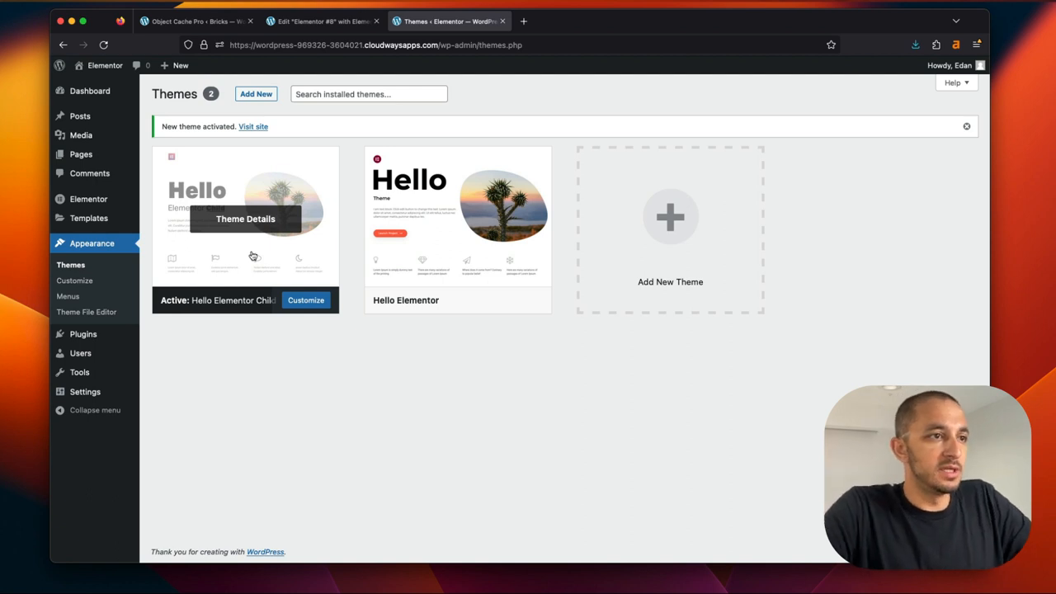
{"action": "mouse_move", "coordinate": [455, 253]}
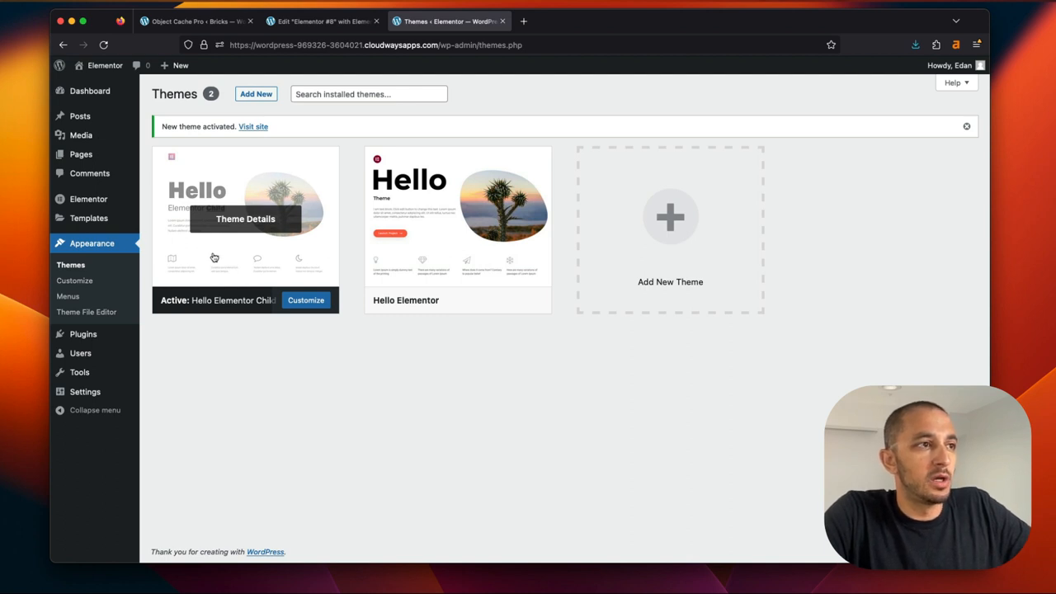
{"action": "mouse_move", "coordinate": [234, 236]}
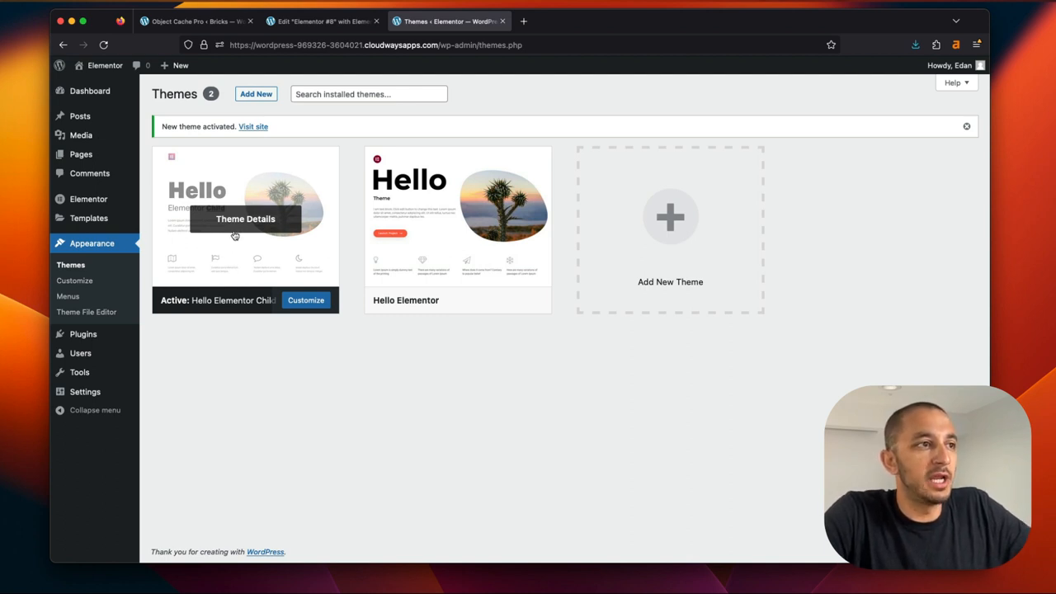
{"action": "mouse_move", "coordinate": [241, 238]}
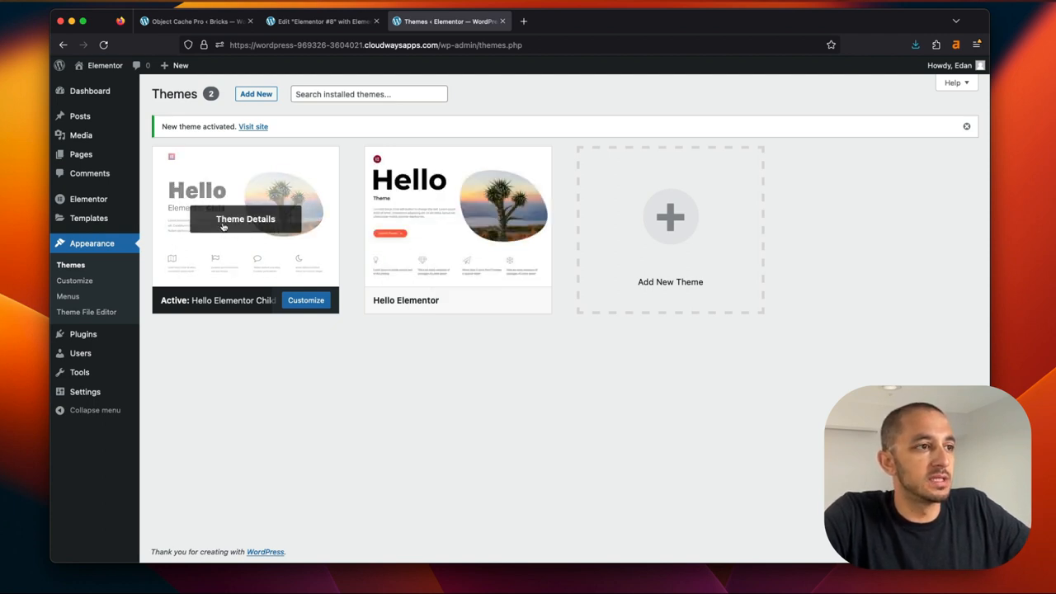
{"action": "mouse_move", "coordinate": [83, 334]}
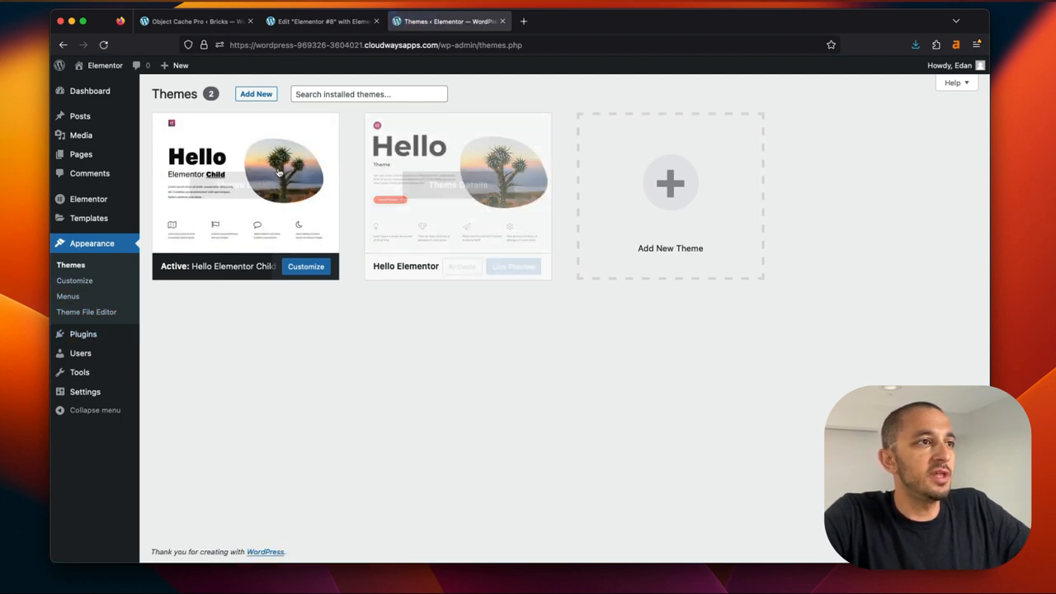
{"action": "mouse_move", "coordinate": [83, 333]}
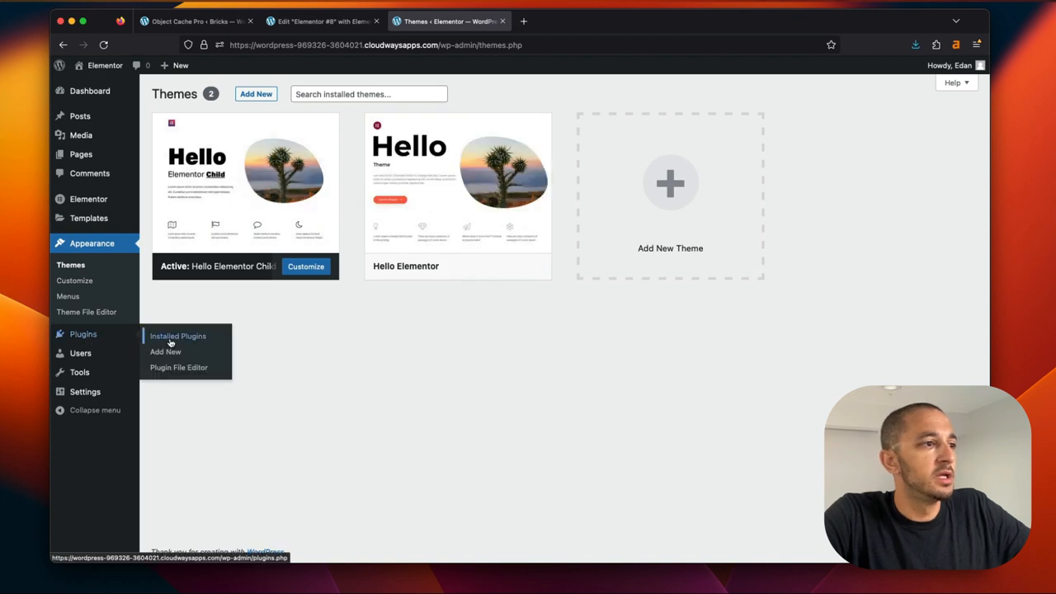
Review the Elementor site's plugins (Elementor, Elementor Pro) and switch to the Bricks site tab
{"action": "left_click", "coordinate": [178, 336]}
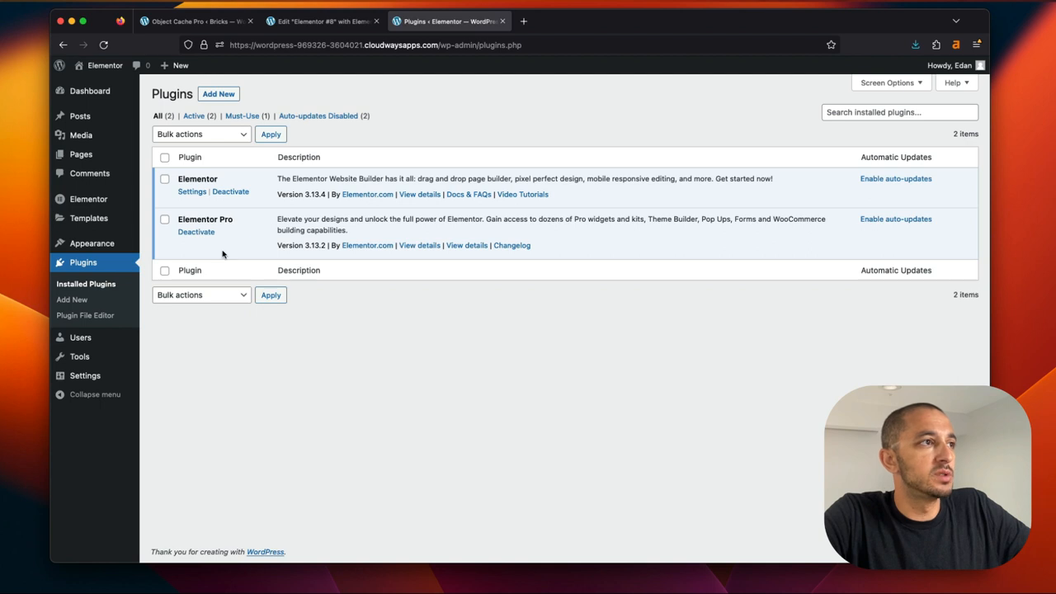
{"action": "mouse_move", "coordinate": [81, 135]}
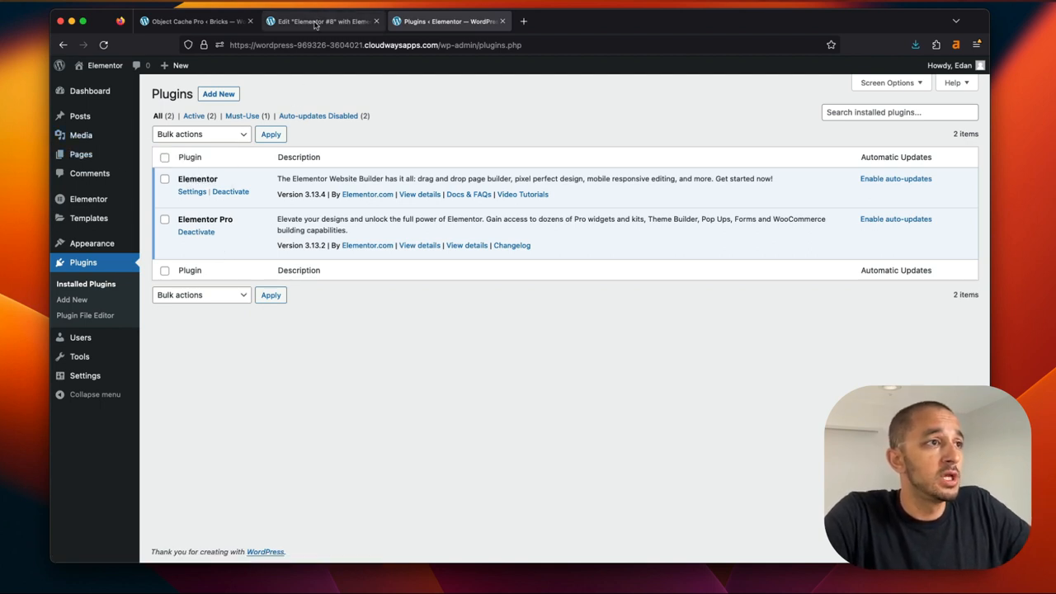
{"action": "left_click", "coordinate": [322, 20]}
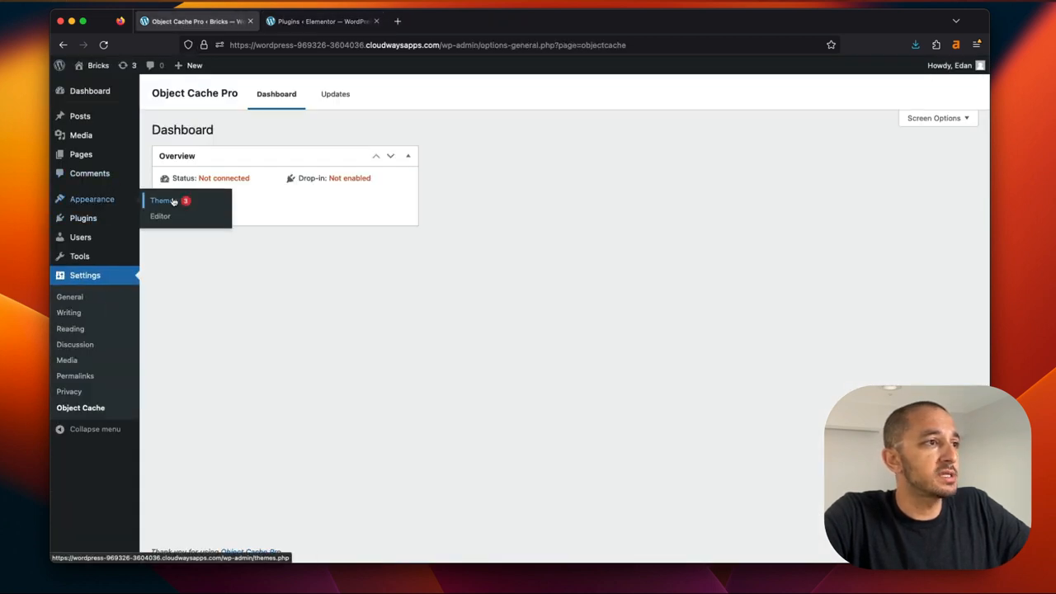
From Appearance > Themes, upload bricks.1.5.4.zip and install the Bricks theme
{"action": "left_click", "coordinate": [82, 218]}
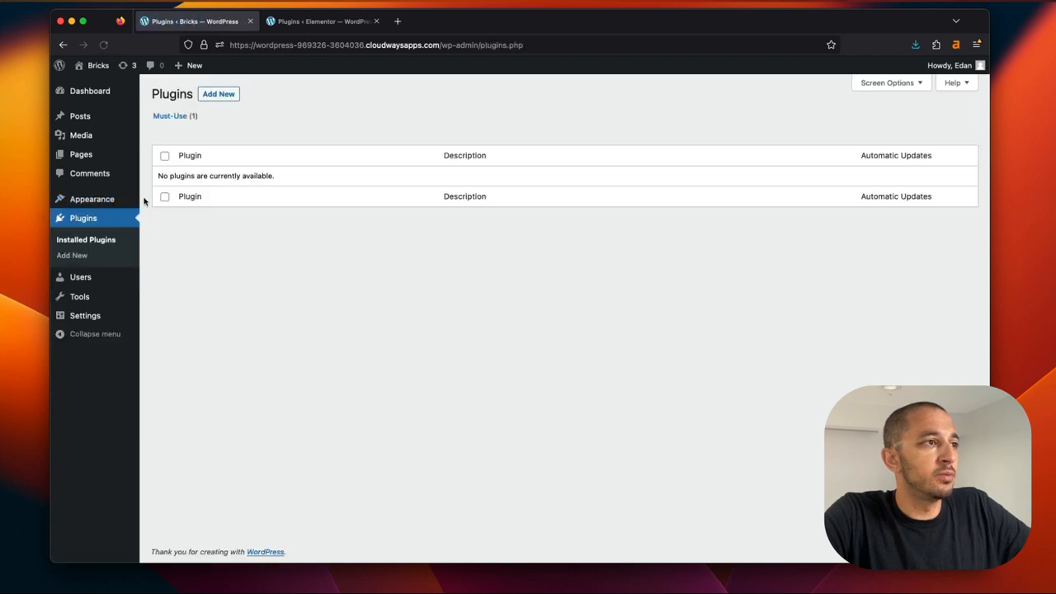
{"action": "left_click", "coordinate": [93, 199]}
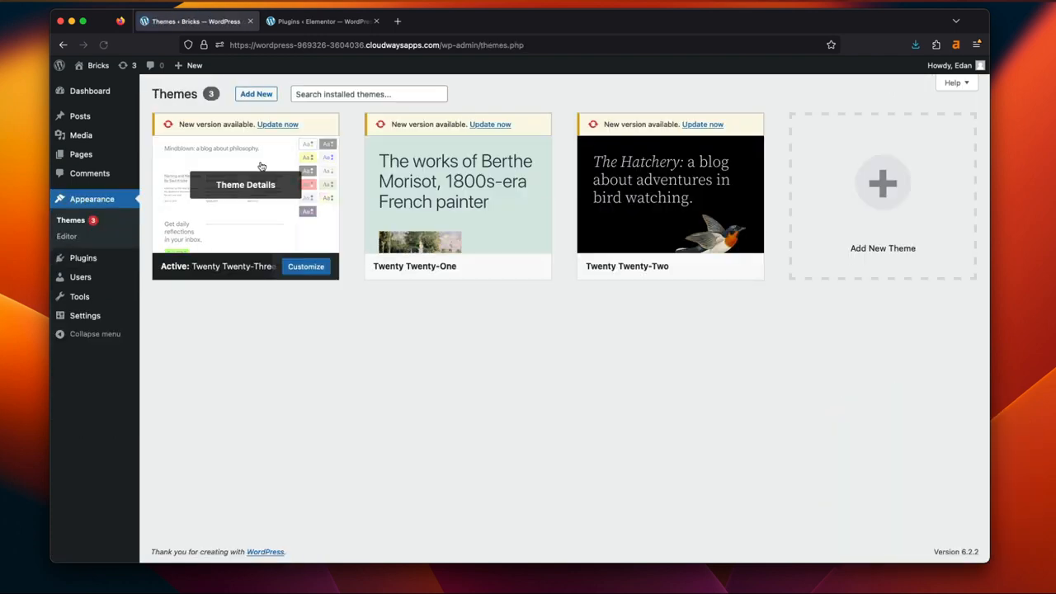
{"action": "mouse_move", "coordinate": [881, 183]}
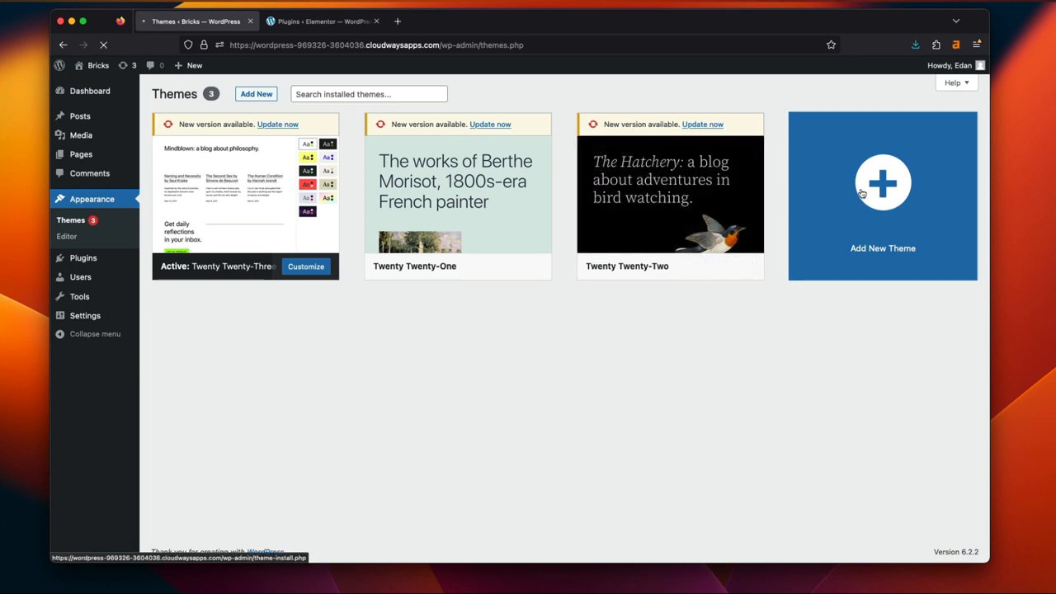
{"action": "left_click", "coordinate": [881, 195]}
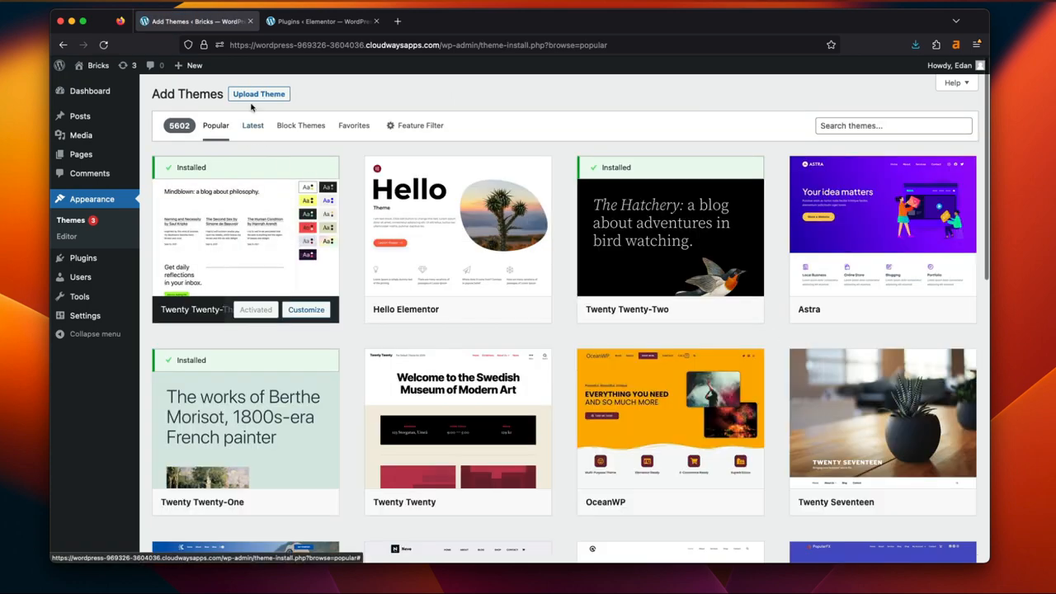
{"action": "left_click", "coordinate": [258, 92]}
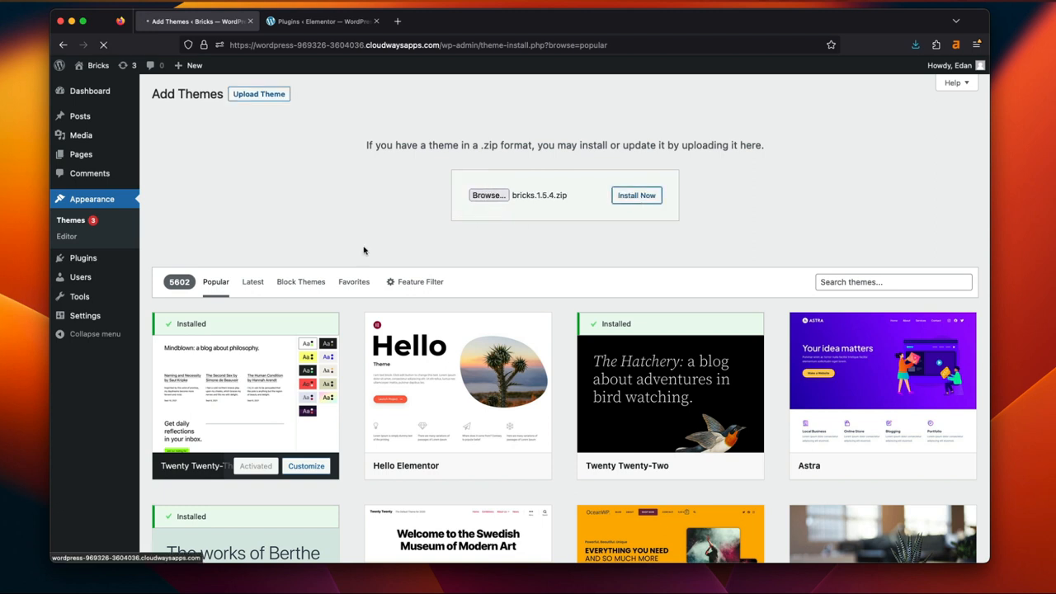
{"action": "mouse_move", "coordinate": [389, 269]}
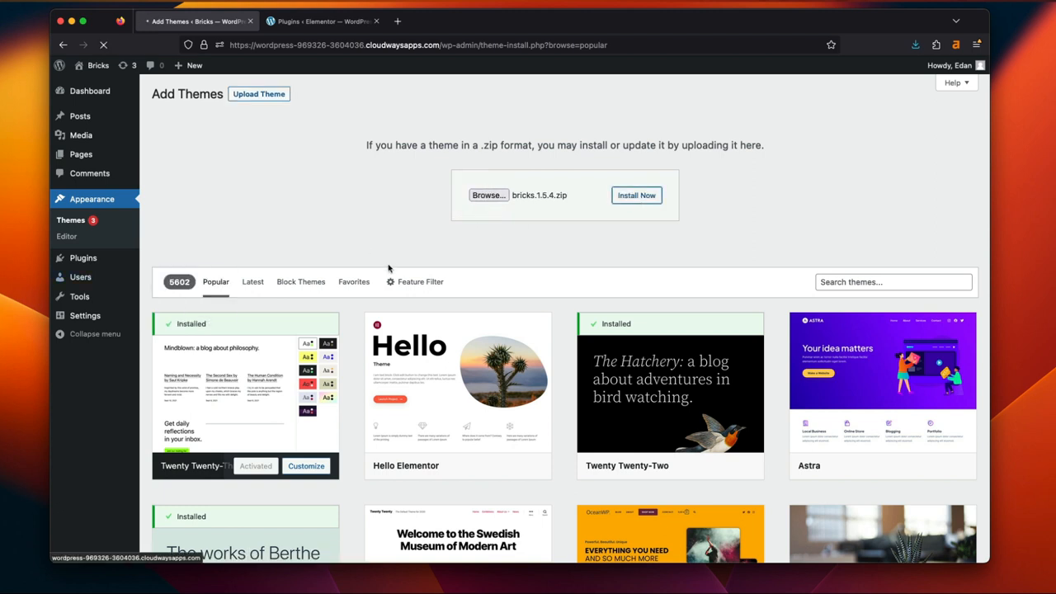
{"action": "left_click", "coordinate": [637, 195]}
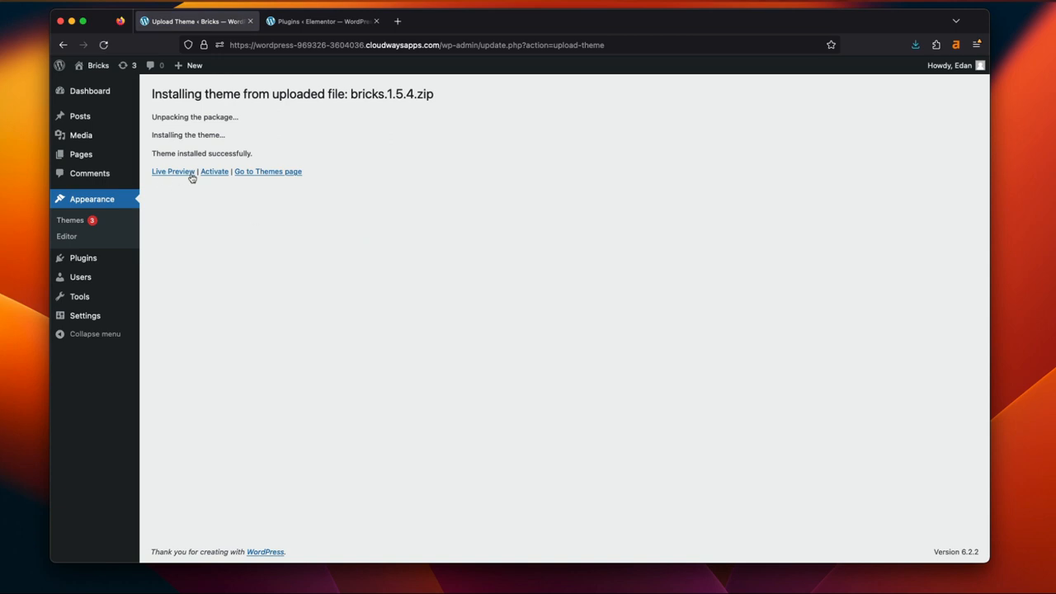
{"action": "mouse_move", "coordinate": [69, 221]}
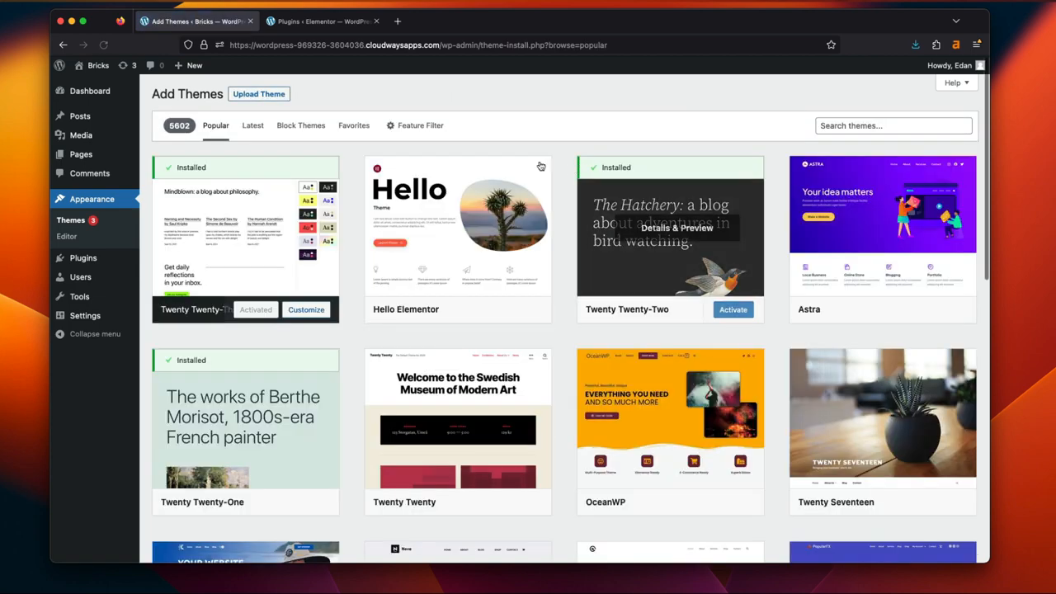
Upload bricks-child.zip, install it and activate the Bricks child theme
{"action": "left_click", "coordinate": [258, 93]}
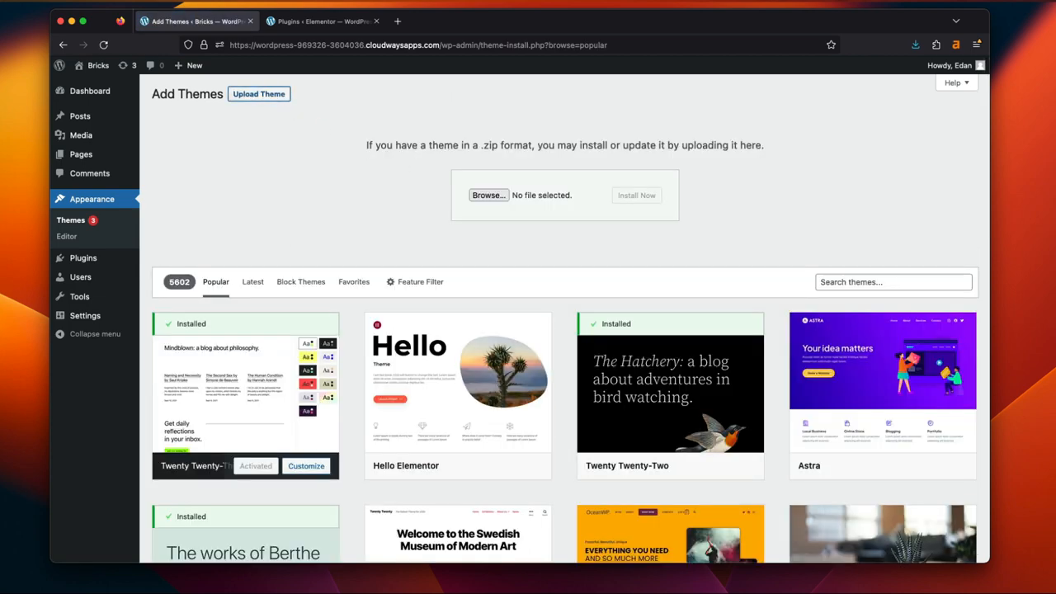
{"action": "left_click", "coordinate": [489, 195]}
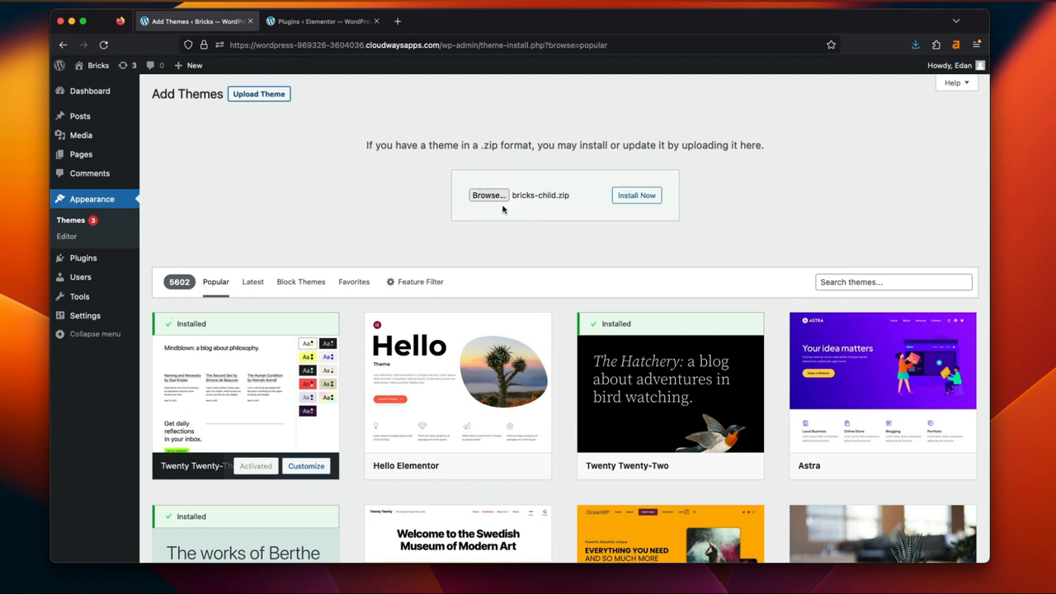
{"action": "left_click", "coordinate": [637, 195]}
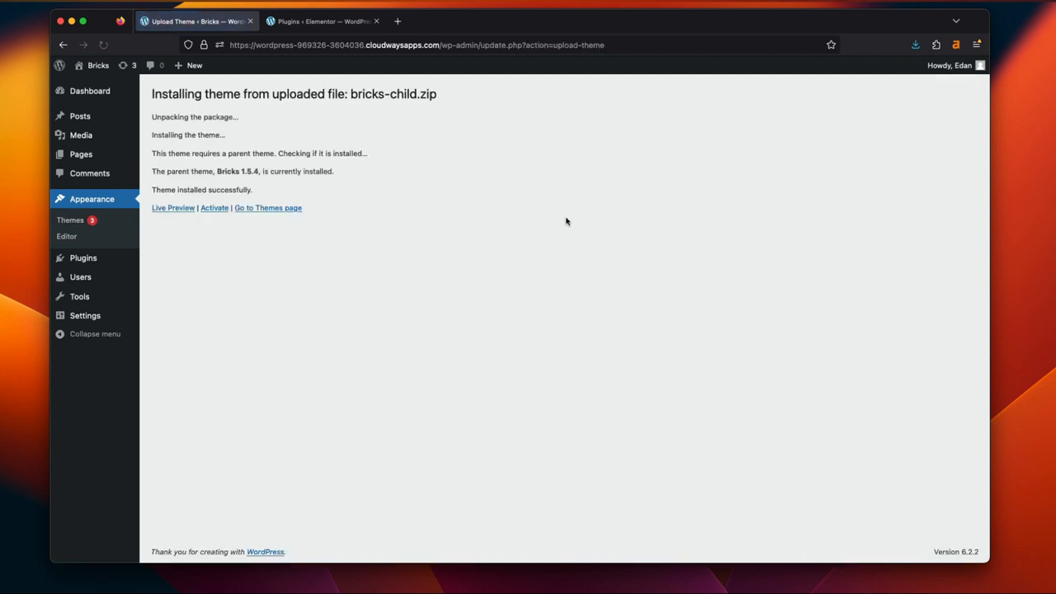
{"action": "left_click", "coordinate": [214, 208]}
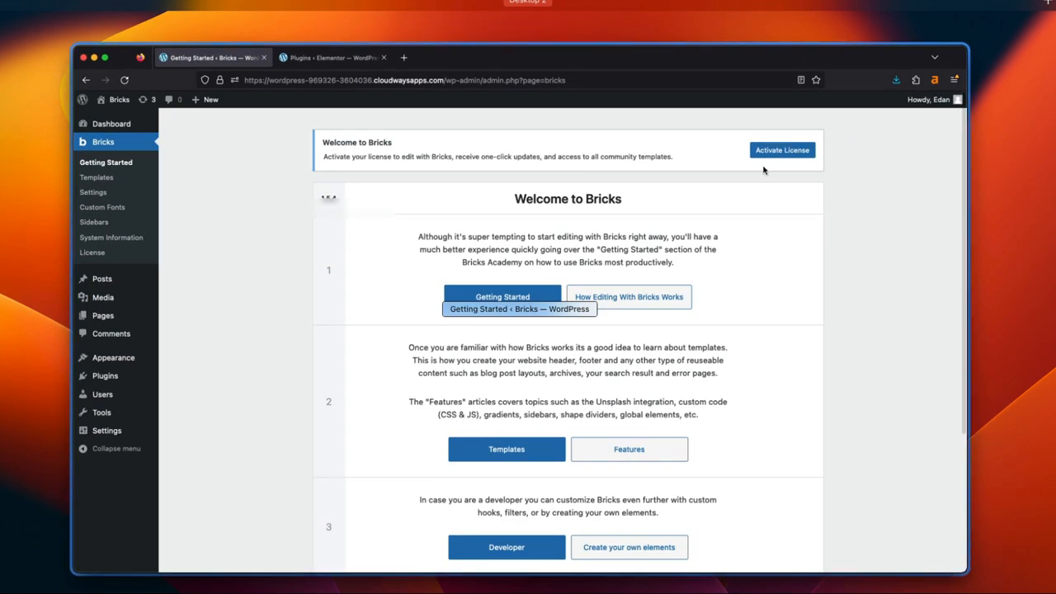
Go to the Bricks license activation screen from the Welcome to Bricks page
{"action": "left_click", "coordinate": [782, 149]}
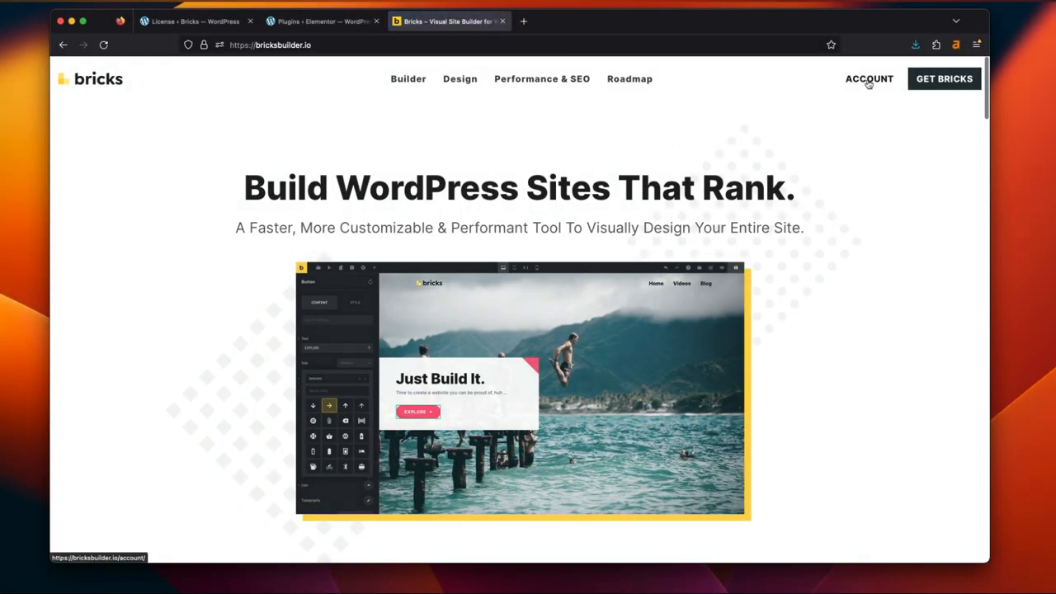
Retrieve the Bricks license key from the bricksbuilder.io account and activate it in WordPress
{"action": "left_click", "coordinate": [868, 79]}
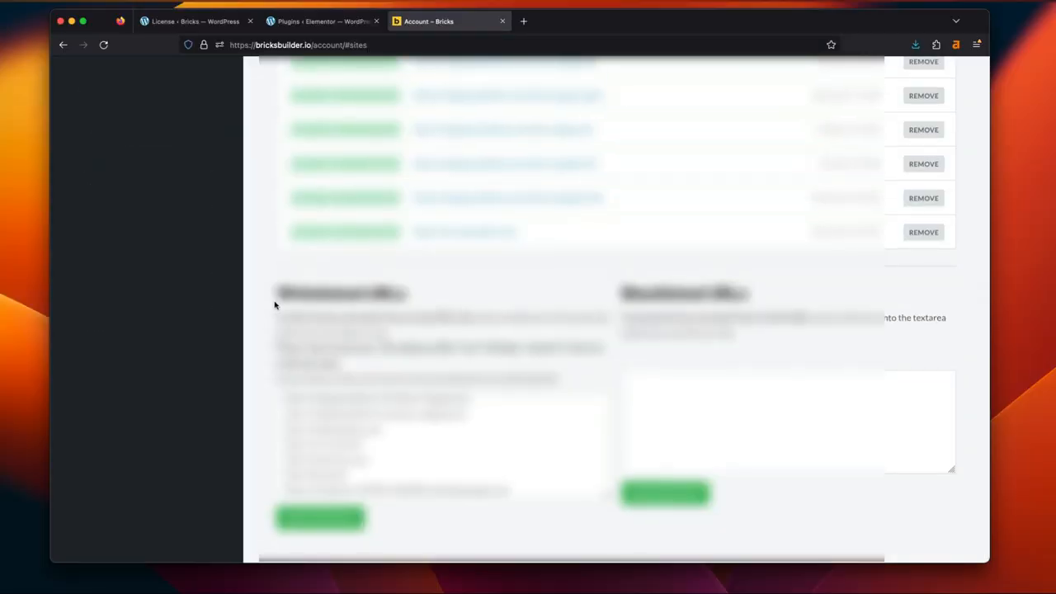
{"action": "left_click", "coordinate": [195, 20]}
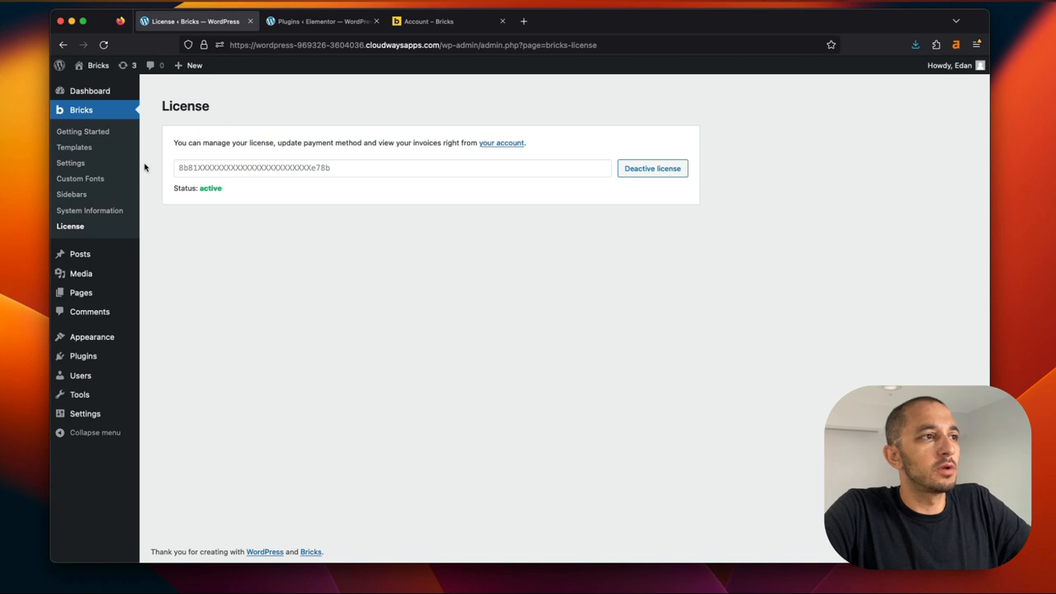
{"action": "mouse_move", "coordinate": [234, 132]}
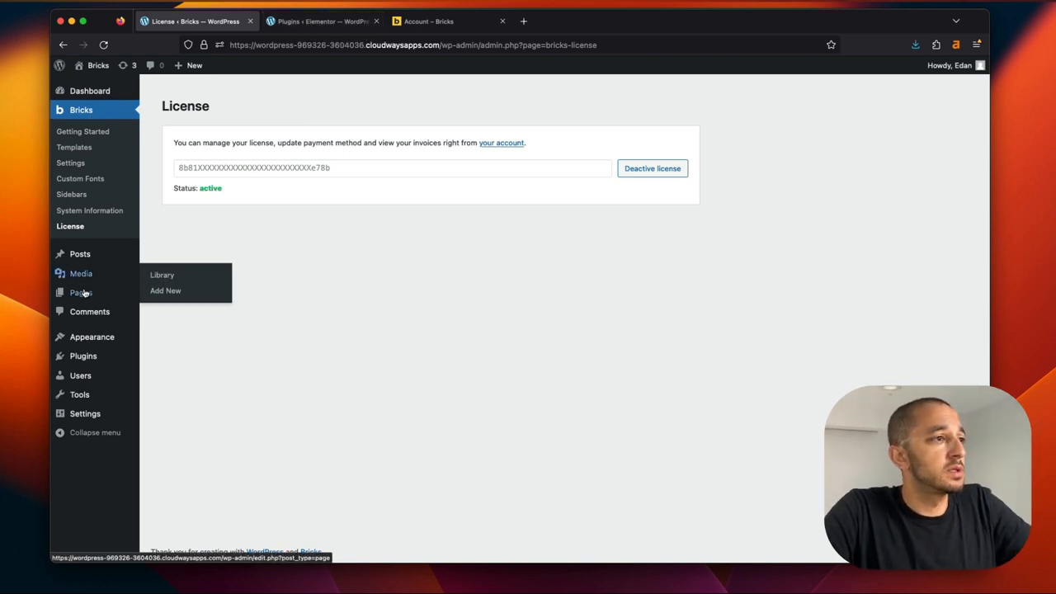
Delete the unused Twenty Twenty-One theme from the Bricks site's themes list
{"action": "left_click", "coordinate": [92, 336]}
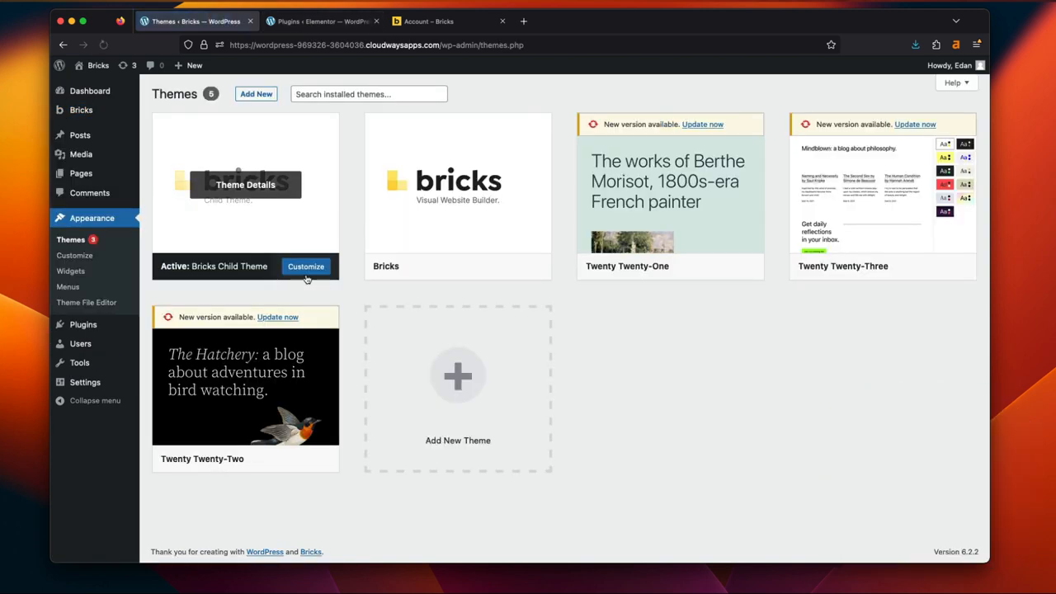
{"action": "mouse_move", "coordinate": [459, 183]}
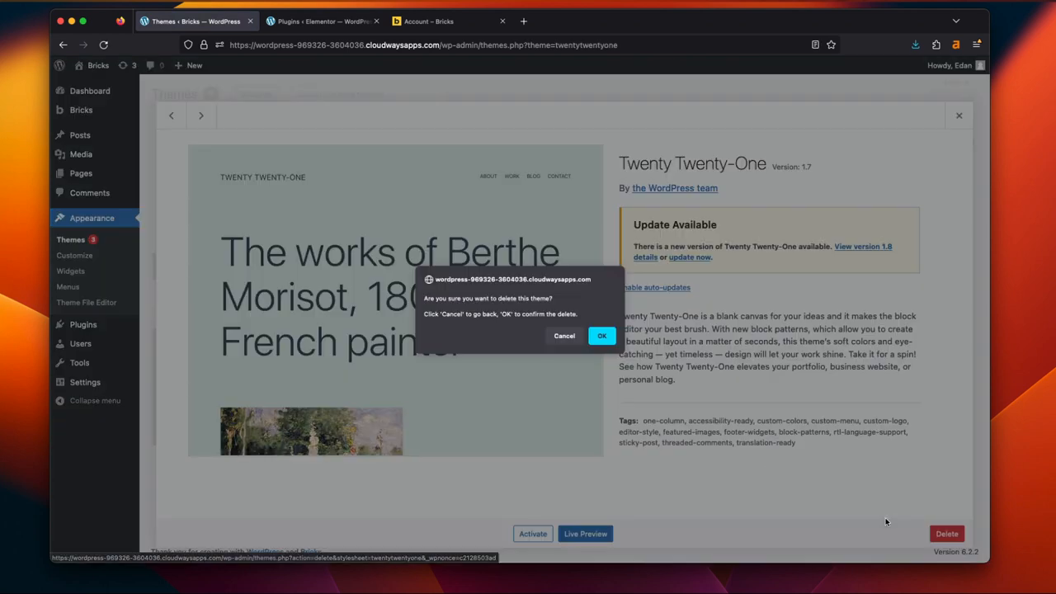
{"action": "left_click", "coordinate": [600, 335]}
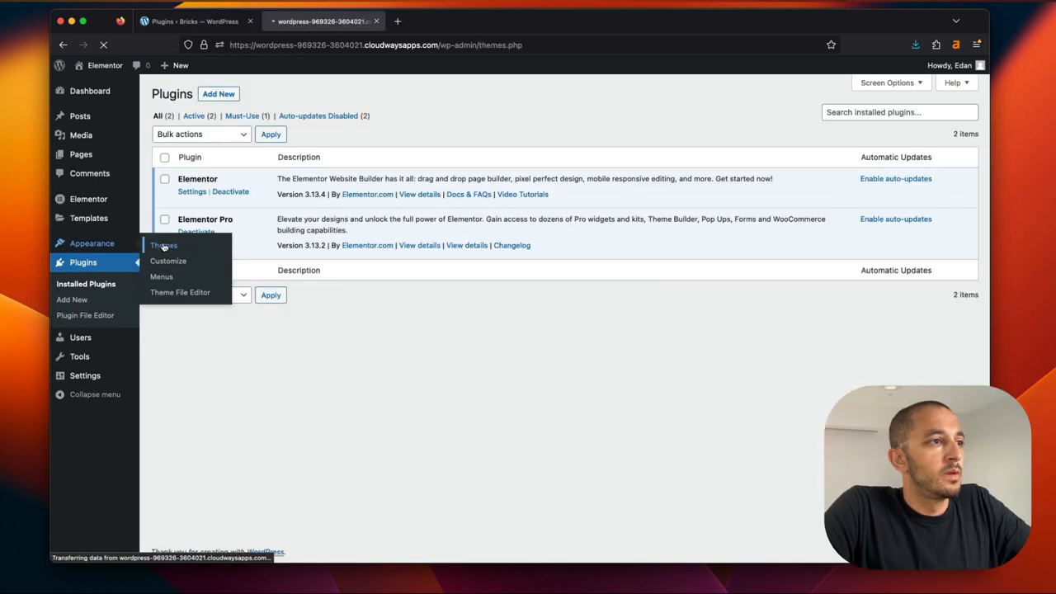
Update the Bricks parent theme, leaving only Bricks and the active Bricks Child Theme
{"action": "left_click", "coordinate": [162, 244]}
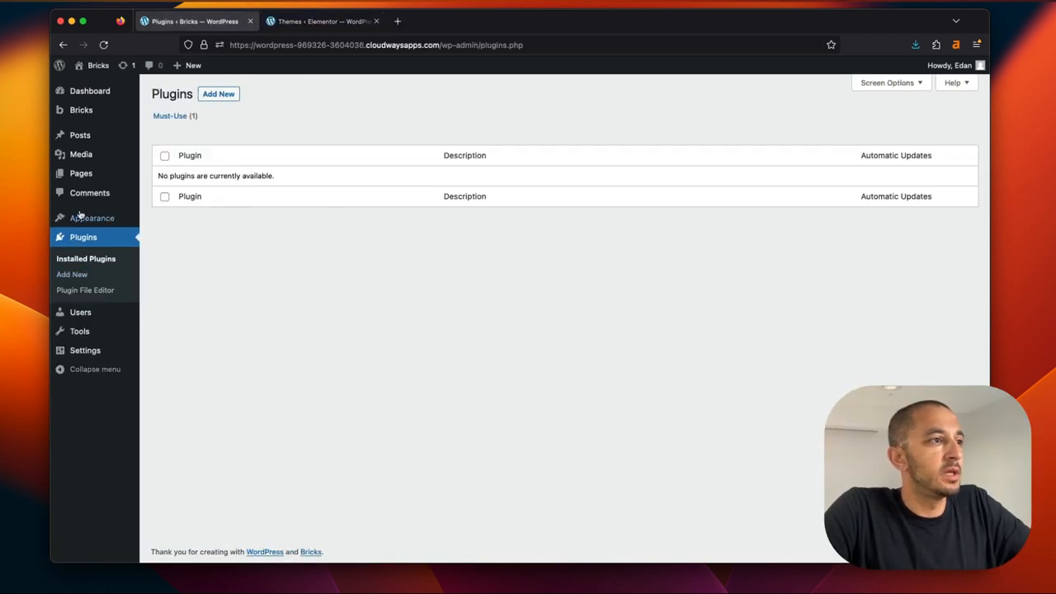
{"action": "left_click", "coordinate": [93, 218]}
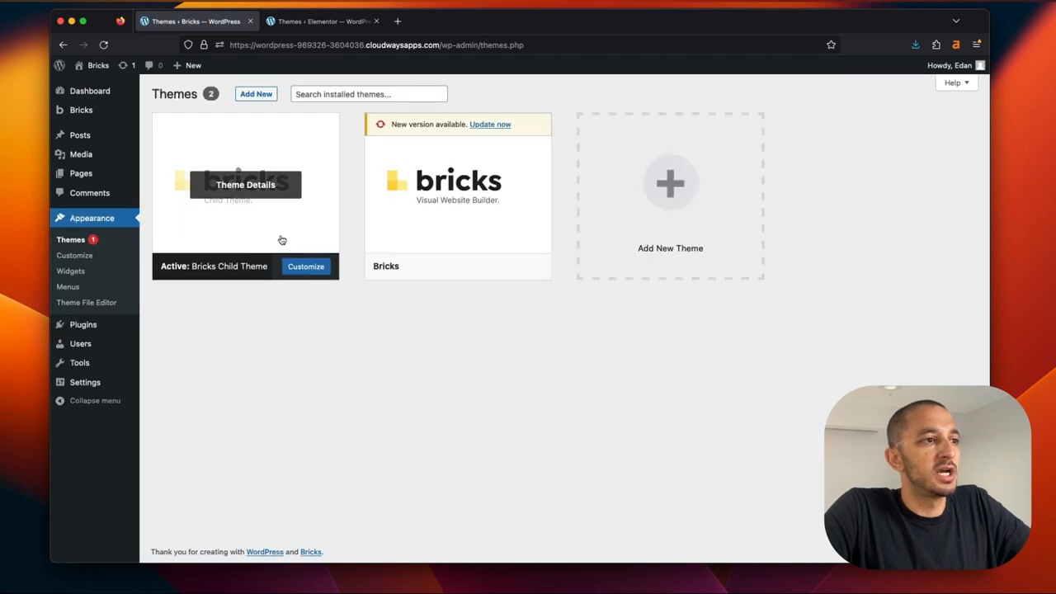
{"action": "left_click", "coordinate": [490, 124]}
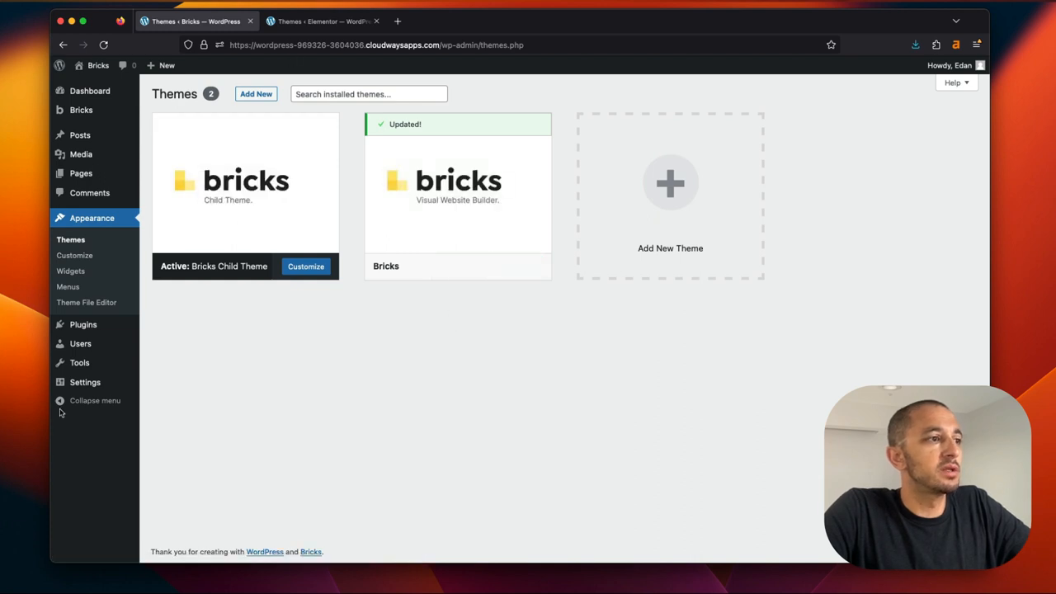
{"action": "left_click", "coordinate": [82, 323]}
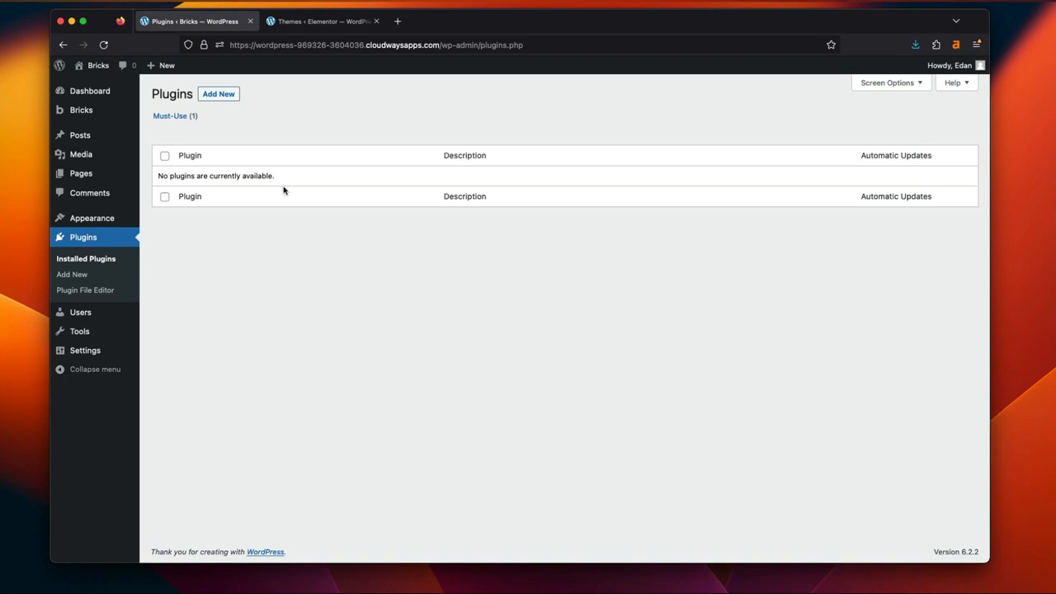
Show the Elementor site's installed plugins: Elementor and Elementor Pro, both active
{"action": "left_click", "coordinate": [321, 19]}
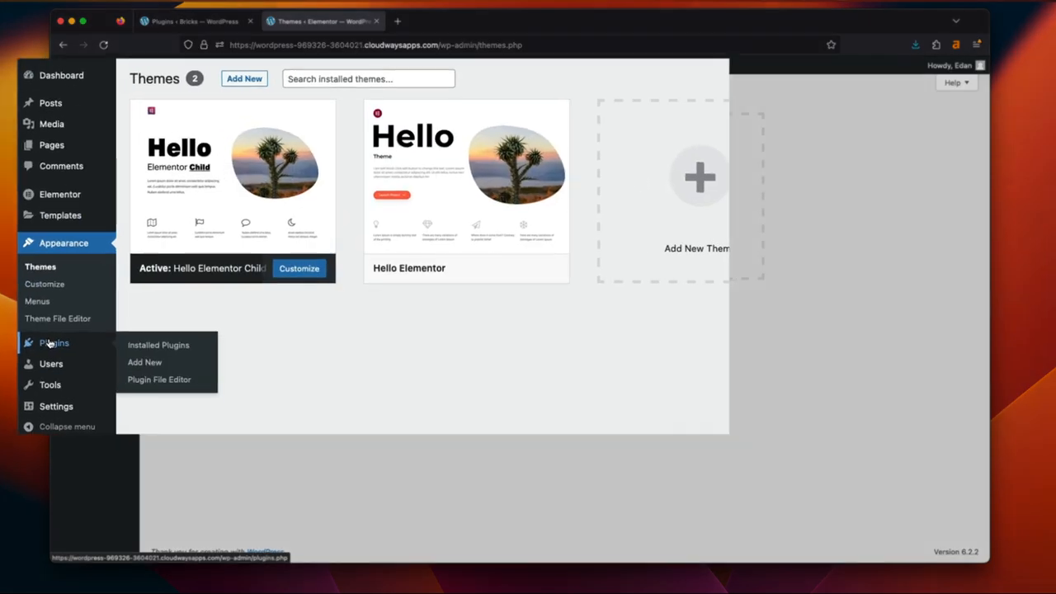
{"action": "left_click", "coordinate": [158, 345]}
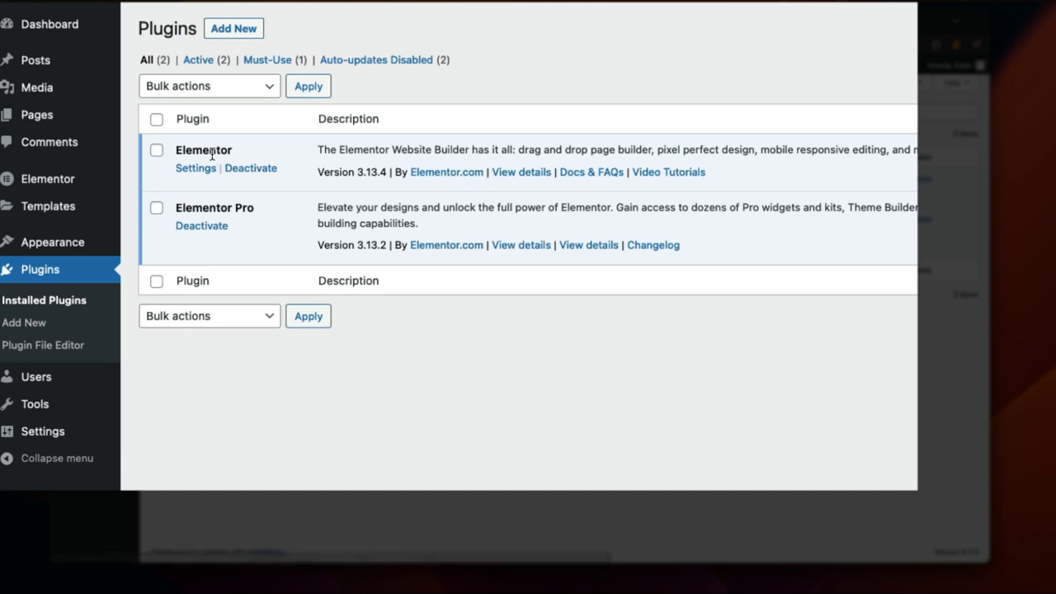
{"action": "double_click", "coordinate": [203, 148]}
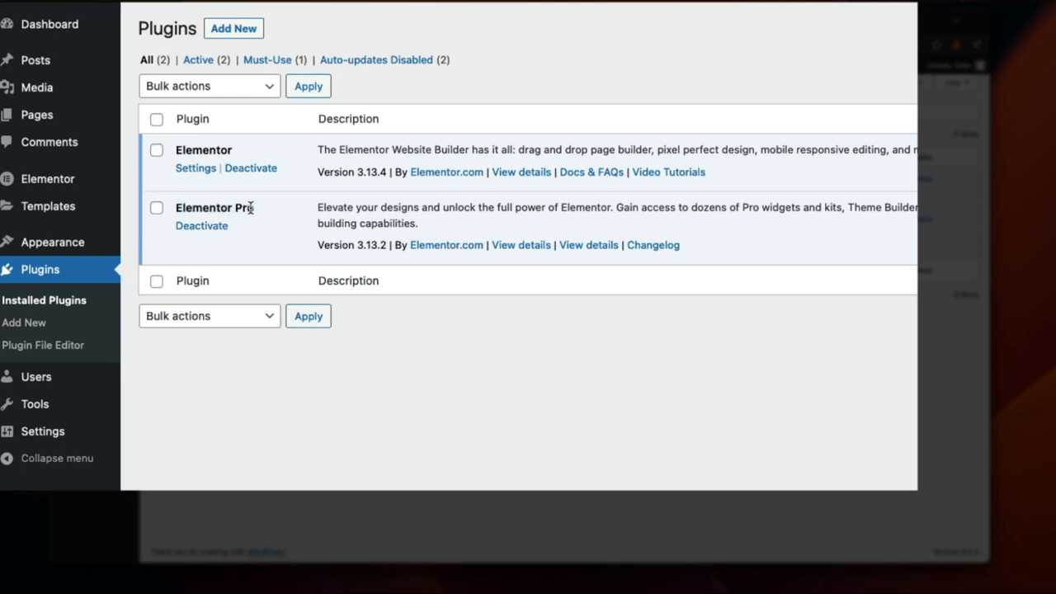
{"action": "mouse_move", "coordinate": [52, 241]}
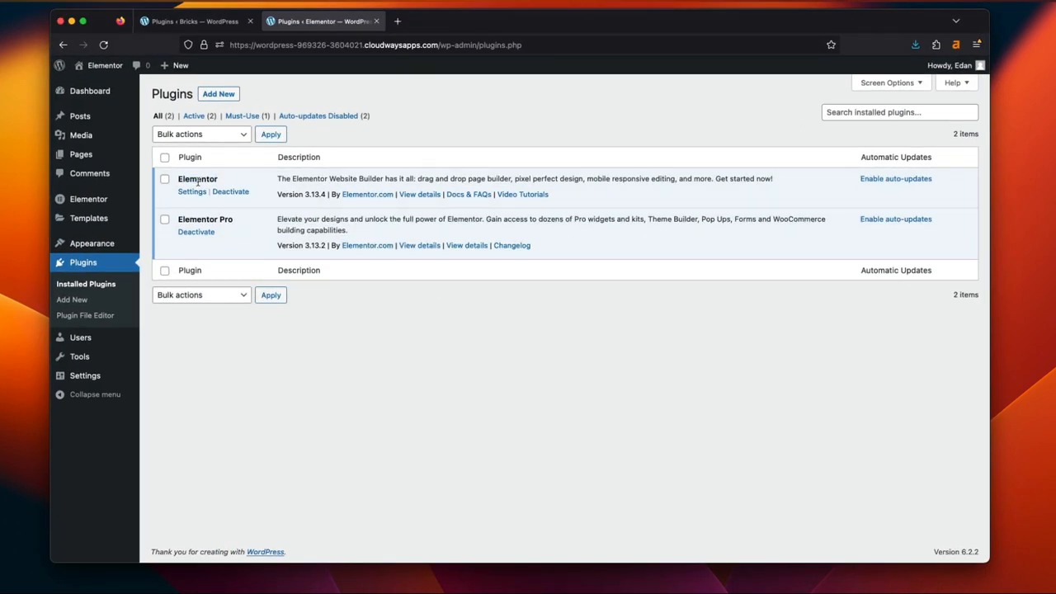
{"action": "double_click", "coordinate": [198, 179]}
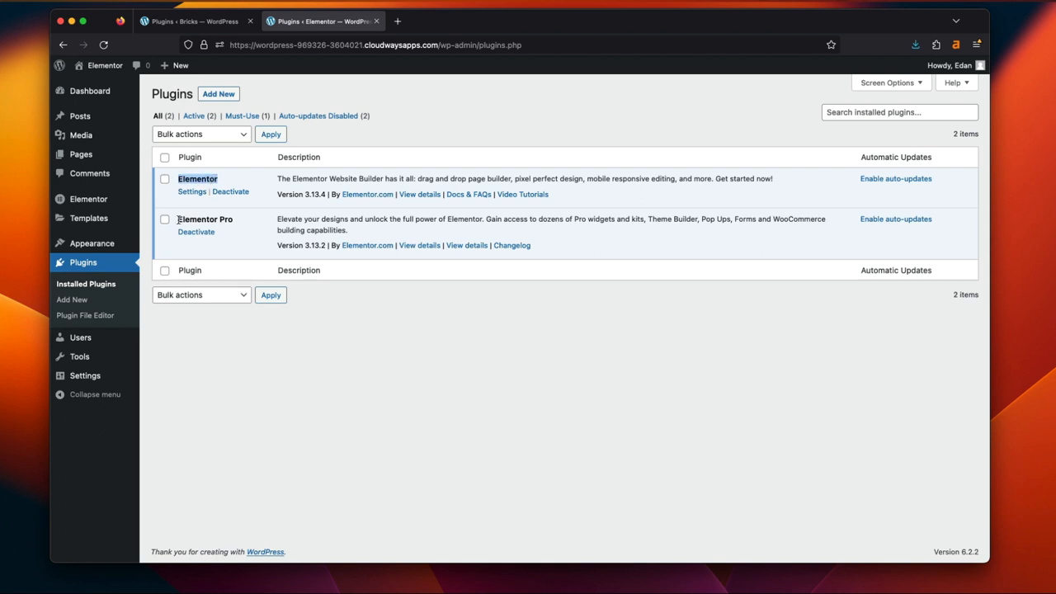
Show the Bricks site's installed plugins list, which holds no regular plugins
{"action": "double_click", "coordinate": [205, 218]}
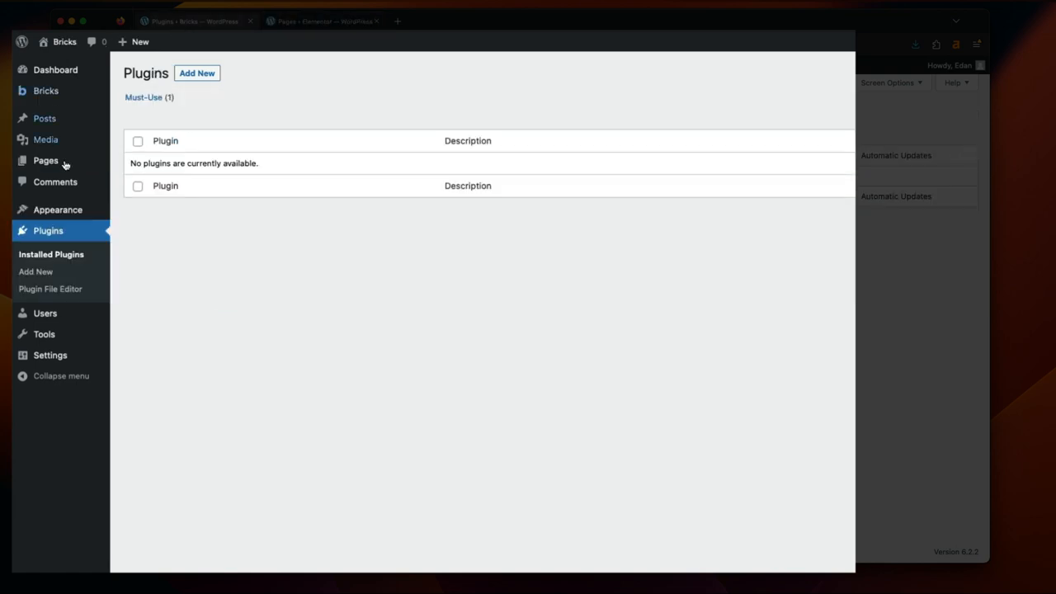
Trash all existing pages on the Bricks site and create a new page titled Home
{"action": "left_click", "coordinate": [46, 160]}
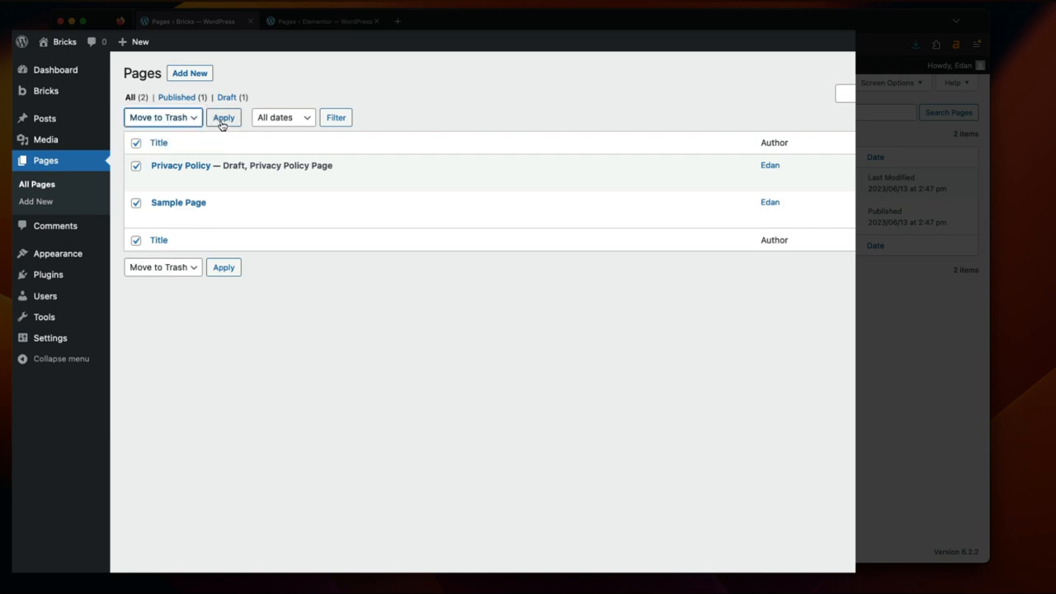
{"action": "left_click", "coordinate": [188, 73]}
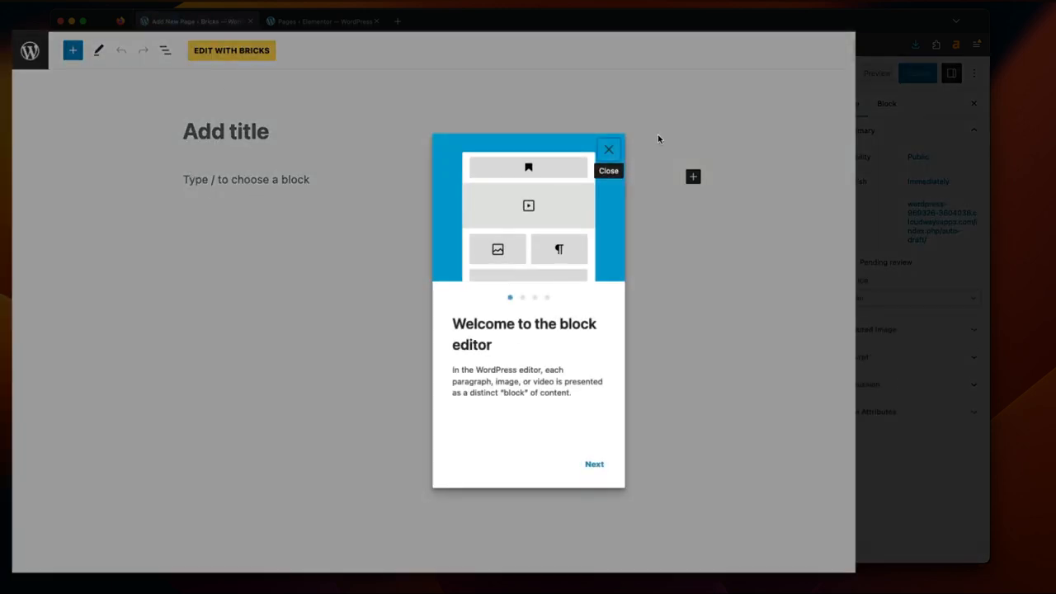
{"action": "left_click", "coordinate": [609, 148]}
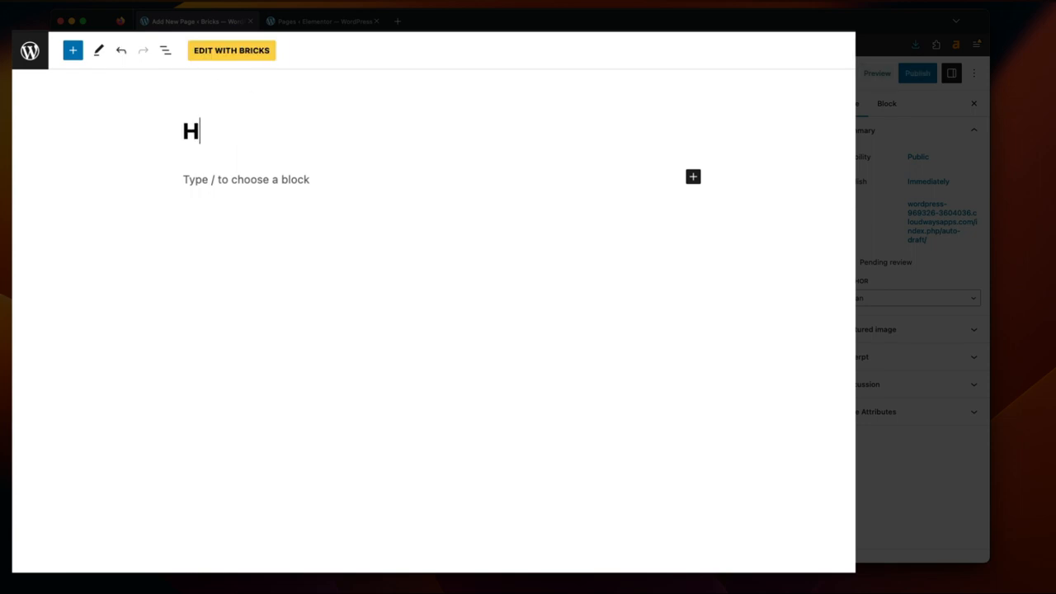
{"action": "type", "text": "ome"}
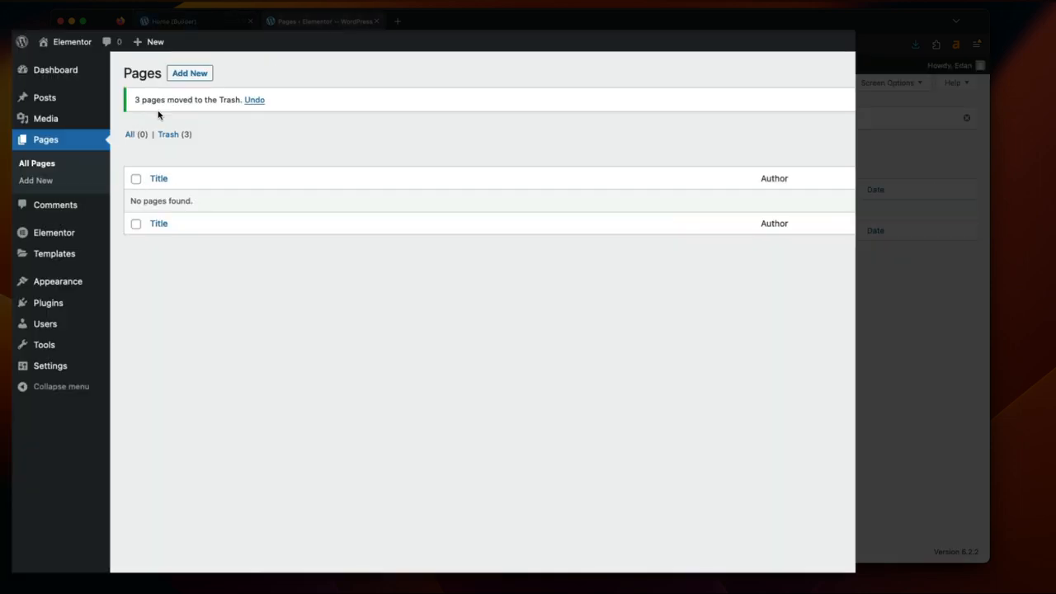
Create a new Home page on the Elementor site and start editing it with Elementor
{"action": "left_click", "coordinate": [188, 73]}
{"action": "type", "text": "Ho"}
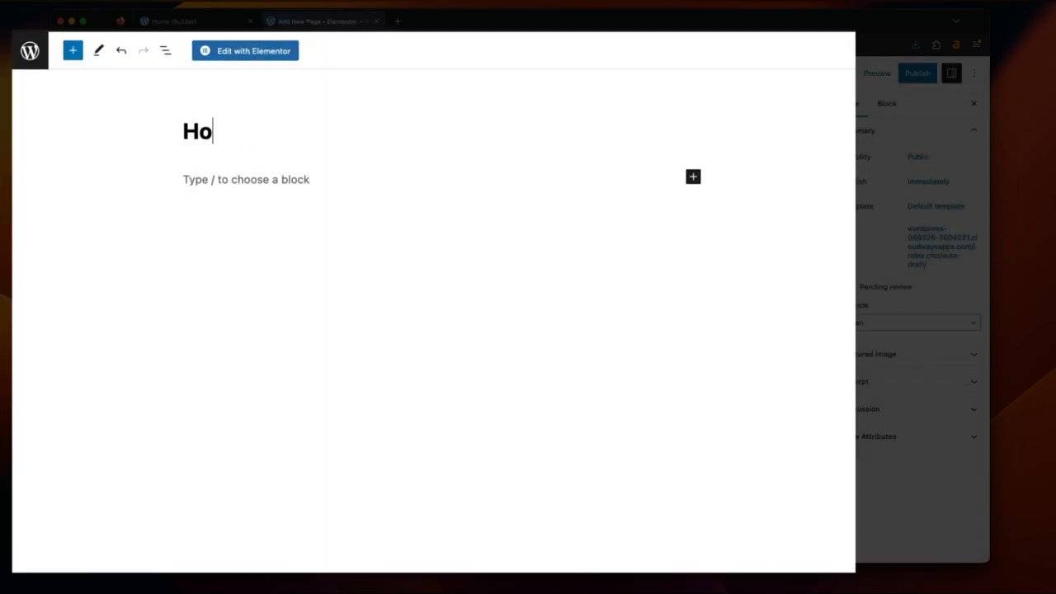
{"action": "left_click", "coordinate": [245, 49]}
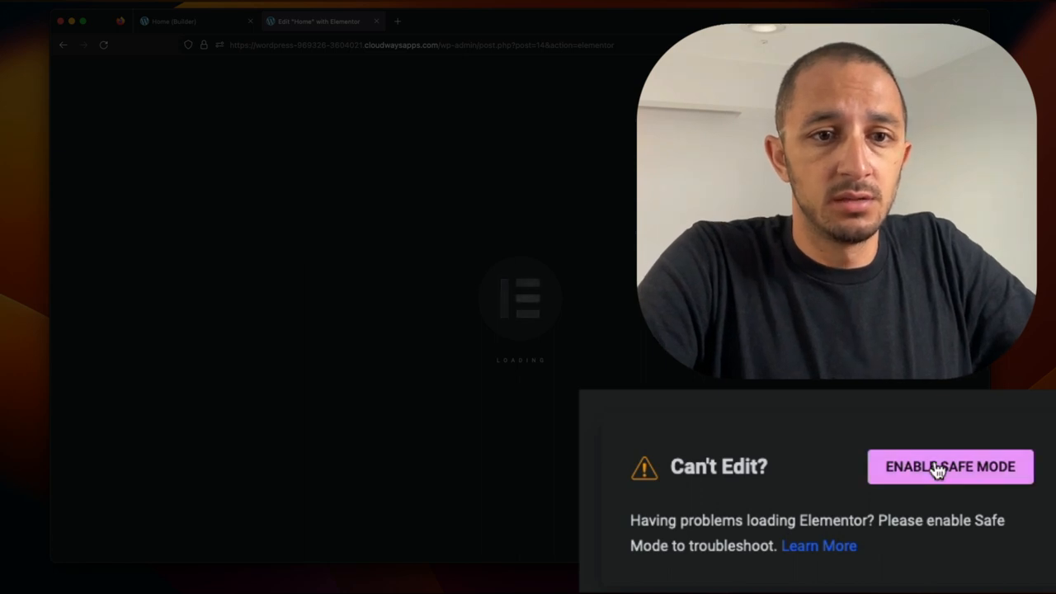
{"action": "mouse_move", "coordinate": [363, 185]}
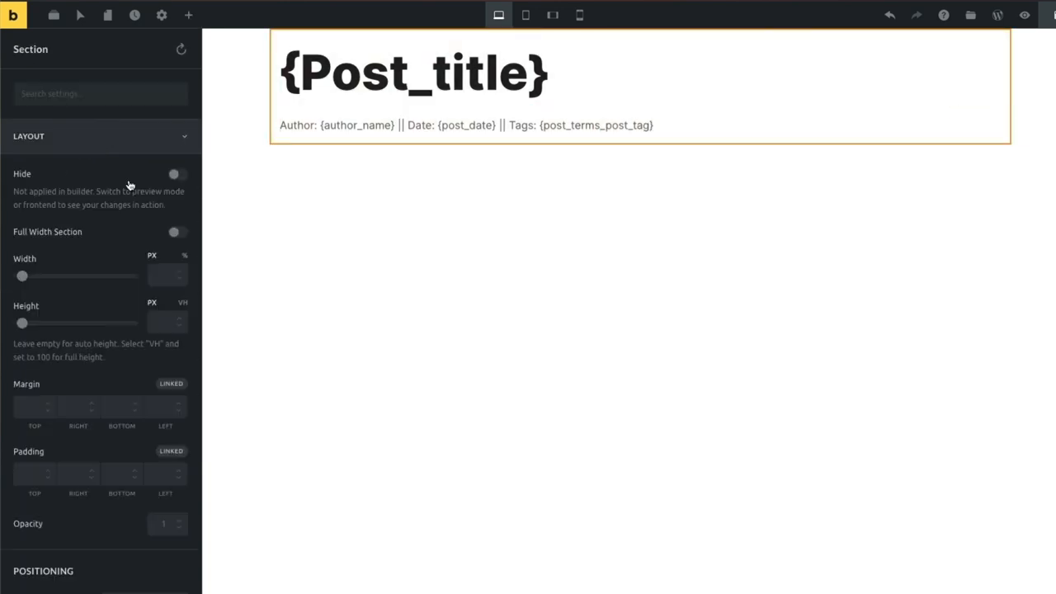
Review the section's Typography and Background panels and load the Home page editor canvas
{"action": "left_click", "coordinate": [39, 170]}
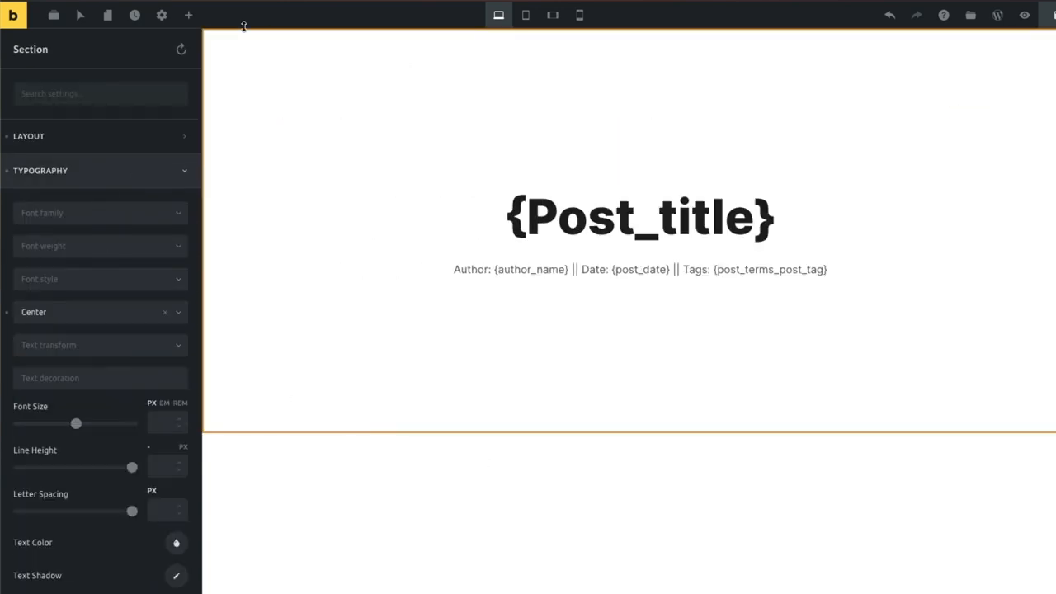
{"action": "left_click", "coordinate": [161, 15]}
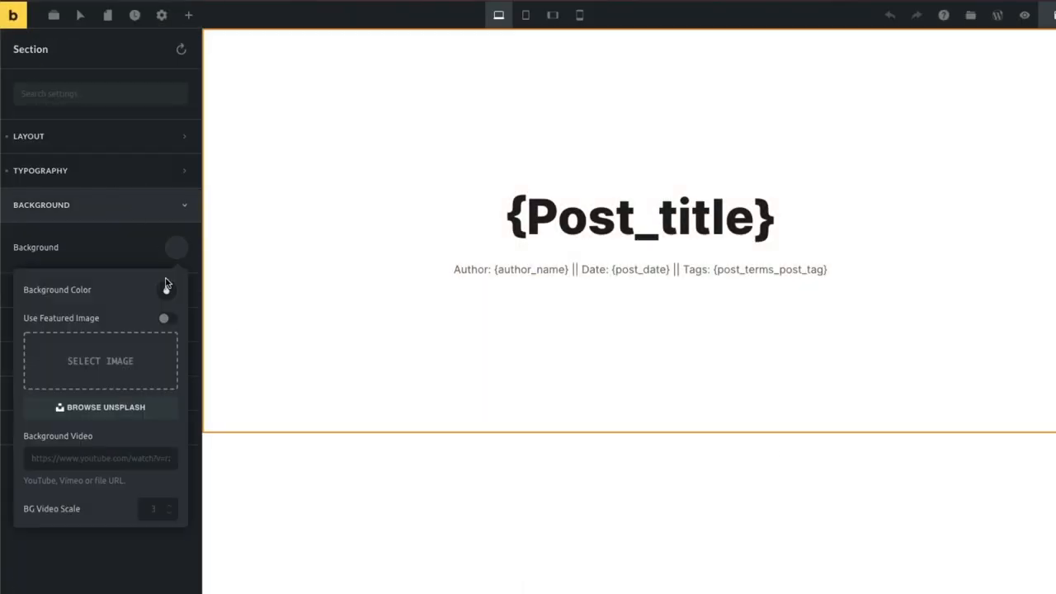
{"action": "left_click", "coordinate": [165, 317]}
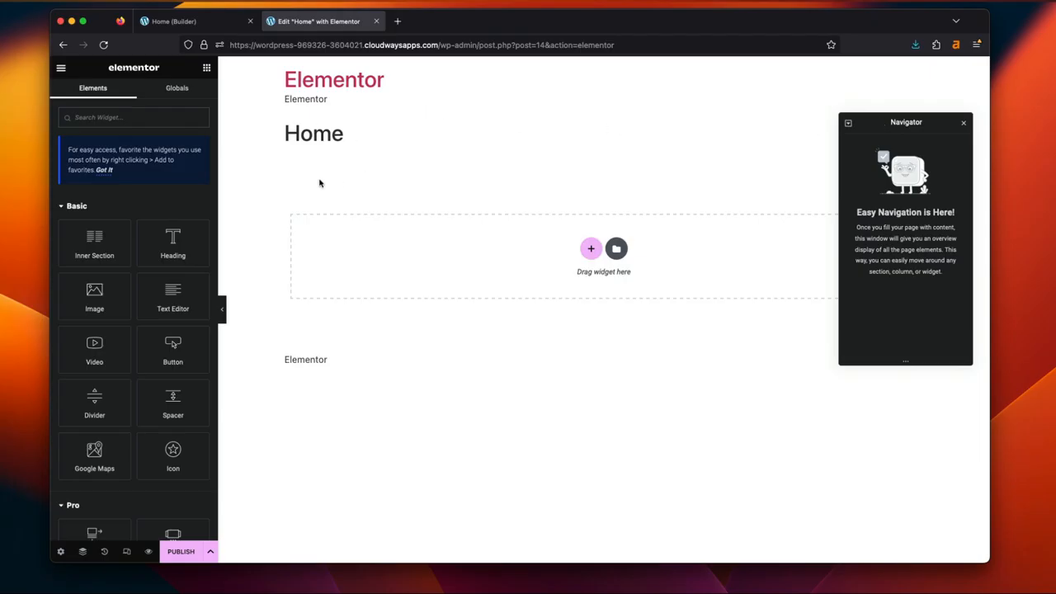
{"action": "mouse_move", "coordinate": [281, 215]}
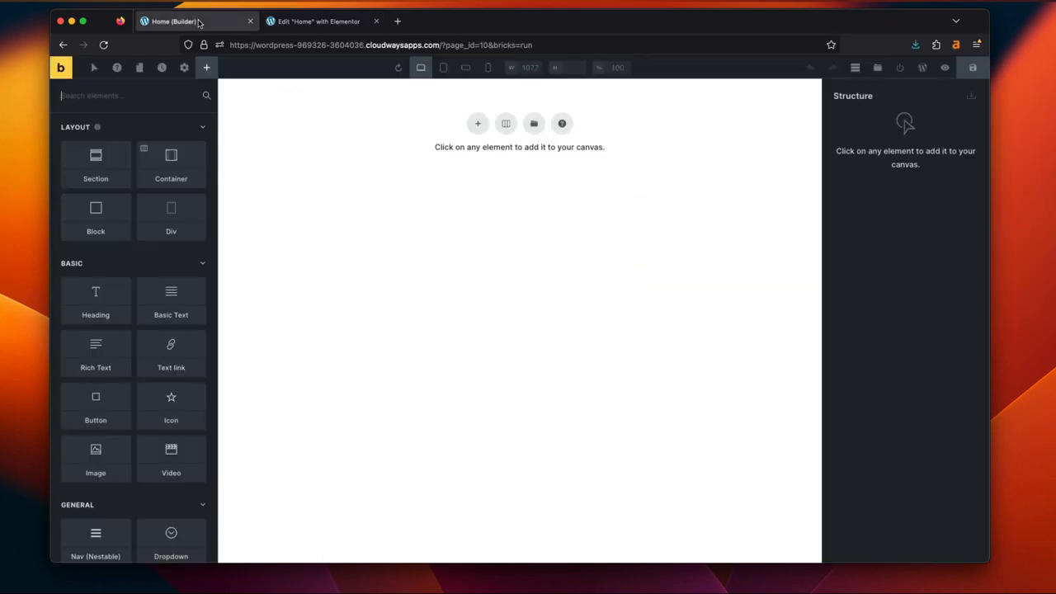
Add a single-column section to the Elementor Home page with the Navigator docked beside the canvas
{"action": "left_click", "coordinate": [322, 20]}
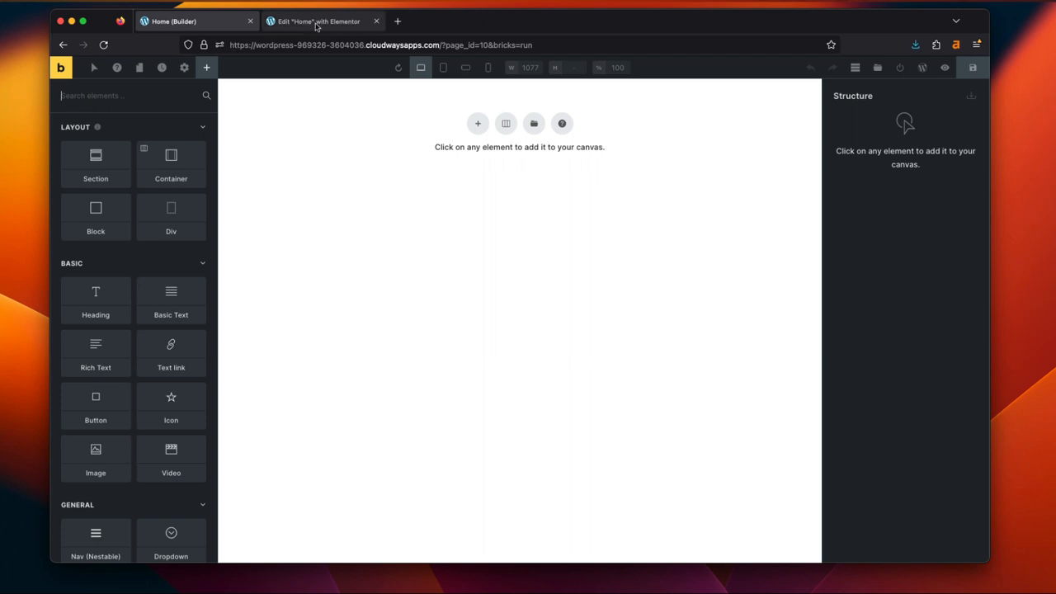
{"action": "left_click", "coordinate": [321, 20]}
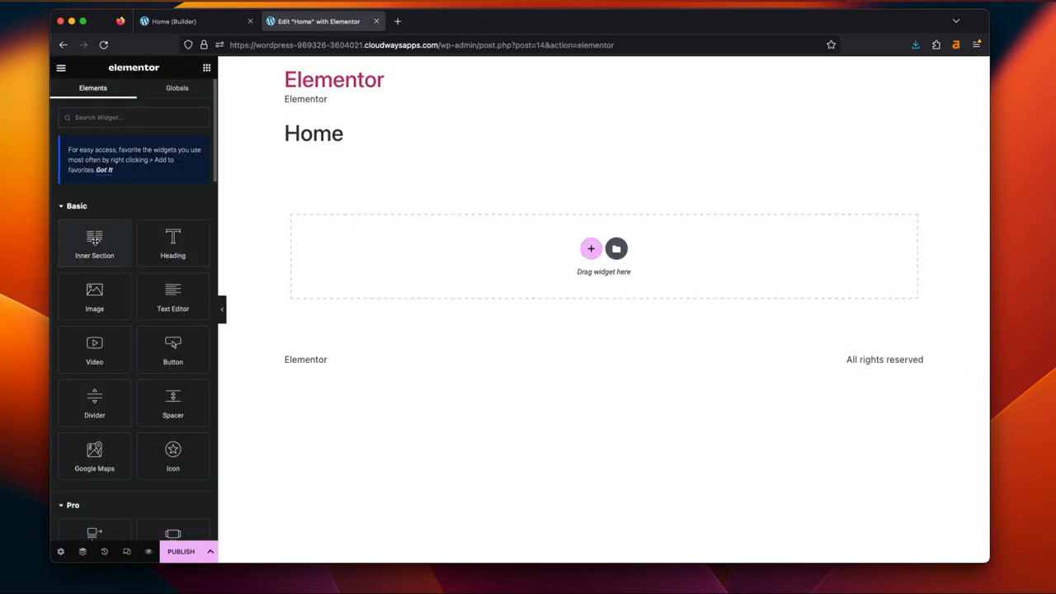
{"action": "left_click", "coordinate": [590, 247]}
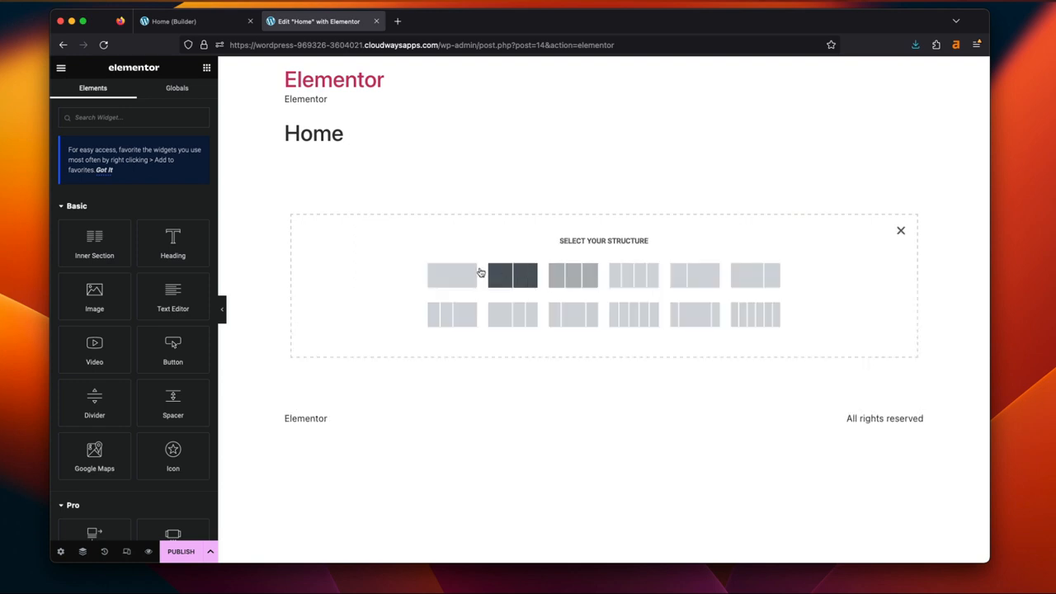
{"action": "left_click", "coordinate": [512, 274]}
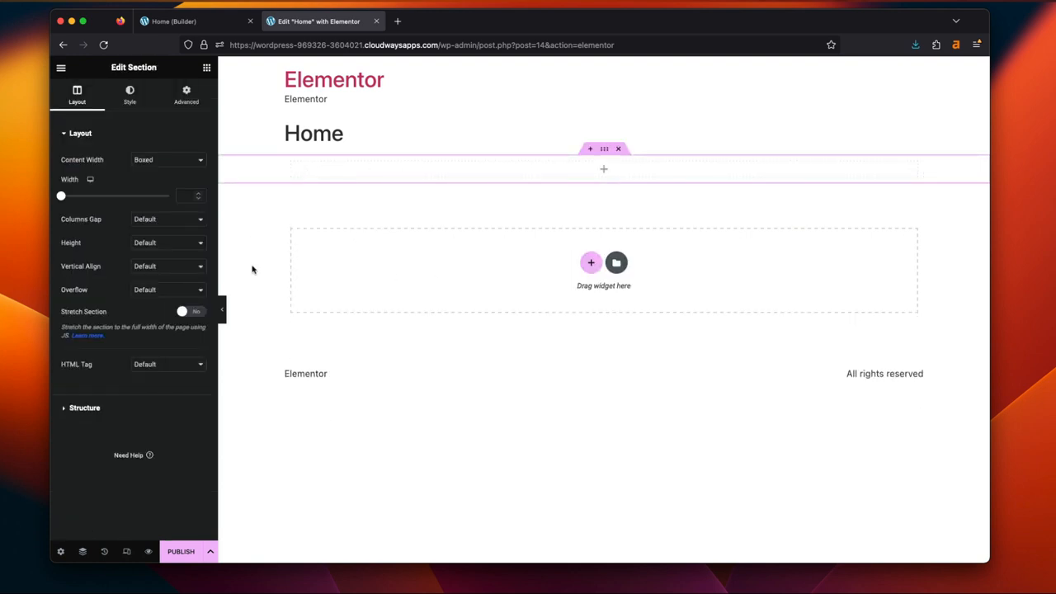
{"action": "left_click", "coordinate": [83, 551]}
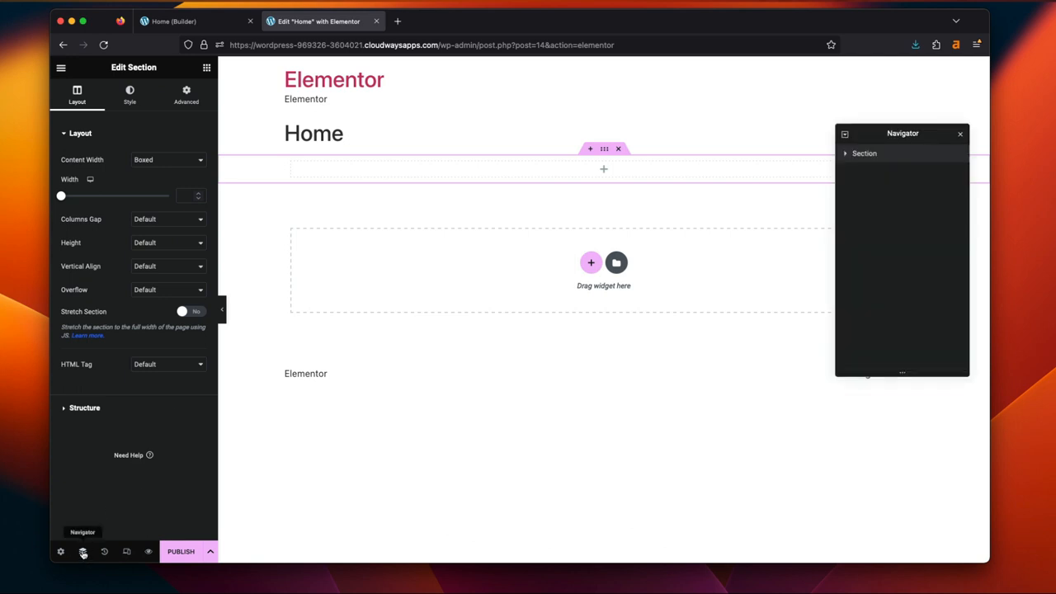
{"action": "left_click", "coordinate": [845, 152]}
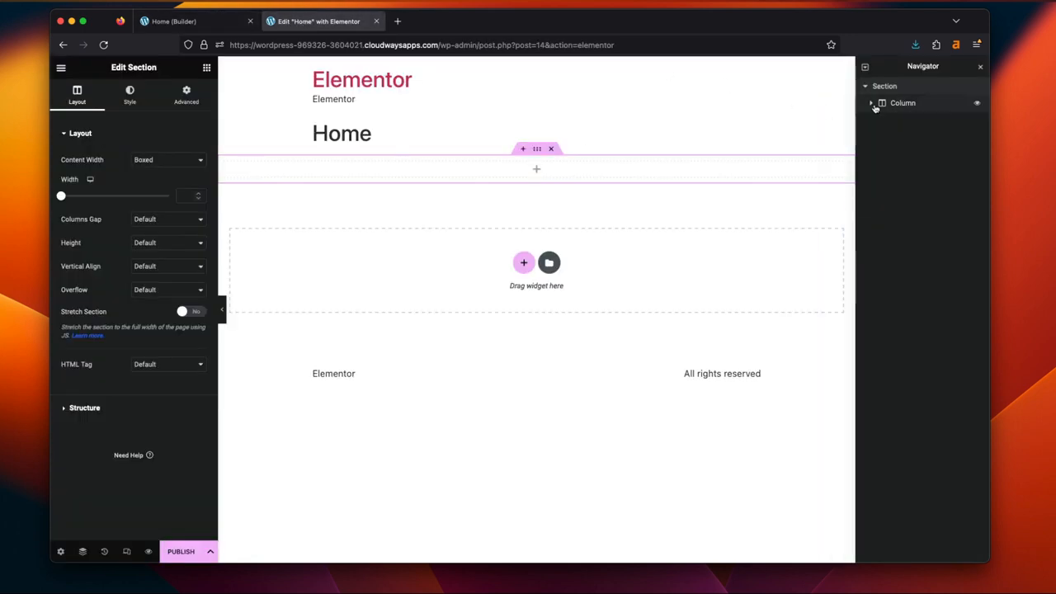
{"action": "left_click", "coordinate": [872, 102]}
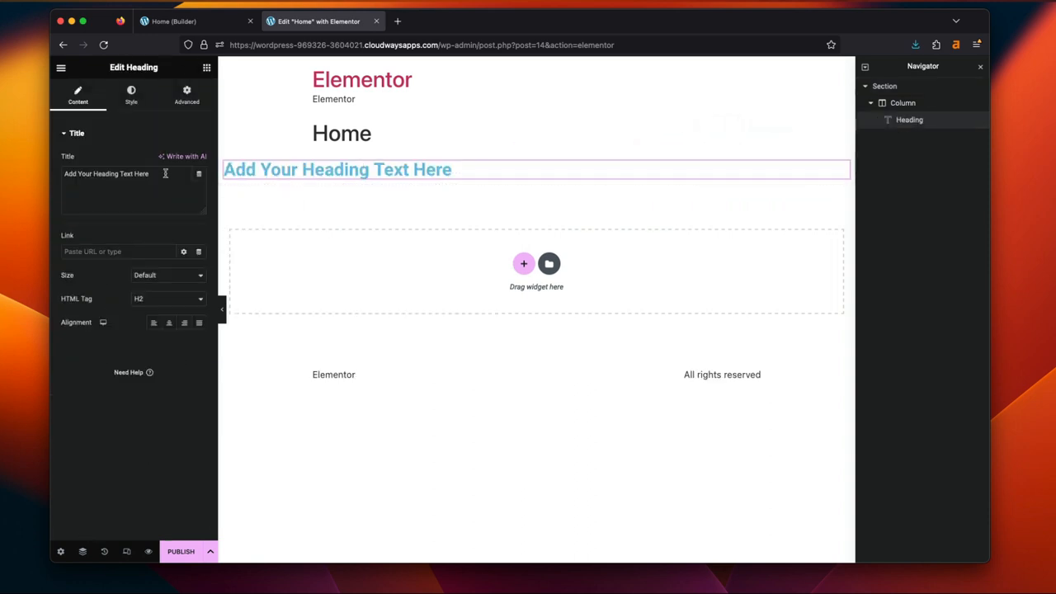
Set the heading text to 'Bricks vs Elementor - Demo' and publish the Home page
{"action": "triple_click", "coordinate": [106, 173]}
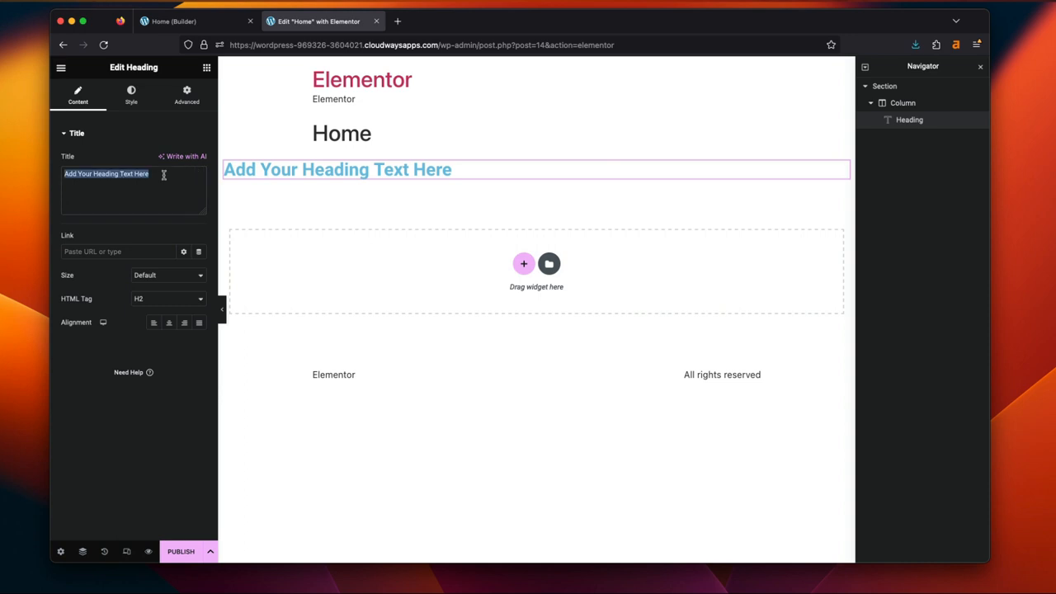
{"action": "type", "text": "Bricks vs"}
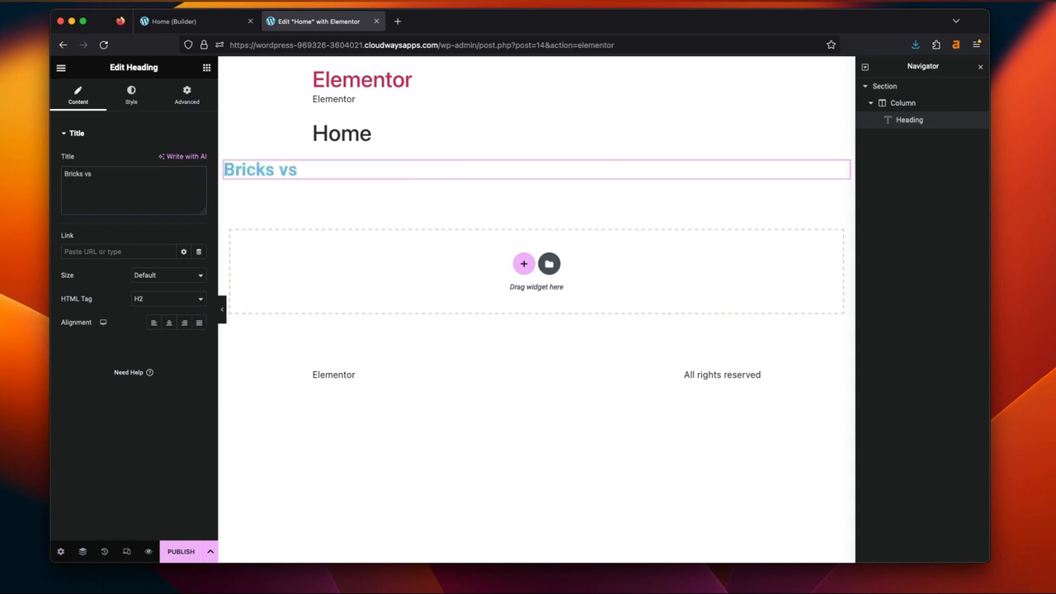
{"action": "type", "text": "Elementor - Demo"}
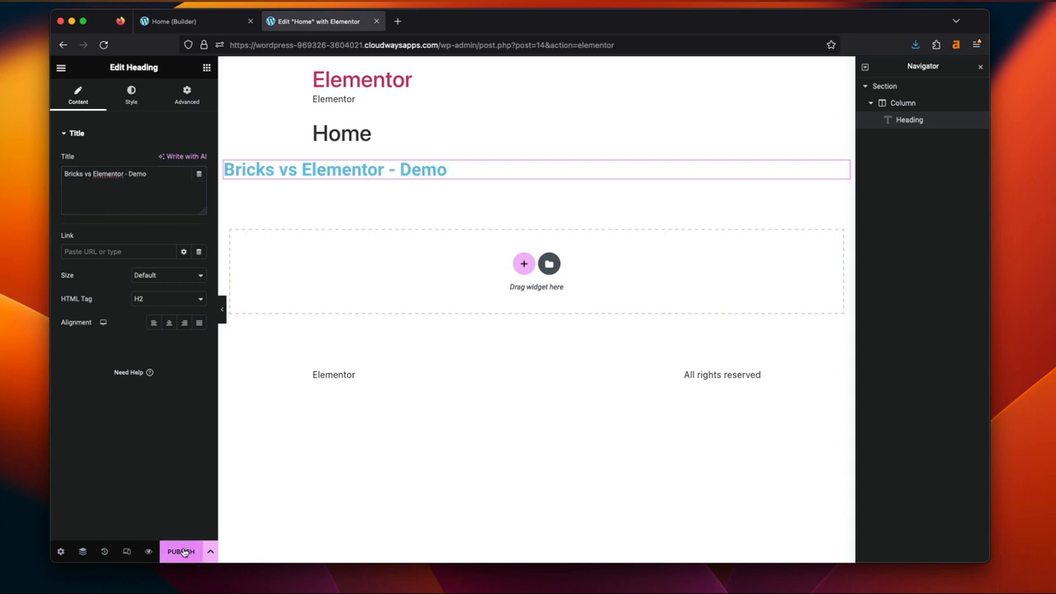
{"action": "left_click", "coordinate": [182, 552]}
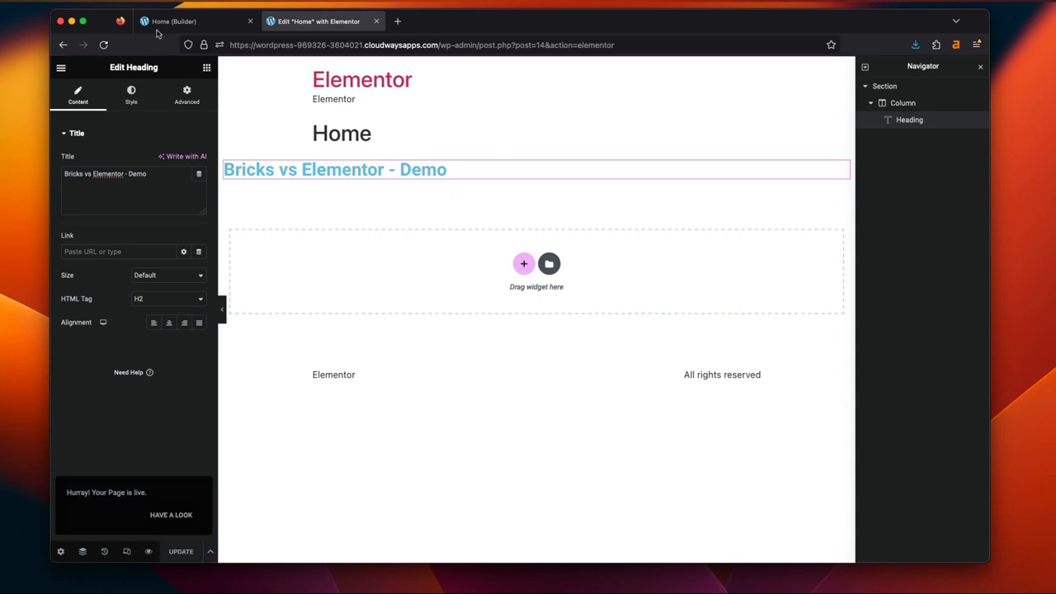
{"action": "left_click", "coordinate": [196, 19]}
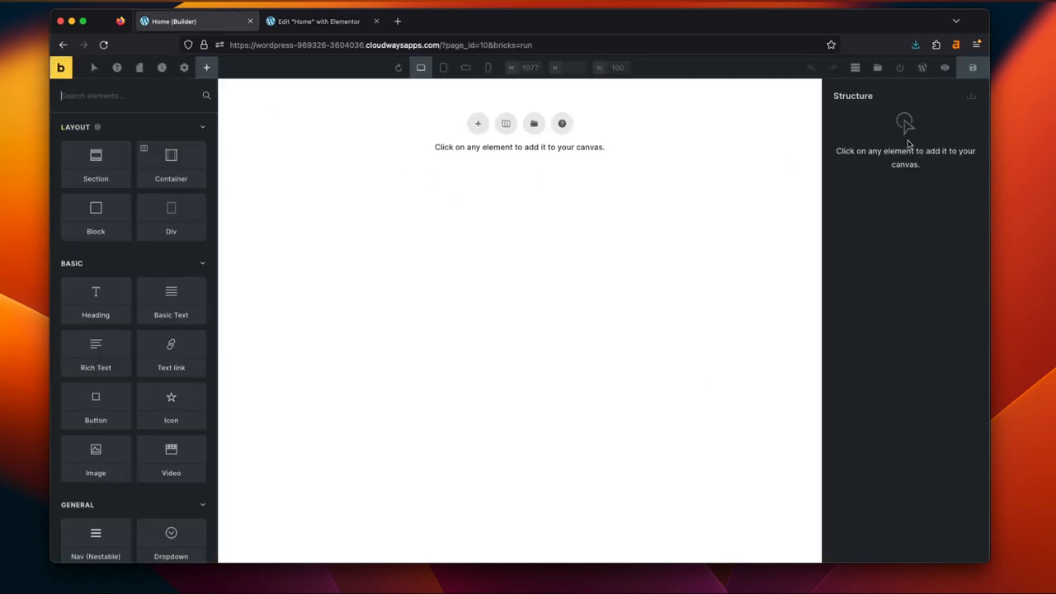
Add a section with a heading reading 'Bricks vs Elementor - Demo' in Bricks
{"action": "left_click", "coordinate": [477, 122]}
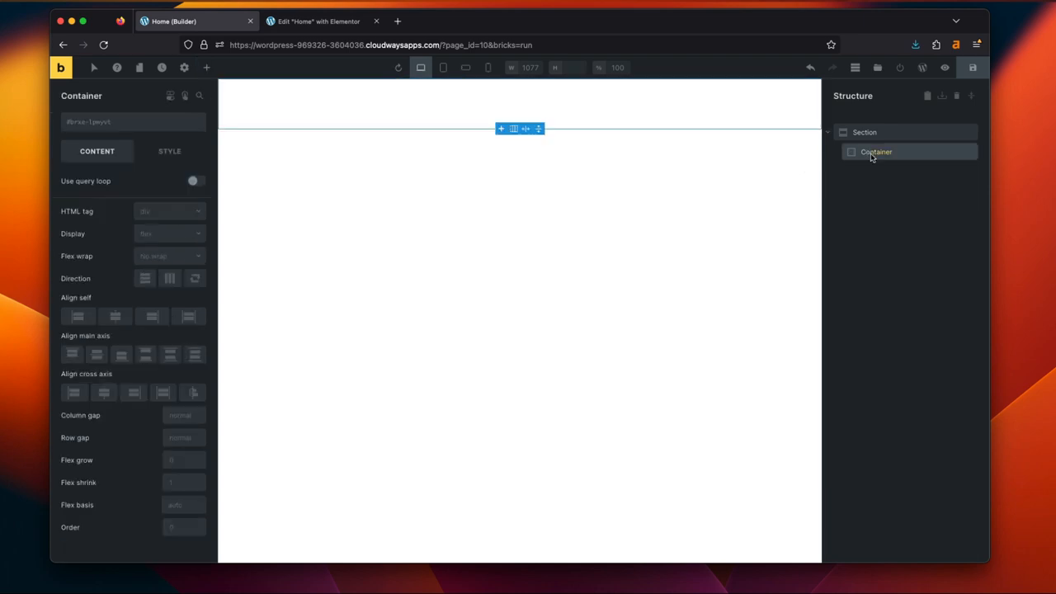
{"action": "left_click", "coordinate": [206, 66]}
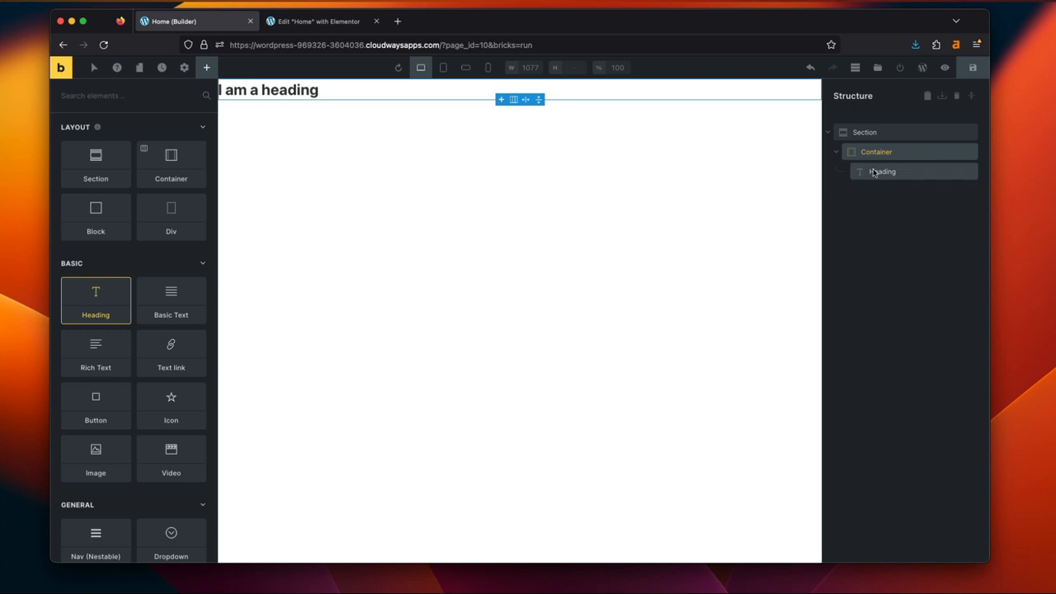
{"action": "left_click", "coordinate": [881, 171]}
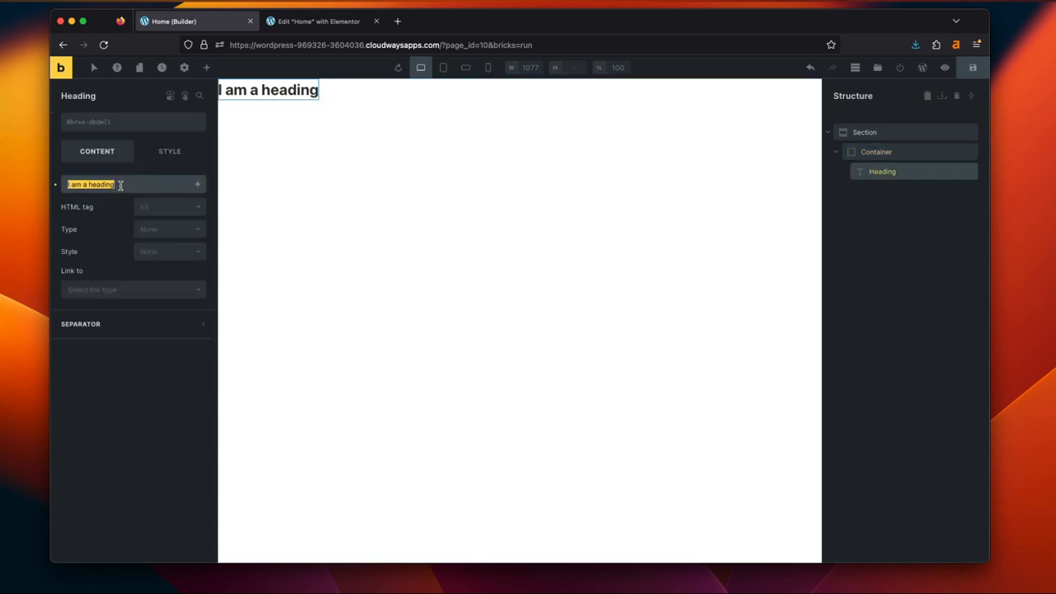
{"action": "type", "text": "Bricks vs"}
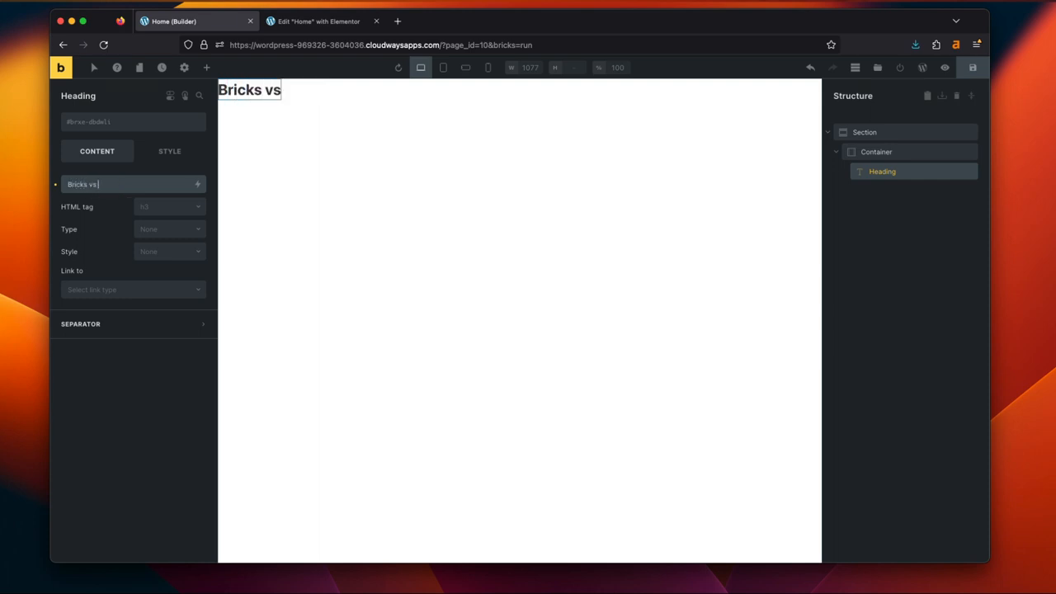
{"action": "type", "text": "Elementor - Demo"}
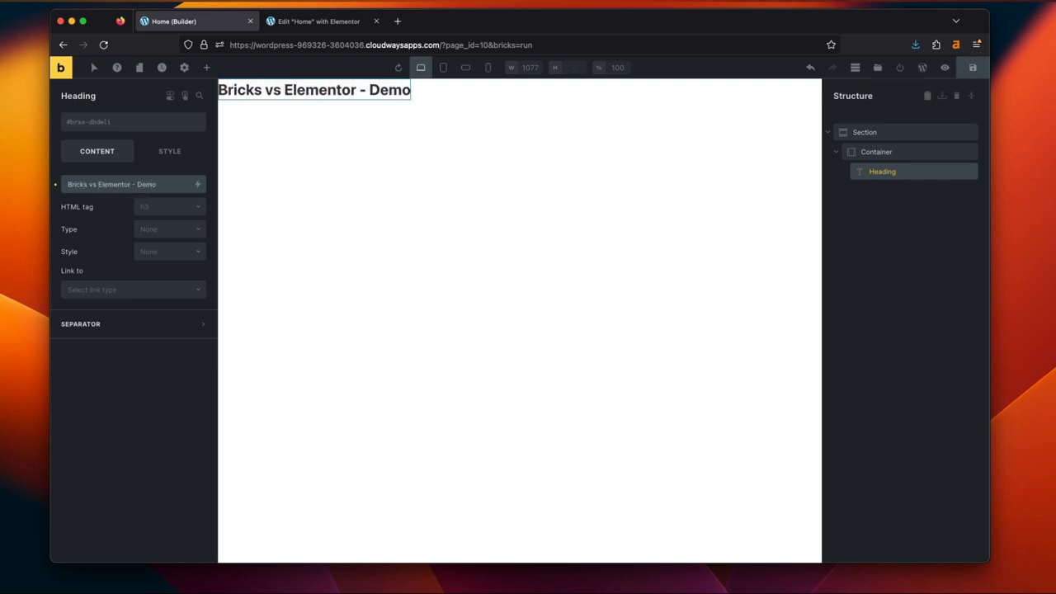
{"action": "mouse_move", "coordinate": [973, 68]}
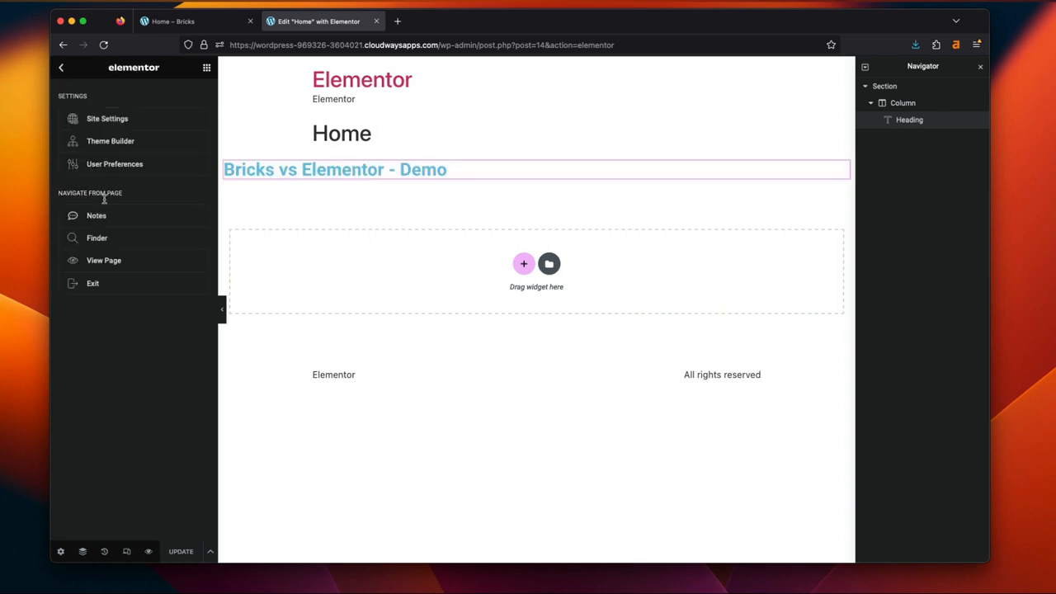
Set Elementor's exit destination to WP Dashboard, apply it, and leave the editor
{"action": "left_click", "coordinate": [93, 284]}
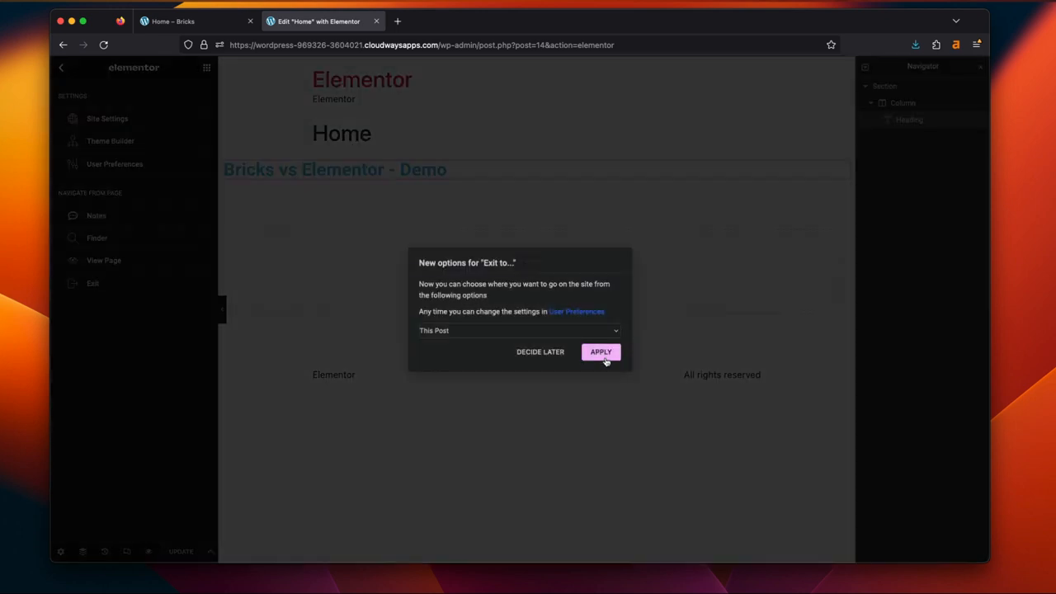
{"action": "left_click", "coordinate": [518, 330]}
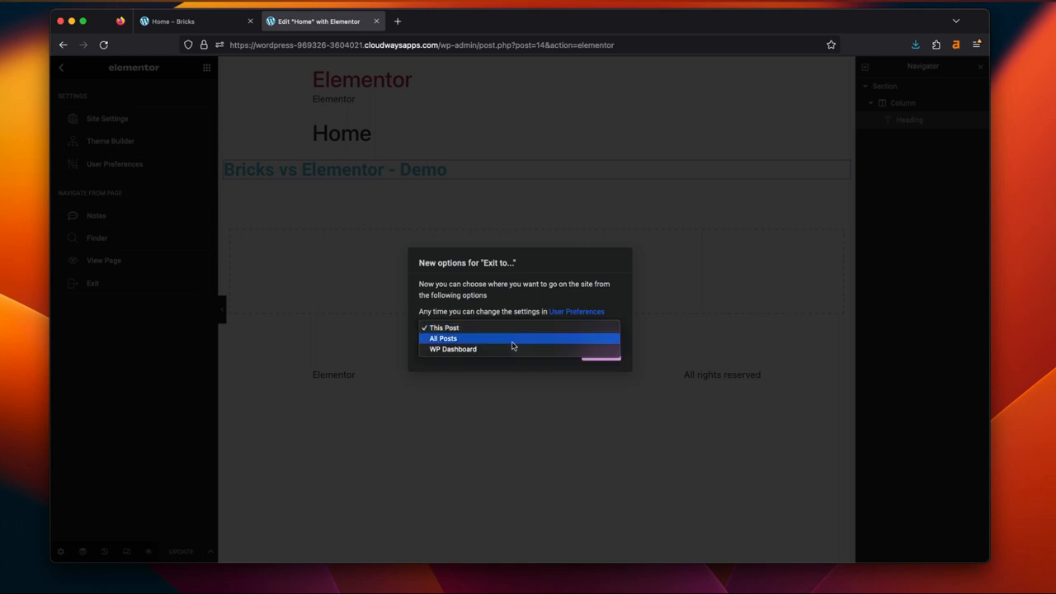
{"action": "left_click", "coordinate": [444, 327]}
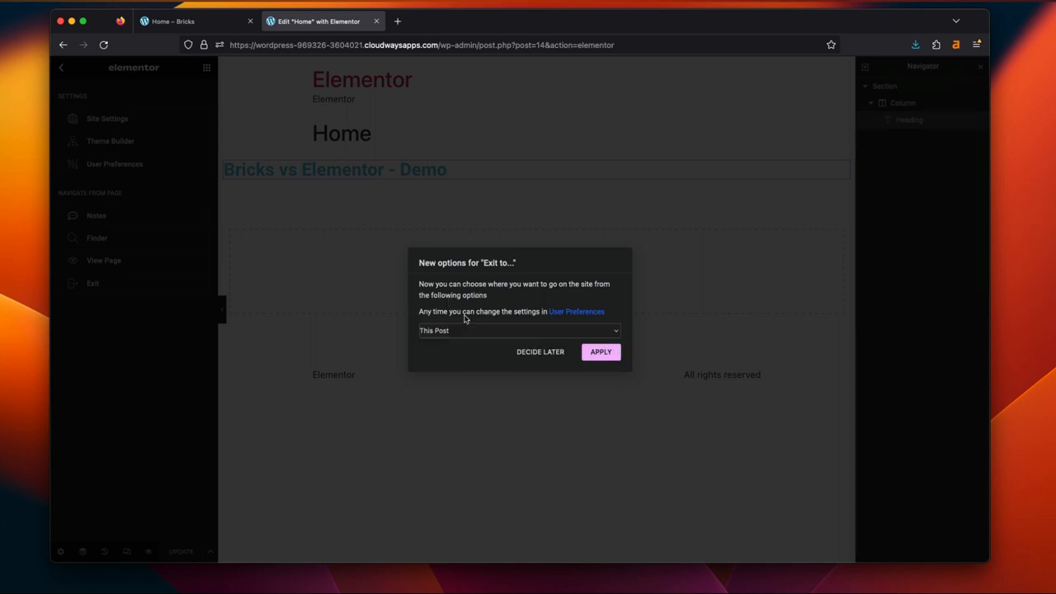
{"action": "left_click", "coordinate": [518, 330]}
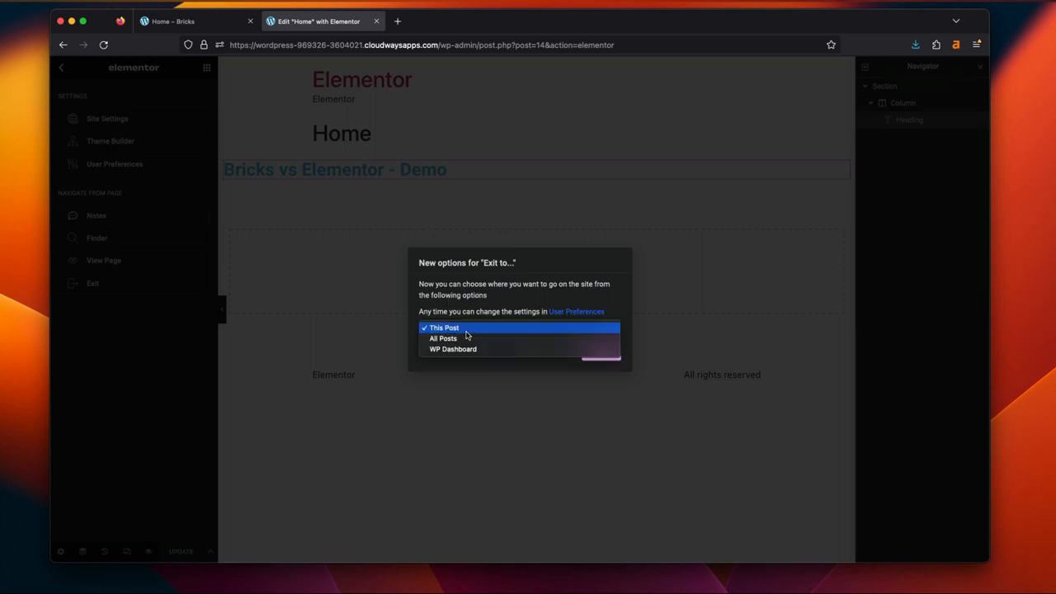
{"action": "left_click", "coordinate": [452, 350]}
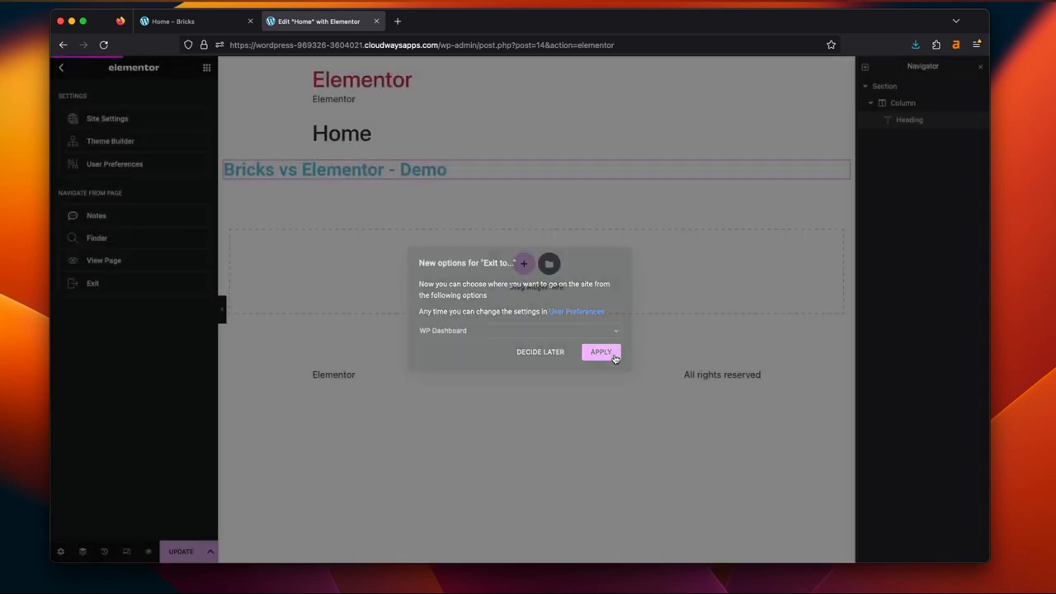
{"action": "left_click", "coordinate": [601, 352]}
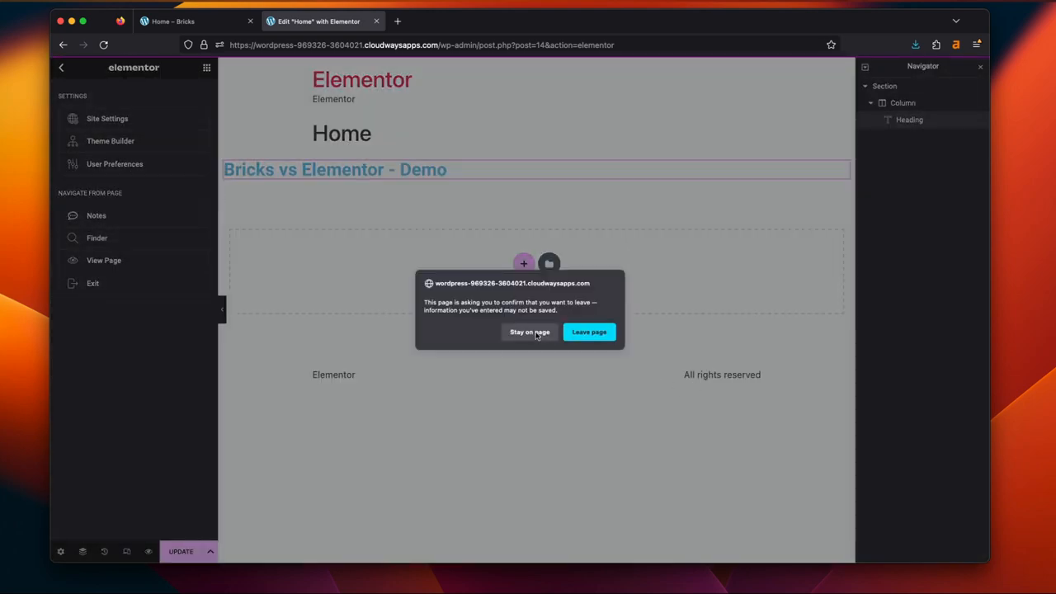
{"action": "left_click", "coordinate": [589, 332]}
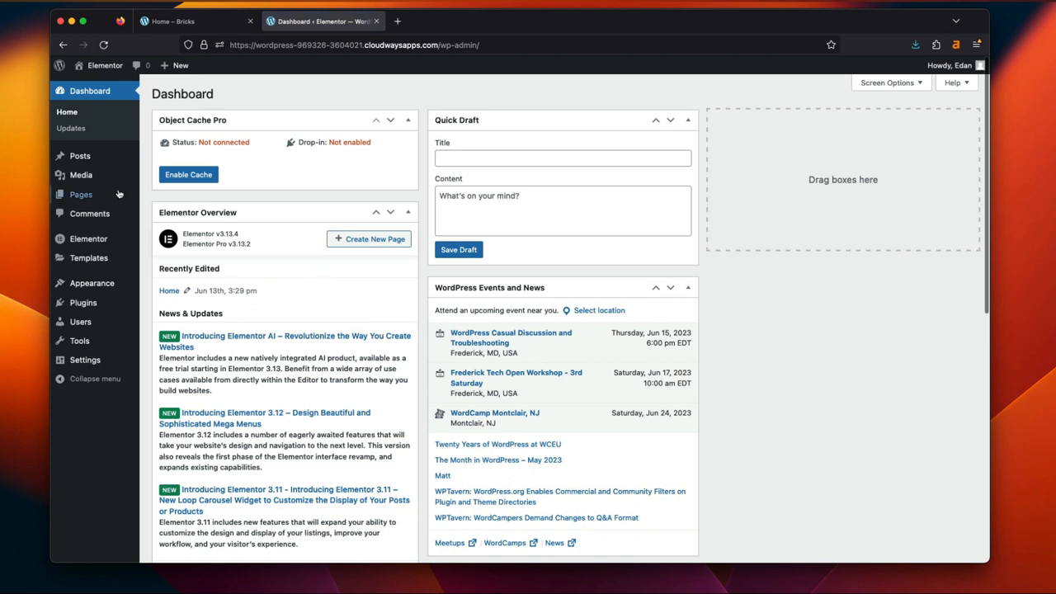
{"action": "mouse_move", "coordinate": [81, 195]}
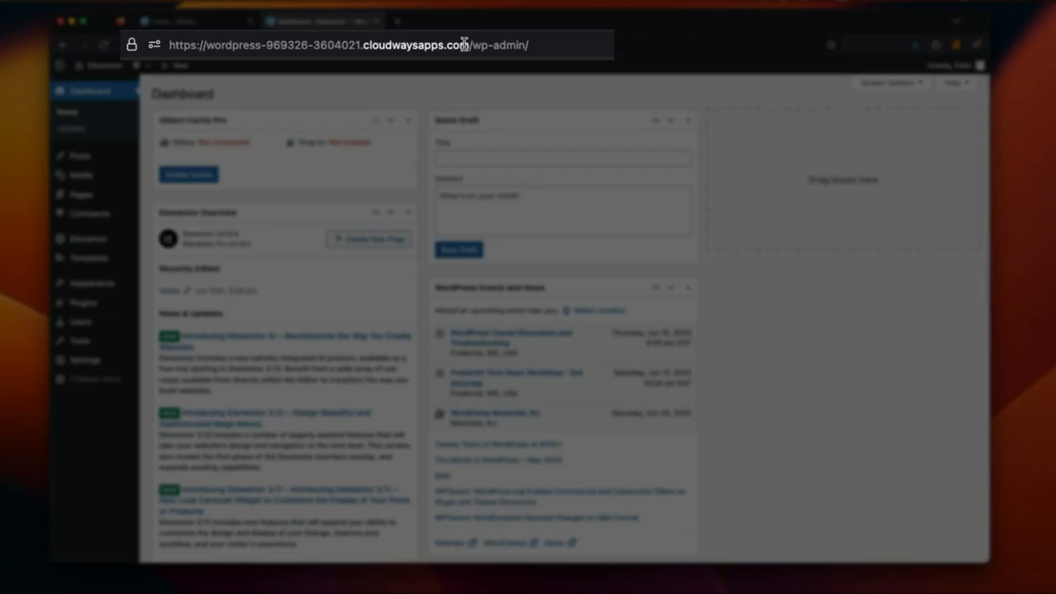
View the Elementor site's front page in a new tab, then go to Settings from its dashboard
{"action": "left_click", "coordinate": [346, 45]}
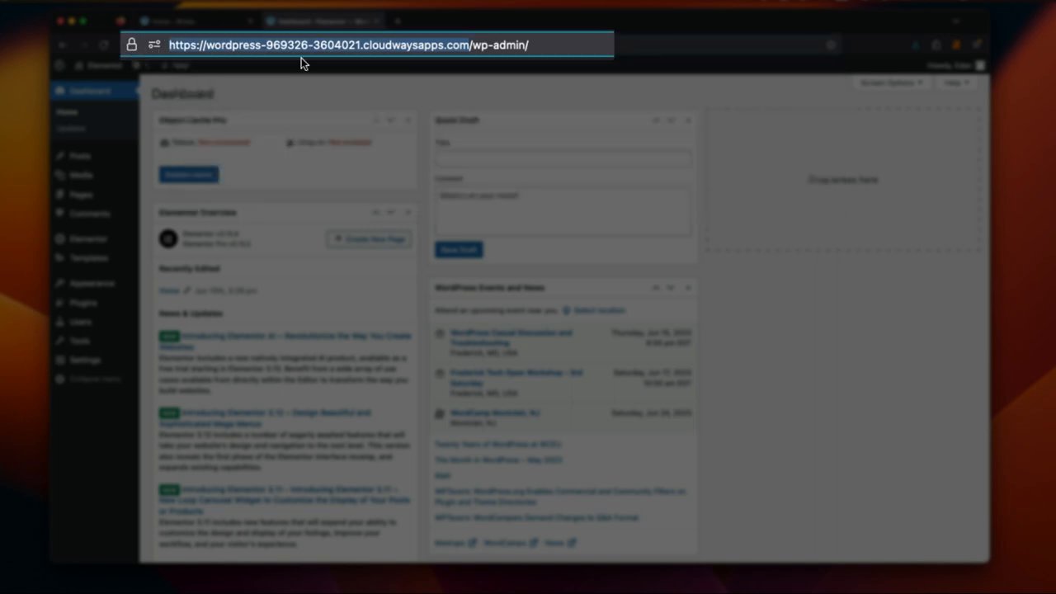
{"action": "left_click", "coordinate": [445, 19]}
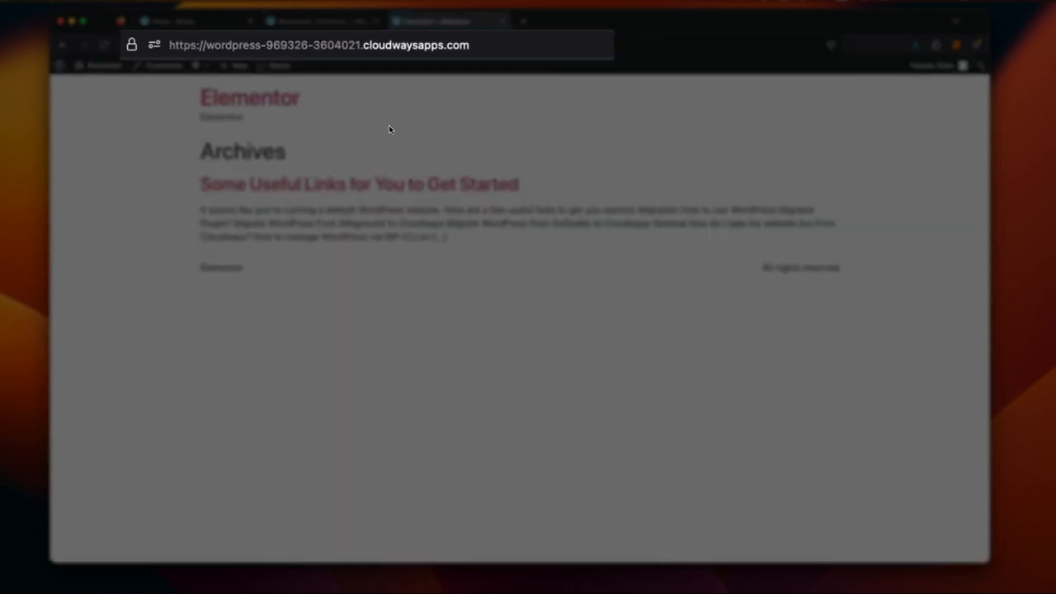
{"action": "left_click", "coordinate": [321, 20]}
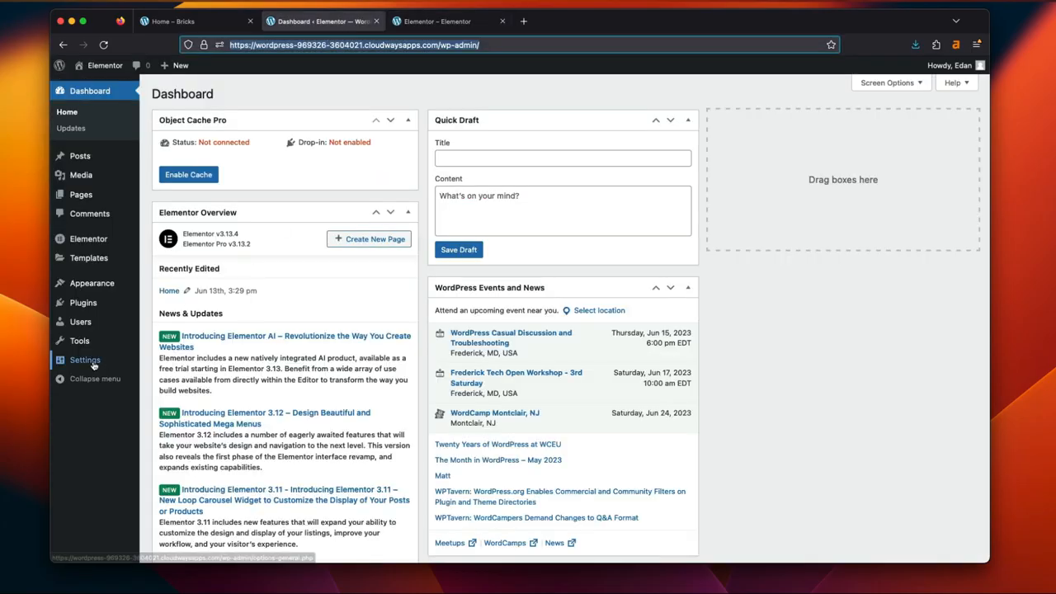
{"action": "left_click", "coordinate": [86, 359]}
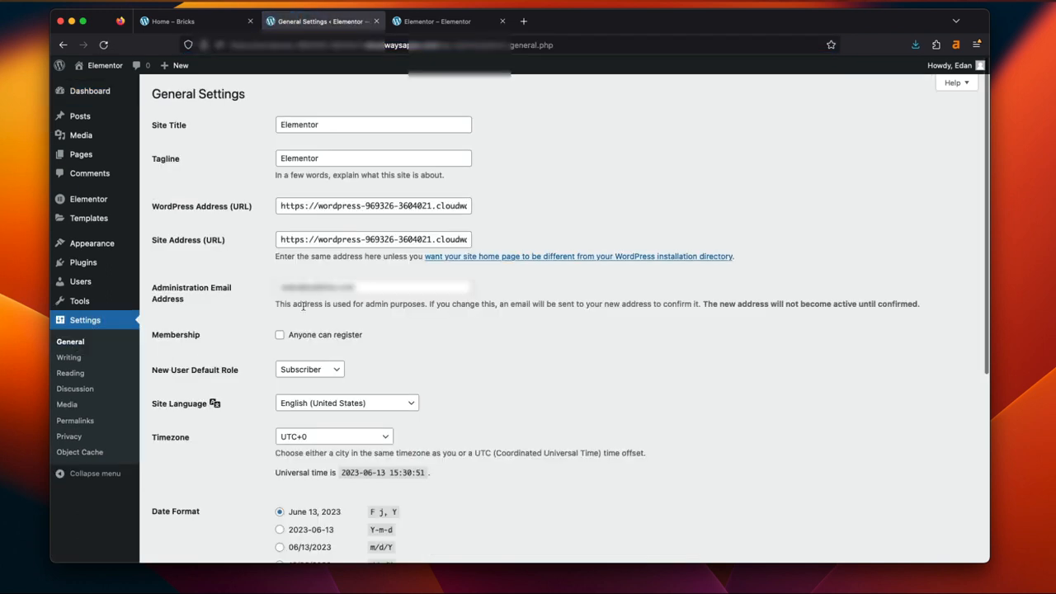
Use Home as the Elementor site's static homepage, check its front page, then switch to the Bricks dashboard
{"action": "left_click", "coordinate": [69, 373]}
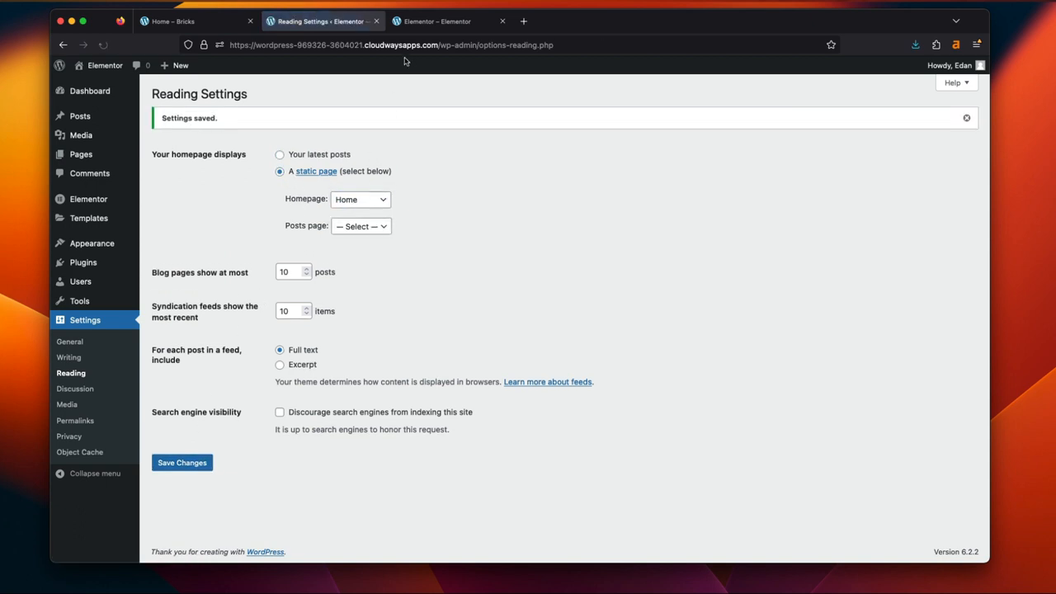
{"action": "left_click", "coordinate": [449, 20]}
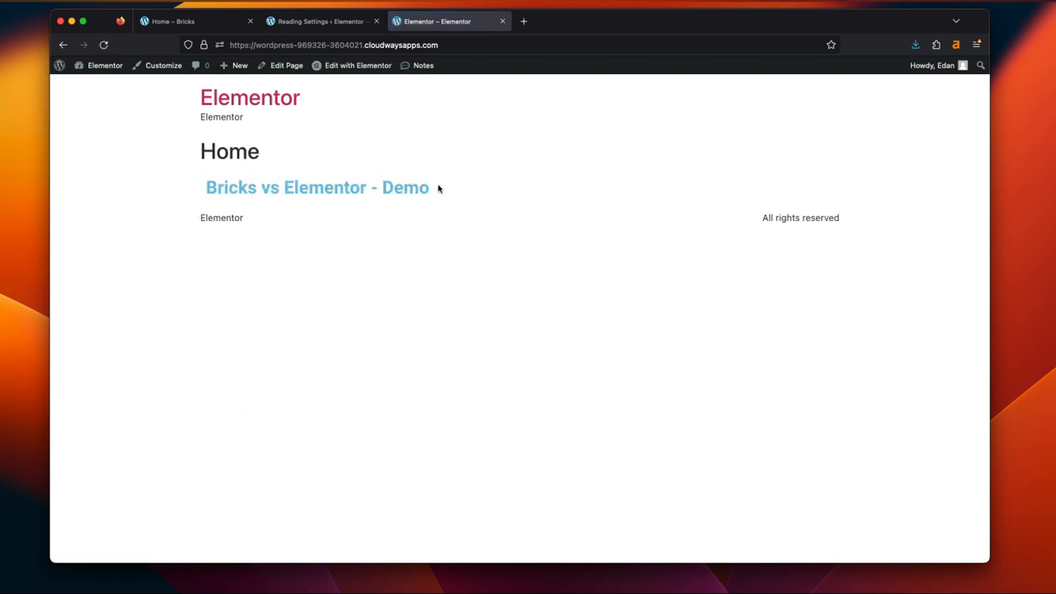
{"action": "left_click", "coordinate": [322, 19]}
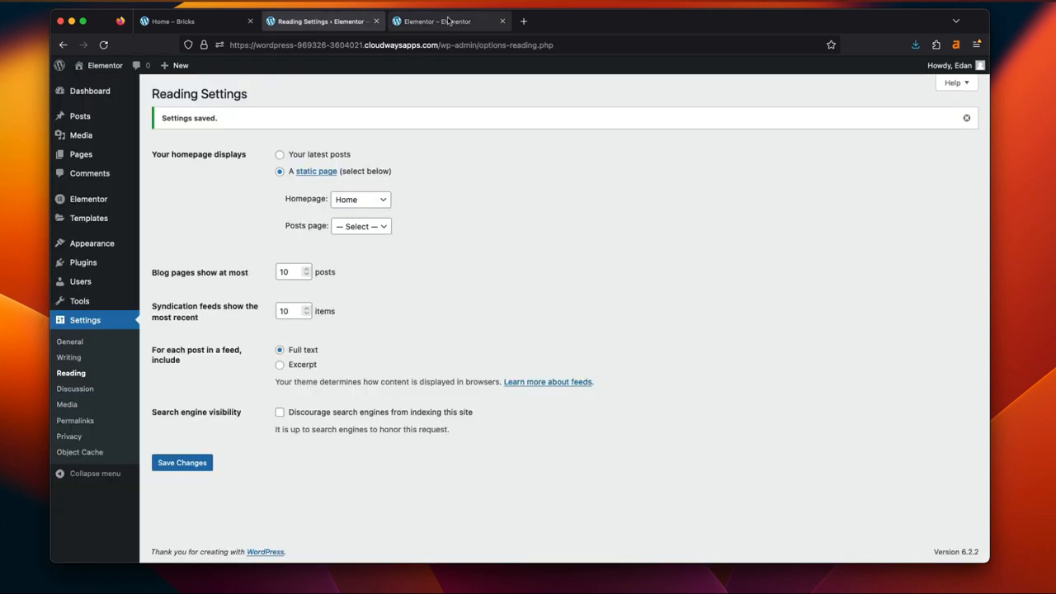
{"action": "left_click", "coordinate": [197, 19]}
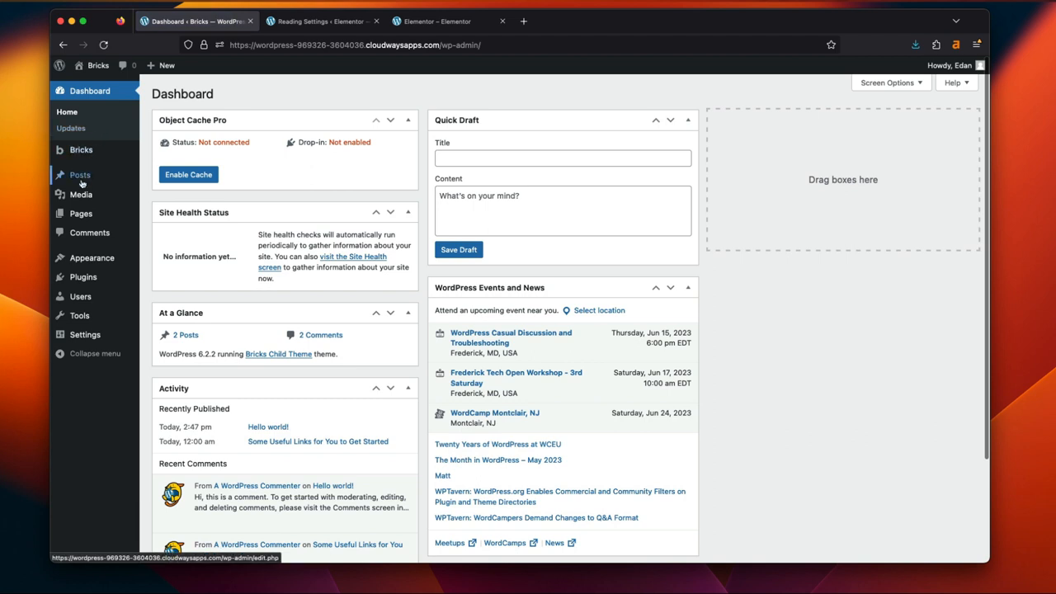
{"action": "mouse_move", "coordinate": [341, 49]}
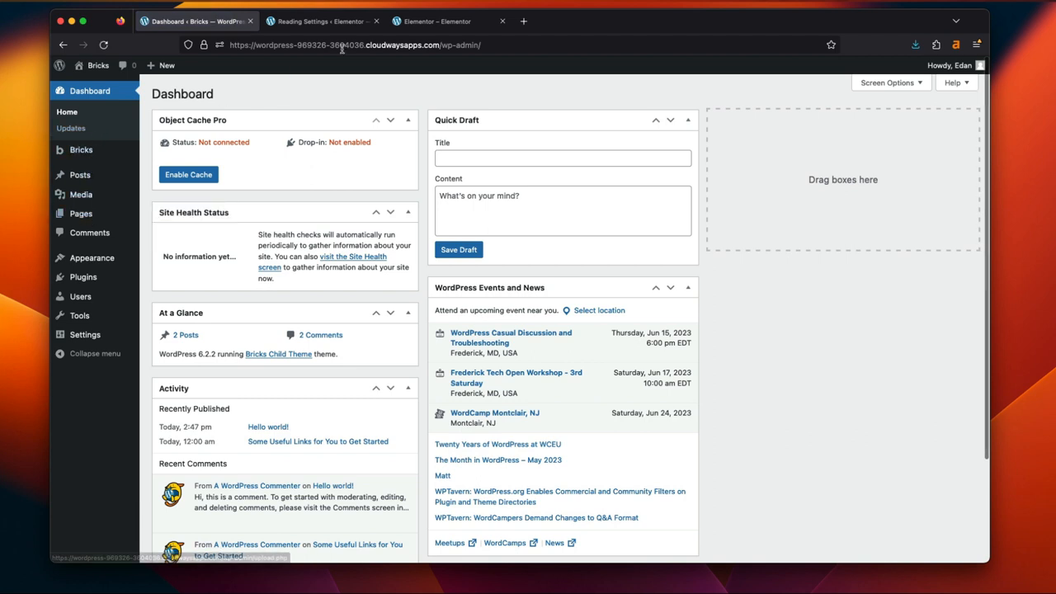
View the Bricks site's front page in a new tab and go to its Reading settings
{"action": "left_click", "coordinate": [354, 44]}
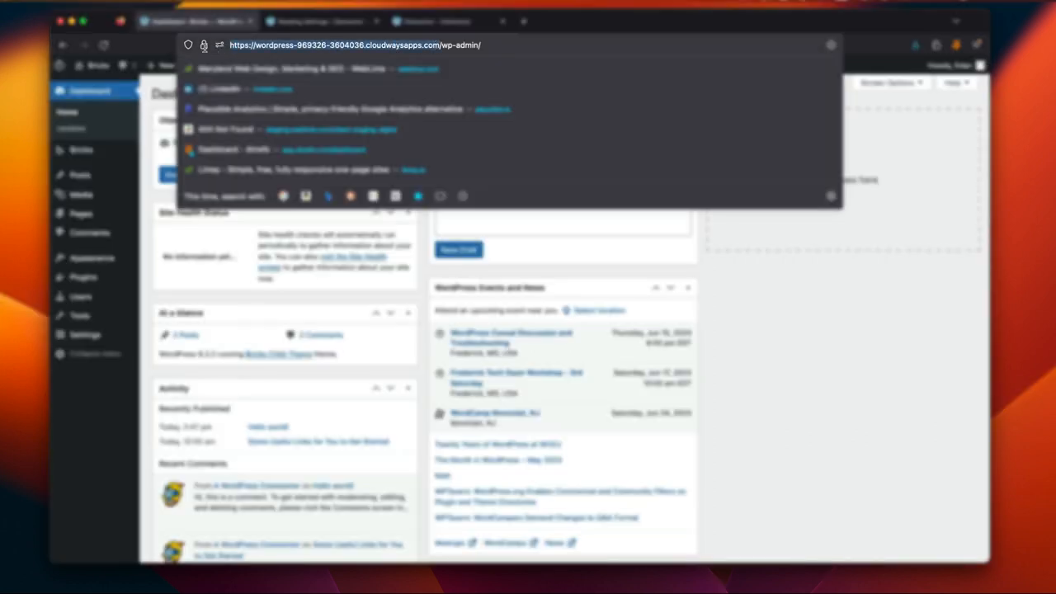
{"action": "left_click", "coordinate": [553, 20]}
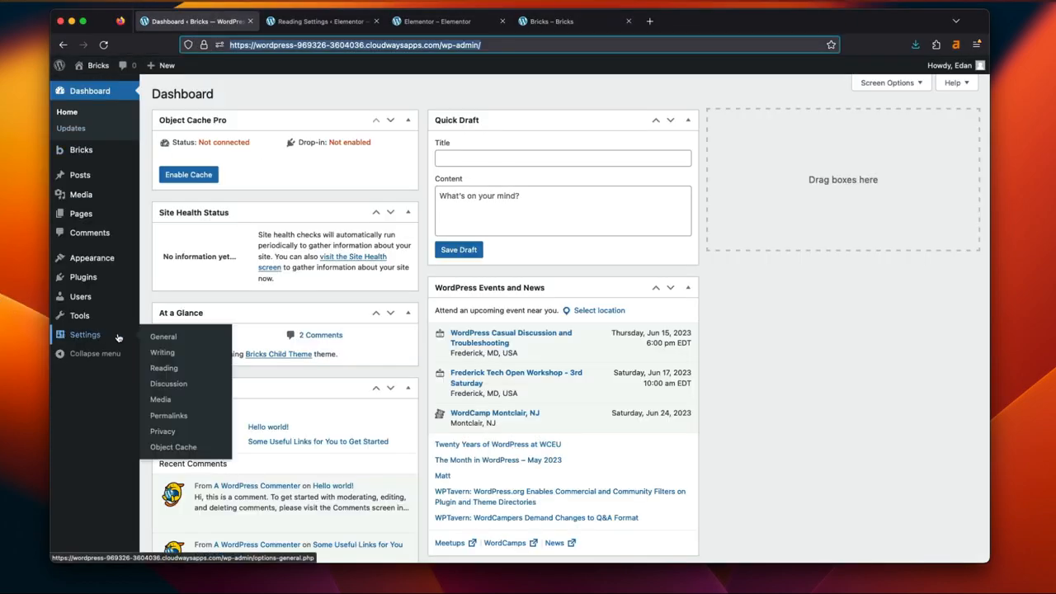
{"action": "left_click", "coordinate": [163, 368]}
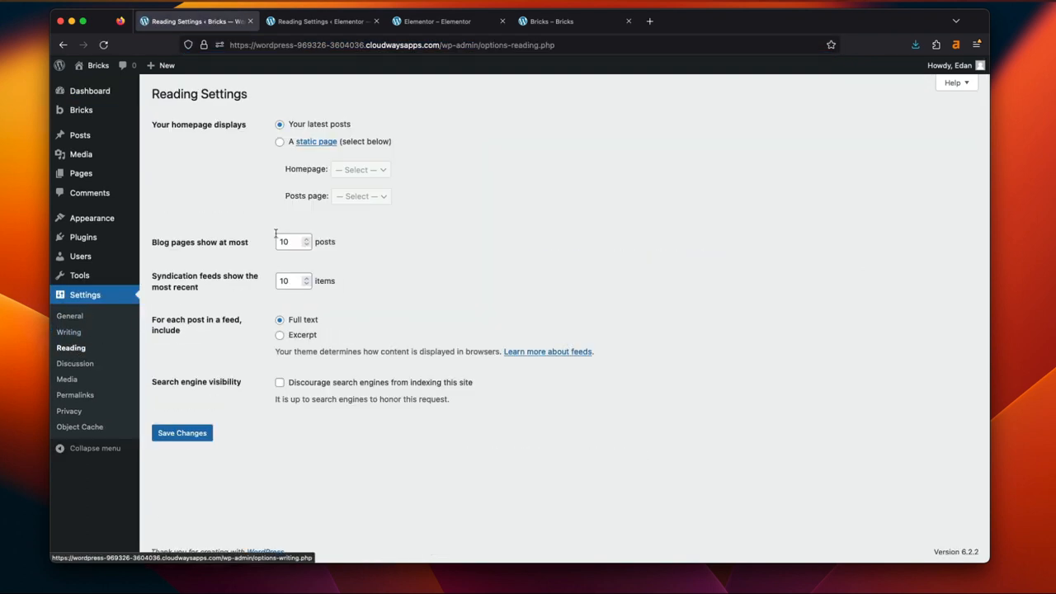
Choose A static page with Home as the Bricks homepage and save the change
{"action": "left_click", "coordinate": [280, 142]}
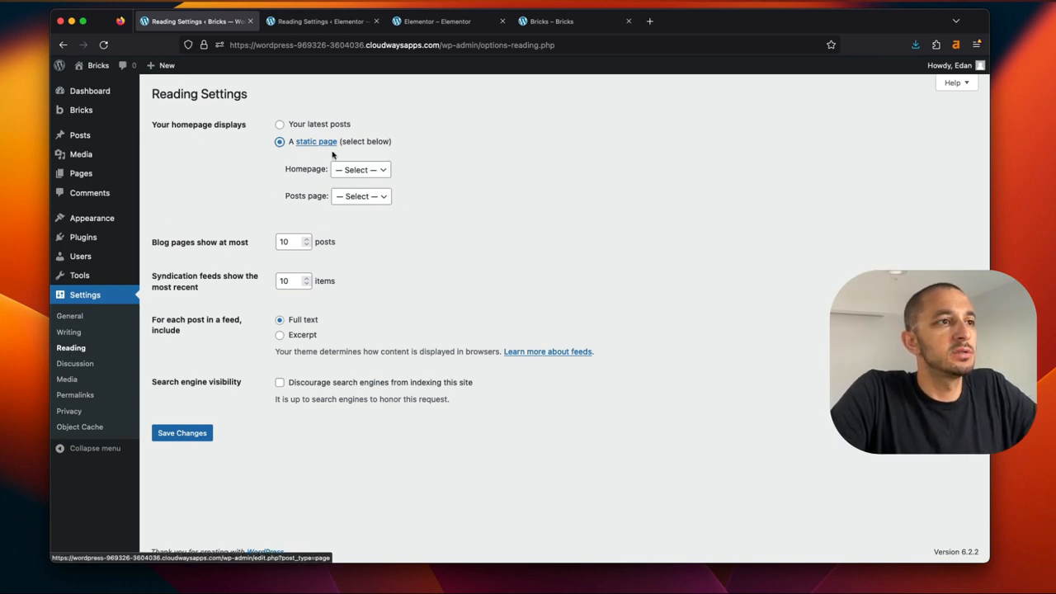
{"action": "left_click", "coordinate": [360, 168]}
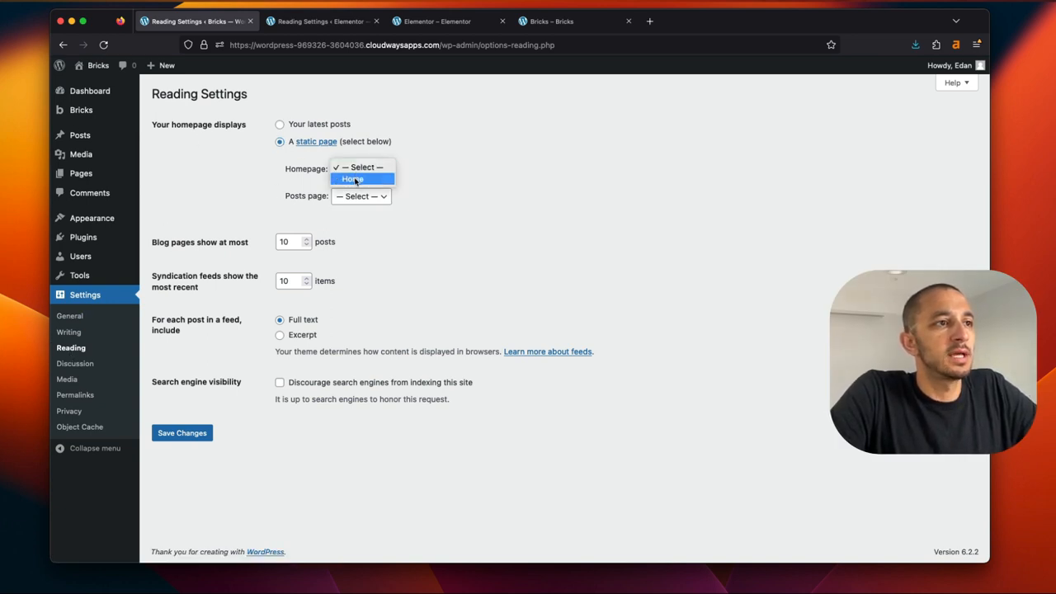
{"action": "left_click", "coordinate": [353, 178]}
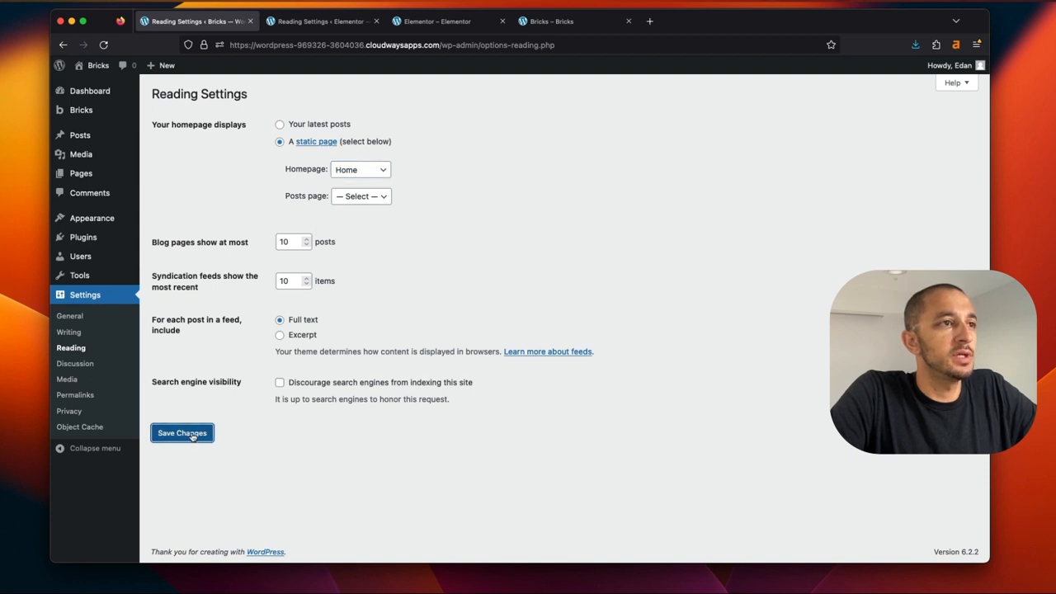
{"action": "left_click", "coordinate": [551, 20]}
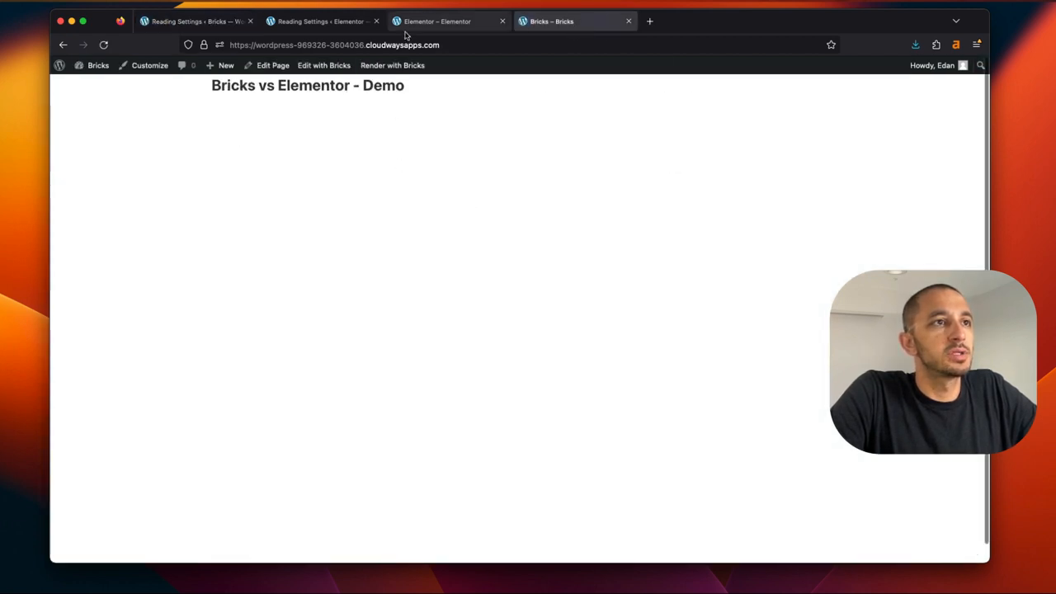
Compare both front pages, then inspect the Bricks page's h3 heading element in DevTools
{"action": "left_click", "coordinate": [437, 20]}
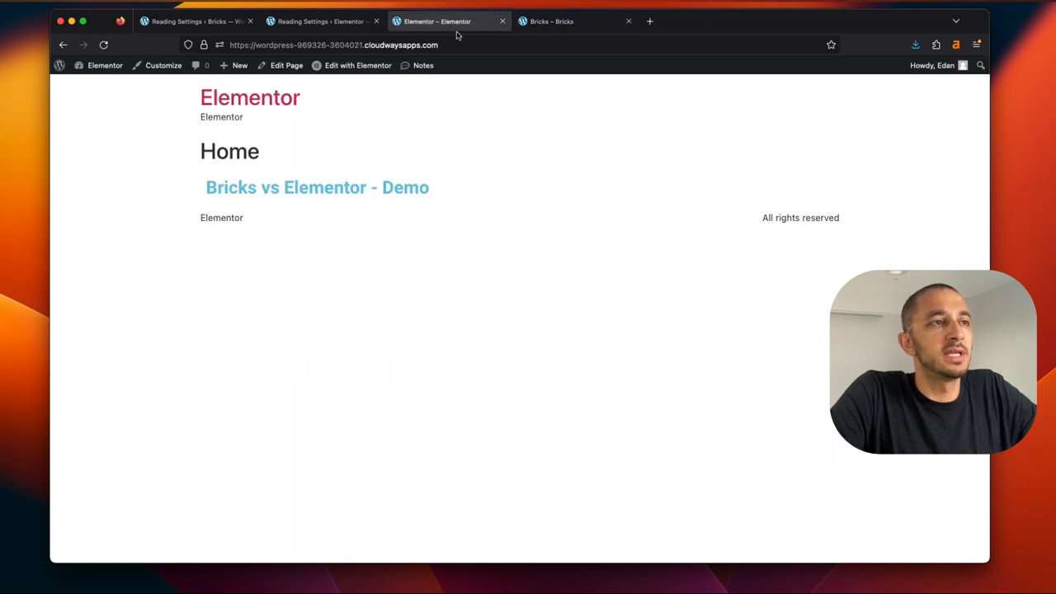
{"action": "left_click", "coordinate": [574, 20]}
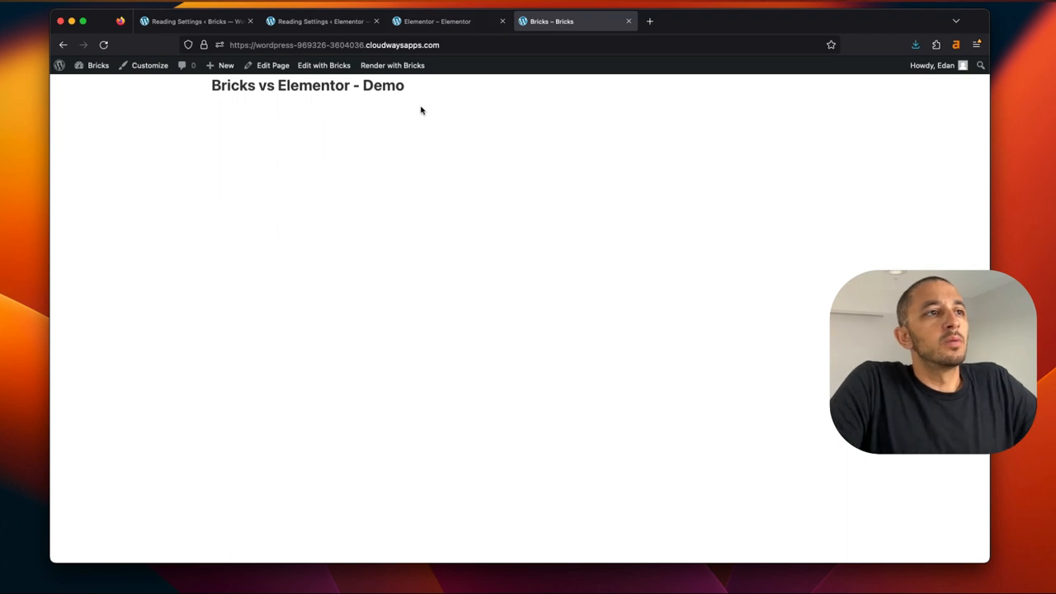
{"action": "key", "text": "F12"}
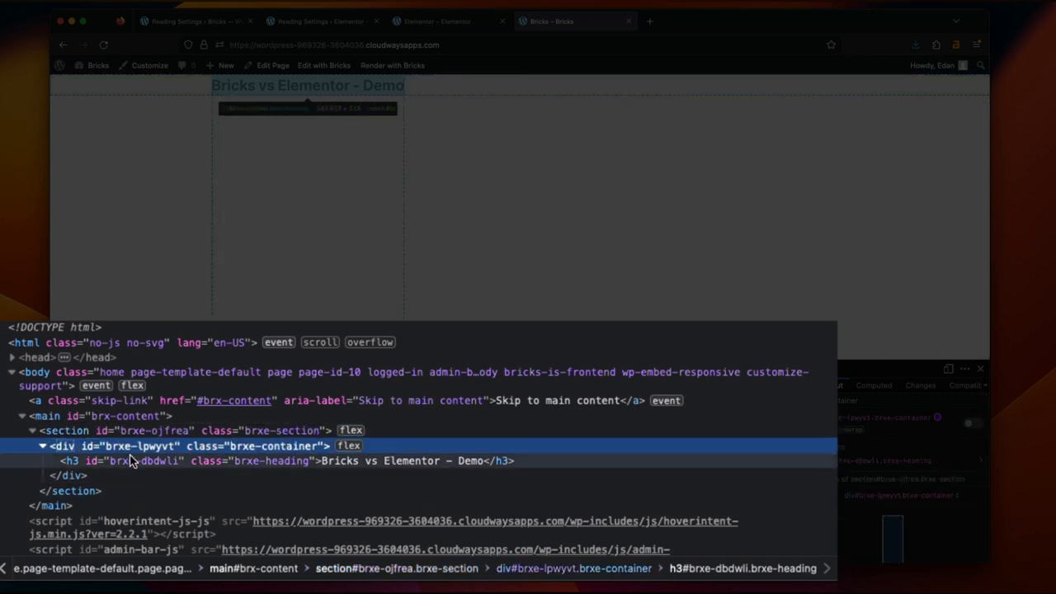
{"action": "left_click", "coordinate": [132, 460]}
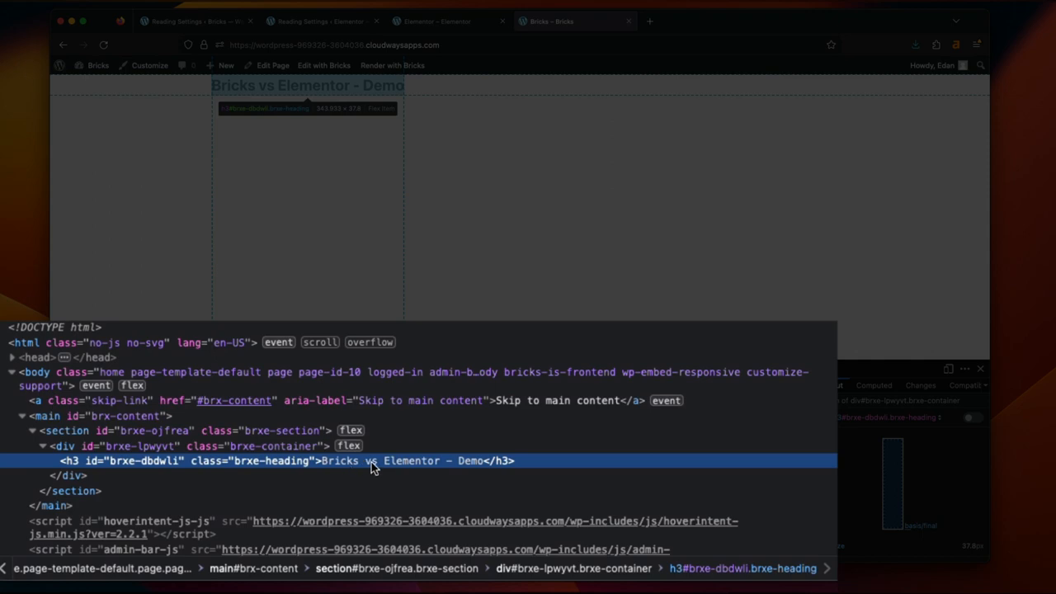
{"action": "mouse_move", "coordinate": [462, 468]}
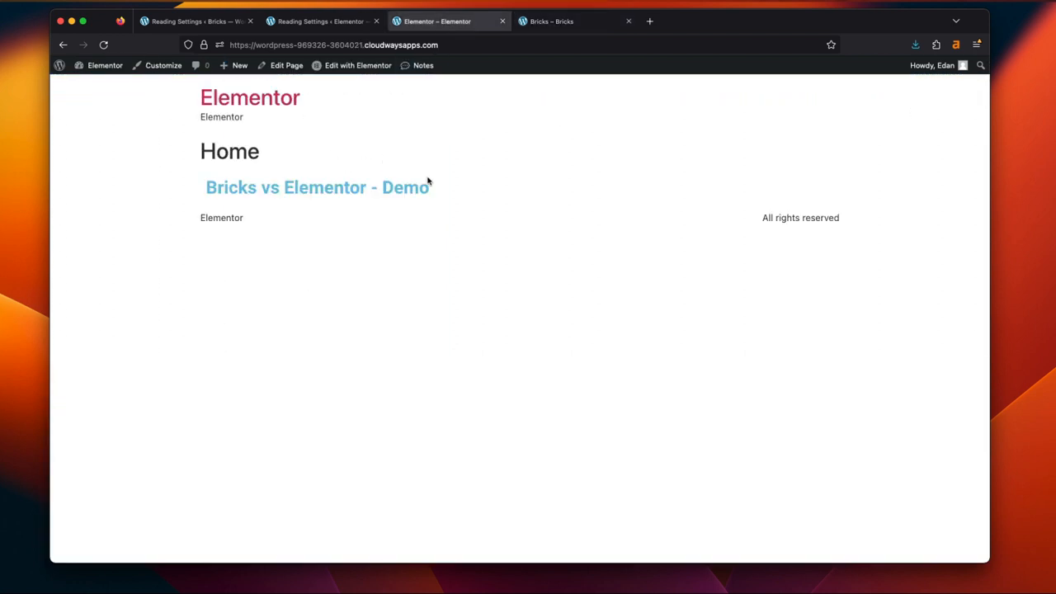
Inspect the Elementor page's HTML and select the heading widget's wrapper element
{"action": "right_click", "coordinate": [427, 188]}
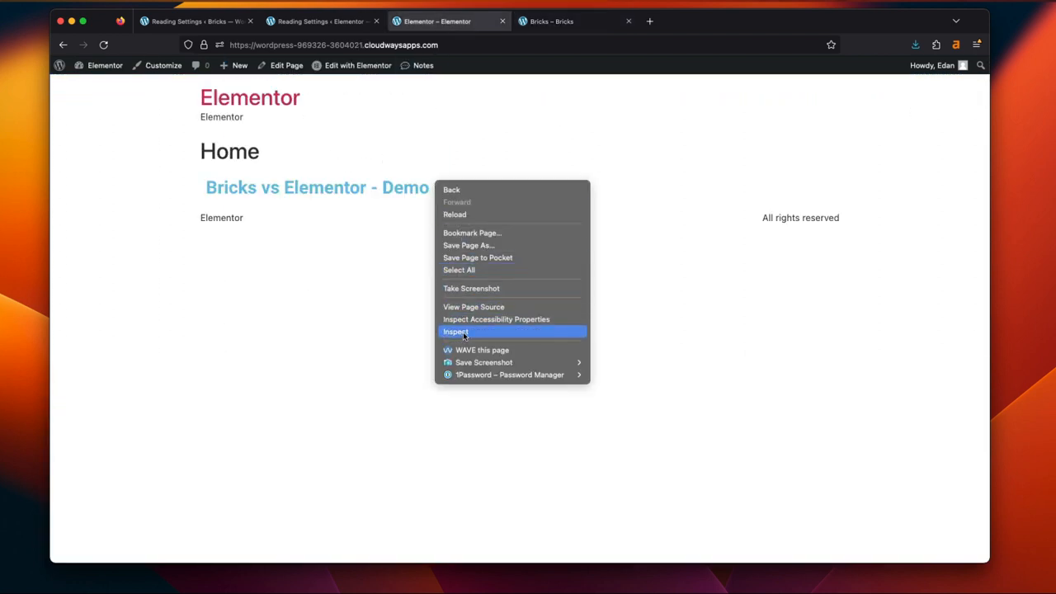
{"action": "left_click", "coordinate": [456, 330]}
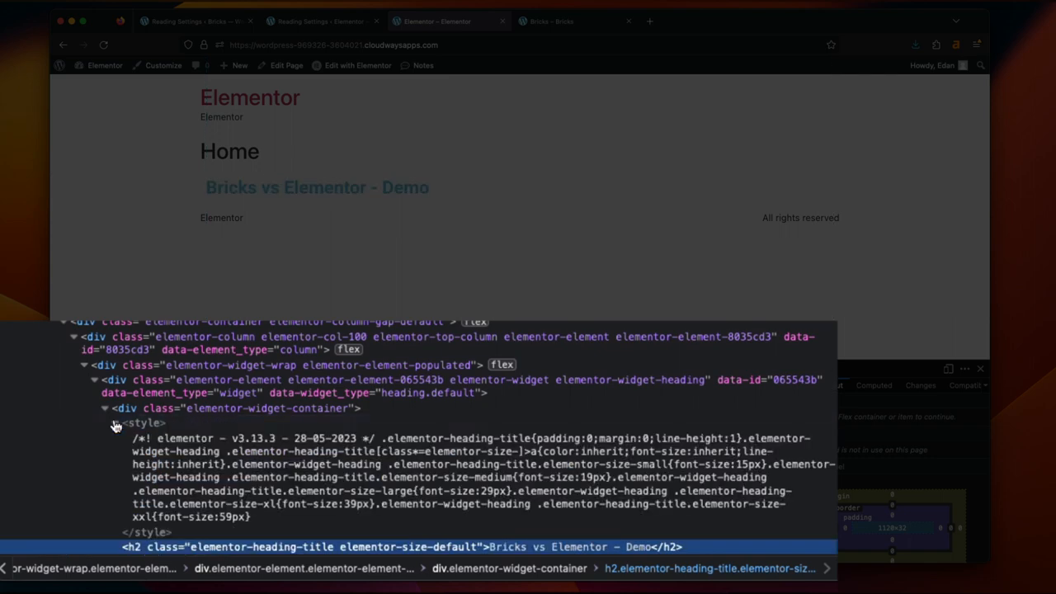
{"action": "left_click", "coordinate": [115, 423]}
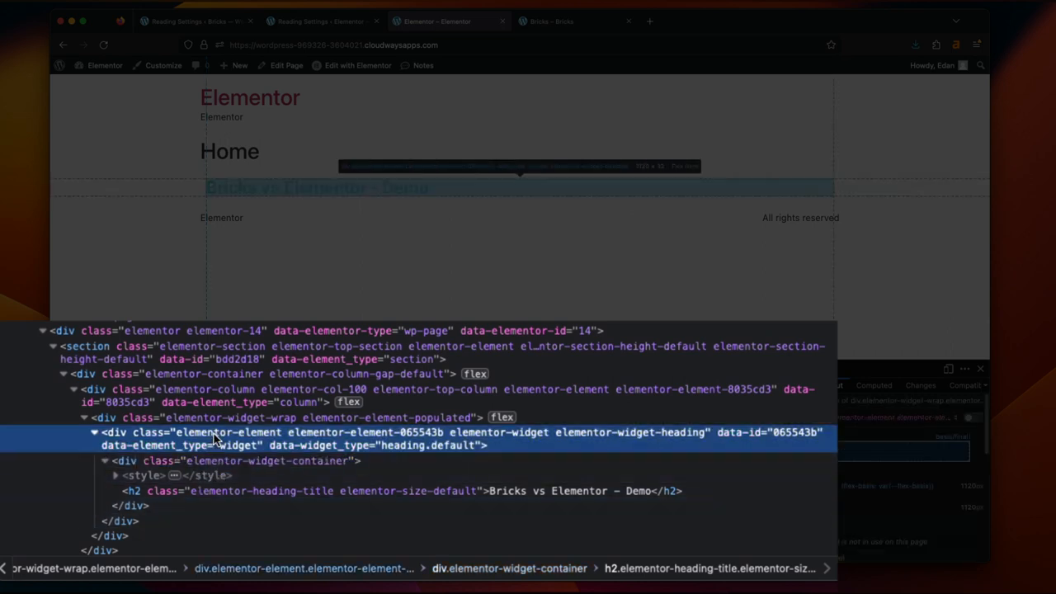
Walk up the column and section wrappers around the h2 heading, then switch to the Bricks page
{"action": "left_click", "coordinate": [222, 416]}
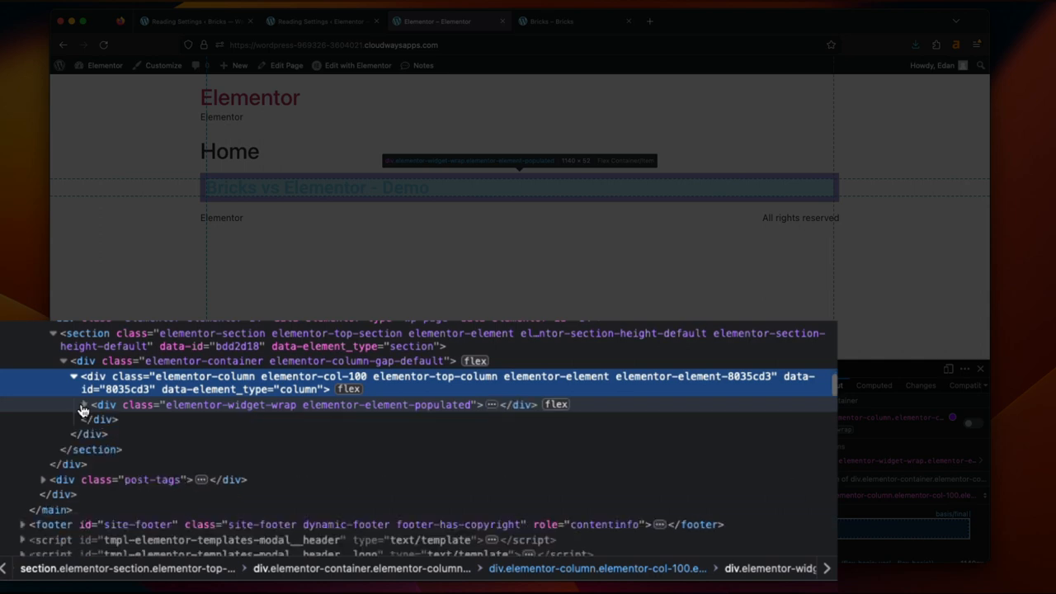
{"action": "left_click", "coordinate": [82, 404]}
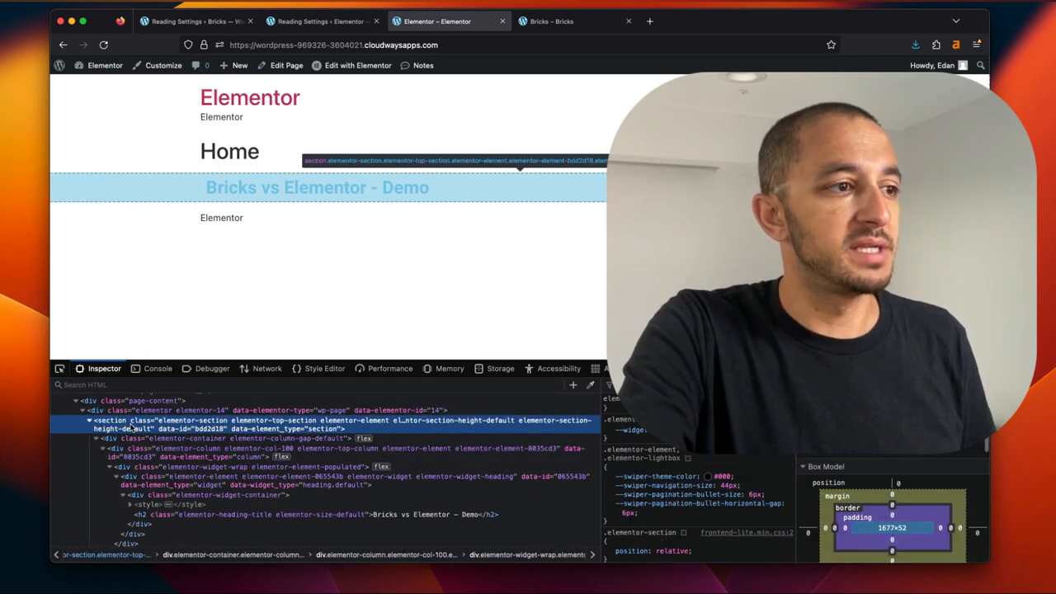
{"action": "left_click", "coordinate": [553, 19]}
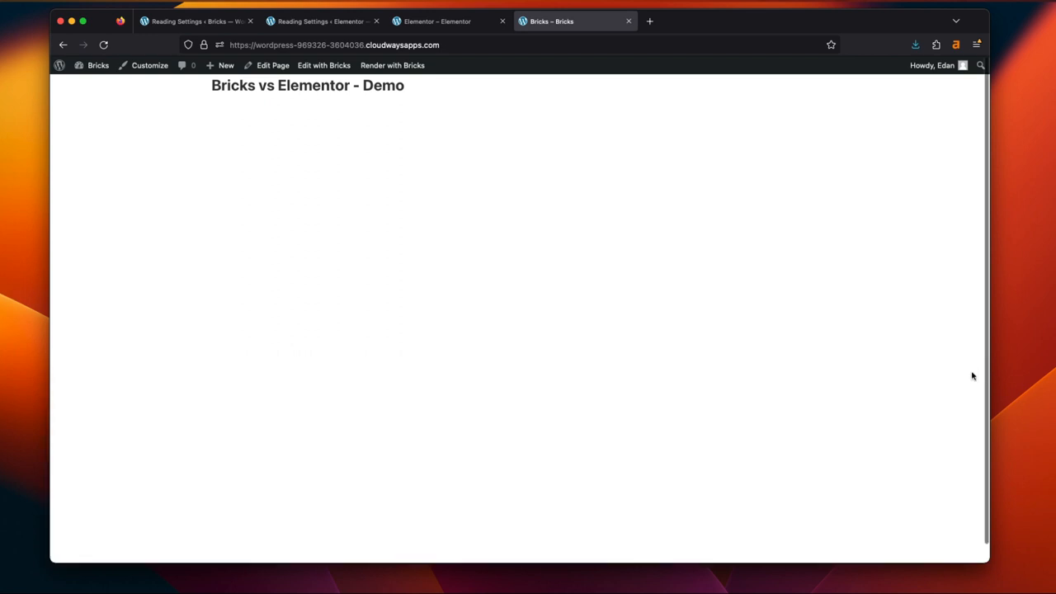
Bring up Elementor > Settings on one site and Bricks > Settings on the other
{"action": "left_click", "coordinate": [322, 20]}
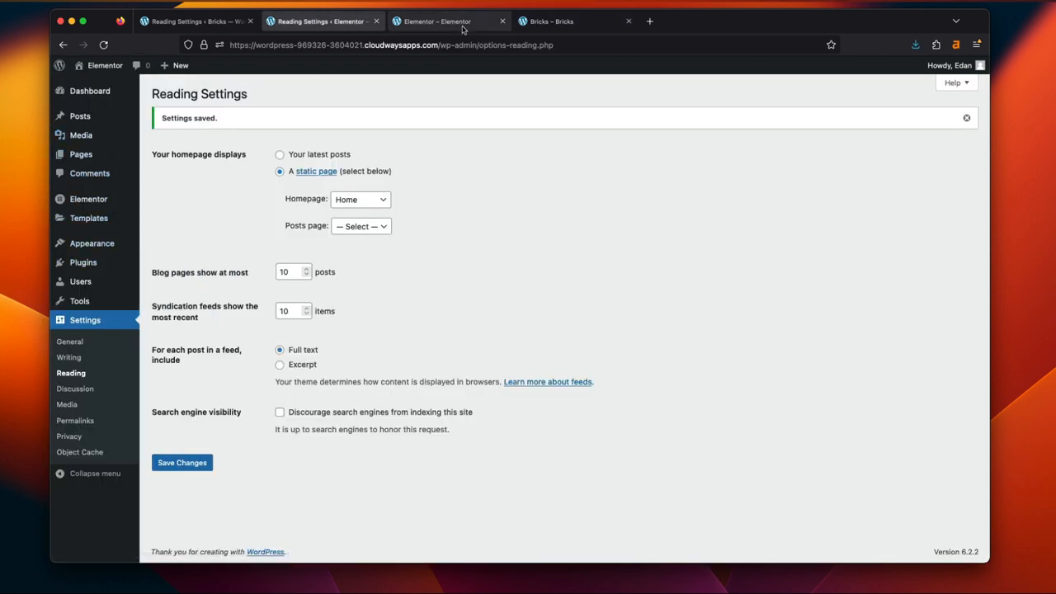
{"action": "mouse_move", "coordinate": [89, 173]}
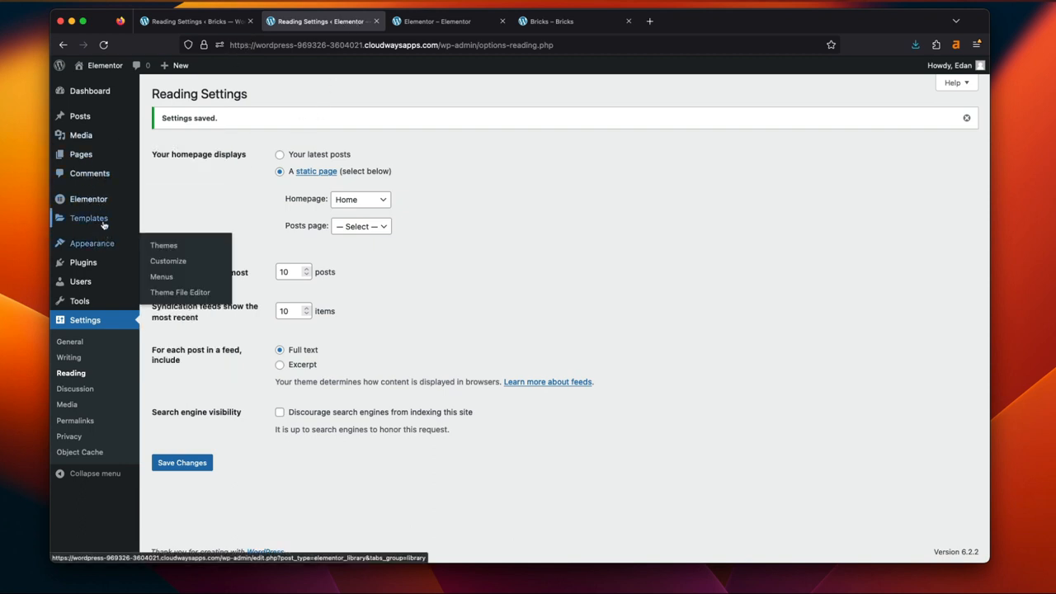
{"action": "left_click", "coordinate": [89, 198]}
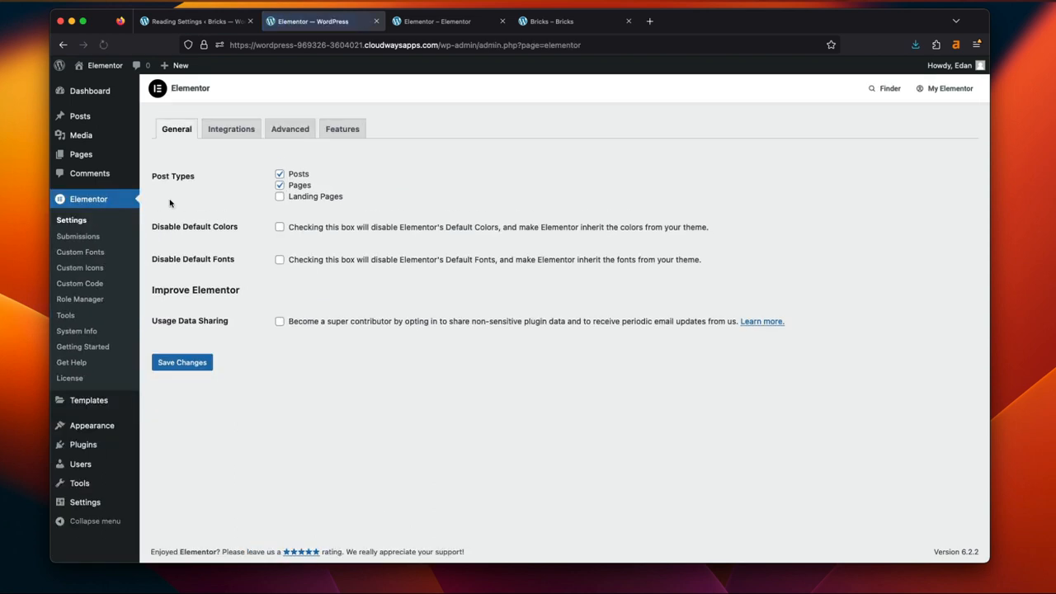
{"action": "left_click", "coordinate": [194, 20]}
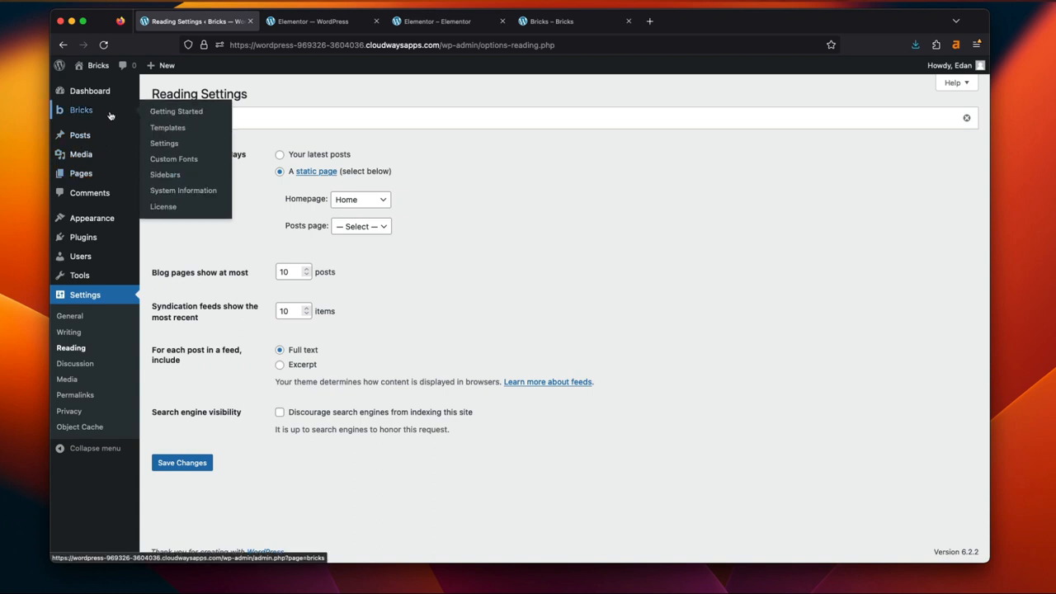
{"action": "left_click", "coordinate": [165, 142]}
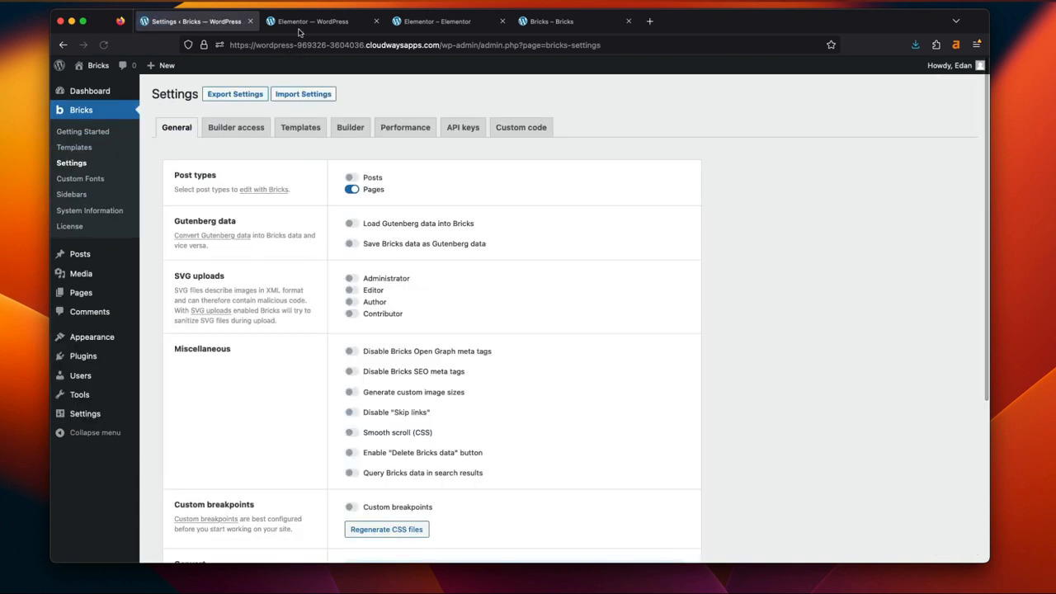
{"action": "left_click", "coordinate": [314, 20]}
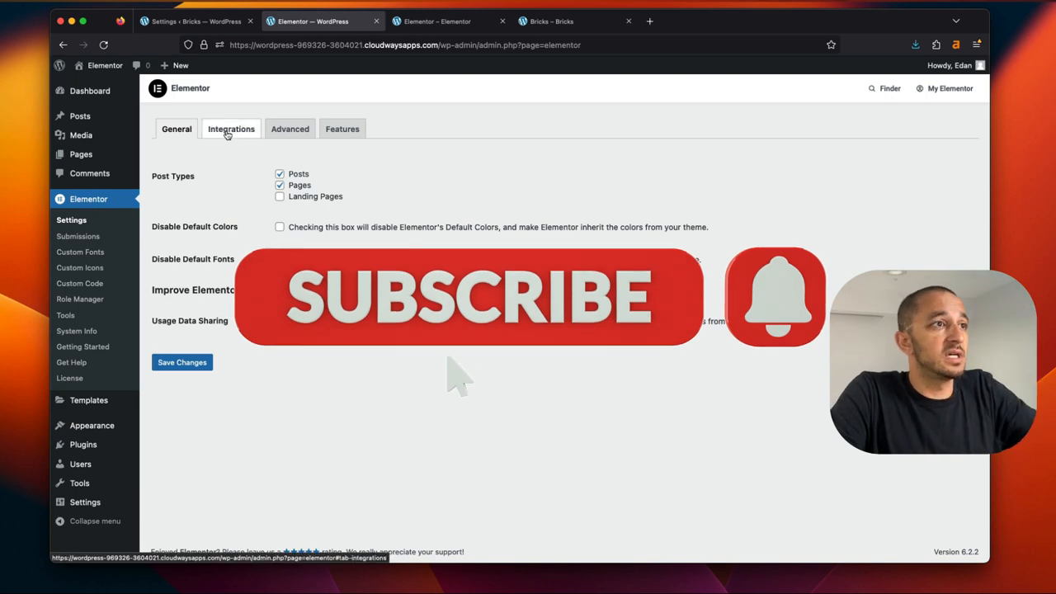
Look through Elementor's Integrations, Advanced and Features tabs, then return to Bricks settings
{"action": "left_click", "coordinate": [231, 129]}
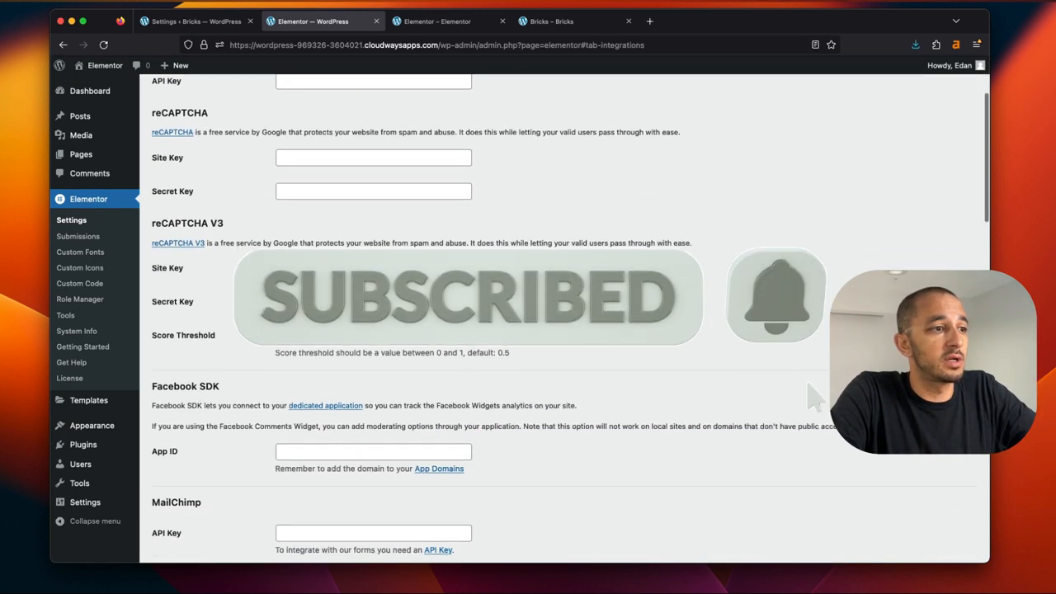
{"action": "scroll", "scroll_direction": "down", "scroll_amount": 3}
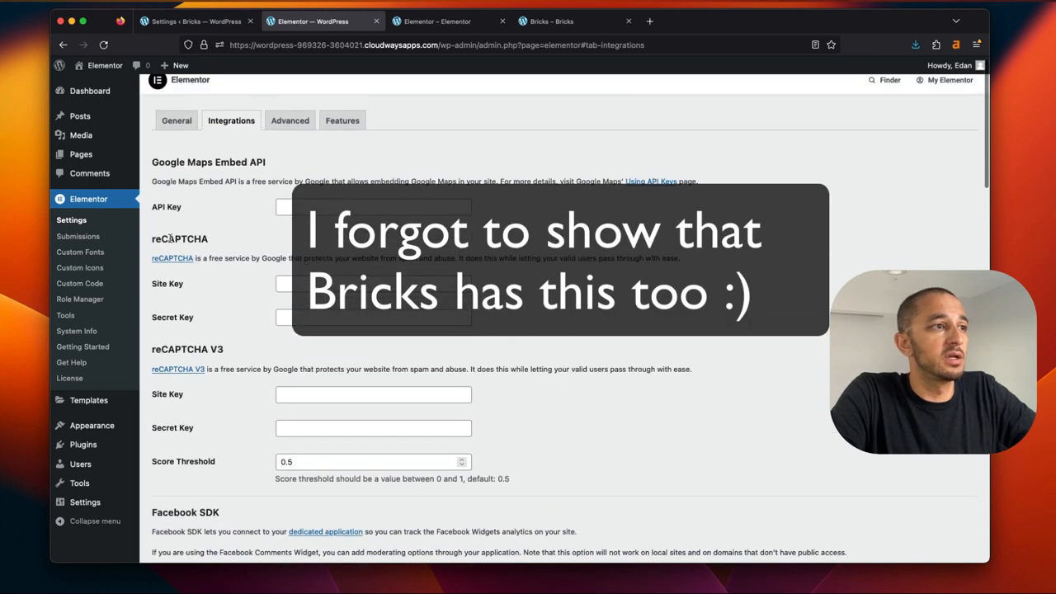
{"action": "left_click", "coordinate": [291, 129]}
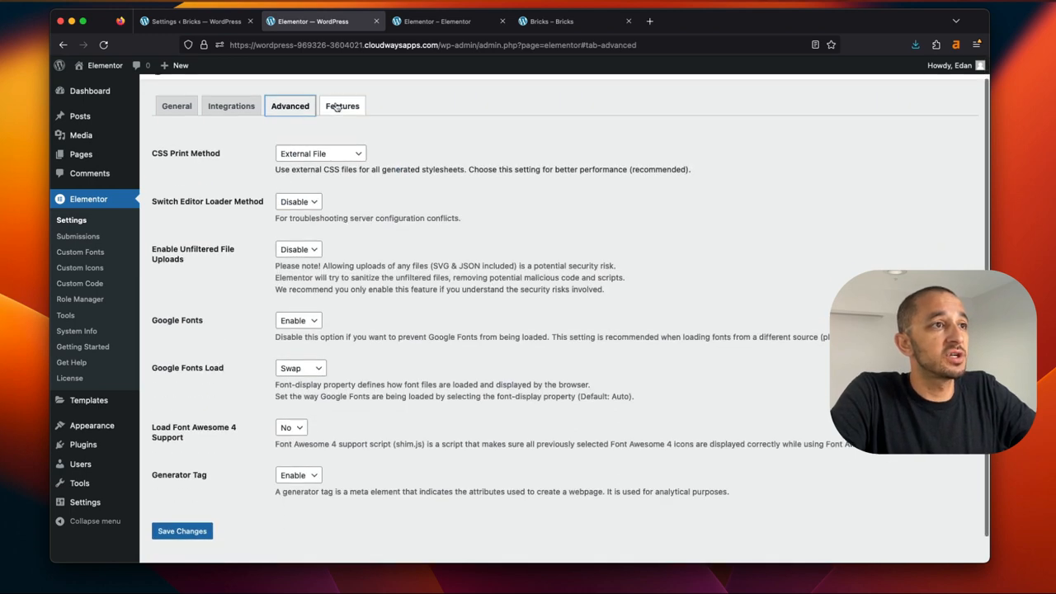
{"action": "left_click", "coordinate": [343, 105]}
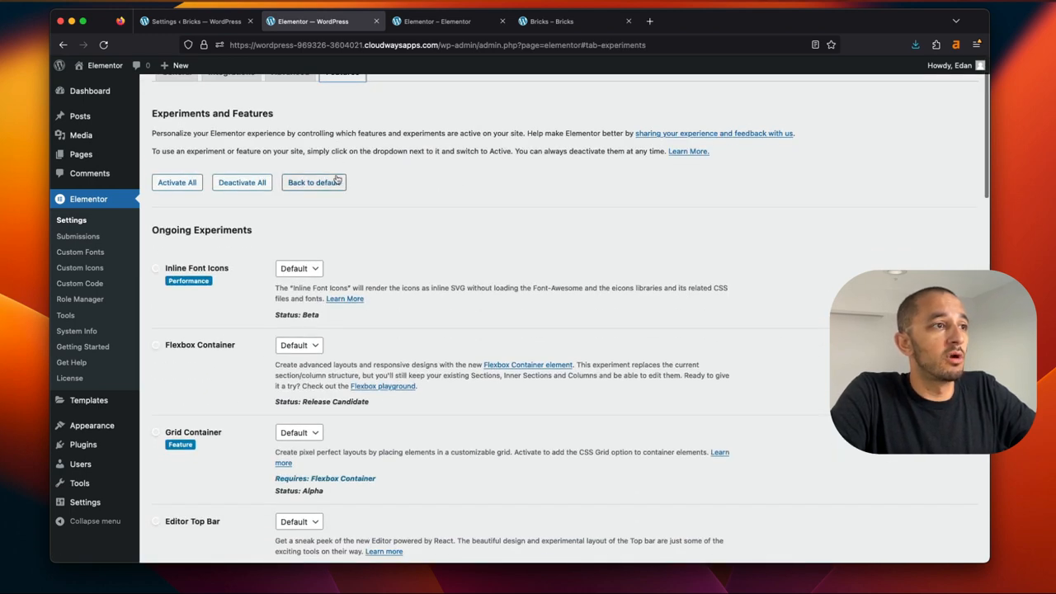
{"action": "left_click", "coordinate": [196, 20]}
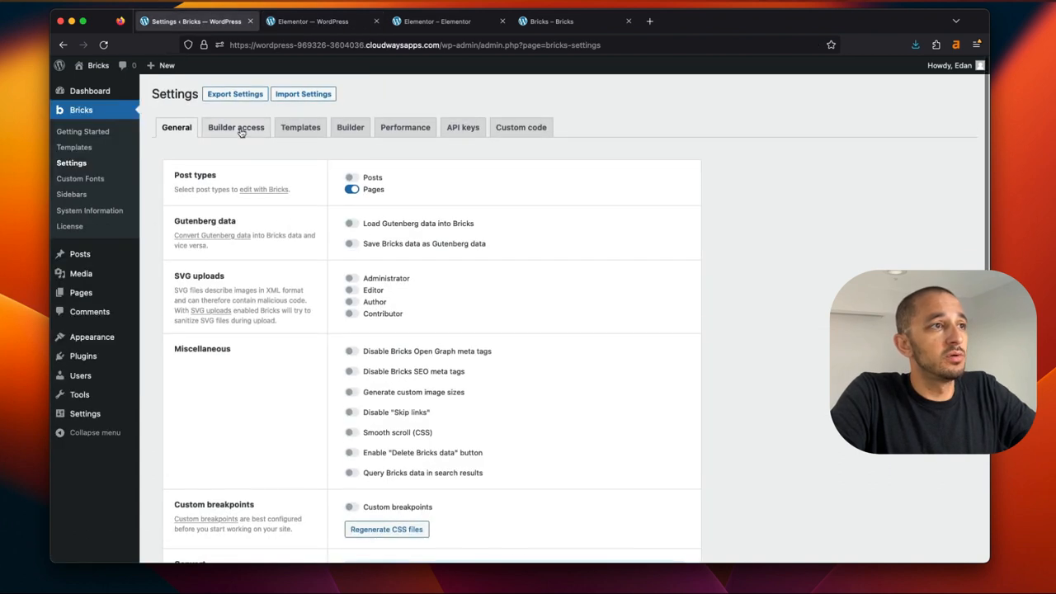
Review the Bricks Templates settings down to the remote templates URL, then switch to the Elementor site
{"action": "left_click", "coordinate": [300, 127]}
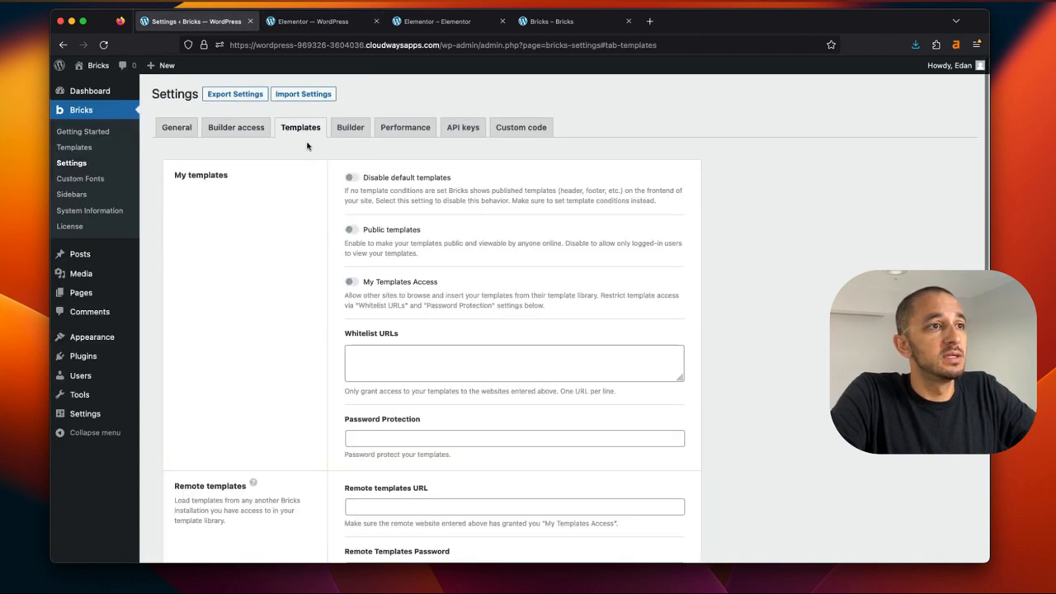
{"action": "scroll", "scroll_direction": "down", "scroll_amount": 3}
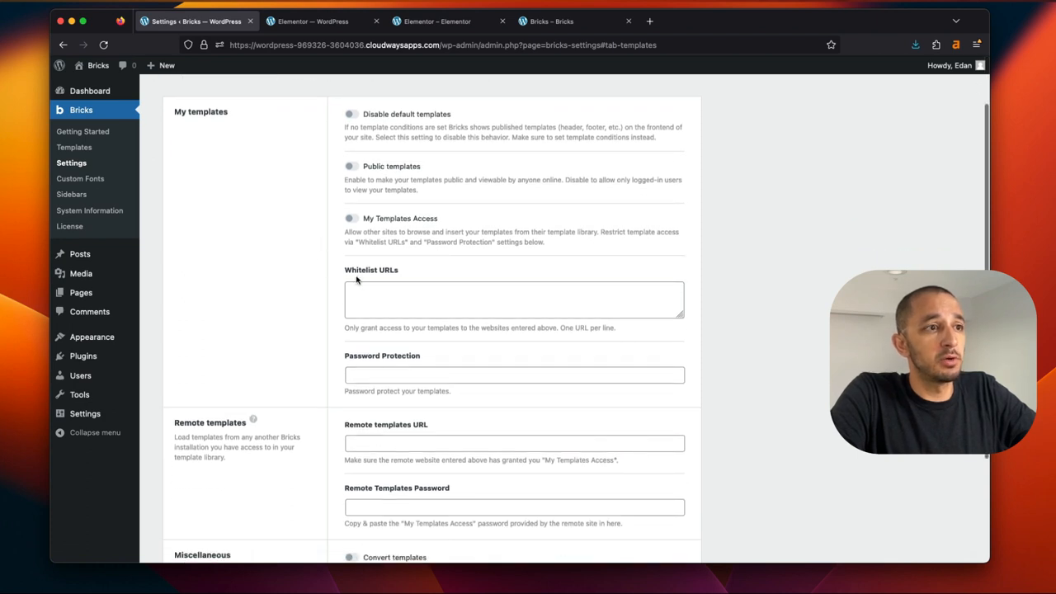
{"action": "scroll", "scroll_direction": "down", "scroll_amount": 3}
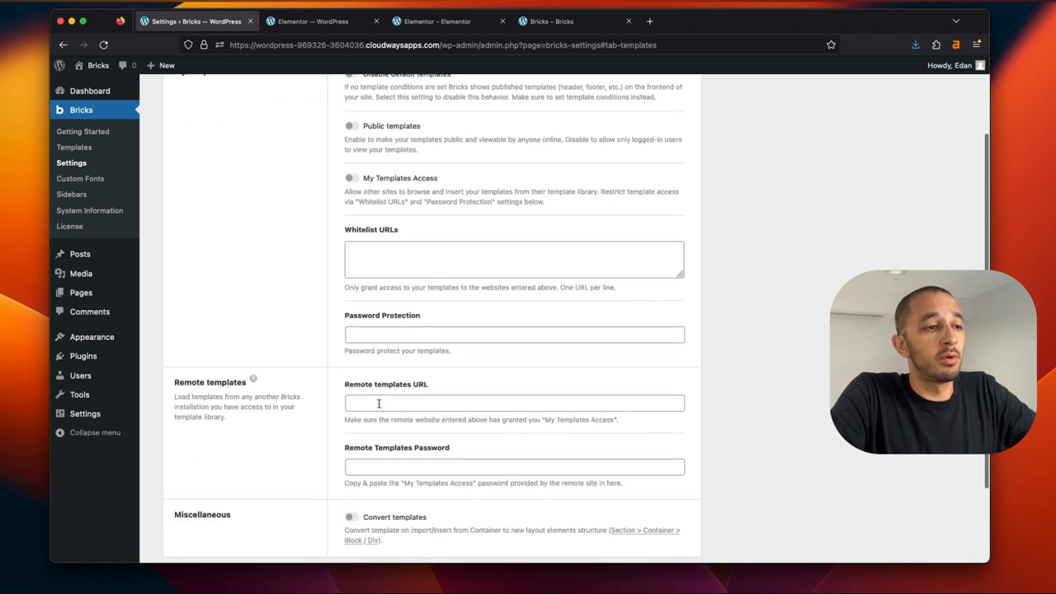
{"action": "left_click", "coordinate": [513, 403]}
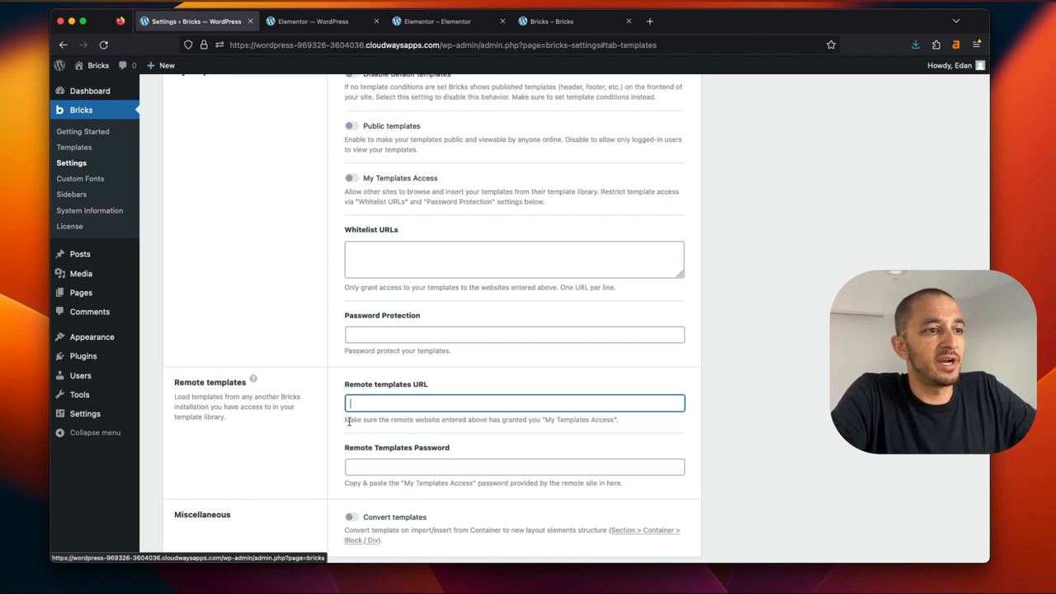
{"action": "mouse_move", "coordinate": [258, 297]}
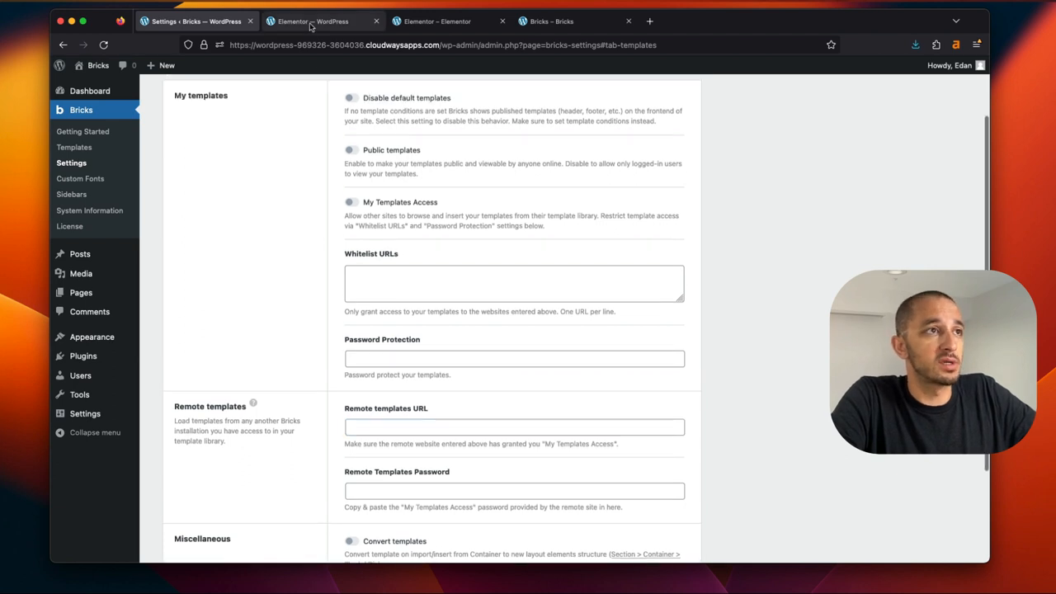
{"action": "left_click", "coordinate": [321, 19]}
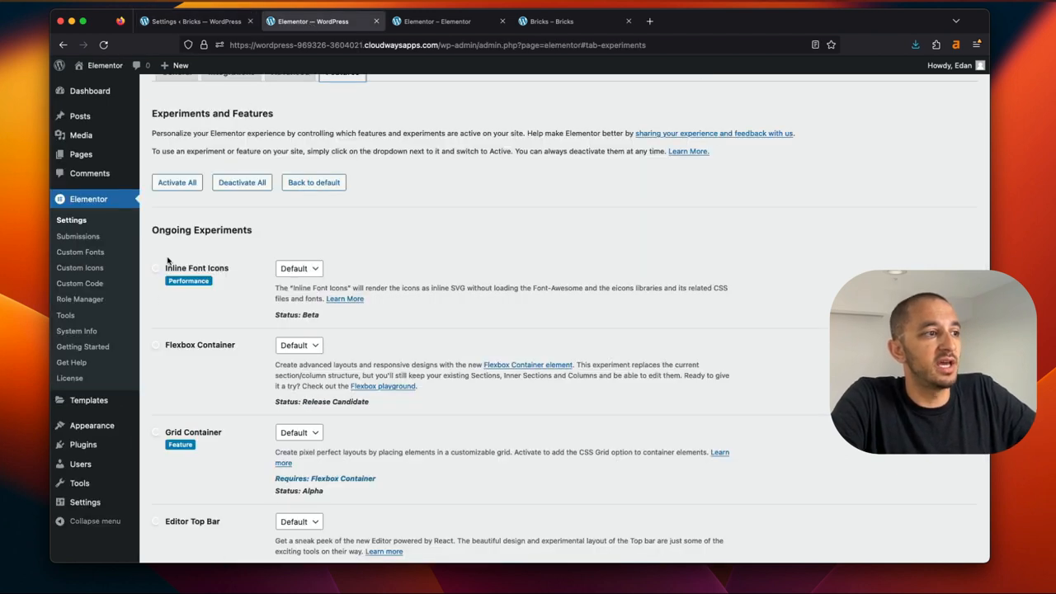
{"action": "mouse_move", "coordinate": [79, 251]}
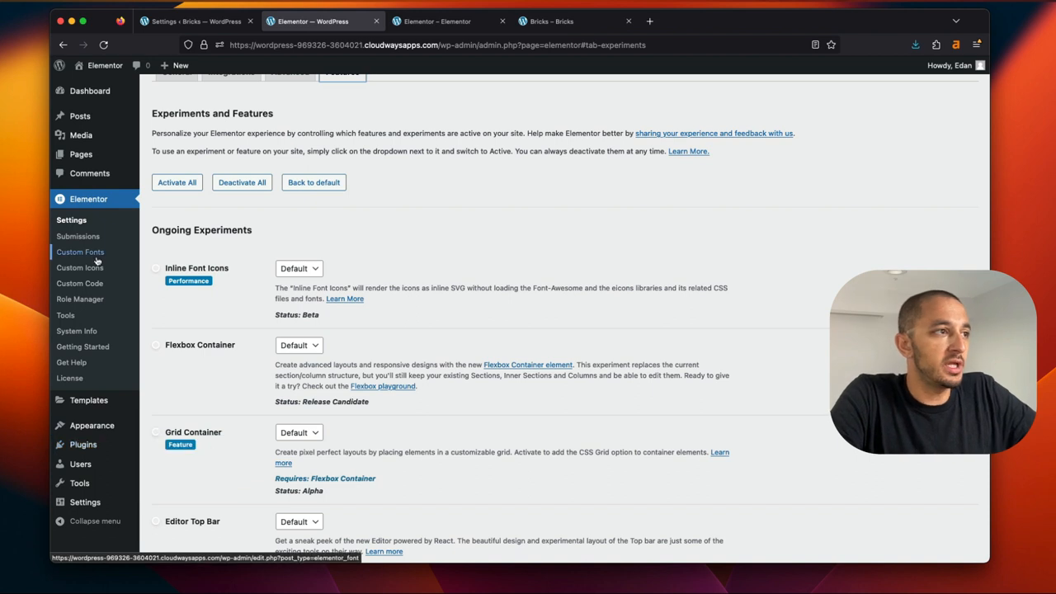
{"action": "mouse_move", "coordinate": [66, 315]}
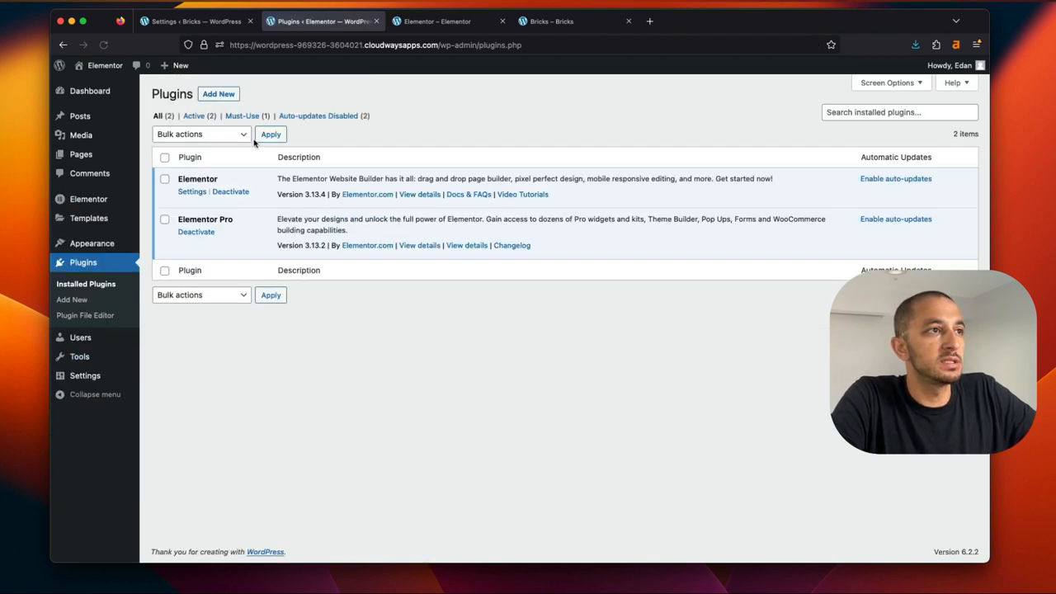
Search Add Plugins for 'elementor' on the Elementor site, then switch to the Bricks settings
{"action": "left_click", "coordinate": [71, 301]}
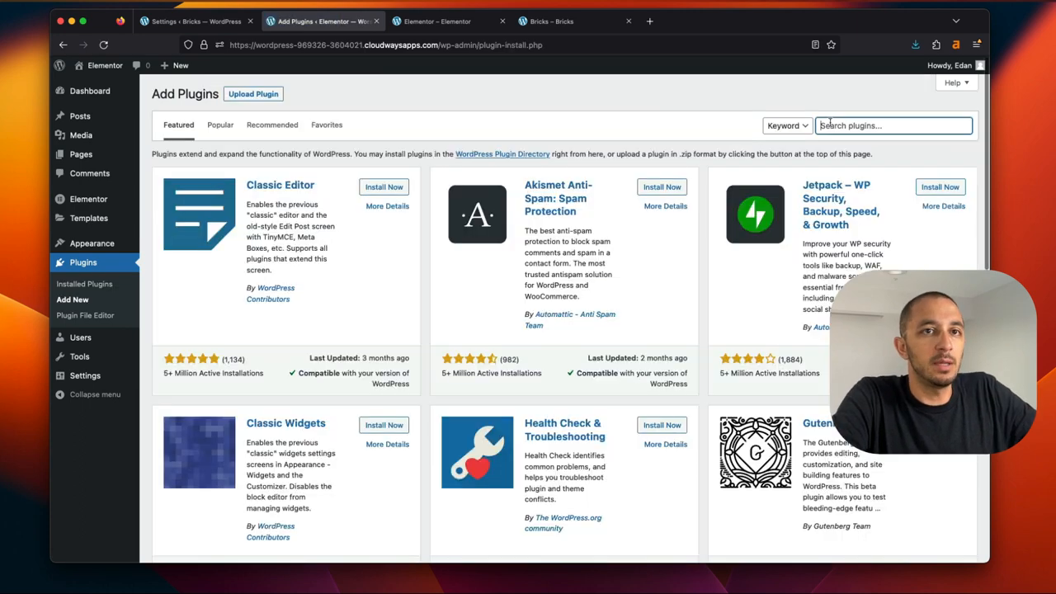
{"action": "type", "text": "elementor"}
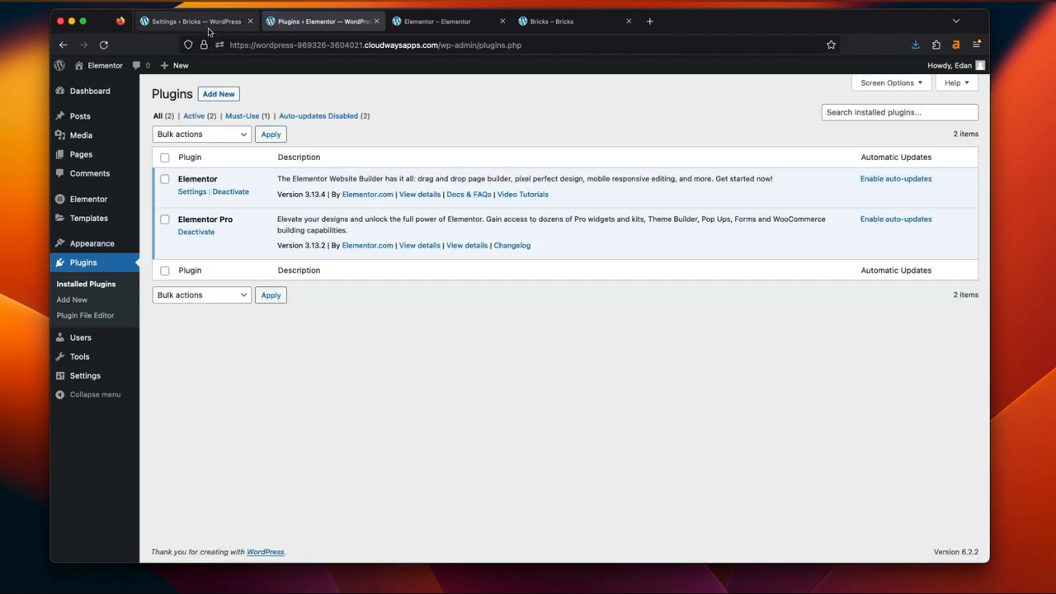
{"action": "left_click", "coordinate": [194, 19]}
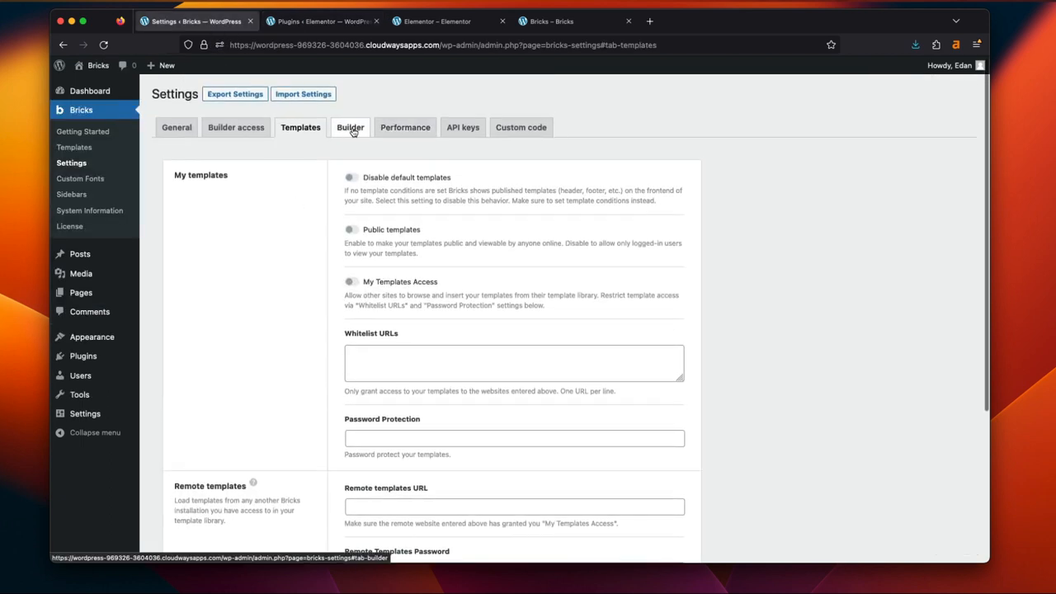
Review the Bricks Performance settings, then switch to the Elementor site's plugins list
{"action": "left_click", "coordinate": [406, 127]}
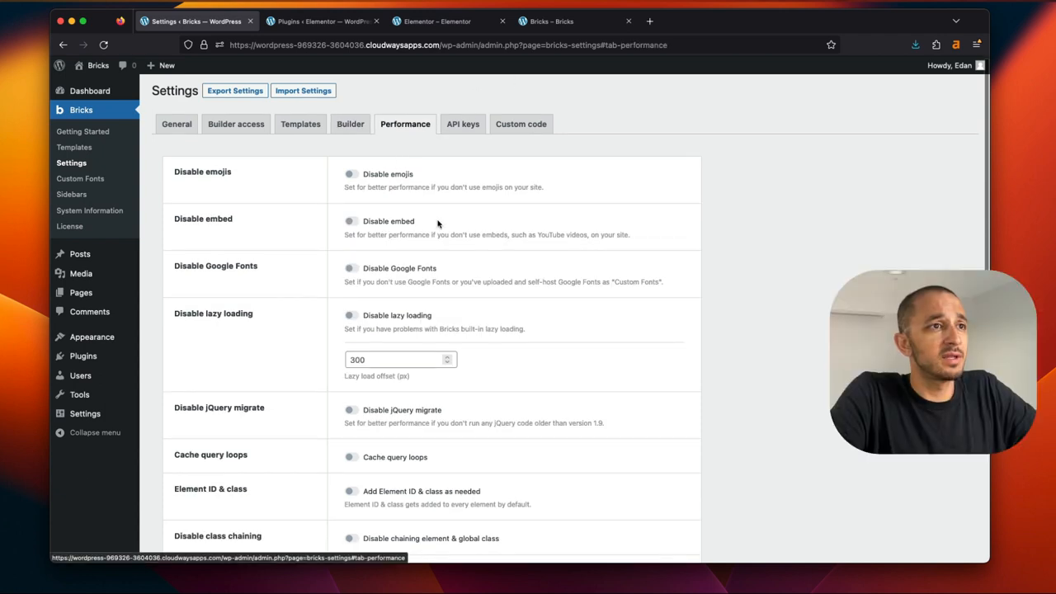
{"action": "scroll", "scroll_direction": "down", "scroll_amount": 3}
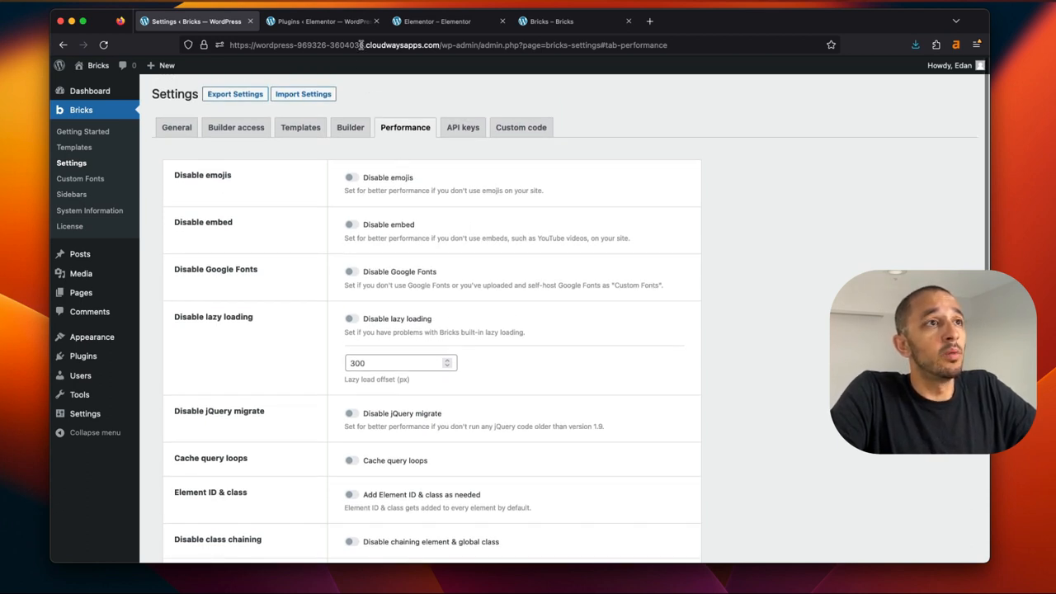
{"action": "left_click", "coordinate": [322, 20]}
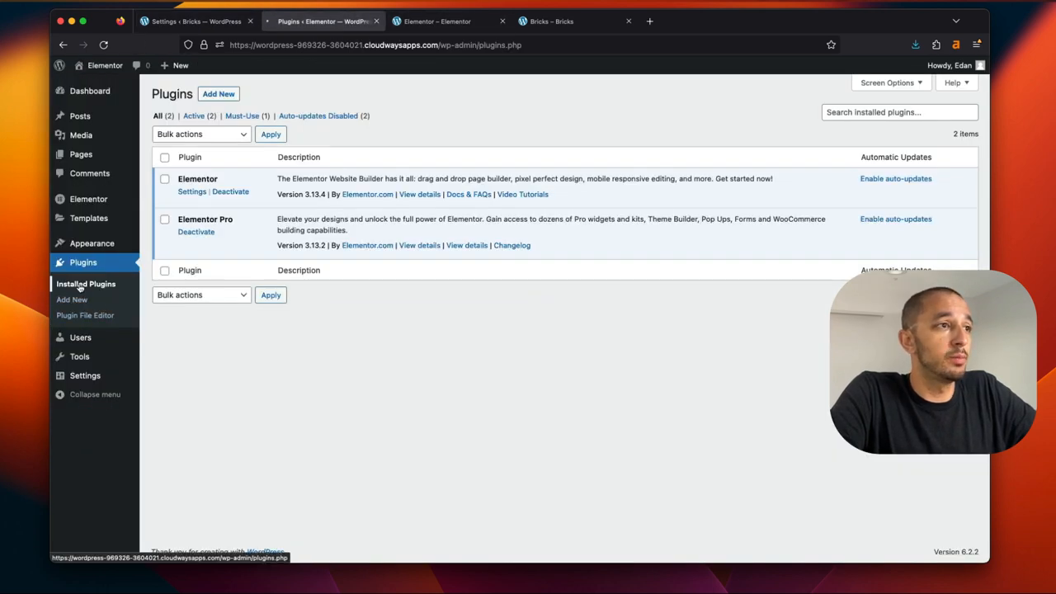
Search Add Plugins for 'autooptim', 'per' and 'cache' caching plugins on the Elementor site
{"action": "left_click", "coordinate": [71, 300]}
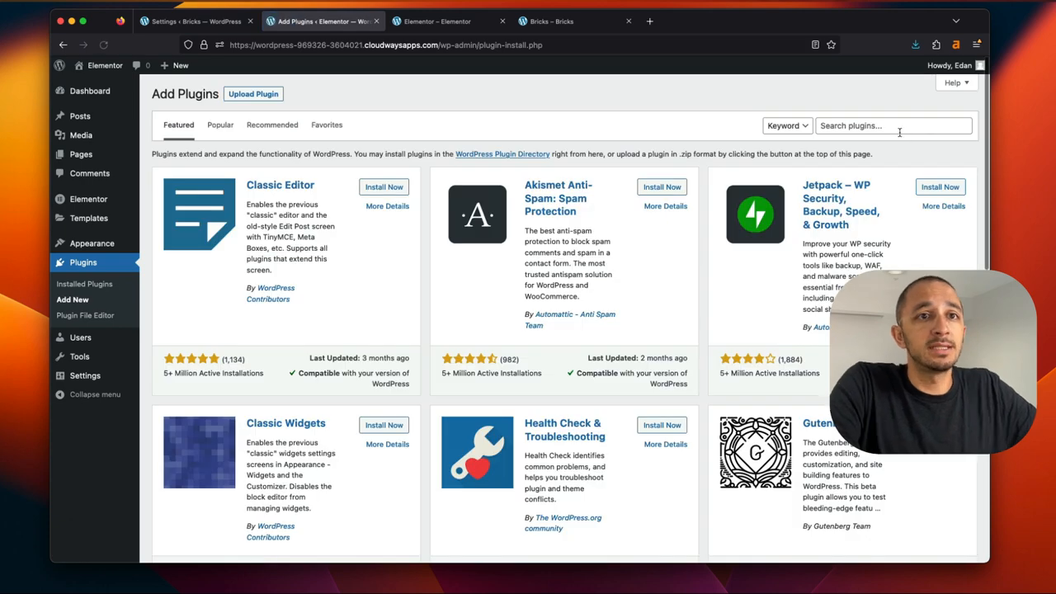
{"action": "type", "text": "a"}
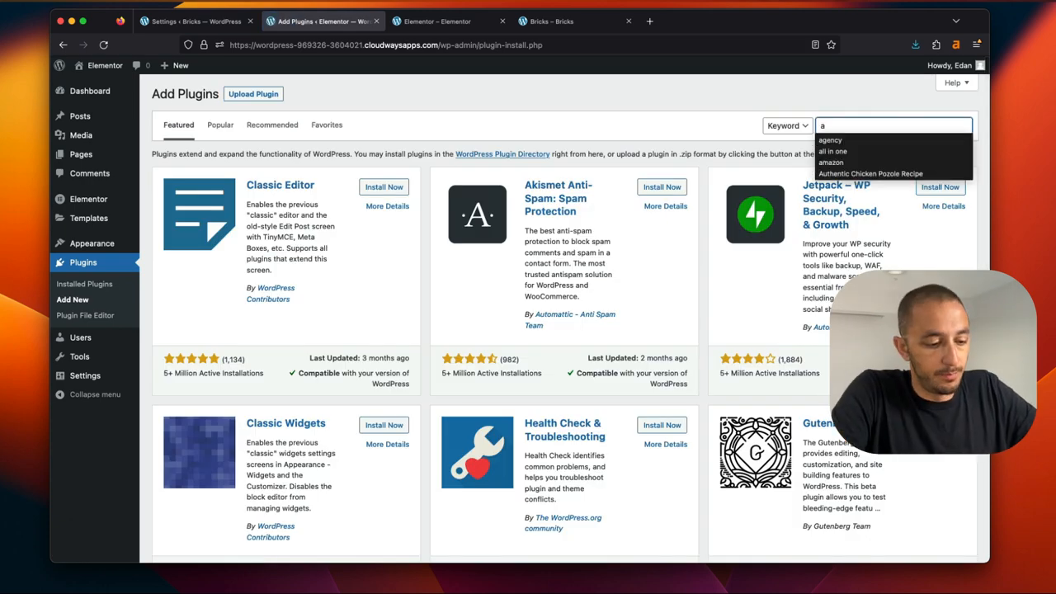
{"action": "type", "text": "autooptimze"}
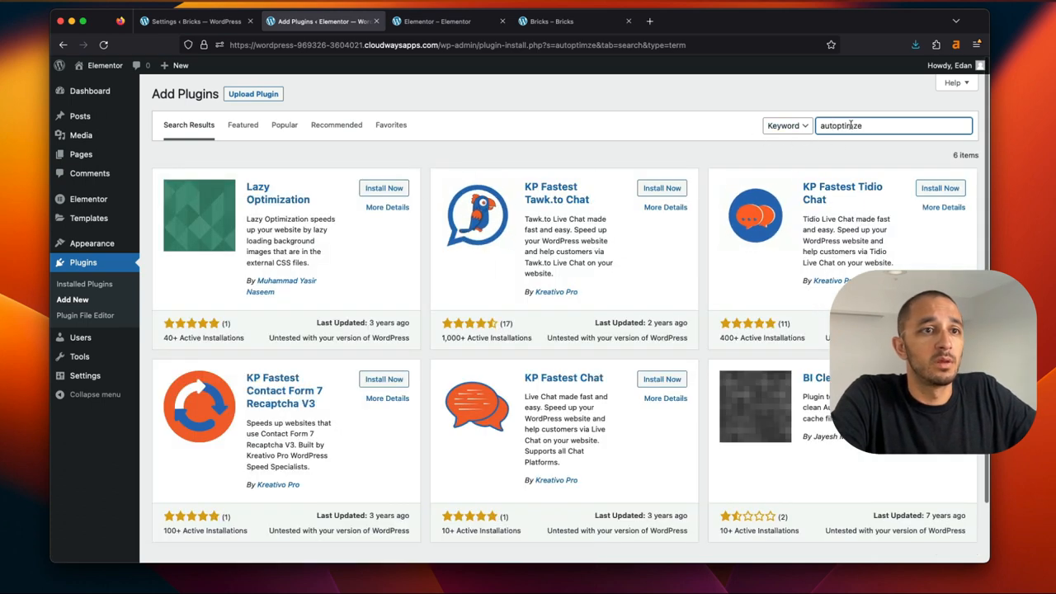
{"action": "type", "text": "performance"}
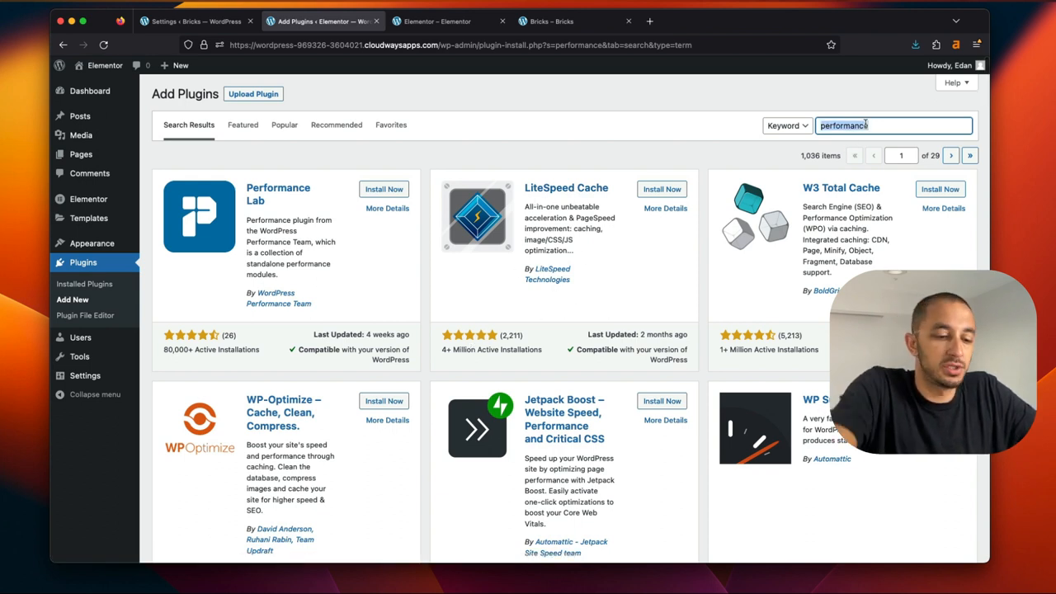
{"action": "type", "text": "cahc"}
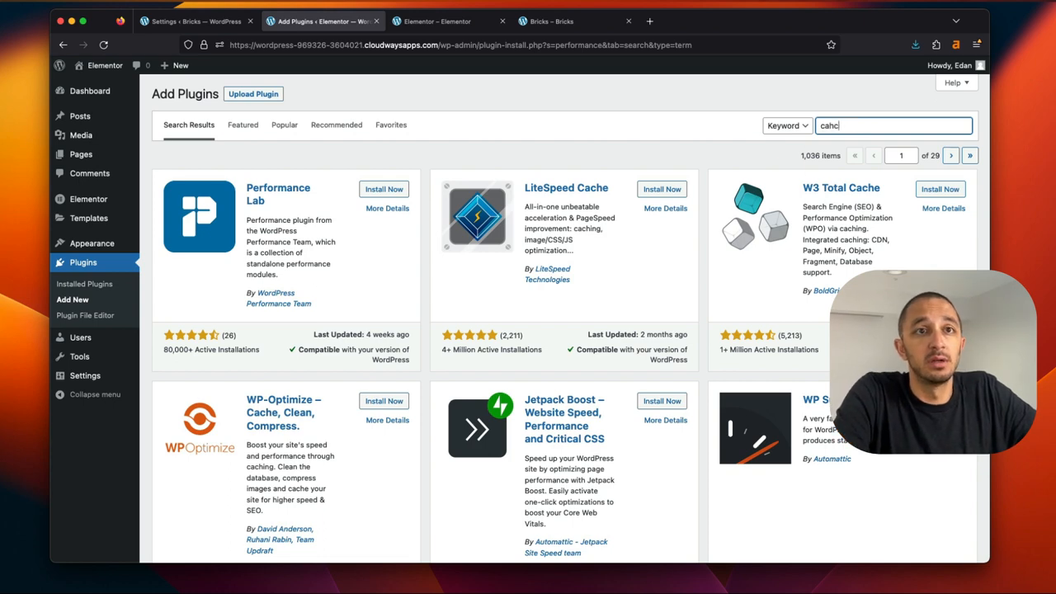
{"action": "type", "text": "cache"}
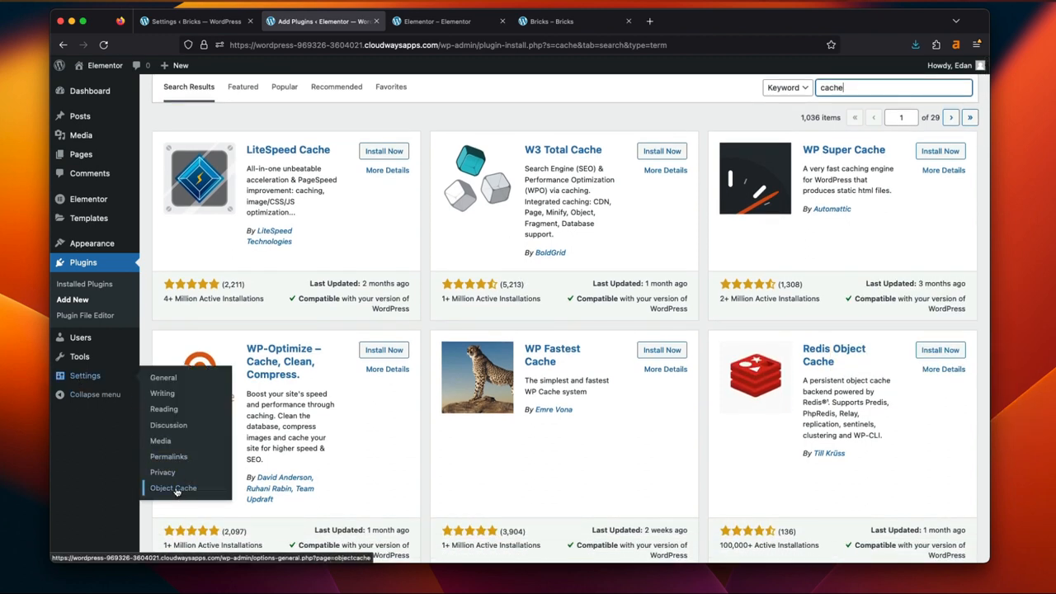
{"action": "mouse_move", "coordinate": [347, 324]}
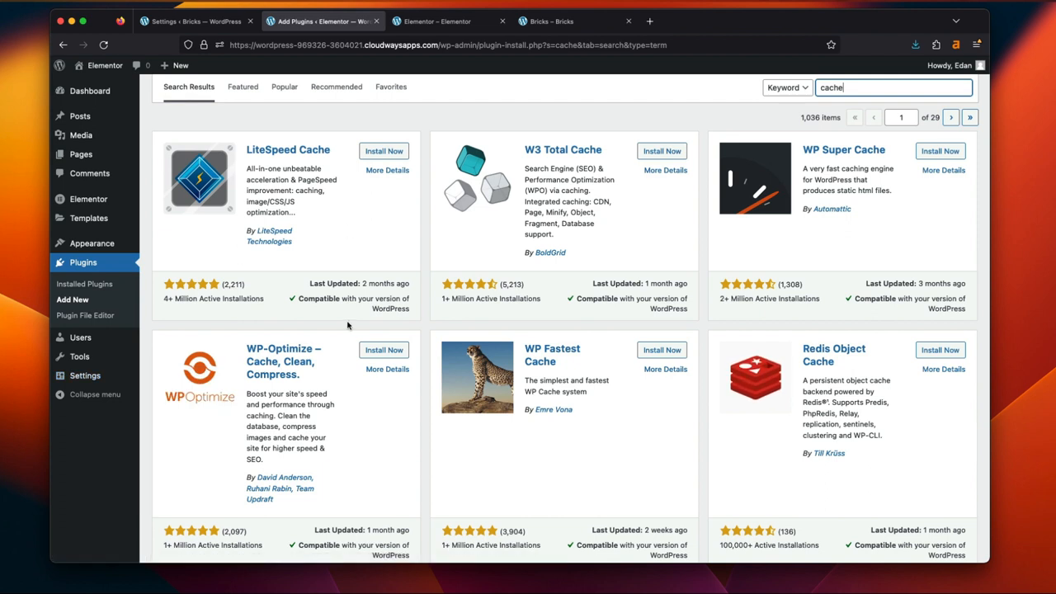
{"action": "mouse_move", "coordinate": [353, 323]}
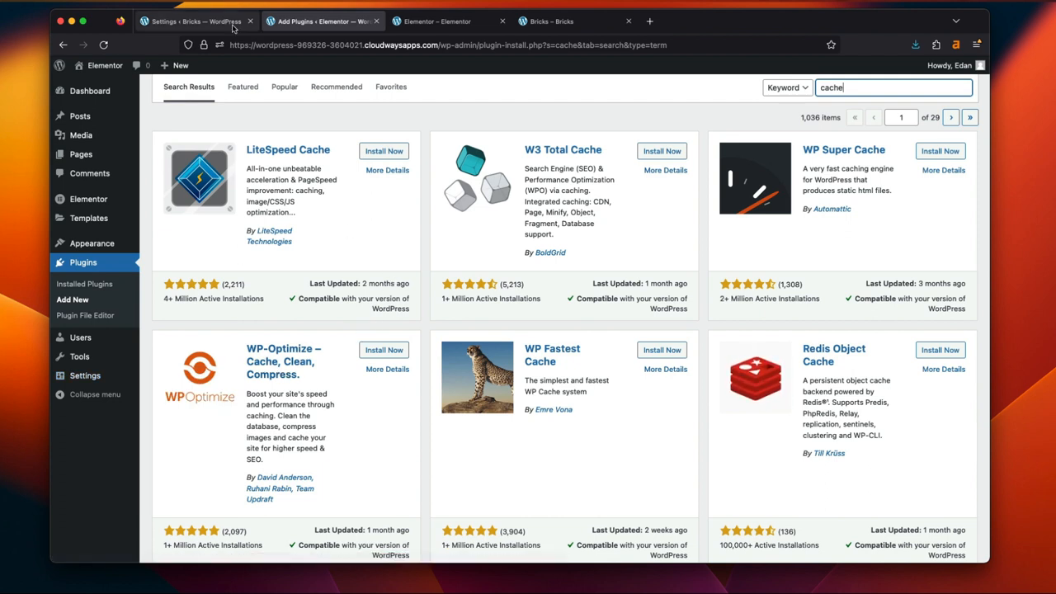
Return to the Bricks Performance settings and scroll through the options
{"action": "left_click", "coordinate": [198, 20]}
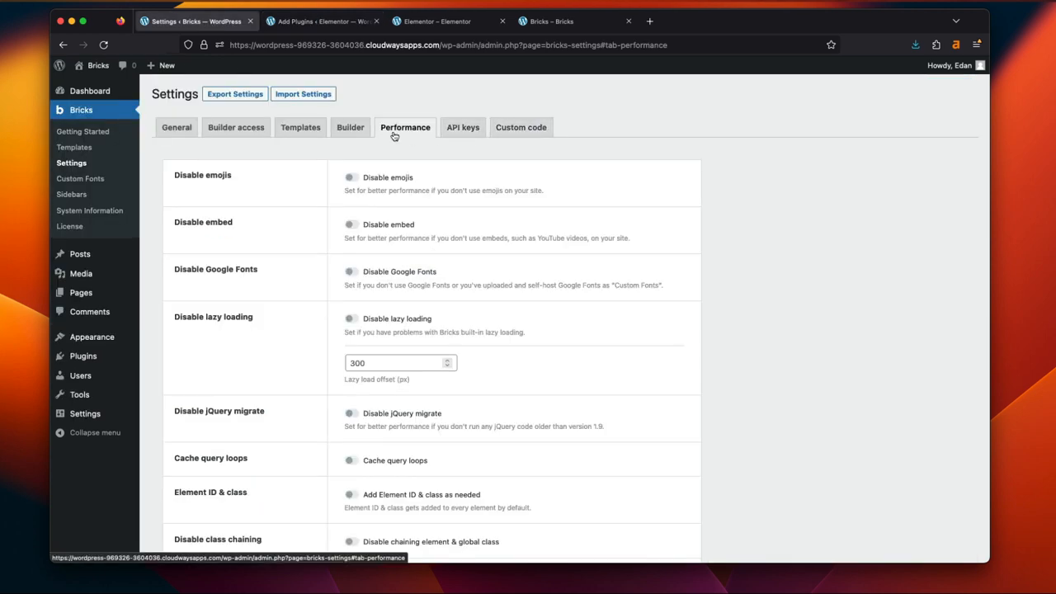
{"action": "scroll", "scroll_direction": "down", "scroll_amount": 3}
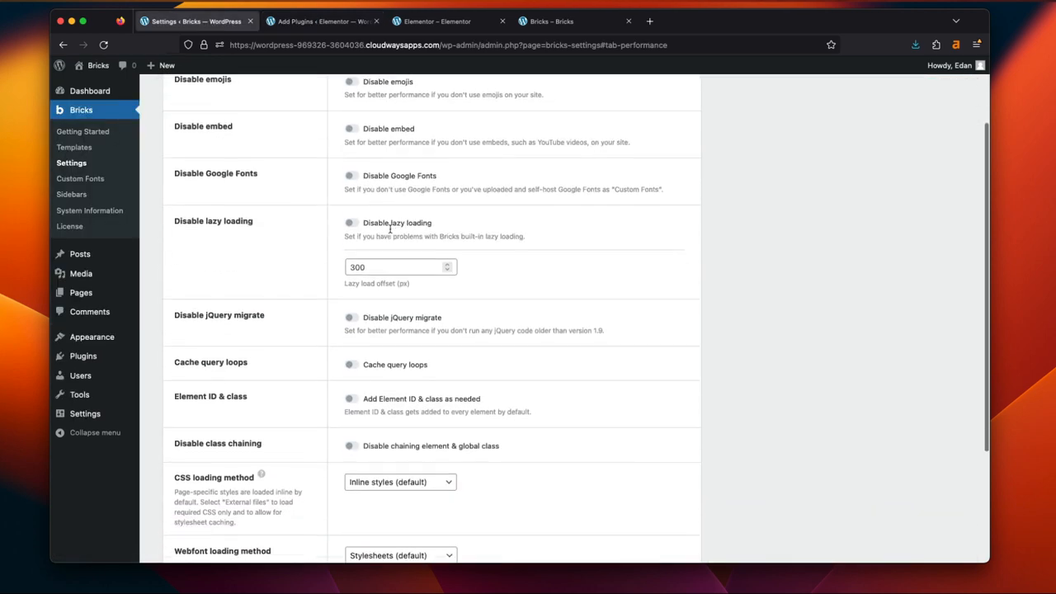
{"action": "scroll", "scroll_direction": "down", "scroll_amount": 3}
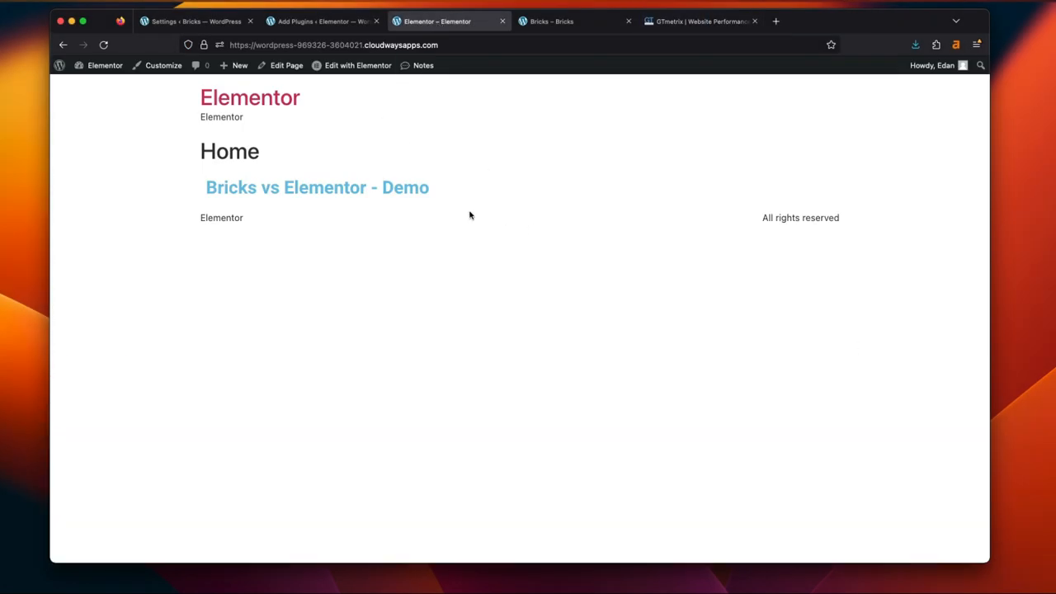
Copy the Elementor URL and compare its GTmetrix report against the Bricks report
{"action": "left_click", "coordinate": [330, 44]}
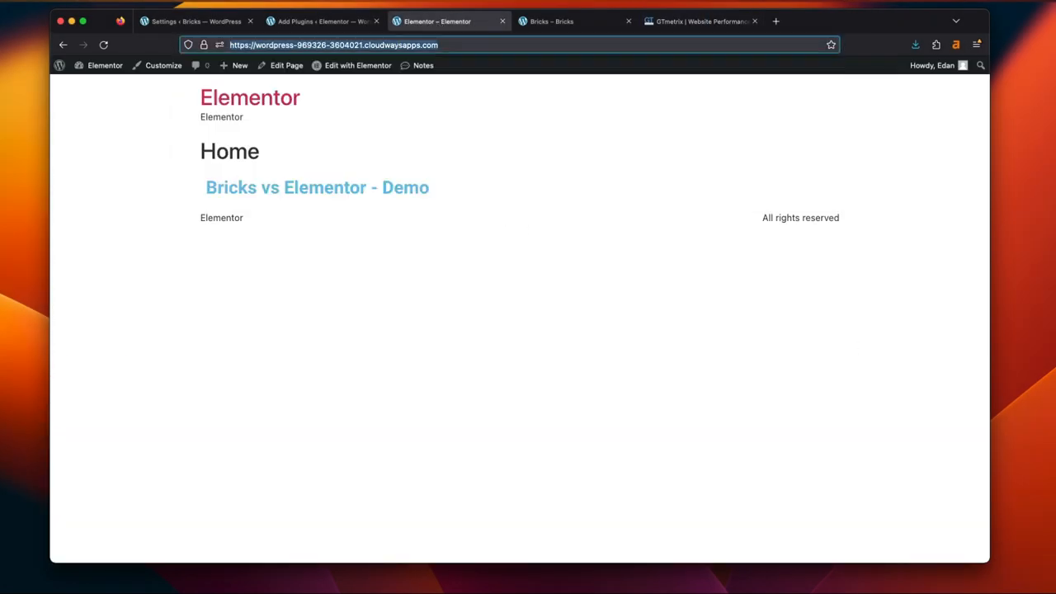
{"action": "left_click", "coordinate": [702, 20]}
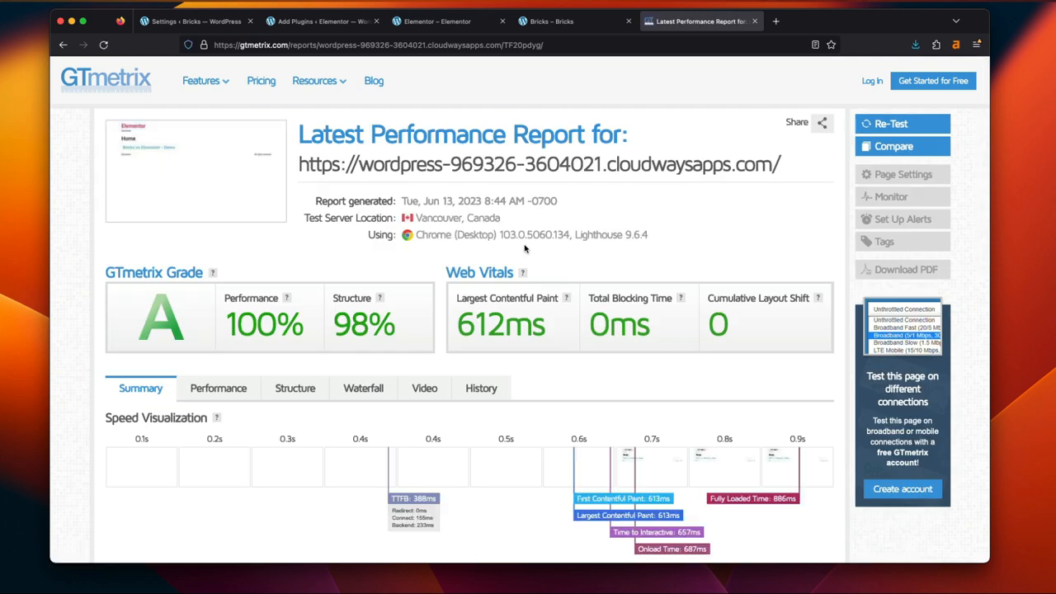
{"action": "scroll", "scroll_direction": "down", "scroll_amount": 3}
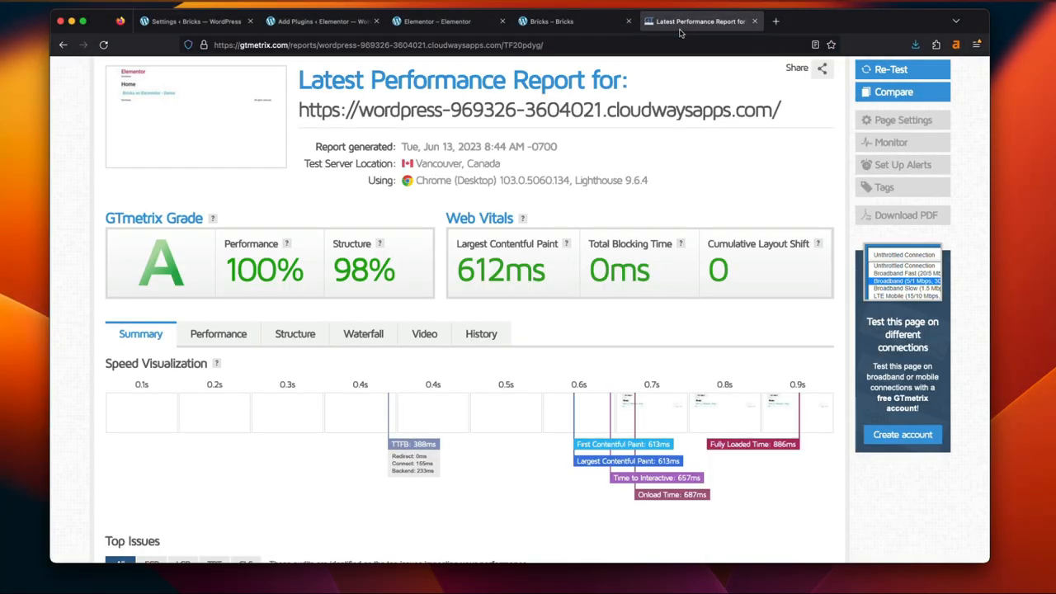
{"action": "left_click", "coordinate": [895, 92]}
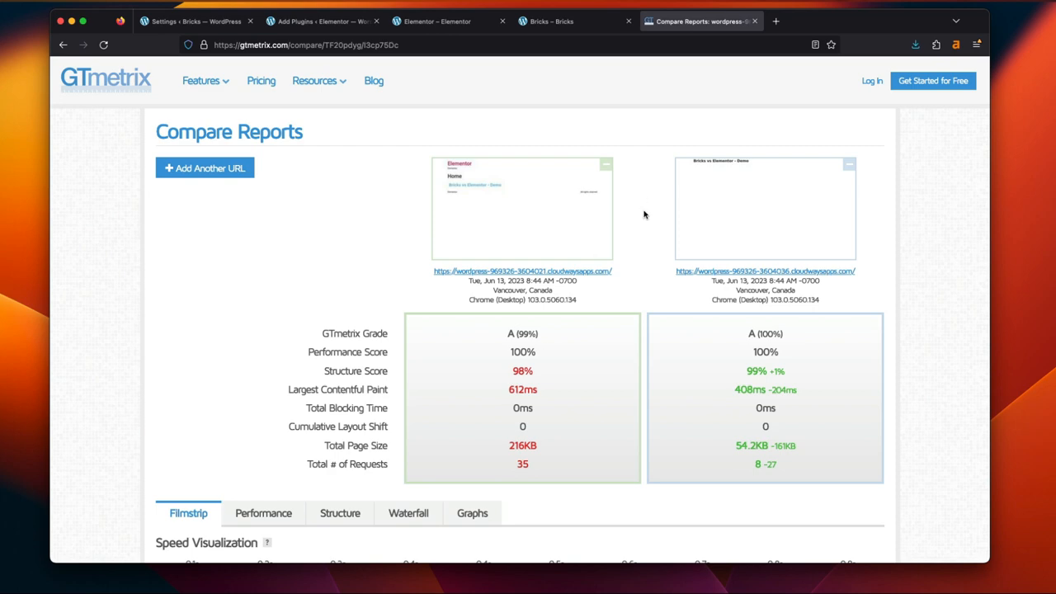
Review the Compare Reports table showing both demo sites scoring grade A
{"action": "scroll", "scroll_direction": "down", "scroll_amount": 3}
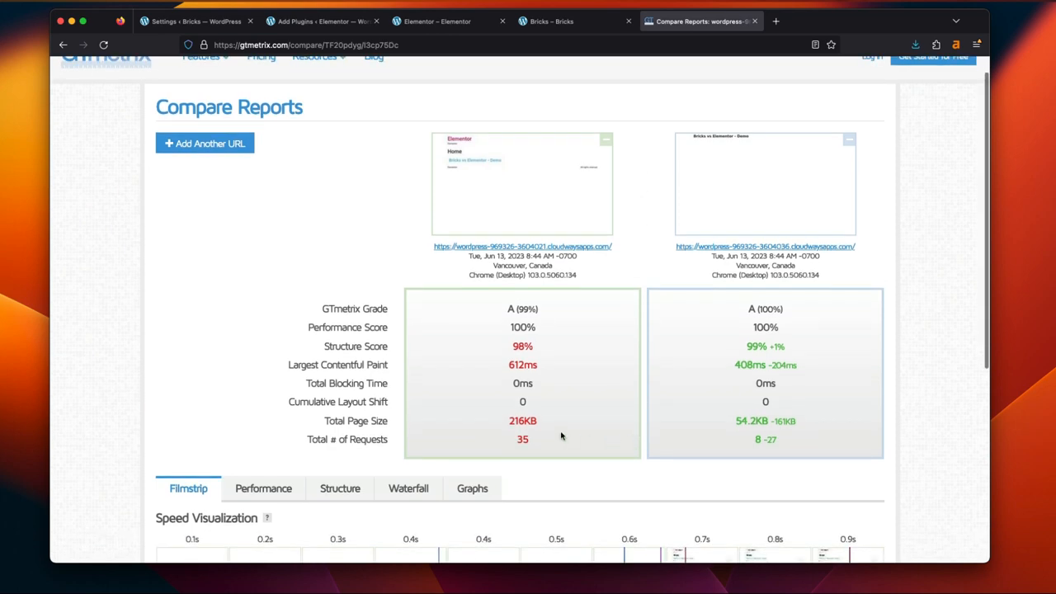
{"action": "double_click", "coordinate": [521, 421]}
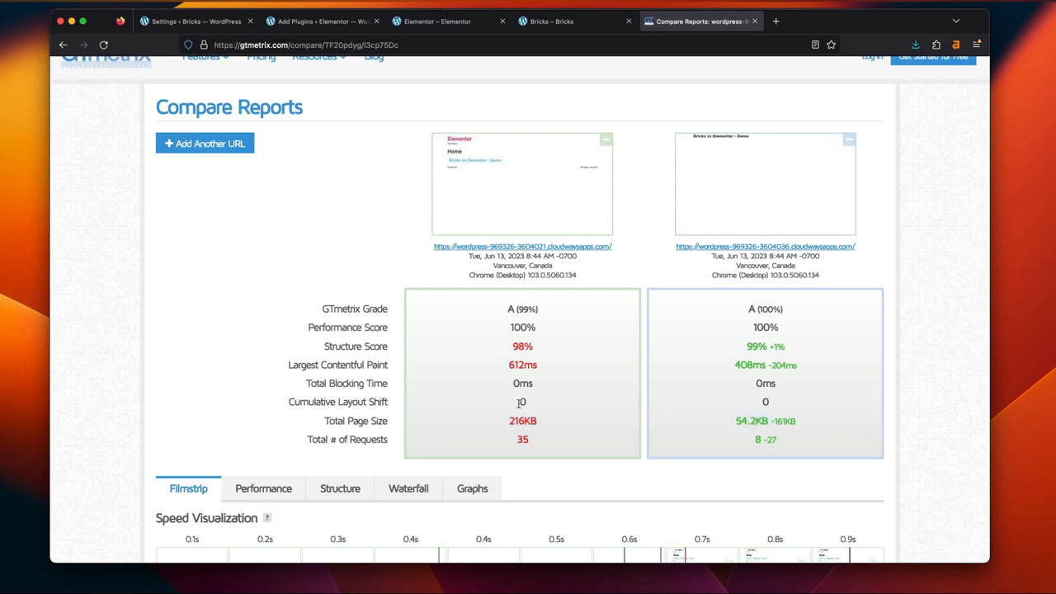
{"action": "mouse_move", "coordinate": [713, 145]}
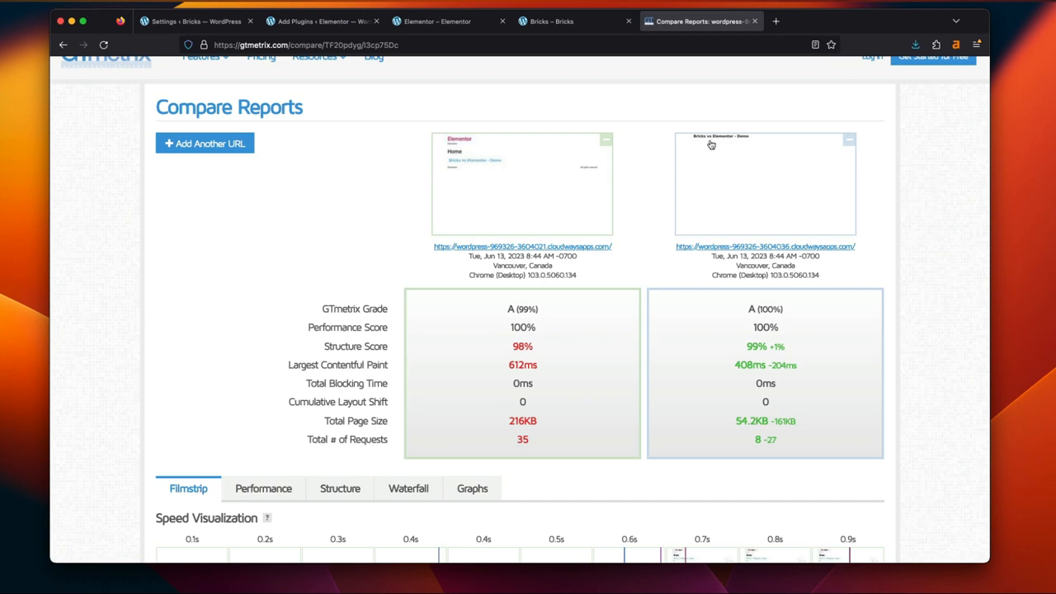
{"action": "mouse_move", "coordinate": [531, 383]}
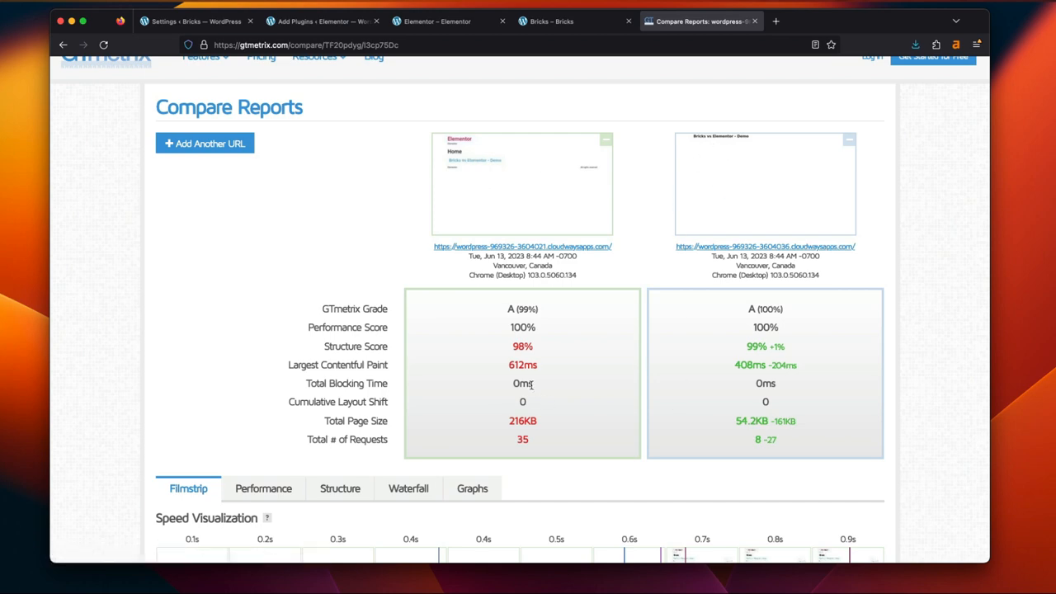
{"action": "scroll", "scroll_direction": "down", "scroll_amount": 3}
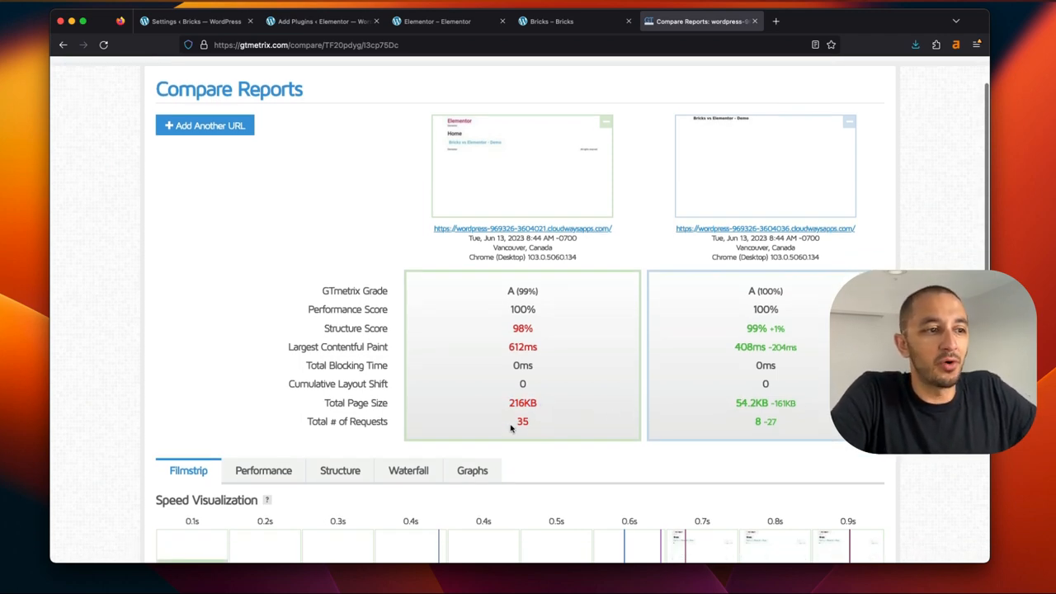
{"action": "double_click", "coordinate": [766, 422]}
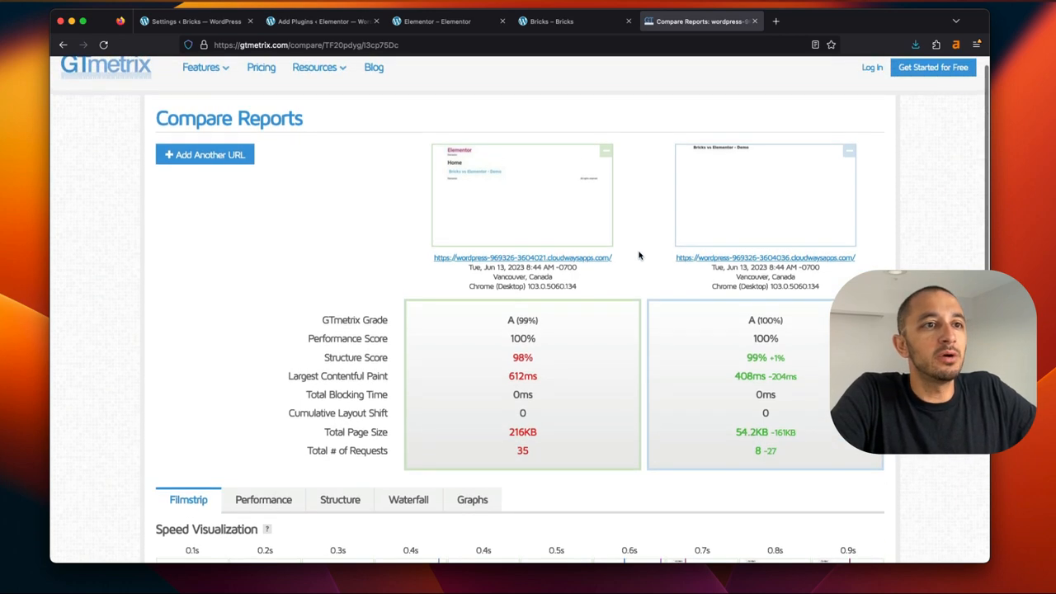
Analyze the Bricks demo site URL in PageSpeed Insights
{"action": "scroll", "scroll_direction": "down", "scroll_amount": 3}
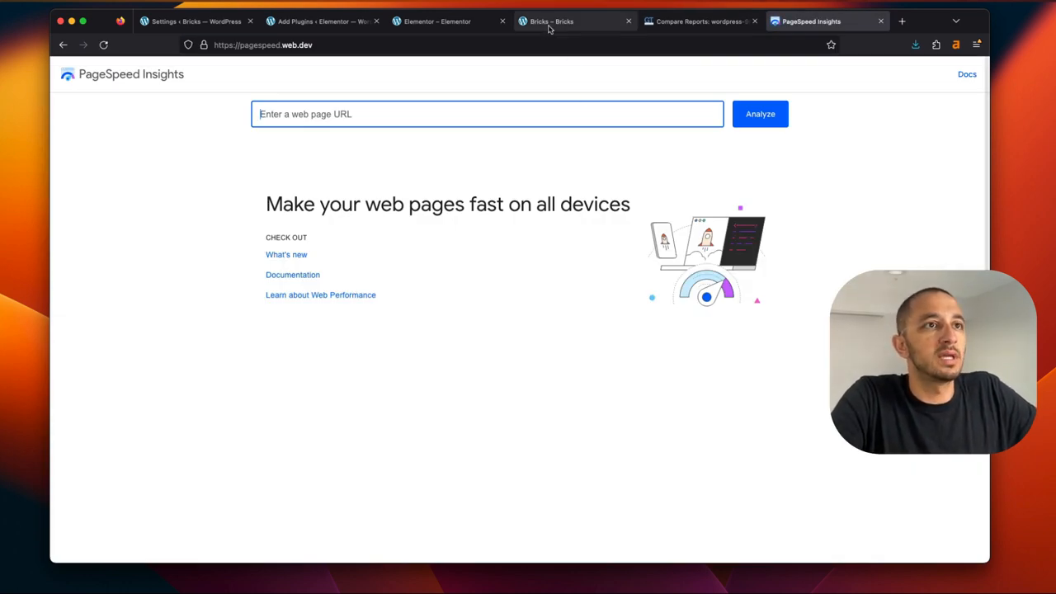
{"action": "left_click", "coordinate": [330, 45]}
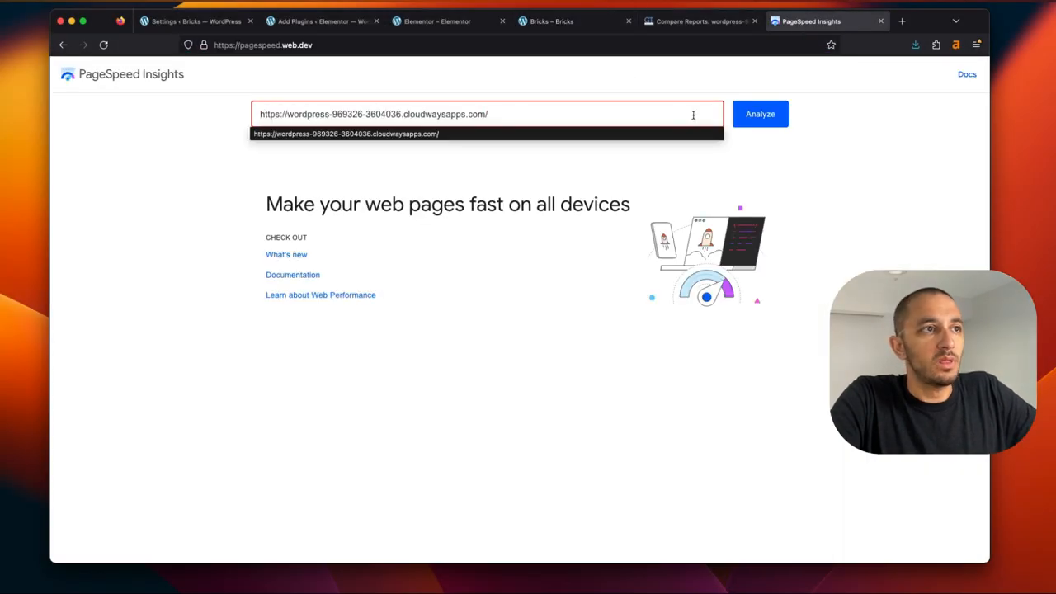
{"action": "left_click", "coordinate": [760, 114]}
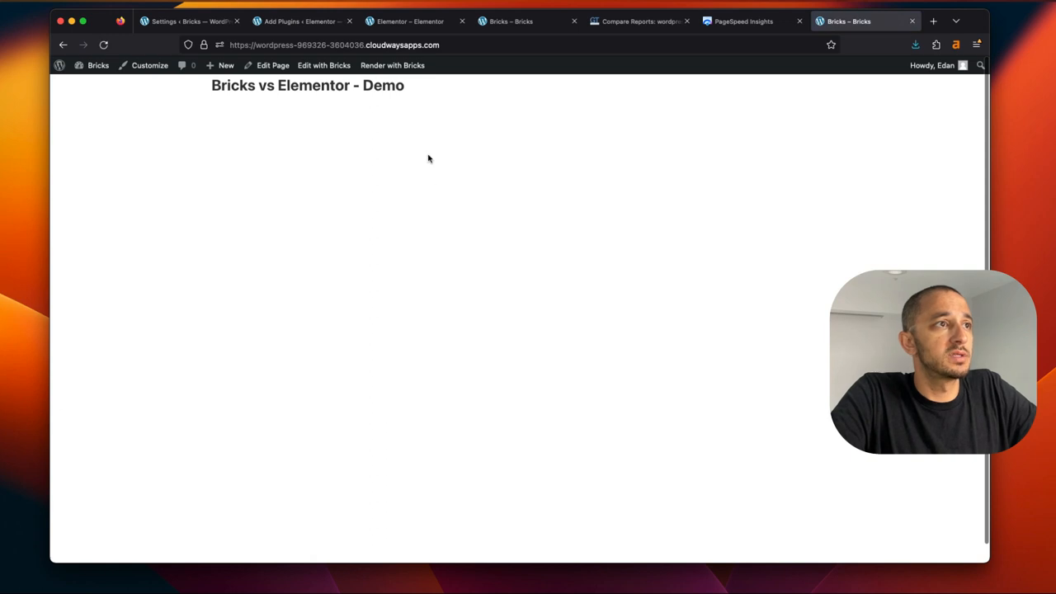
Analyze the Elementor demo site URL in a fresh PageSpeed Insights test
{"action": "left_click", "coordinate": [809, 20]}
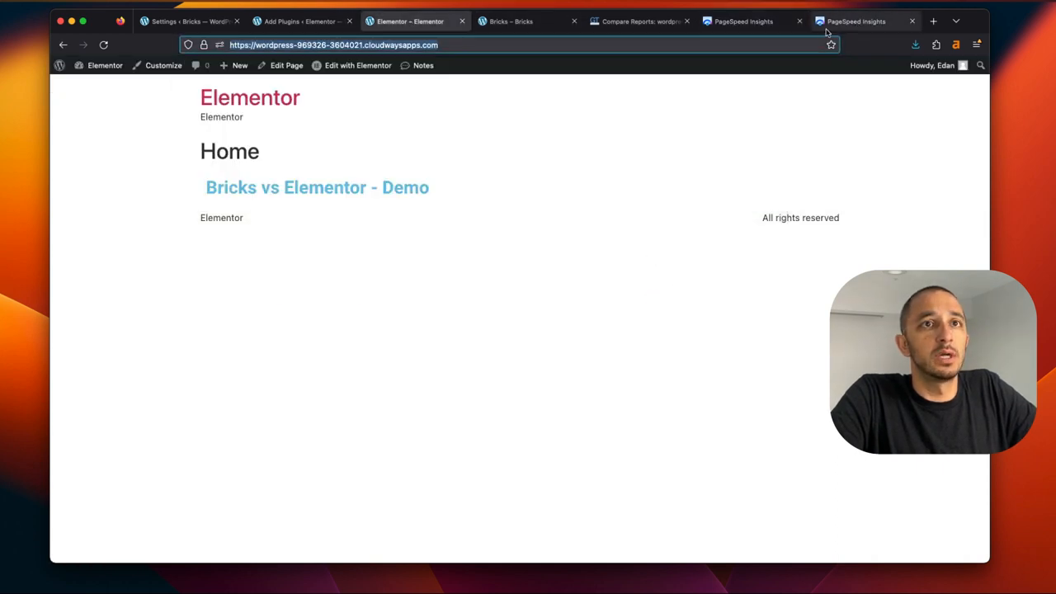
{"action": "left_click", "coordinate": [858, 20]}
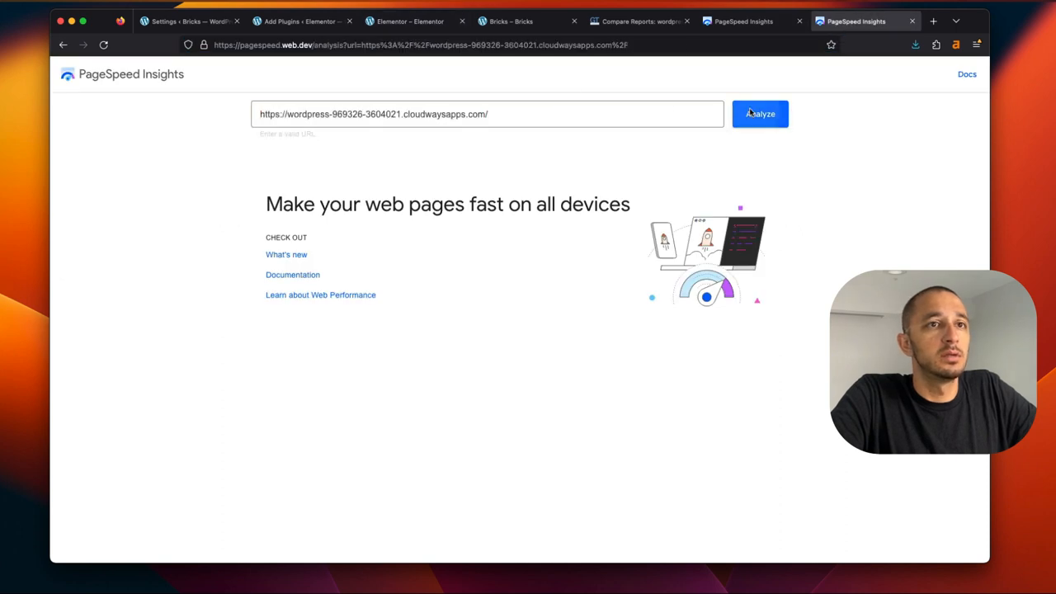
{"action": "left_click", "coordinate": [759, 114]}
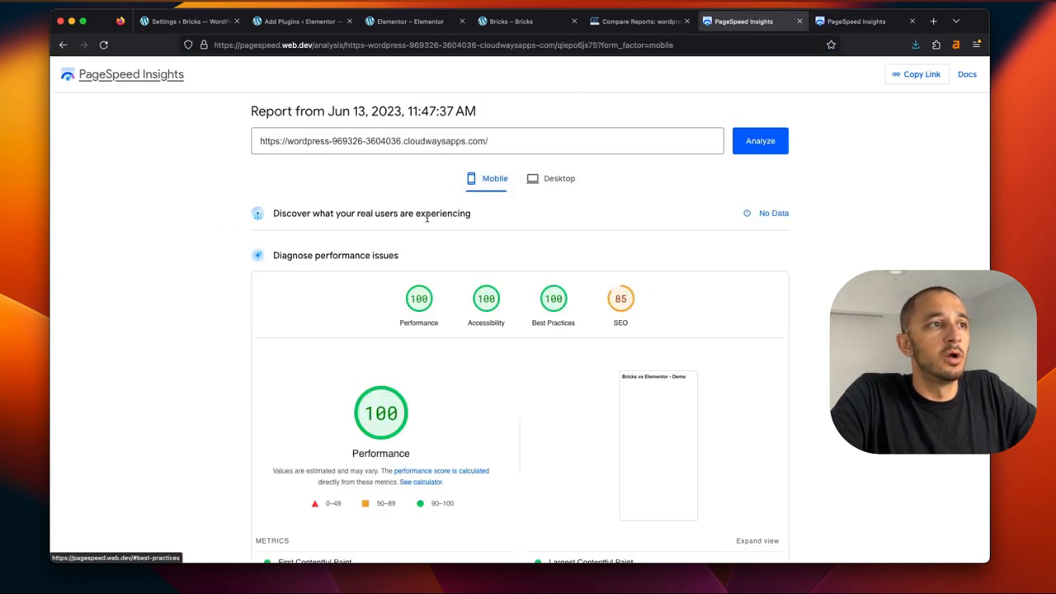
Review the Elementor mobile report scoring 94 versus Bricks' 100, then return to the Bricks page
{"action": "scroll", "scroll_direction": "down", "scroll_amount": 3}
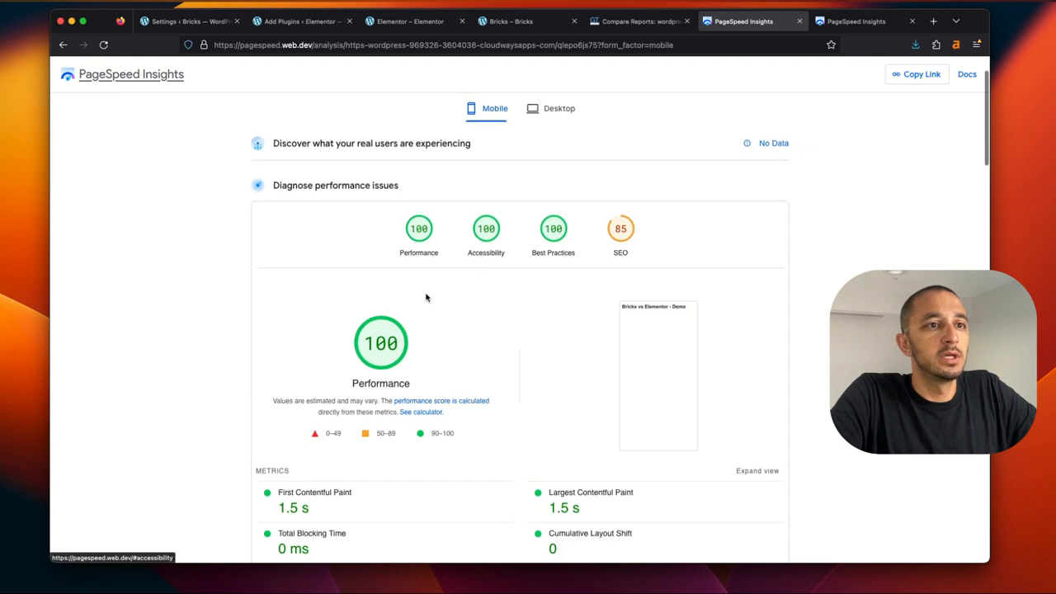
{"action": "mouse_move", "coordinate": [597, 254]}
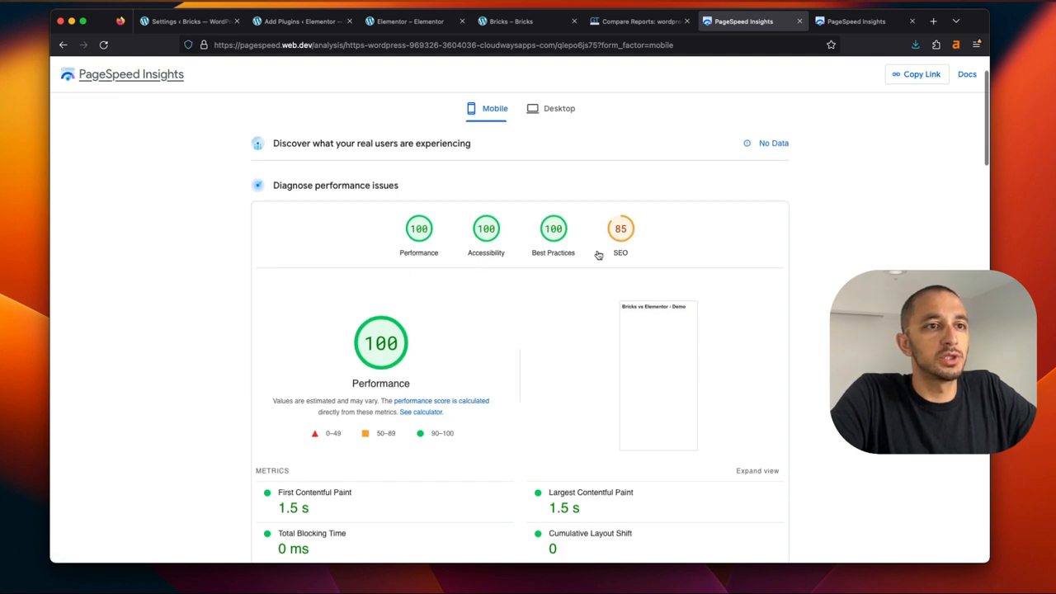
{"action": "scroll", "scroll_direction": "down", "scroll_amount": 3}
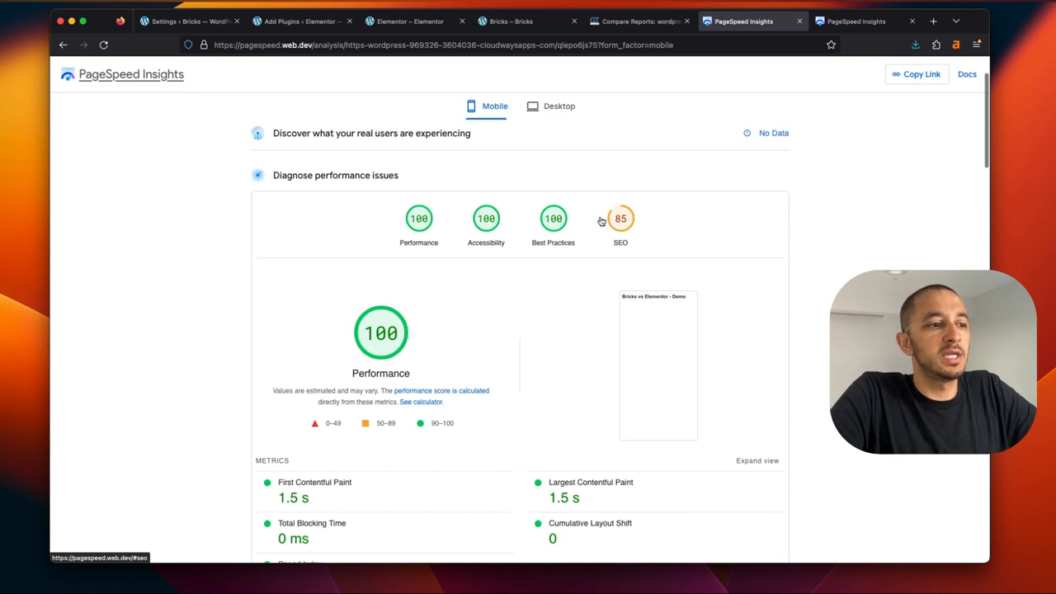
{"action": "scroll", "scroll_direction": "down", "scroll_amount": 3}
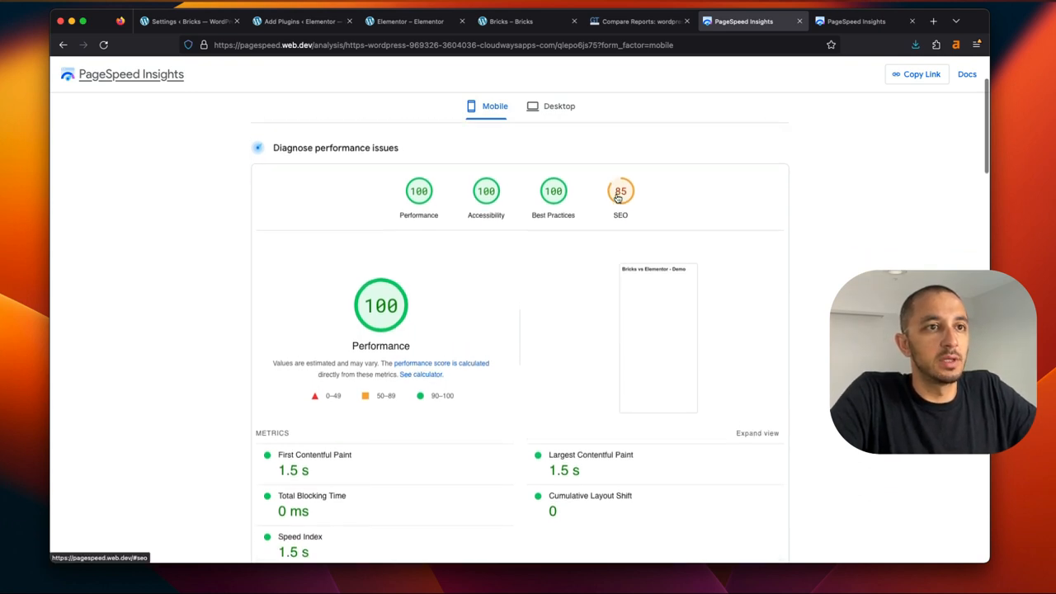
{"action": "scroll", "scroll_direction": "up", "scroll_amount": 3}
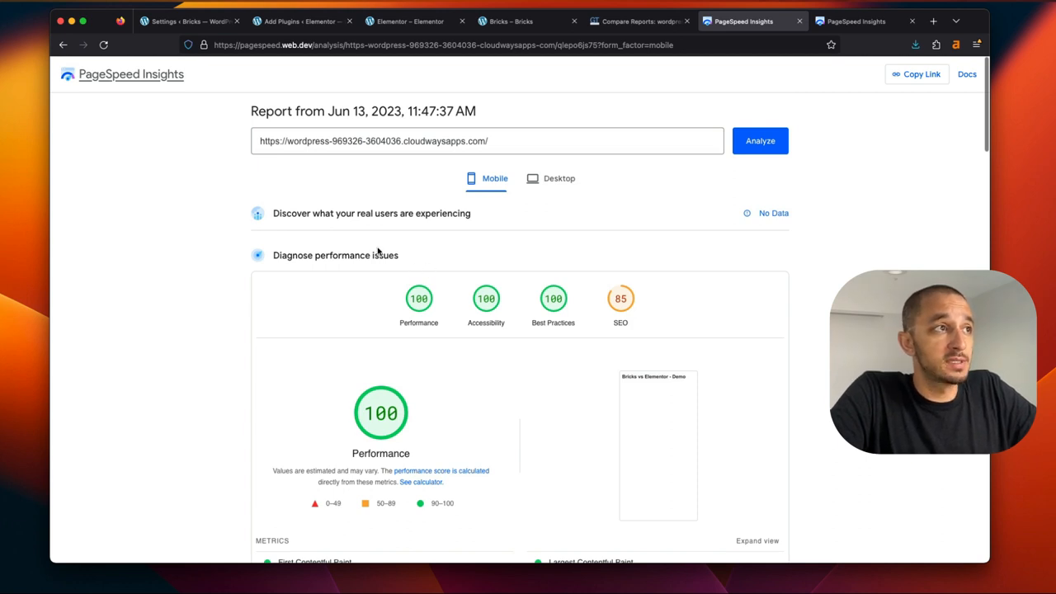
{"action": "mouse_move", "coordinate": [815, 118]}
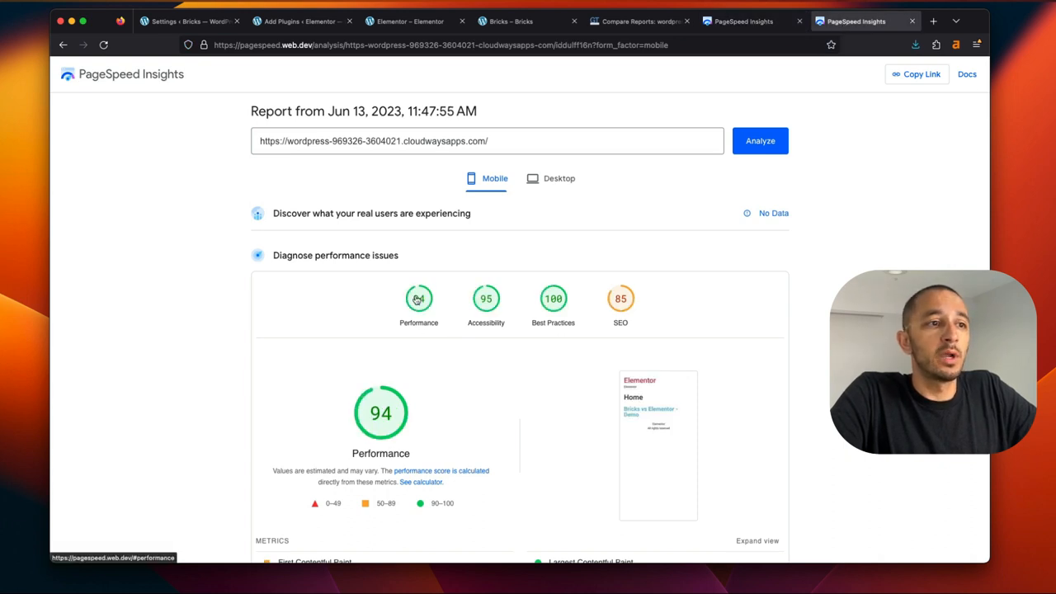
{"action": "scroll", "scroll_direction": "down", "scroll_amount": 3}
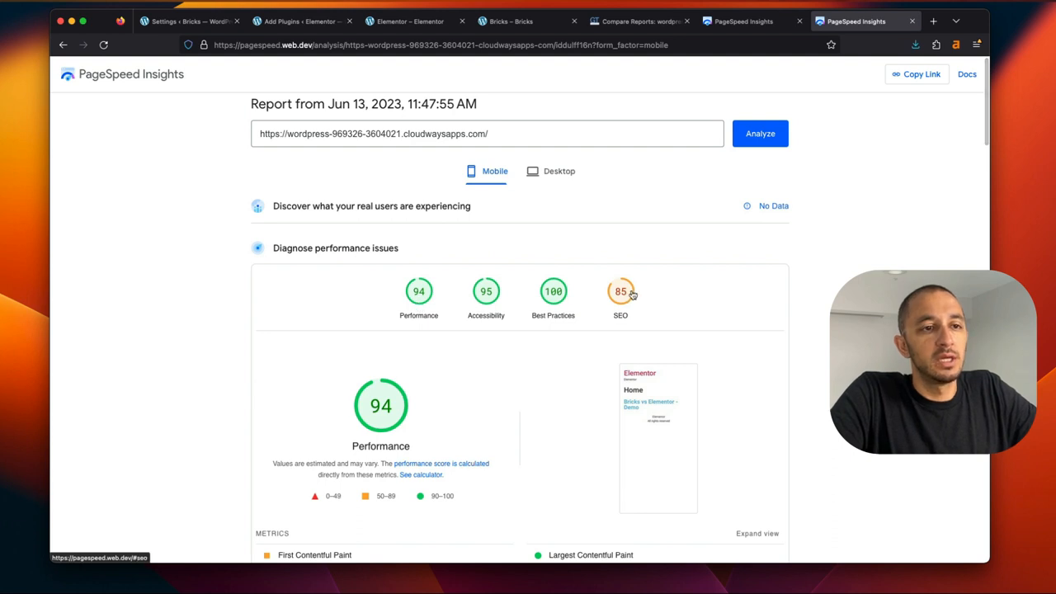
{"action": "mouse_move", "coordinate": [697, 175]}
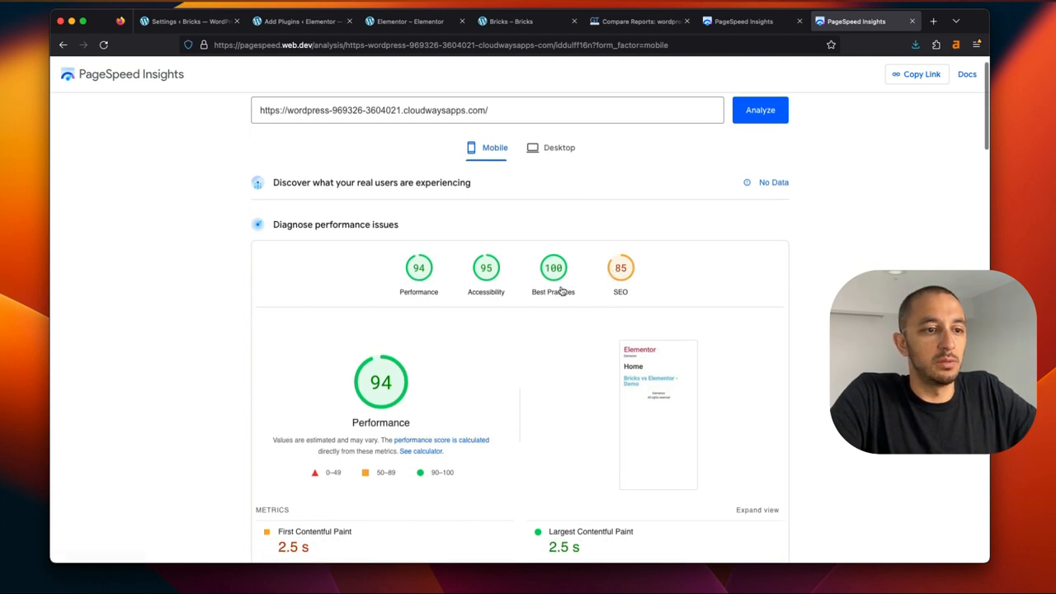
{"action": "scroll", "scroll_direction": "down", "scroll_amount": 3}
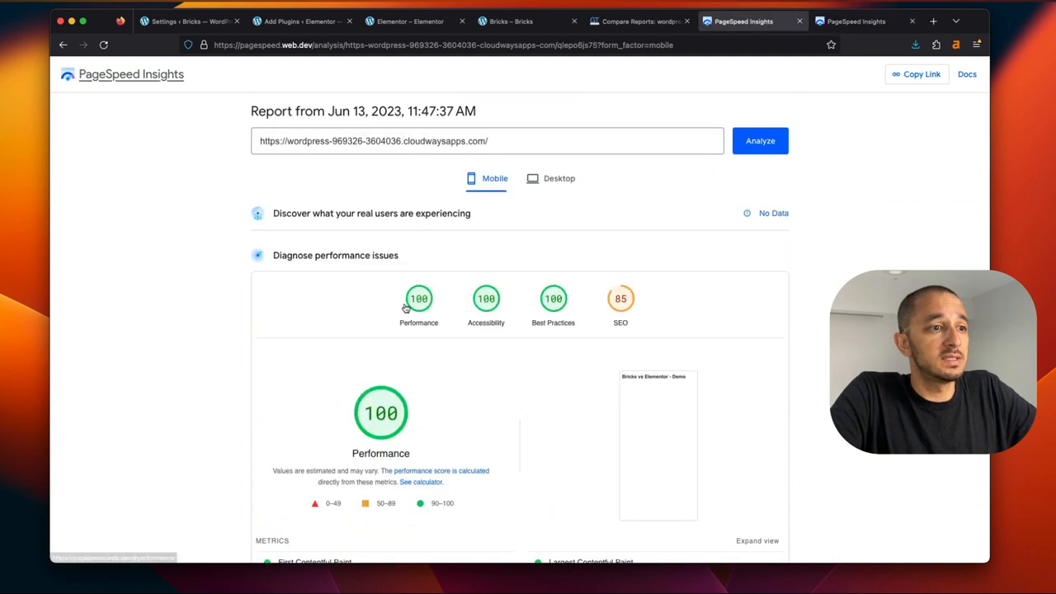
{"action": "scroll", "scroll_direction": "down", "scroll_amount": 3}
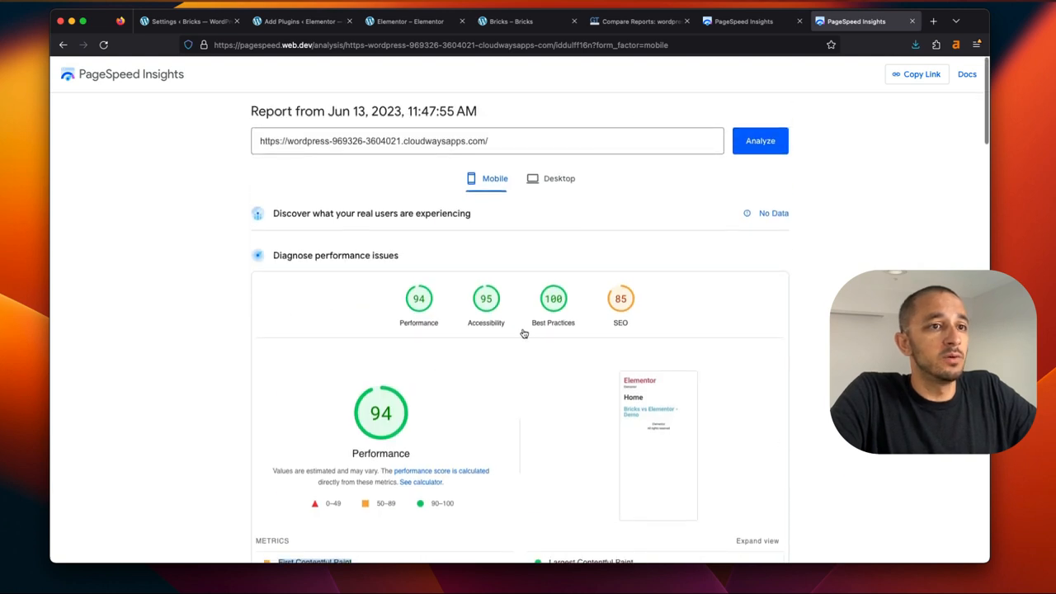
{"action": "mouse_move", "coordinate": [580, 320]}
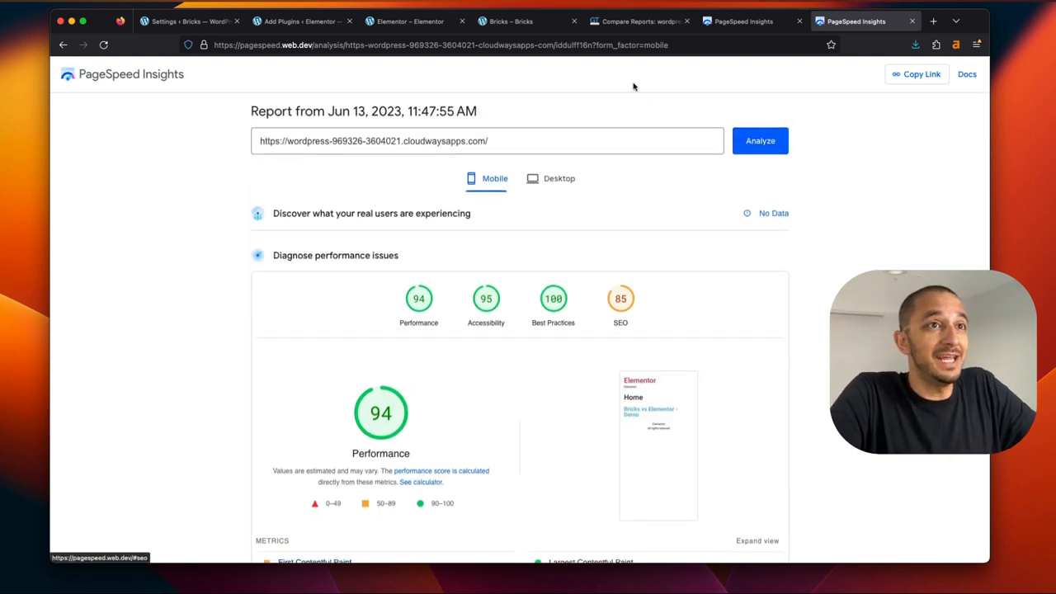
{"action": "left_click", "coordinate": [524, 19]}
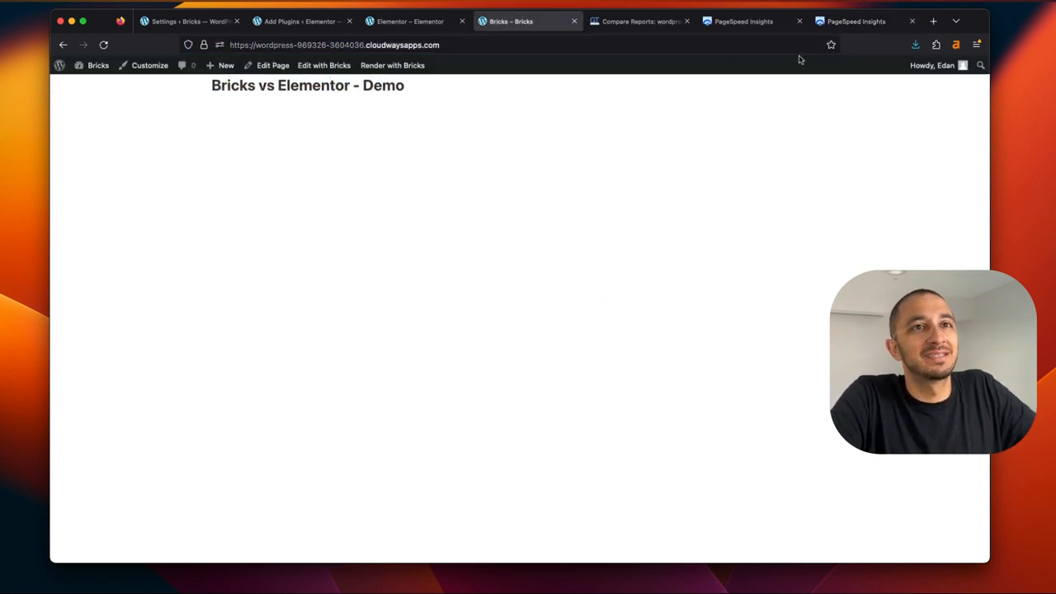
Open the Elementor site's Home page in the Elementor editor from All Pages
{"action": "left_click", "coordinate": [739, 19]}
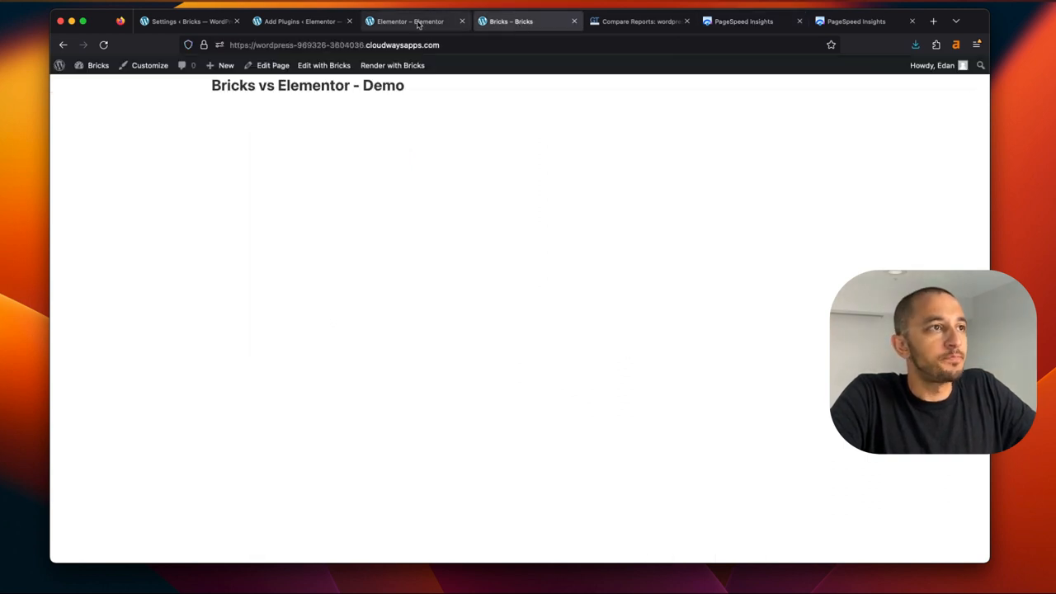
{"action": "left_click", "coordinate": [410, 20]}
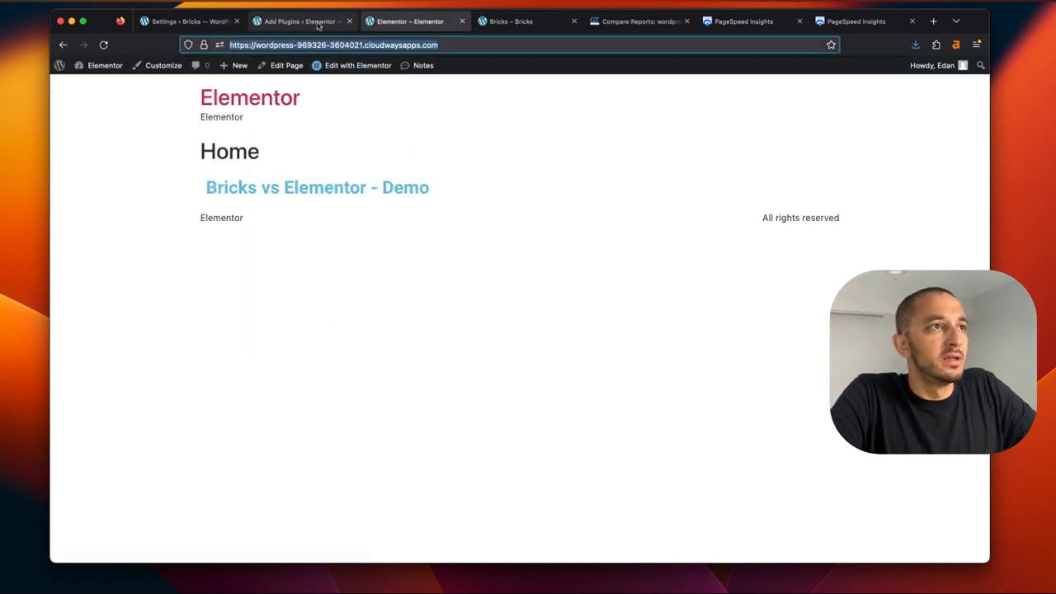
{"action": "left_click", "coordinate": [300, 20]}
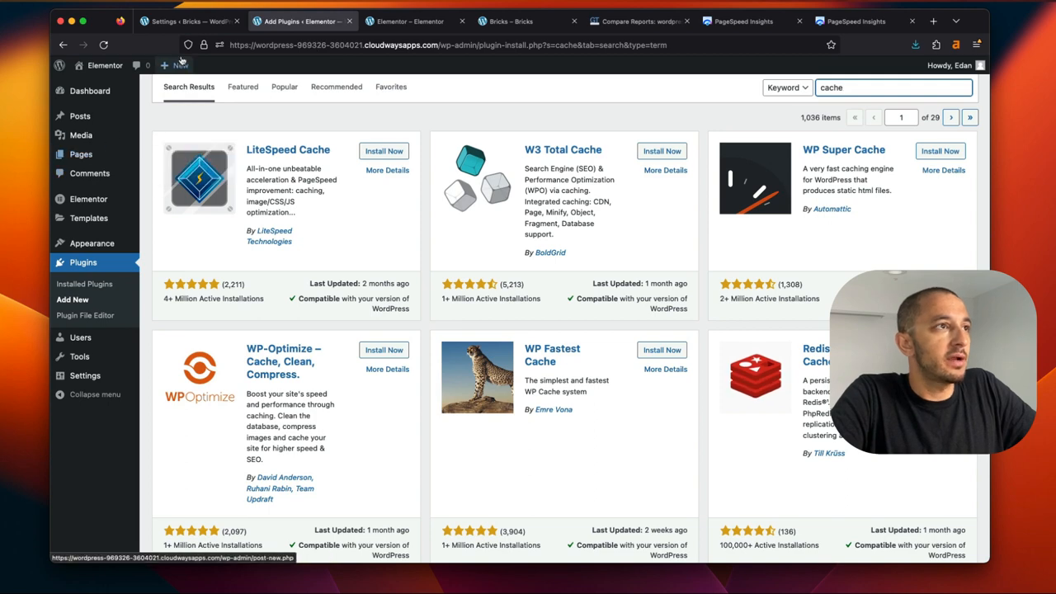
{"action": "left_click", "coordinate": [80, 155]}
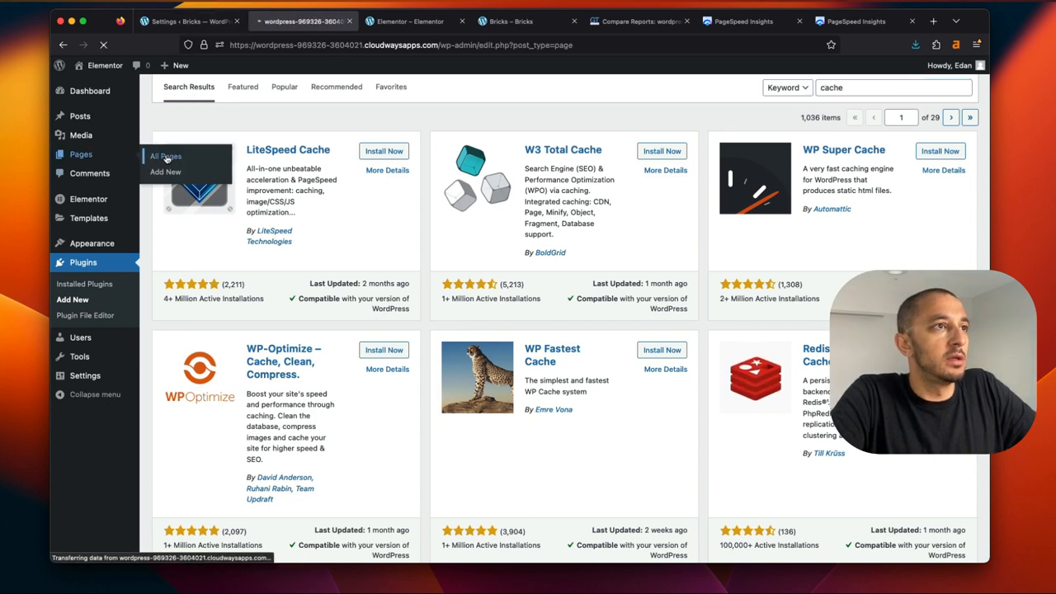
{"action": "left_click", "coordinate": [165, 155]}
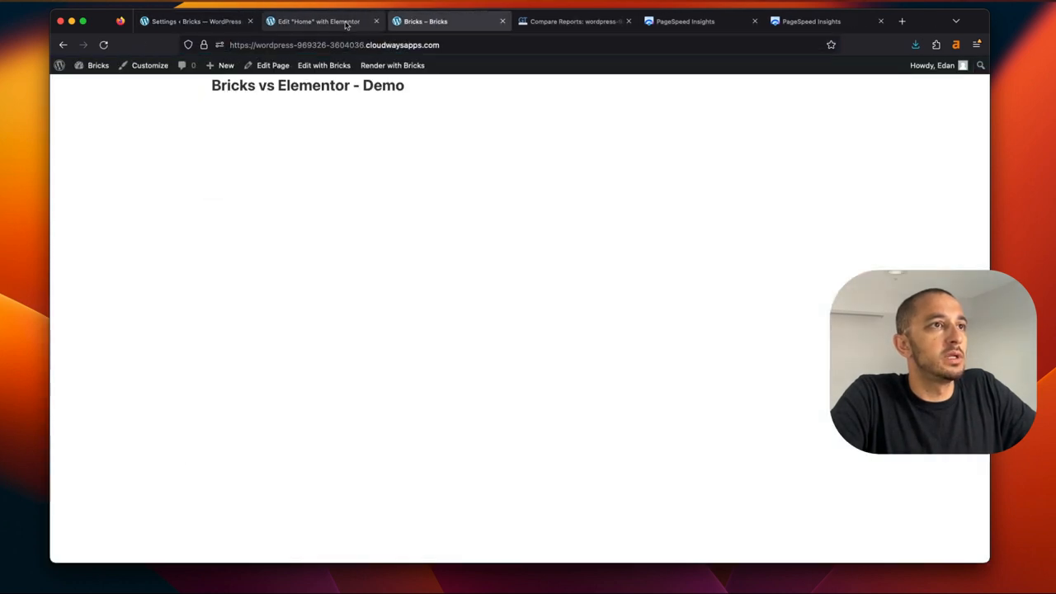
Open the Bricks site's Home page in the Bricks builder
{"action": "left_click", "coordinate": [196, 19]}
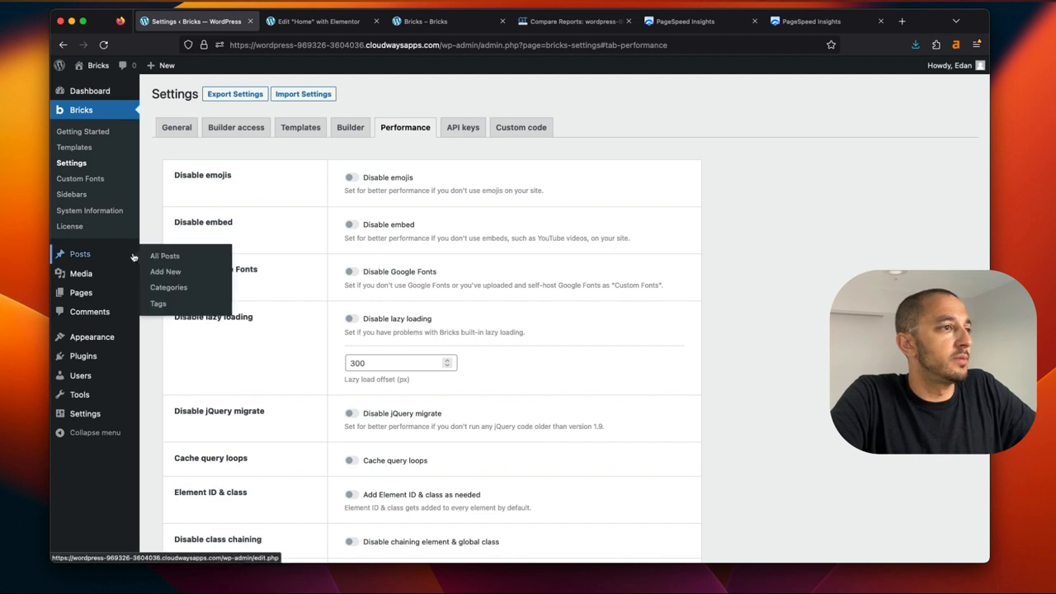
{"action": "mouse_move", "coordinate": [81, 293]}
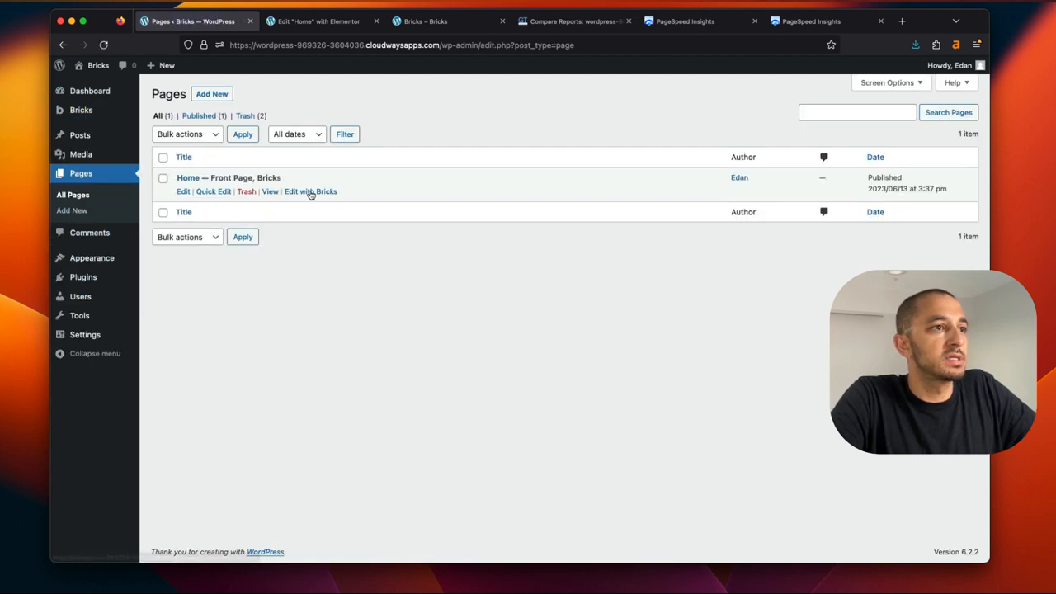
{"action": "left_click", "coordinate": [310, 191]}
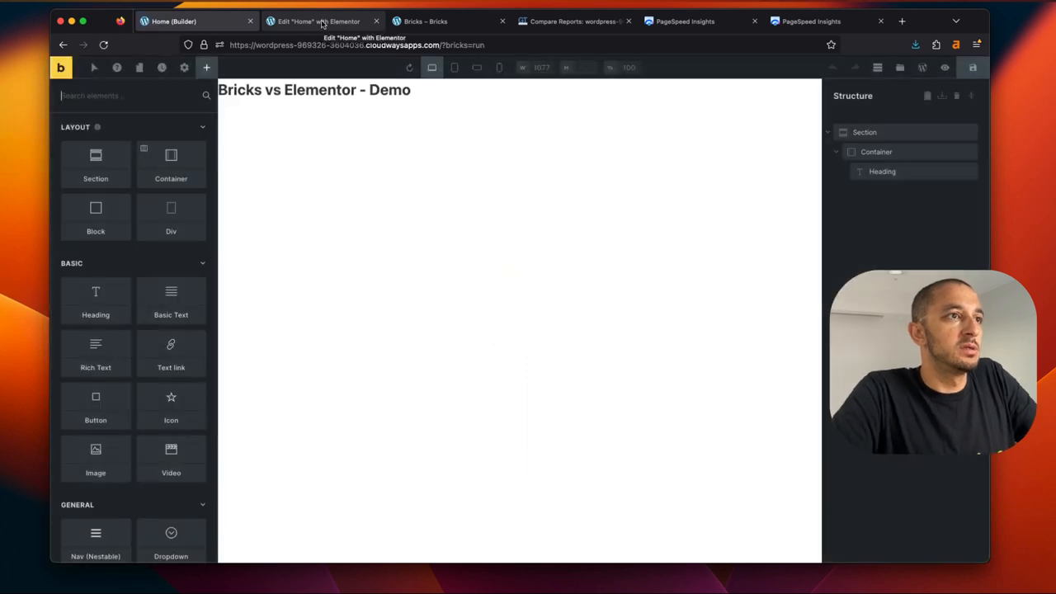
Add a new section with a container holding an Image element below the demo heading
{"action": "left_click", "coordinate": [314, 90]}
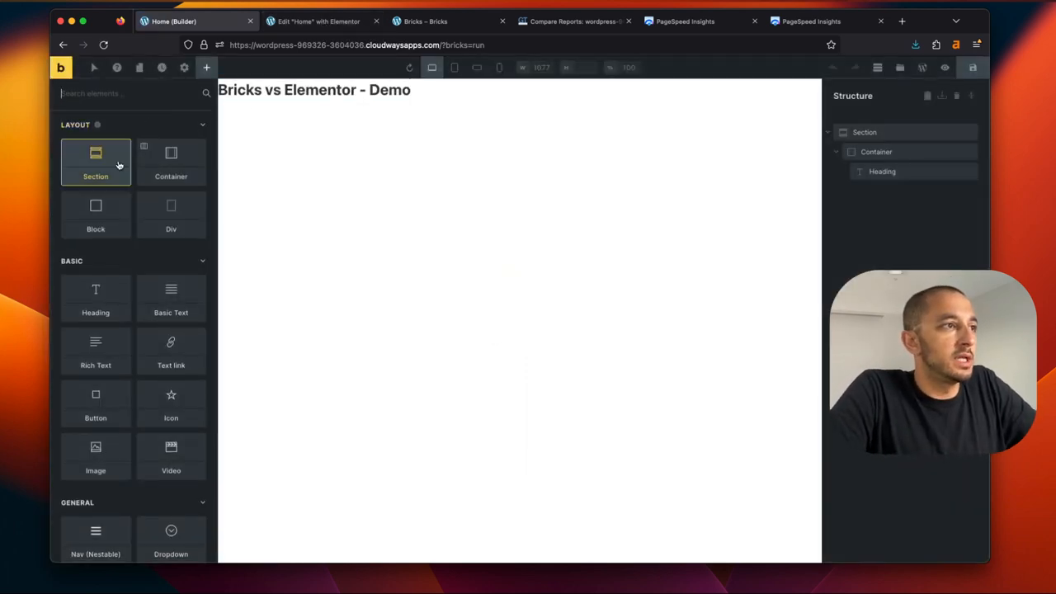
{"action": "left_click", "coordinate": [95, 161]}
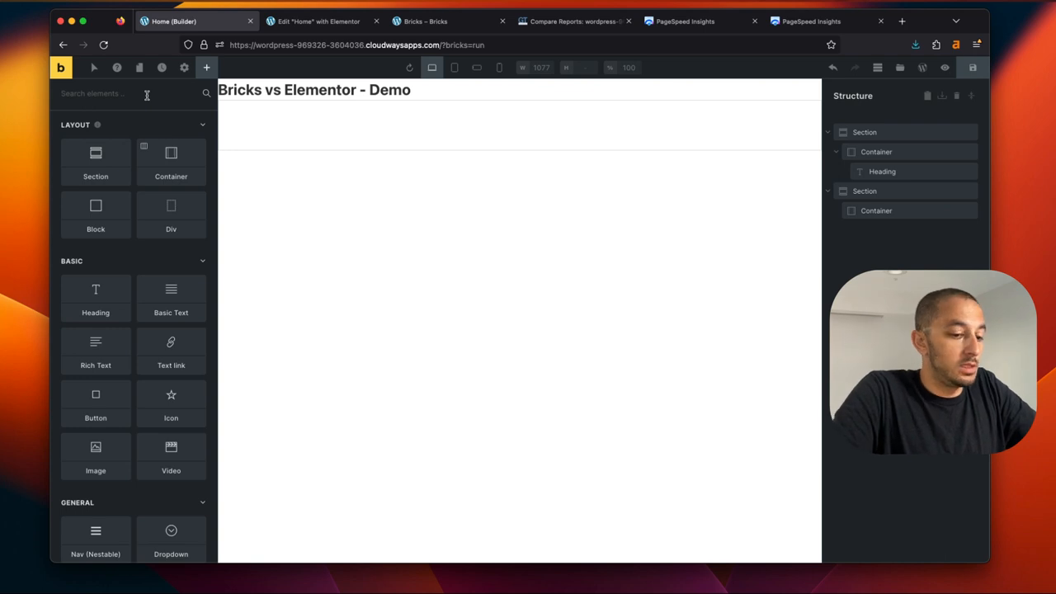
{"action": "type", "text": "image"}
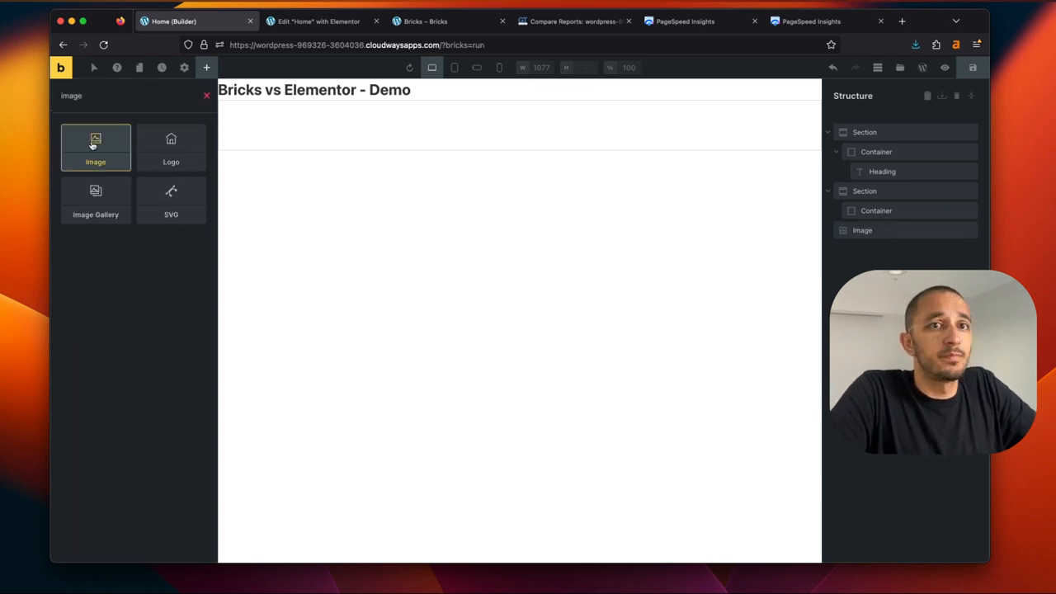
{"action": "left_click", "coordinate": [96, 147]}
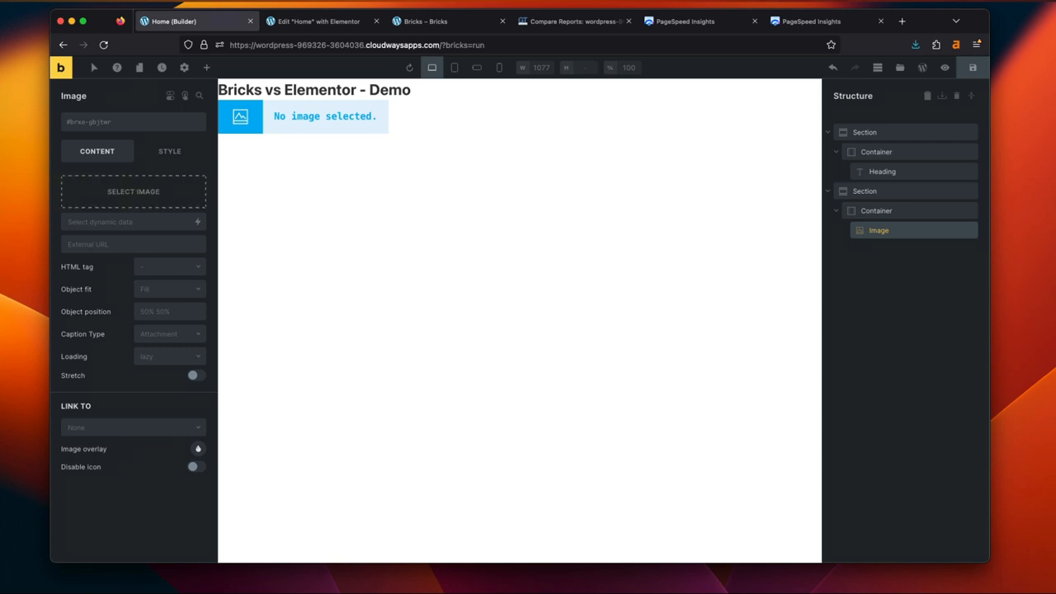
Set the image to the Limey screenshot from the media library and save the page
{"action": "left_click", "coordinate": [132, 192]}
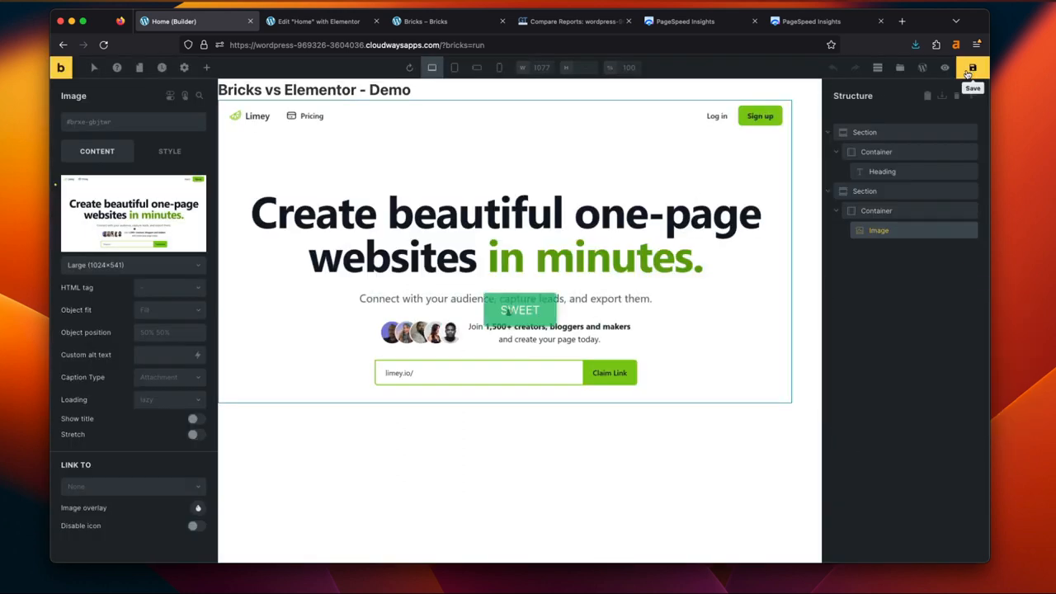
{"action": "left_click", "coordinate": [972, 68]}
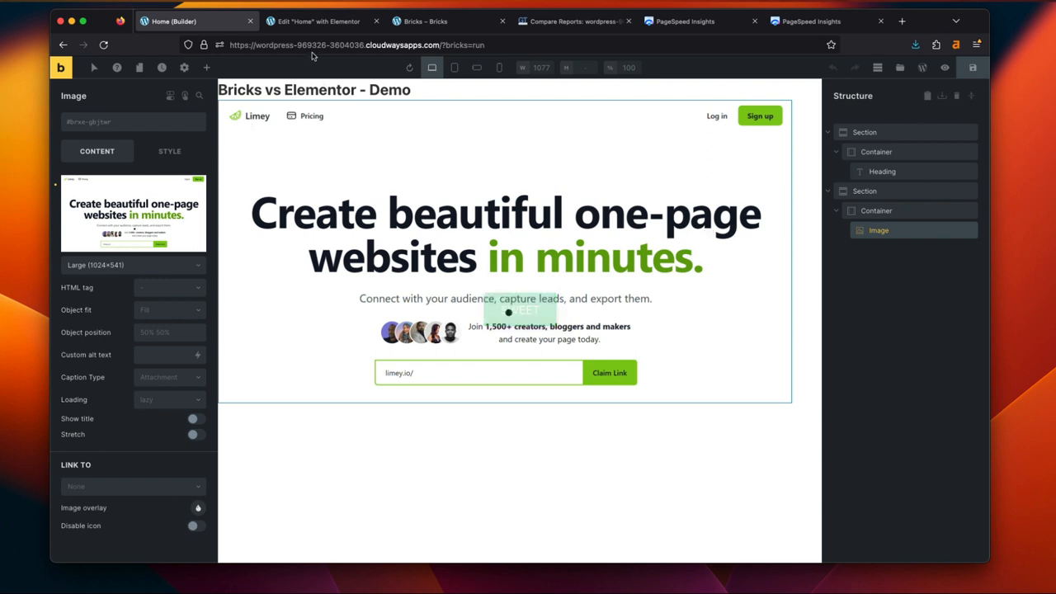
{"action": "left_click", "coordinate": [317, 20]}
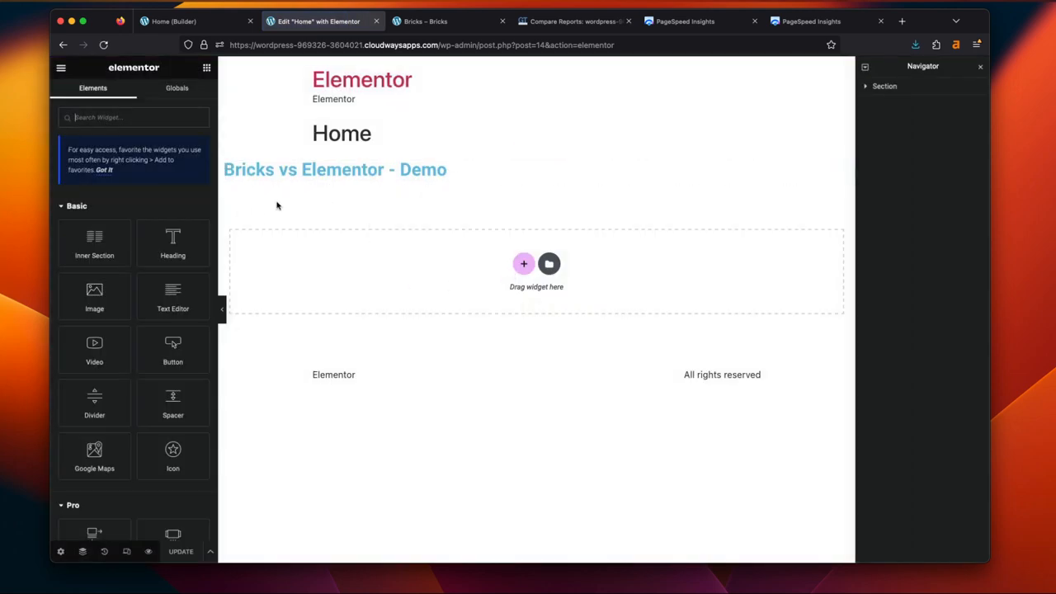
Start a new Elementor section below the heading, bringing up the Select Your Structure picker
{"action": "left_click", "coordinate": [335, 168]}
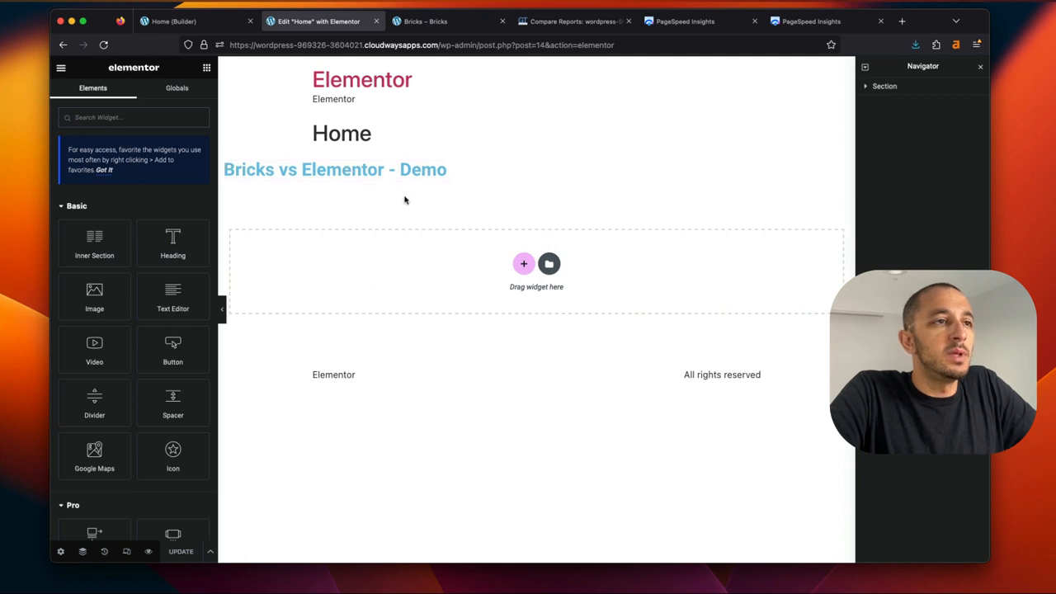
{"action": "left_click", "coordinate": [334, 168]}
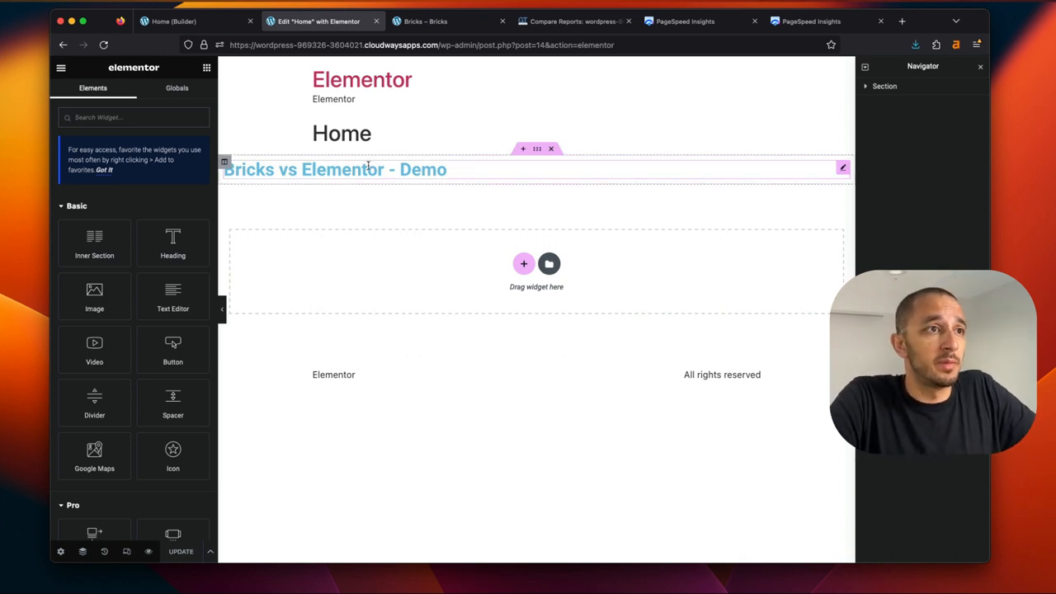
{"action": "left_click", "coordinate": [532, 207]}
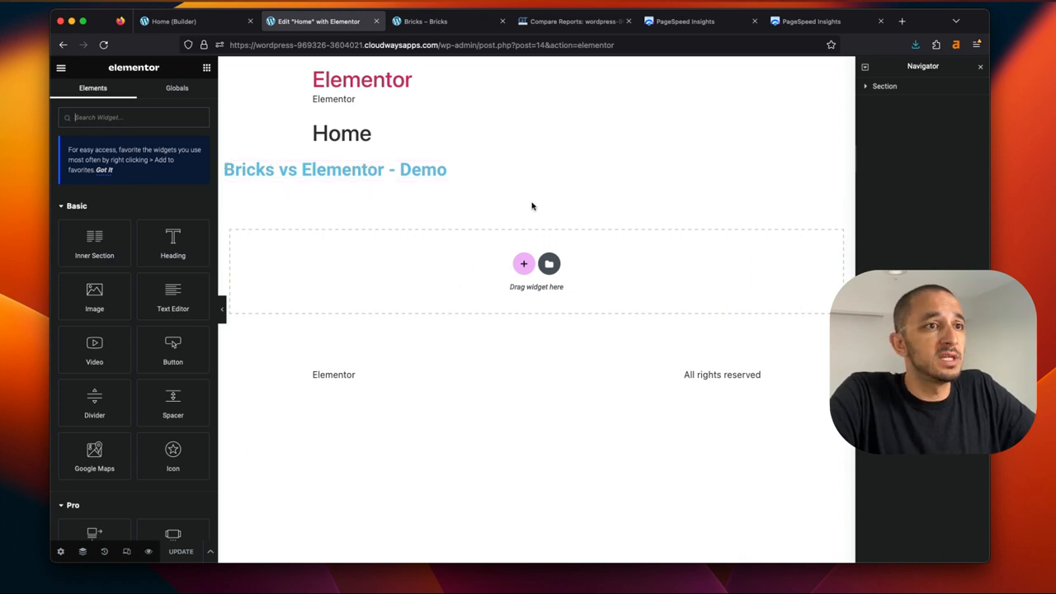
{"action": "left_click", "coordinate": [525, 264]}
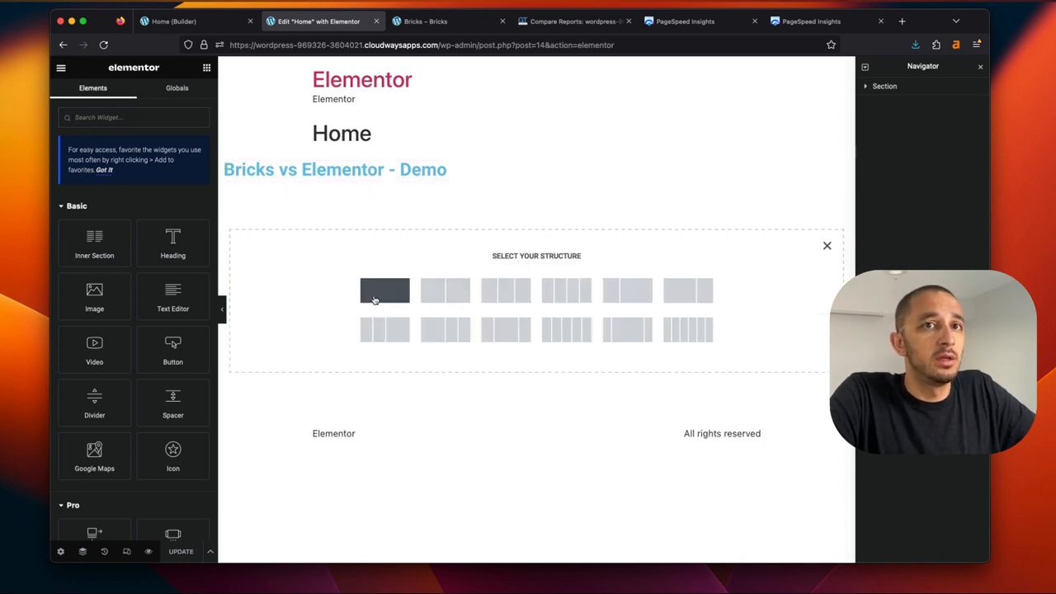
Add a single-column section with an Image widget showing limey.png and update the page
{"action": "left_click", "coordinate": [383, 290]}
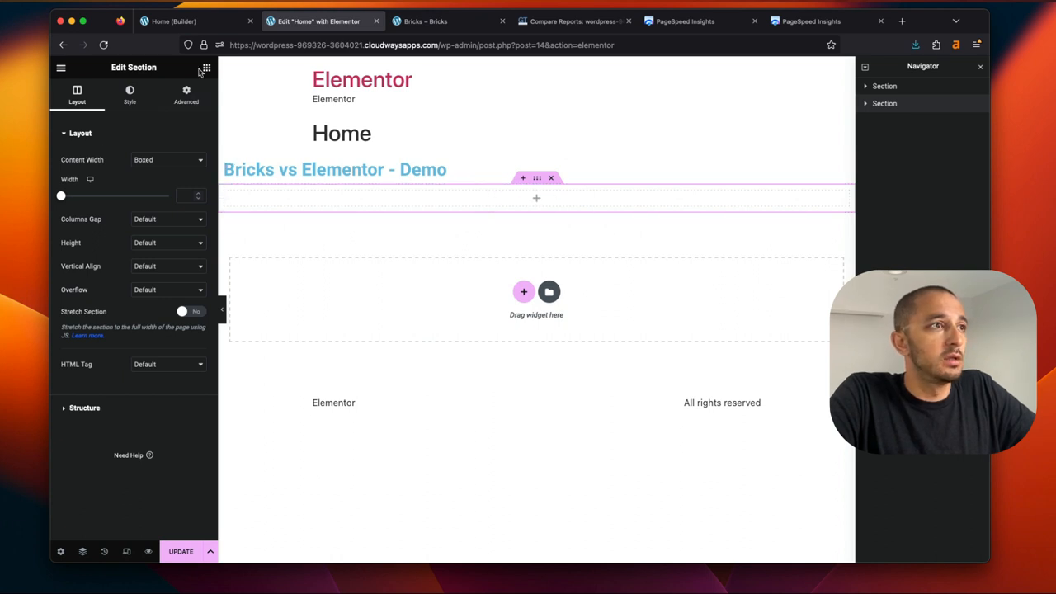
{"action": "left_click", "coordinate": [206, 67]}
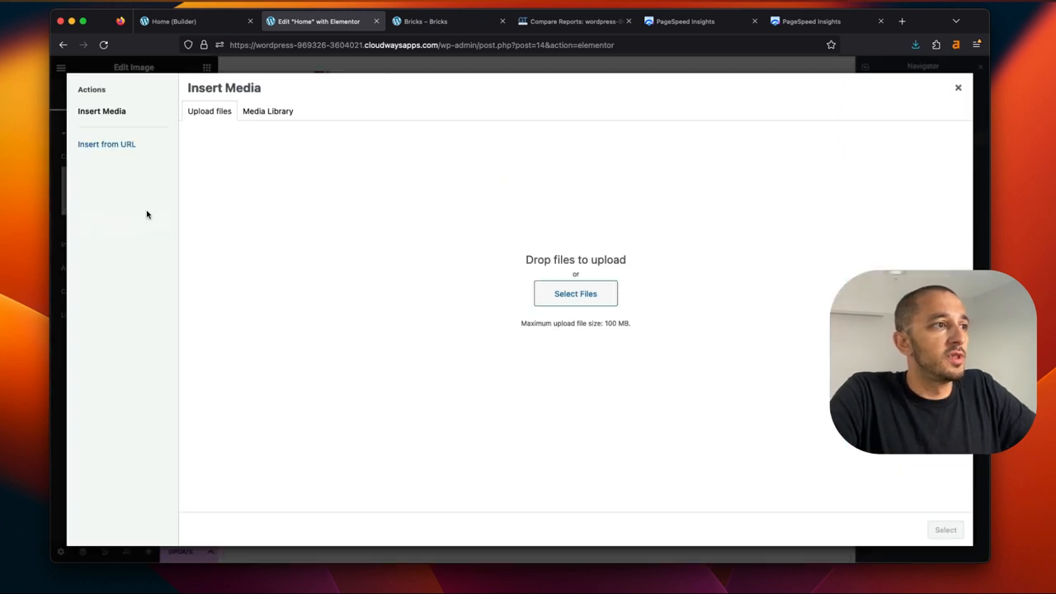
{"action": "left_click_drag", "start_coordinate": [468, 277], "coordinate": [495, 297]}
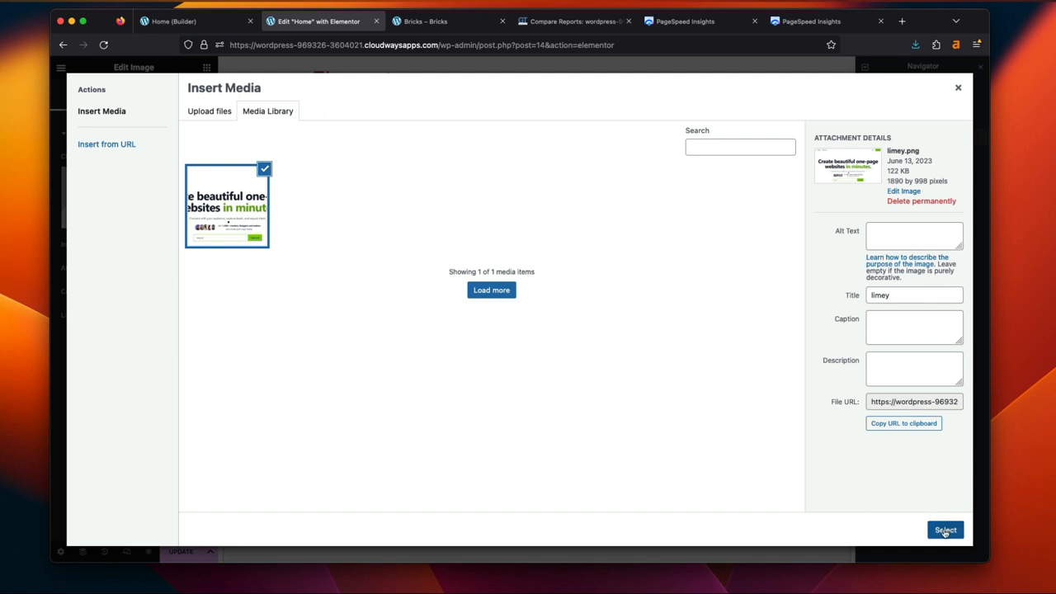
{"action": "left_click", "coordinate": [946, 529]}
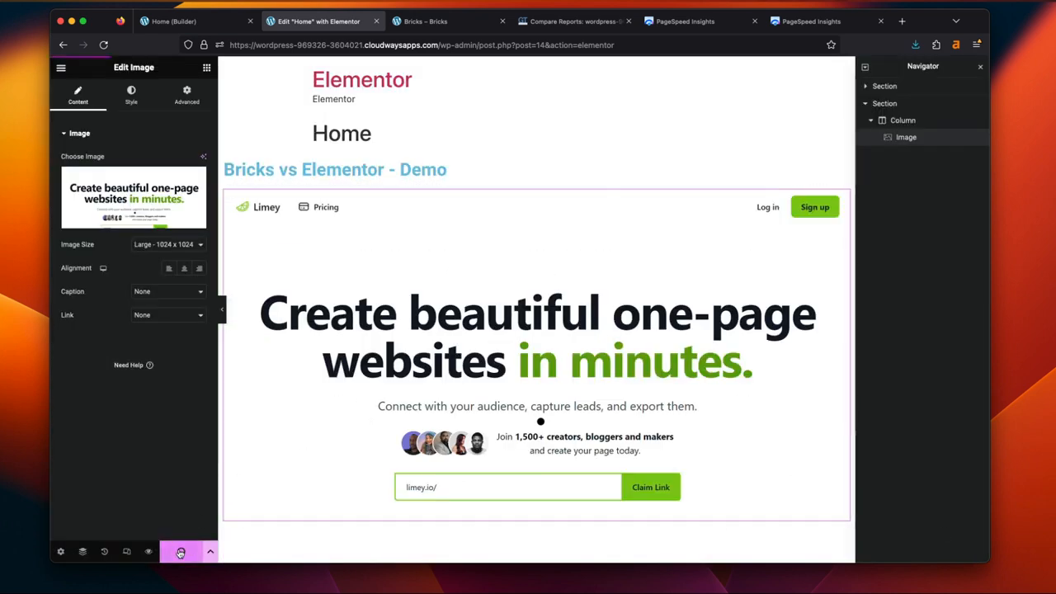
{"action": "left_click", "coordinate": [640, 20]}
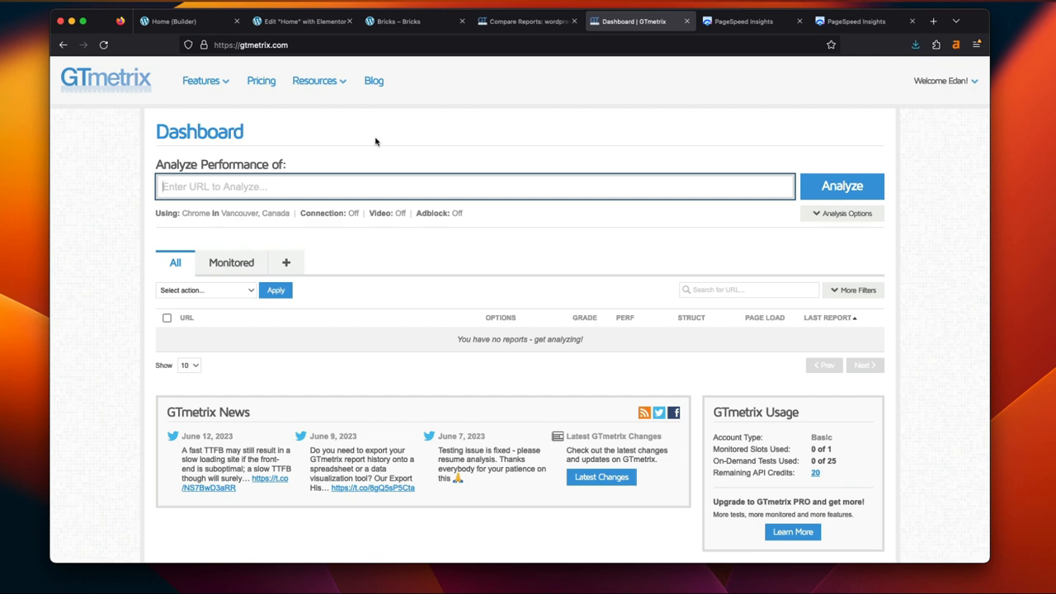
{"action": "mouse_move", "coordinate": [449, 158]}
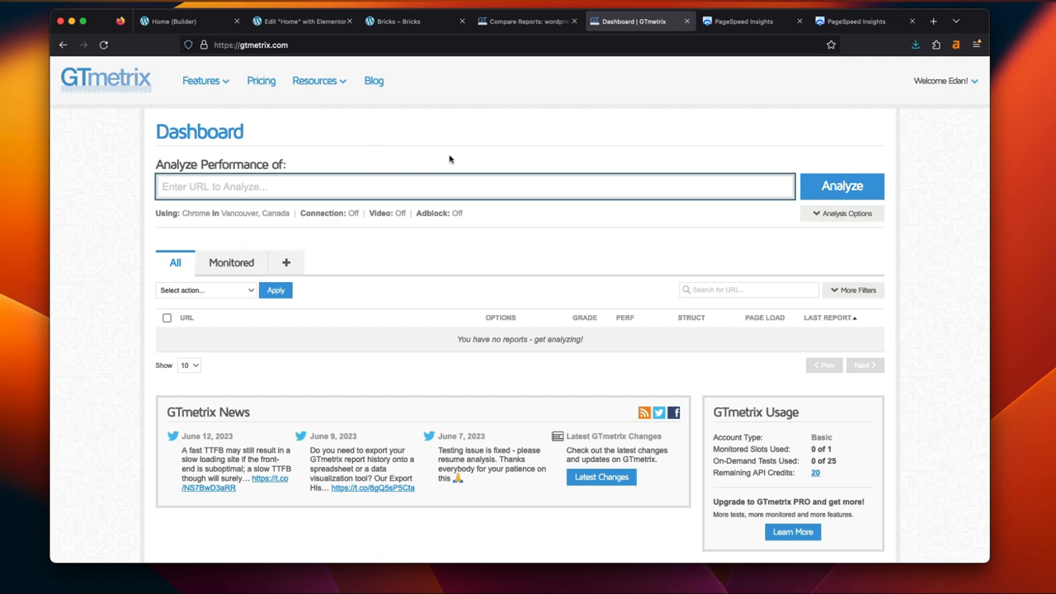
{"action": "mouse_move", "coordinate": [934, 86]}
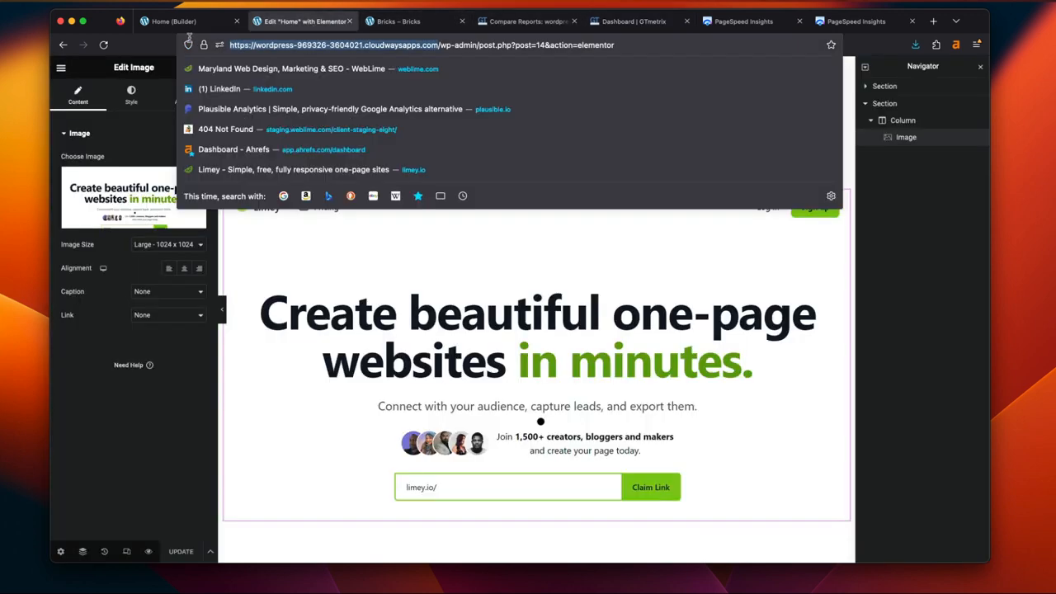
{"action": "left_click", "coordinate": [641, 19]}
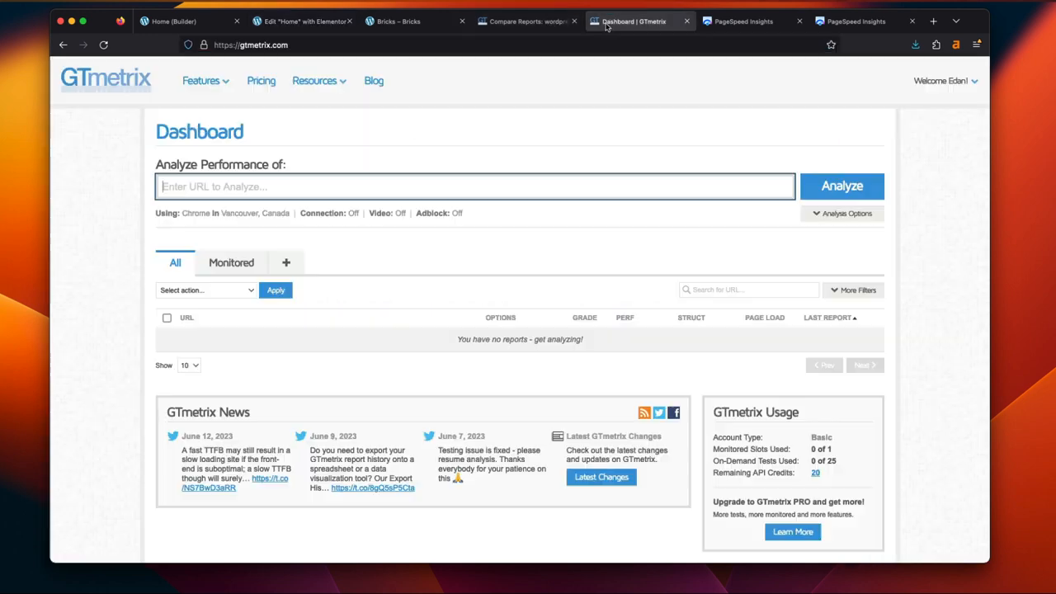
{"action": "type", "text": "https://wordpress-969326-3604021.cloudwaysapps.com/"}
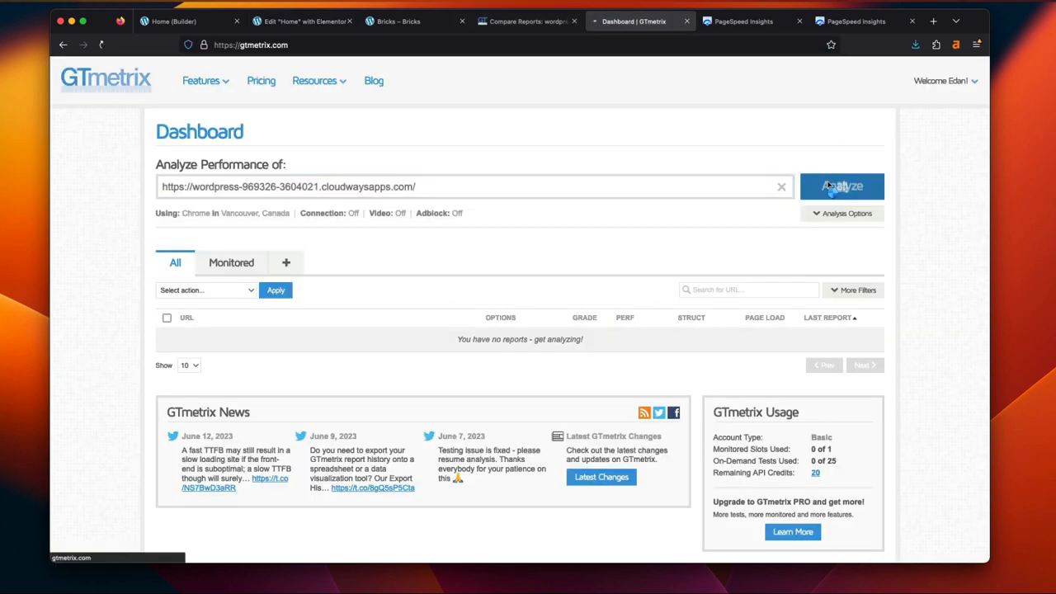
{"action": "left_click", "coordinate": [842, 185]}
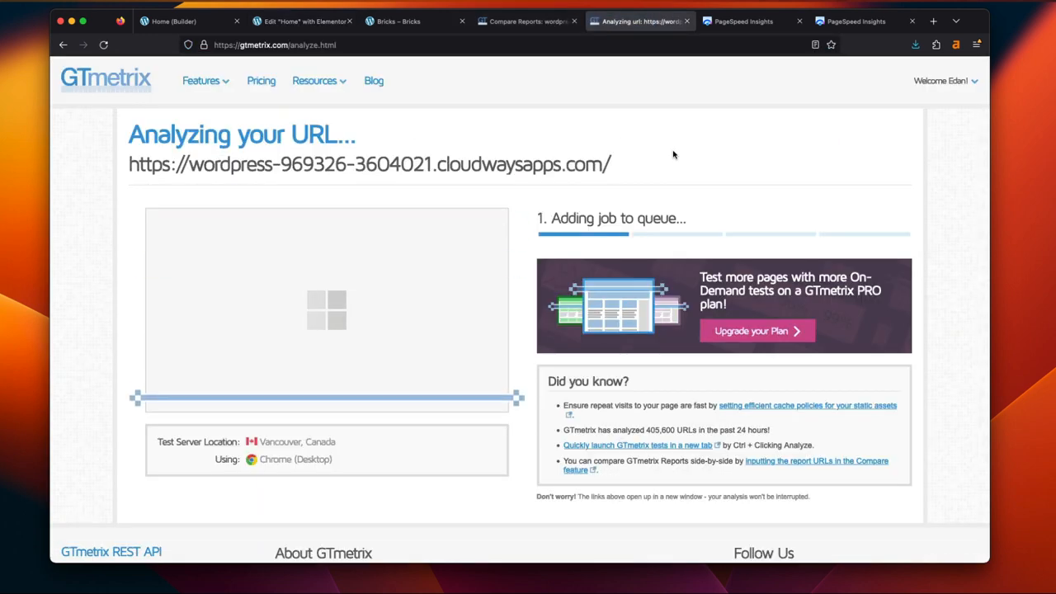
Copy the Bricks demo site's URL for the next test
{"action": "left_click", "coordinate": [404, 19]}
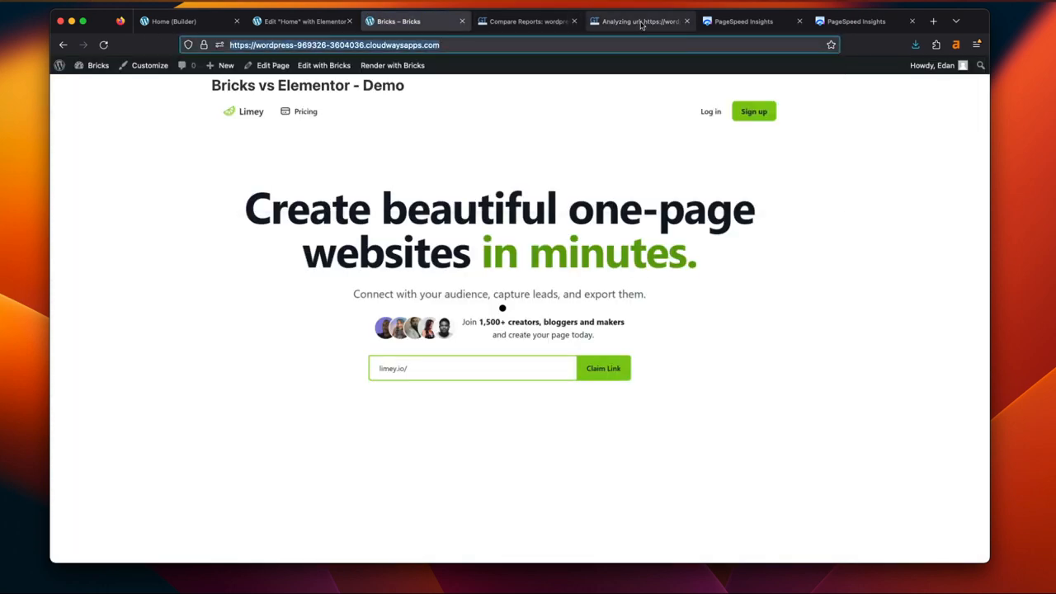
{"action": "left_click", "coordinate": [641, 19]}
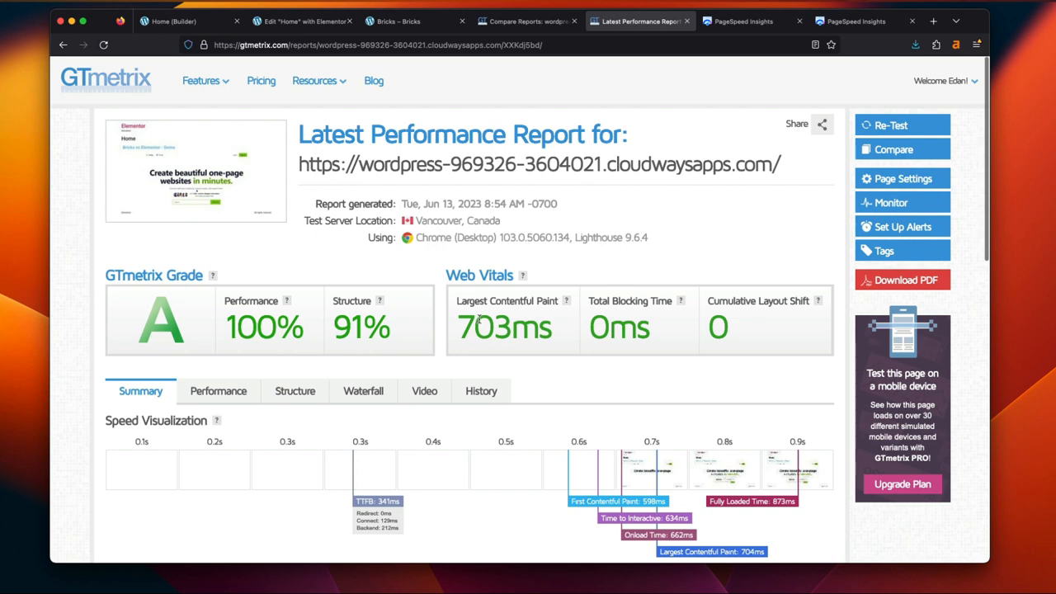
{"action": "mouse_move", "coordinate": [842, 173]}
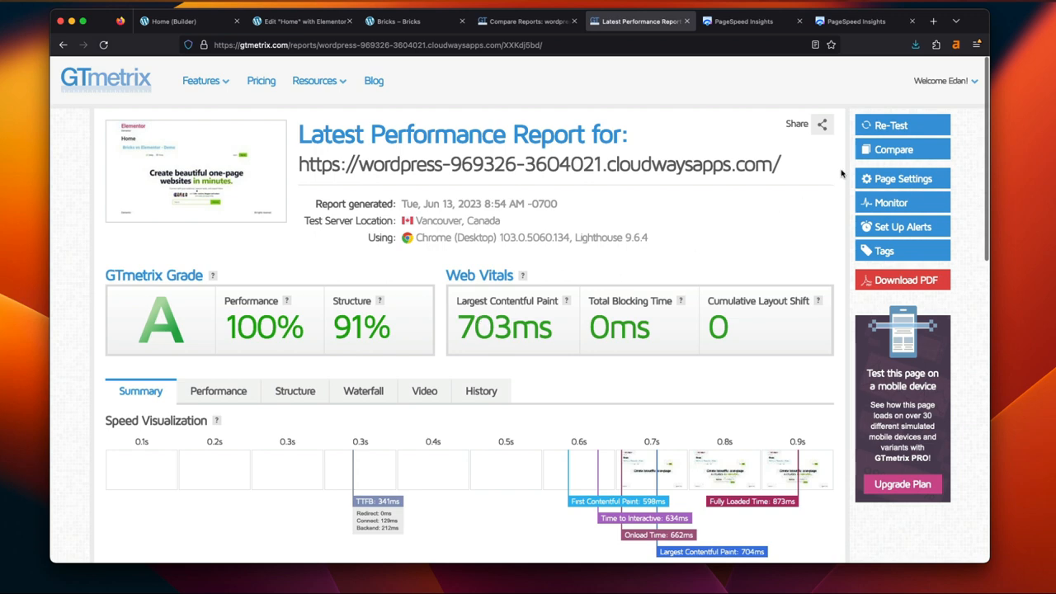
{"action": "left_click", "coordinate": [894, 149]}
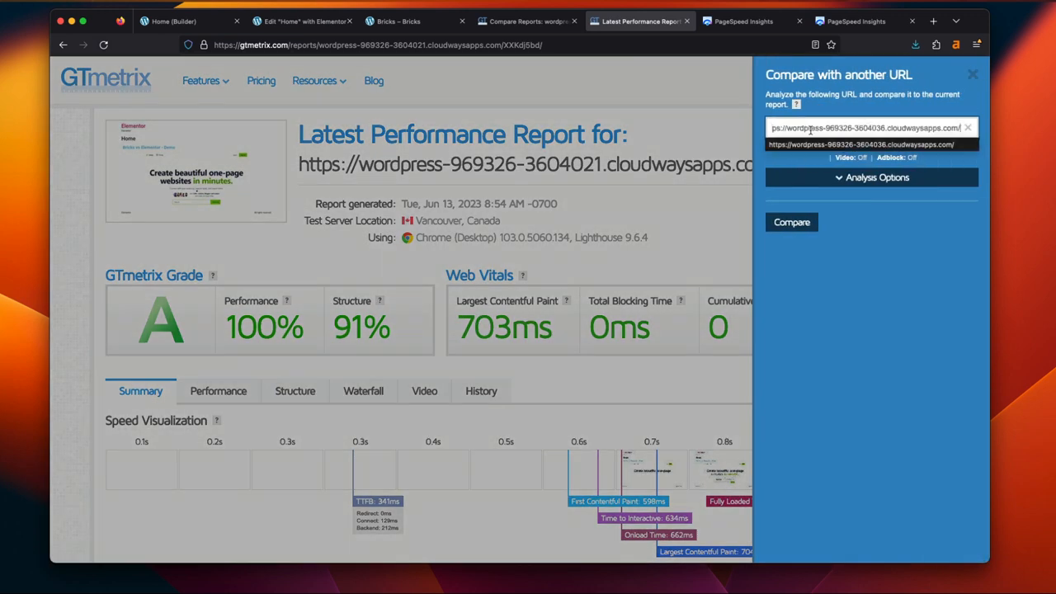
{"action": "left_click", "coordinate": [791, 221]}
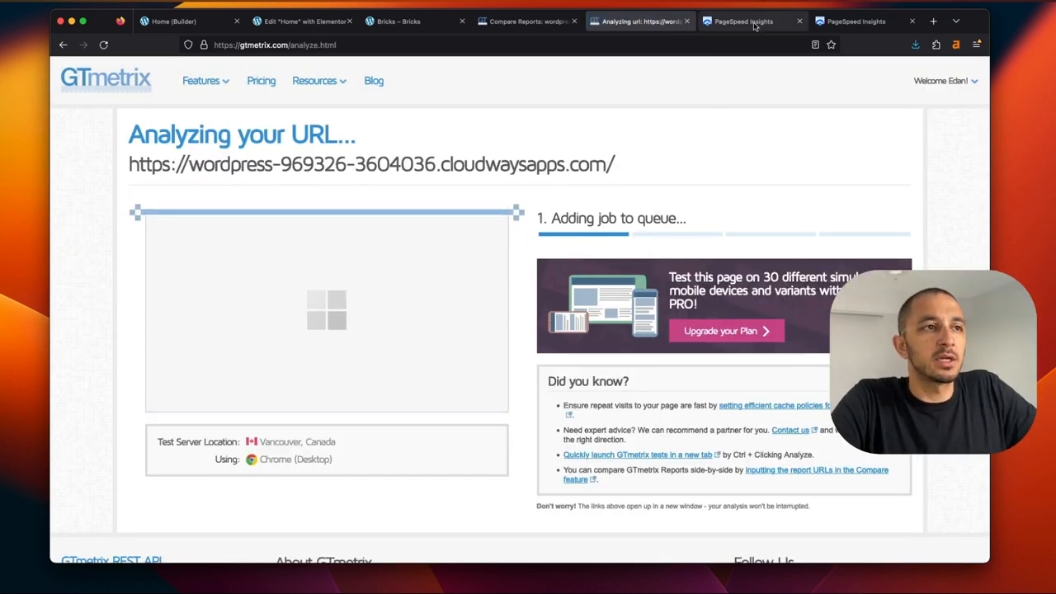
{"action": "left_click", "coordinate": [739, 20]}
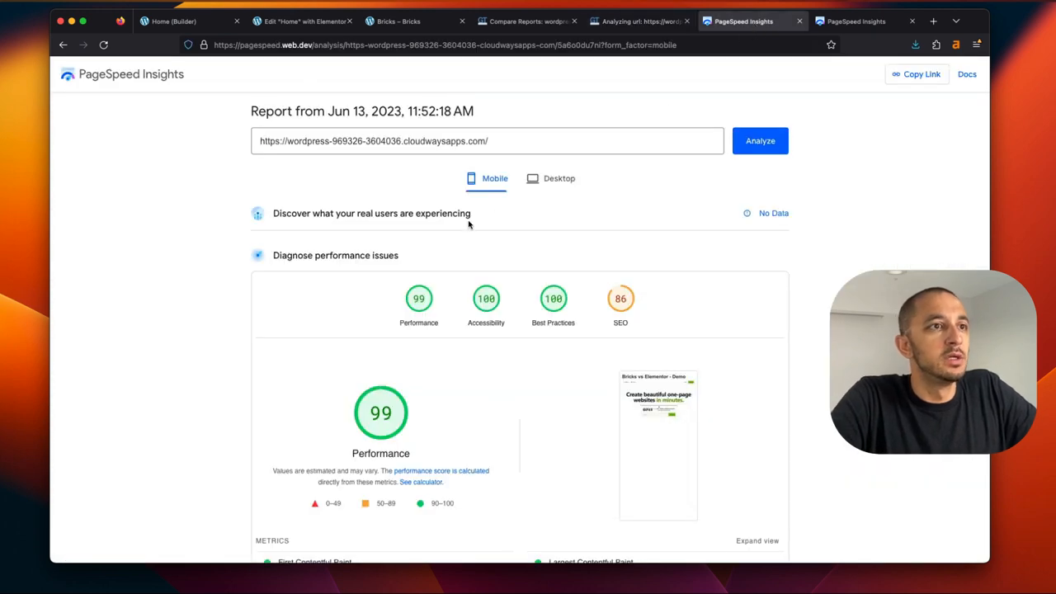
{"action": "mouse_move", "coordinate": [604, 318]}
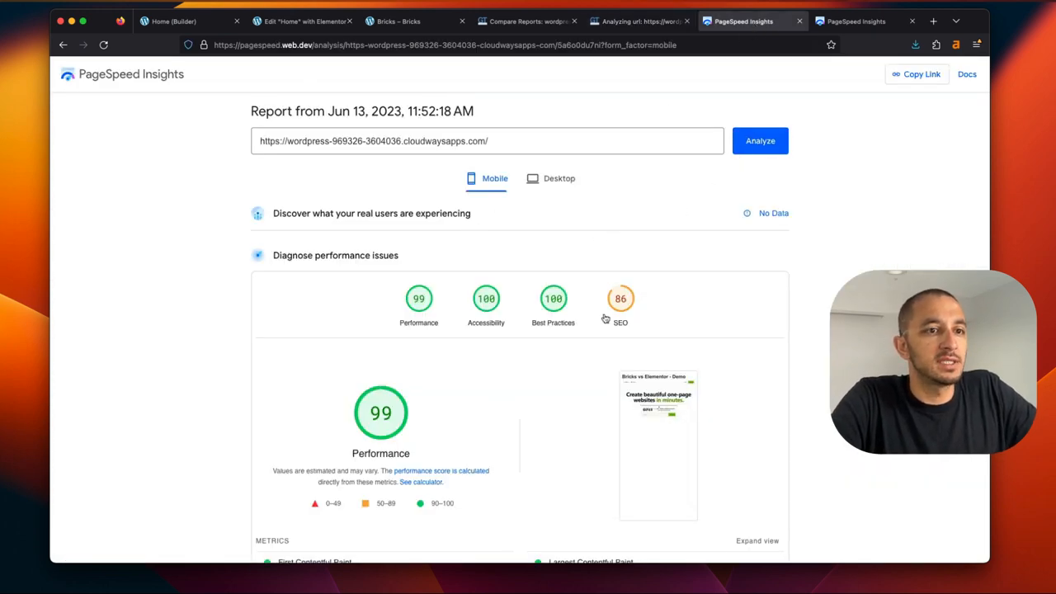
Review Bricks' 99 and Elementor's 91 mobile scores, then return to the GTmetrix comparison
{"action": "scroll", "scroll_direction": "down", "scroll_amount": 3}
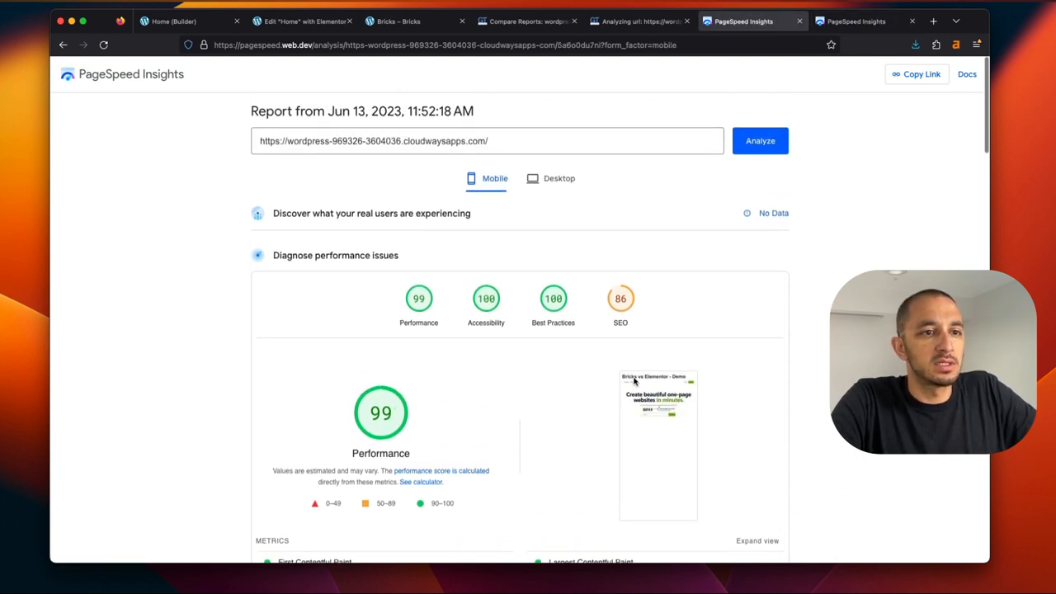
{"action": "scroll", "scroll_direction": "down", "scroll_amount": 3}
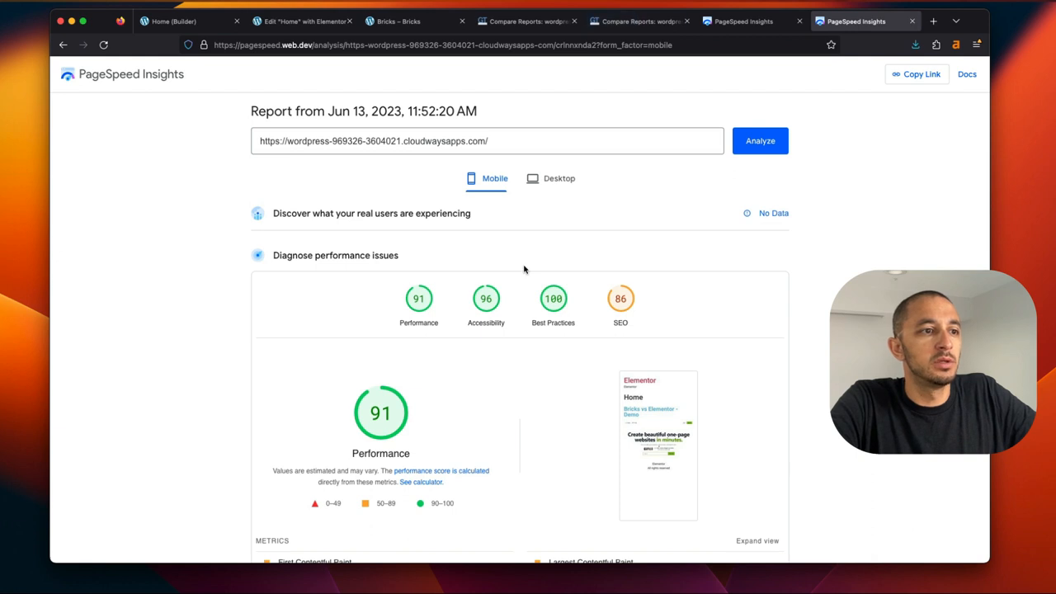
{"action": "mouse_move", "coordinate": [614, 355]}
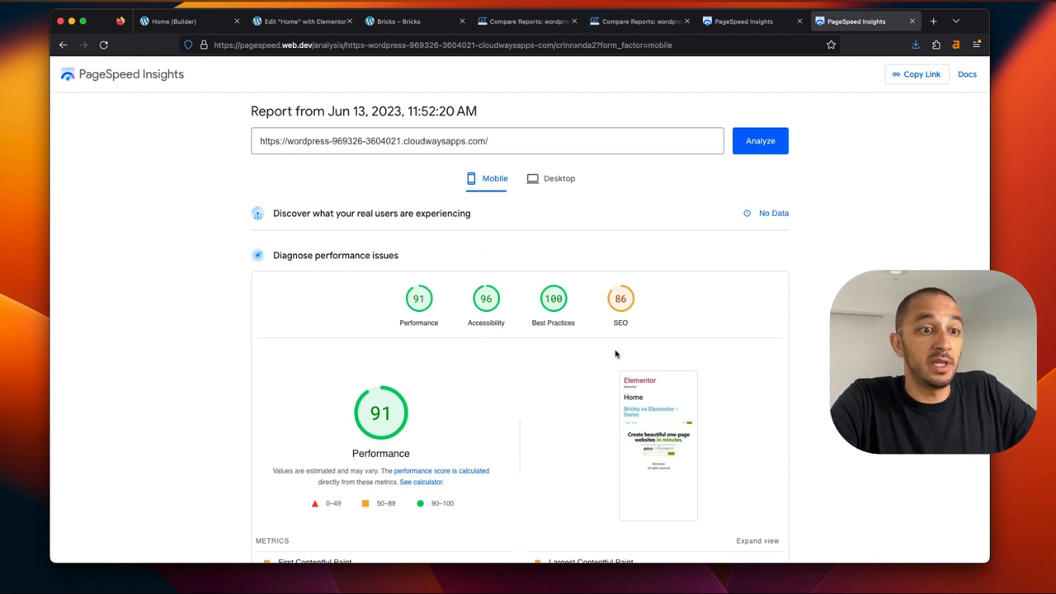
{"action": "scroll", "scroll_direction": "down", "scroll_amount": 3}
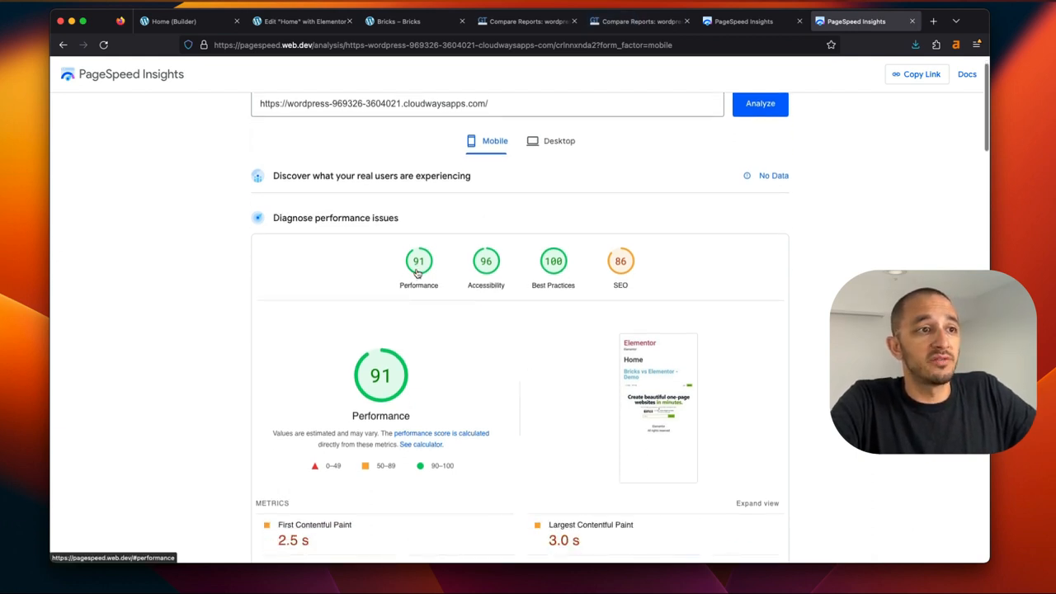
{"action": "scroll", "scroll_direction": "down", "scroll_amount": 3}
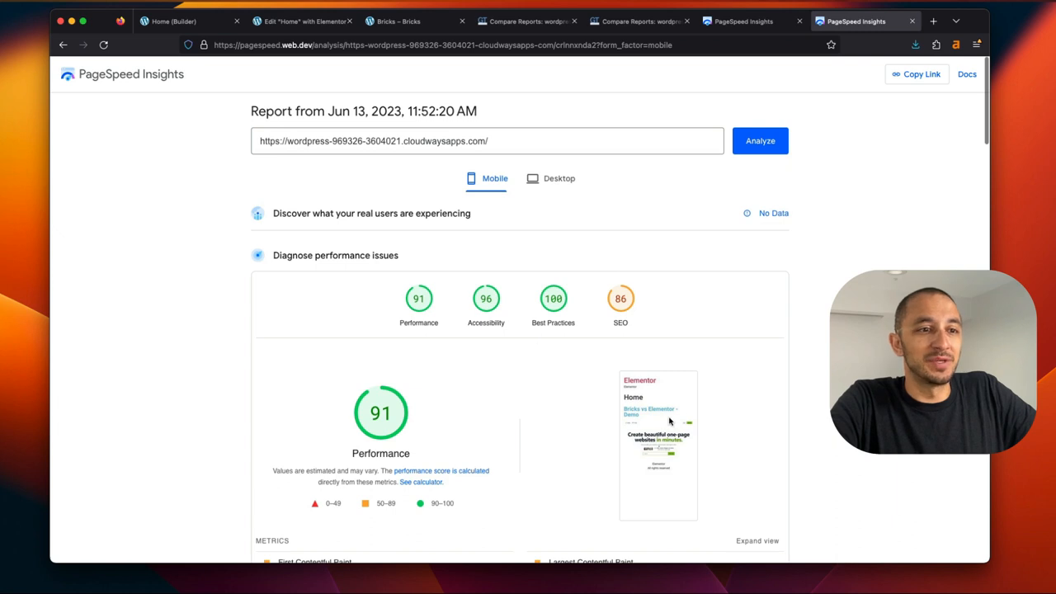
{"action": "mouse_move", "coordinate": [452, 102]}
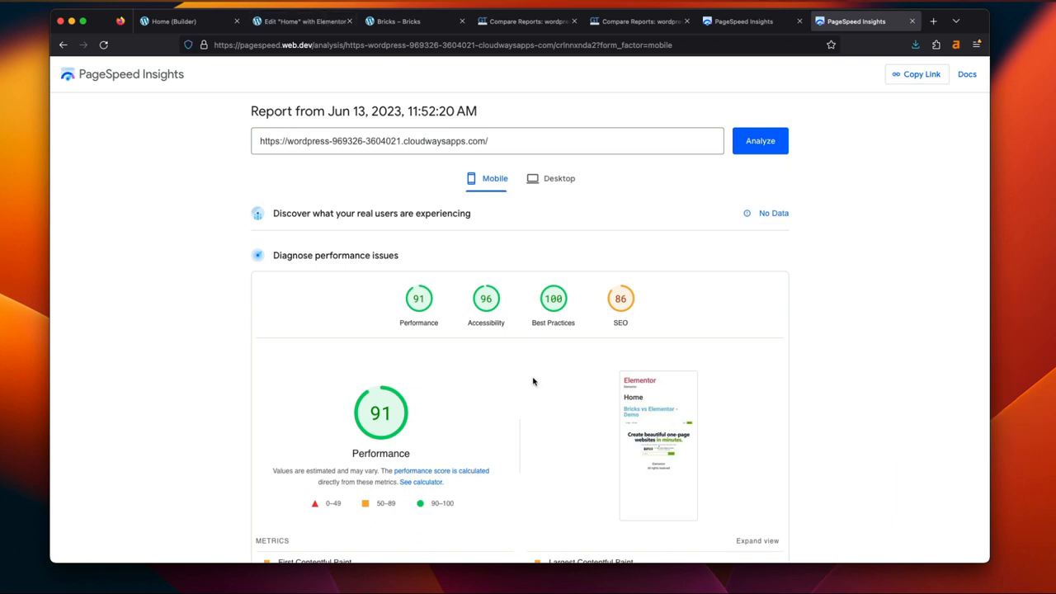
{"action": "left_click", "coordinate": [641, 20]}
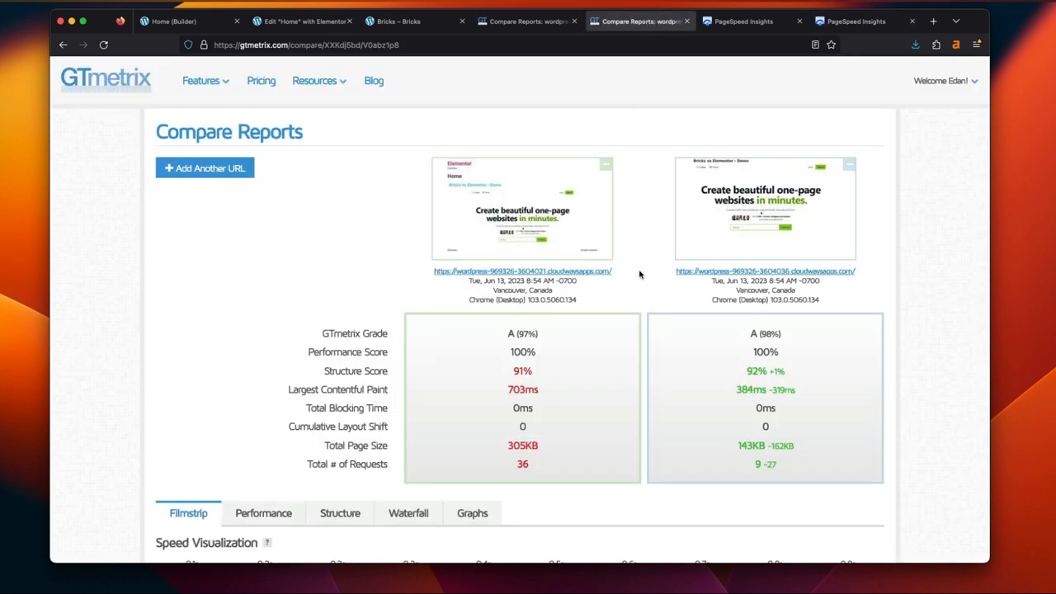
Review the Compare Reports table and filmstrip, highlighting Bricks' 384ms contentful paint versus Elementor's 703ms
{"action": "scroll", "scroll_direction": "down", "scroll_amount": 3}
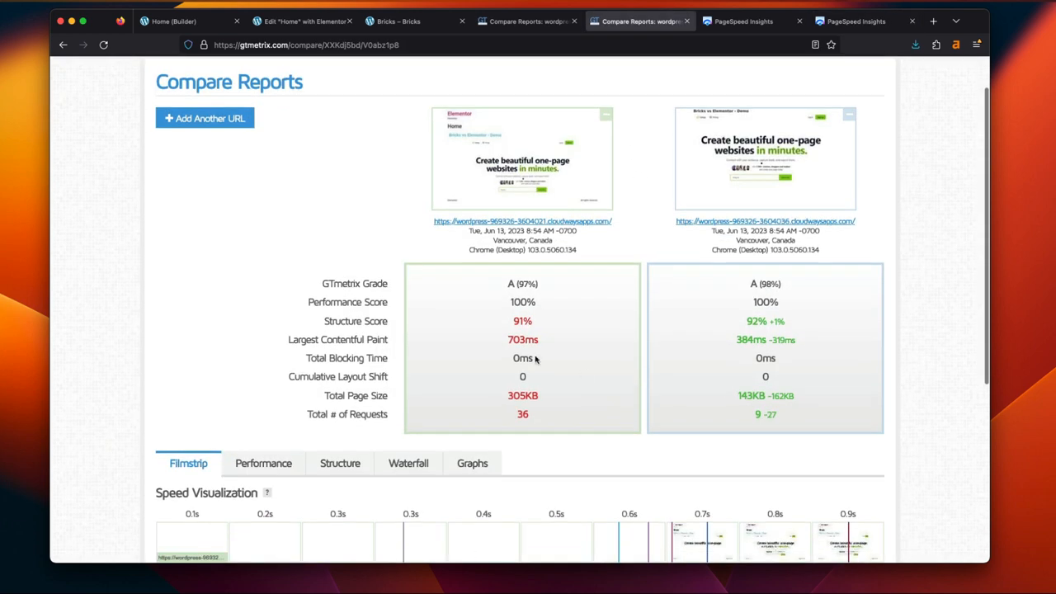
{"action": "double_click", "coordinate": [522, 340]}
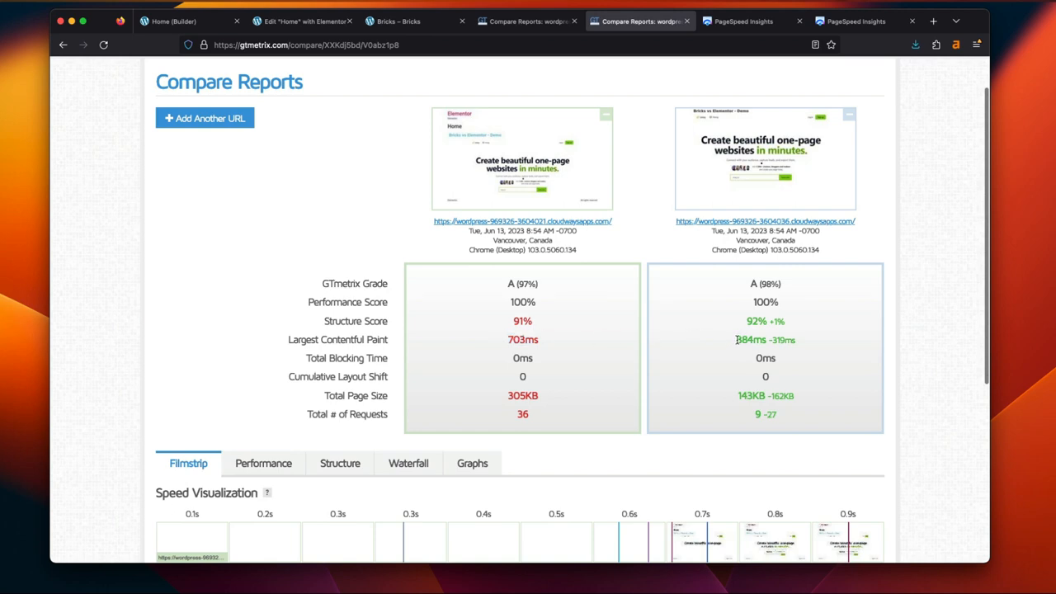
{"action": "mouse_move", "coordinate": [716, 346]}
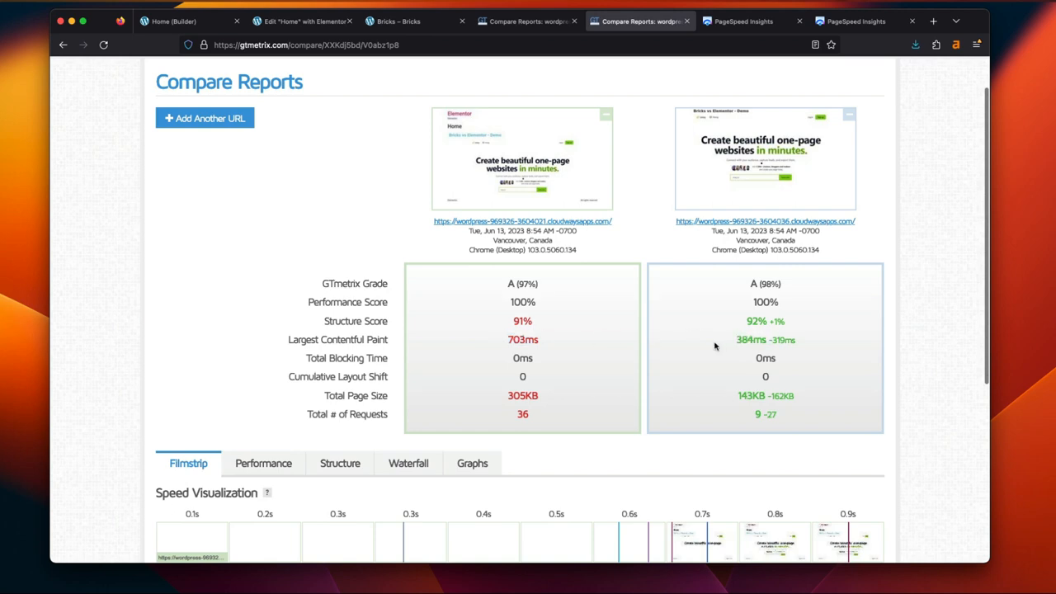
{"action": "scroll", "scroll_direction": "down", "scroll_amount": 3}
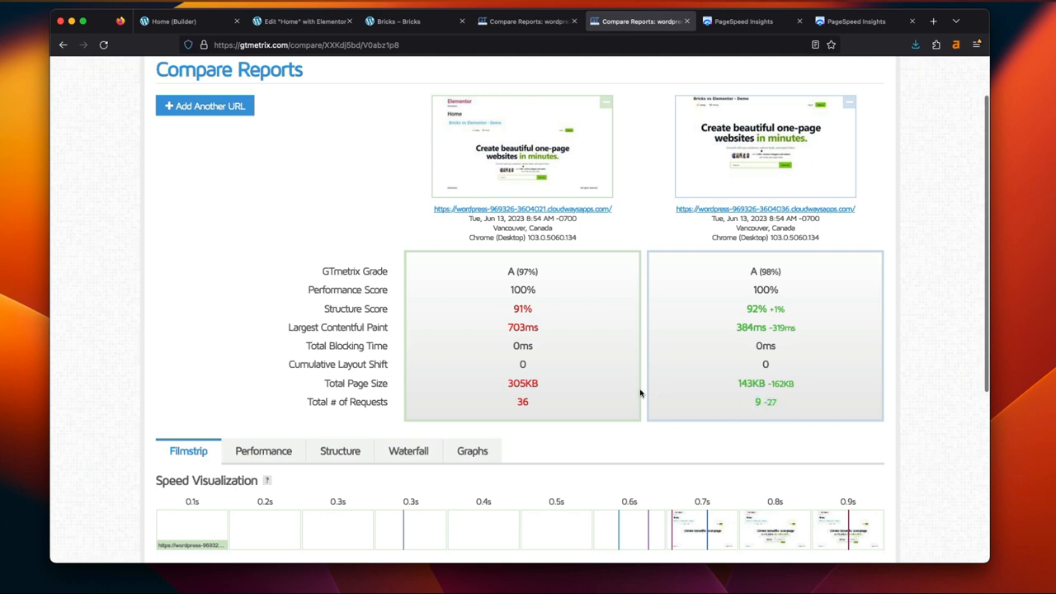
{"action": "scroll", "scroll_direction": "down", "scroll_amount": 3}
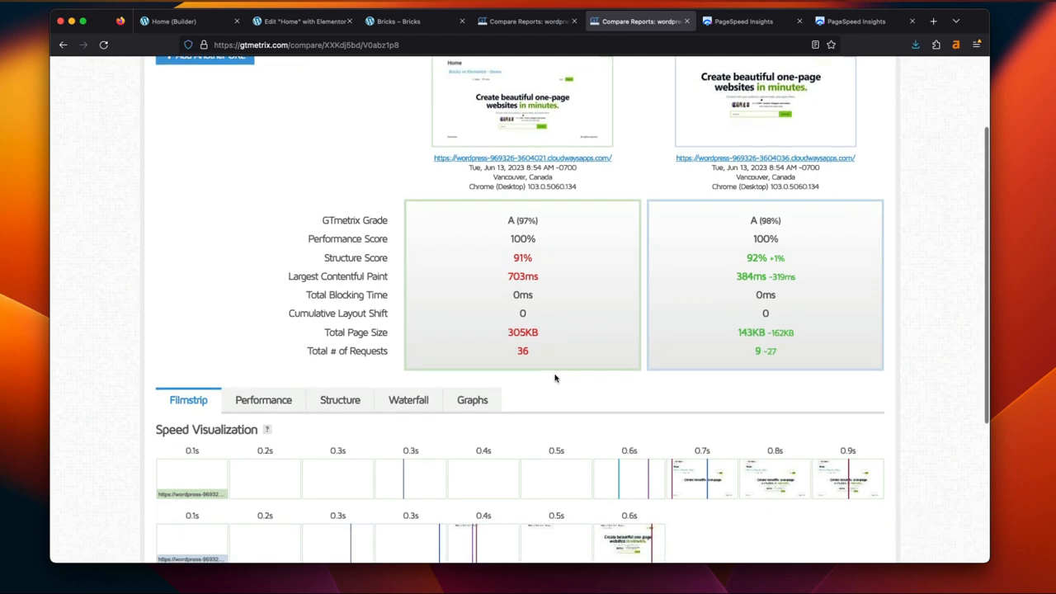
{"action": "scroll", "scroll_direction": "down", "scroll_amount": 3}
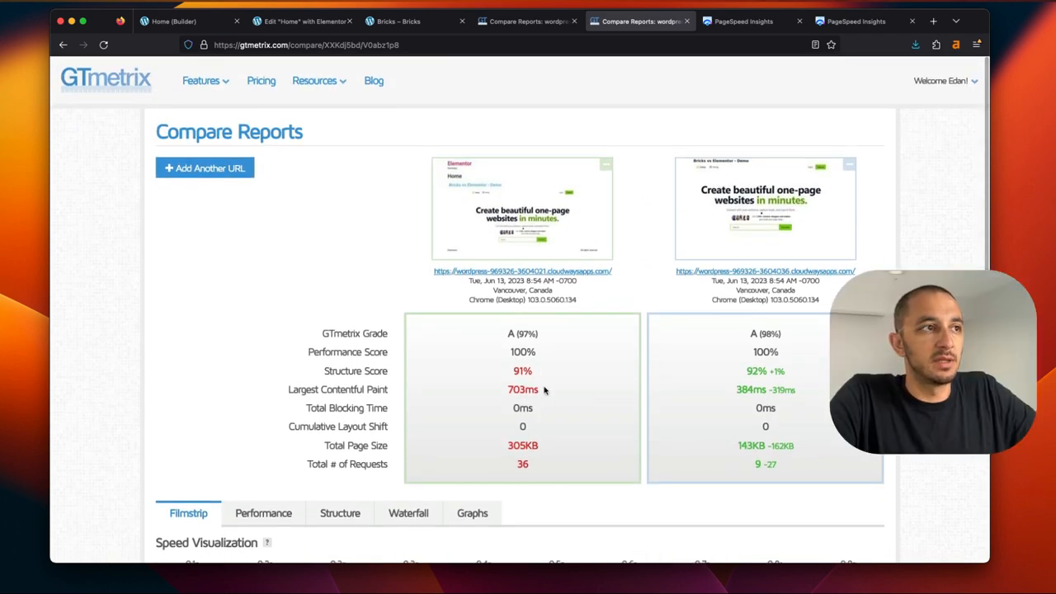
{"action": "mouse_move", "coordinate": [525, 322]}
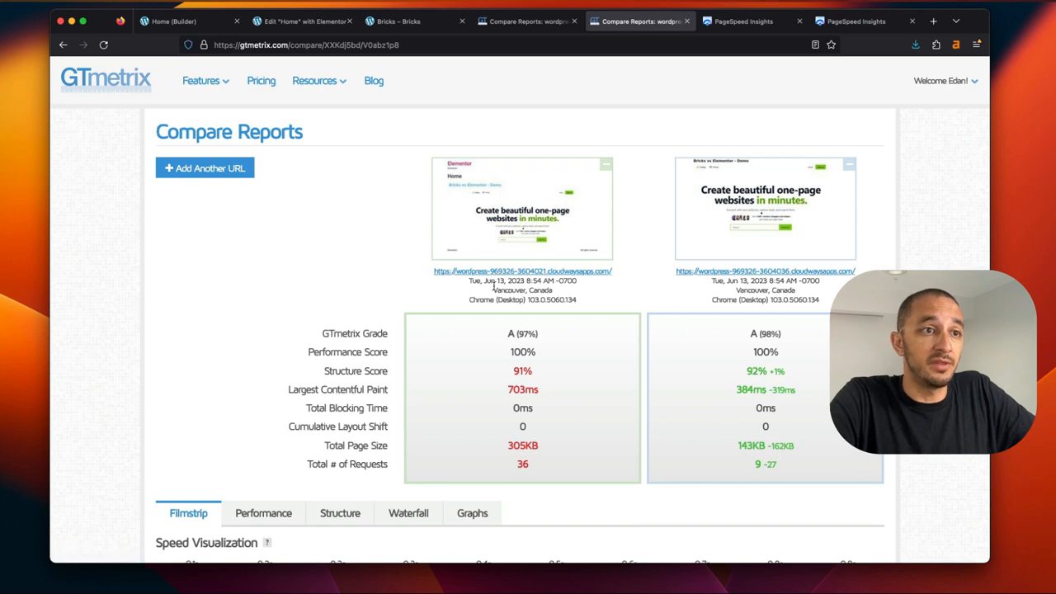
{"action": "left_click_drag", "start_coordinate": [522, 334], "coordinate": [521, 446]}
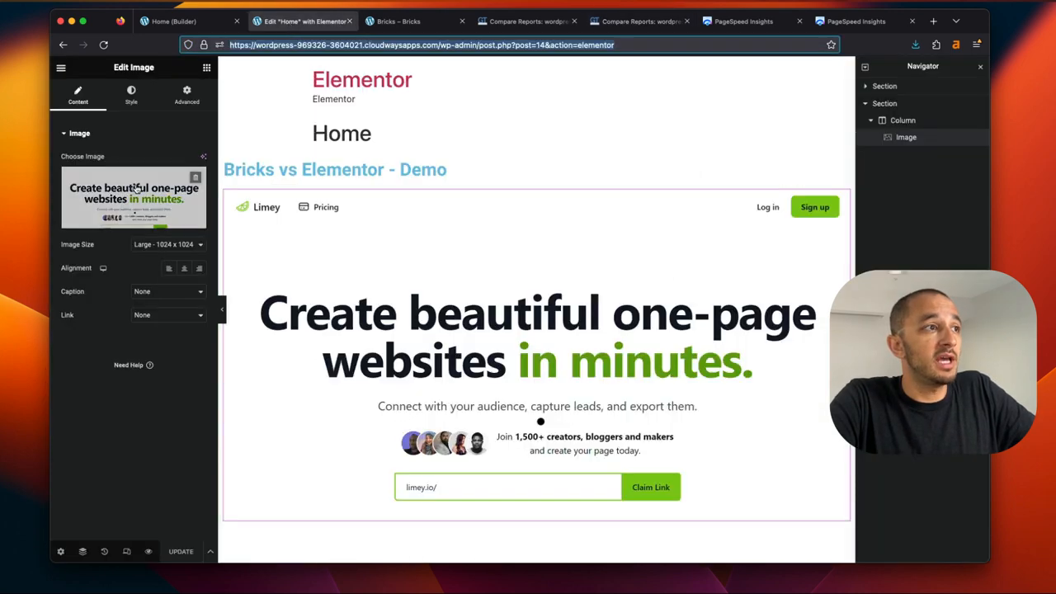
Exit Elementor to the Plugins list showing Elementor and Elementor Pro, then bring up the live Bricks page
{"action": "left_click", "coordinate": [59, 66]}
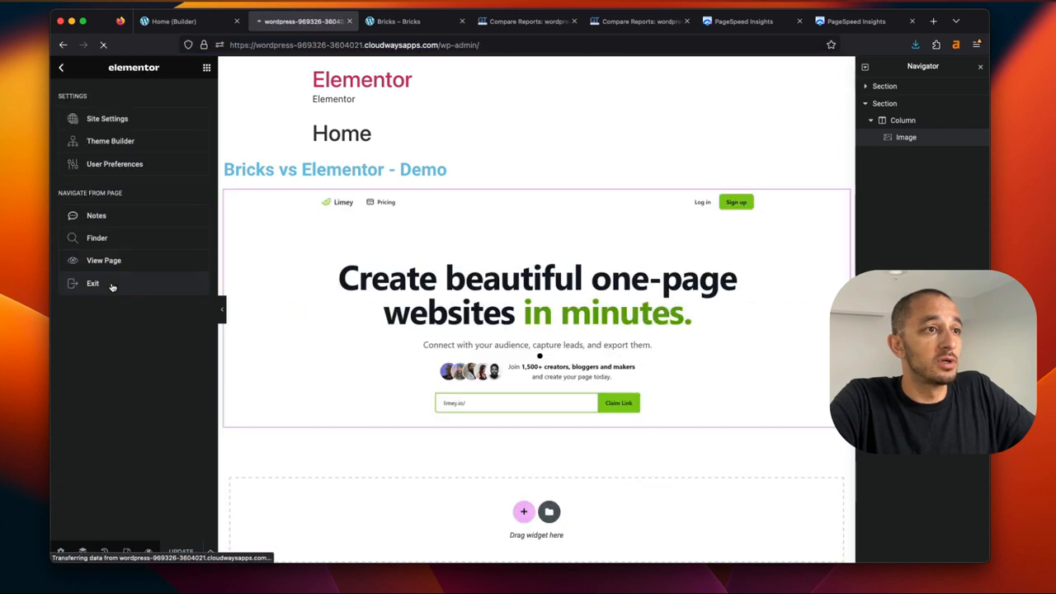
{"action": "left_click", "coordinate": [92, 284]}
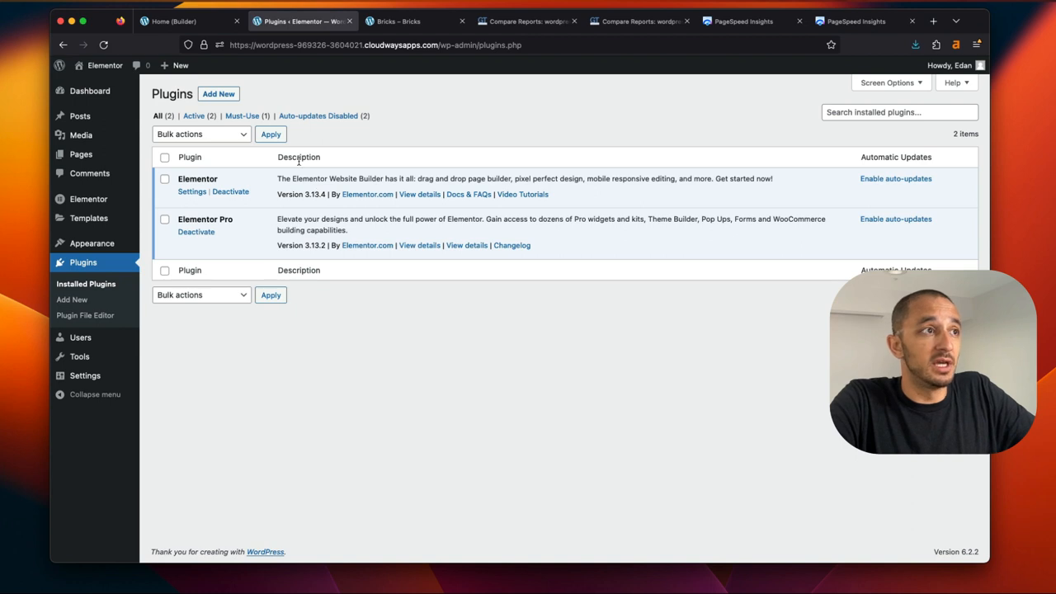
{"action": "mouse_move", "coordinate": [311, 139]}
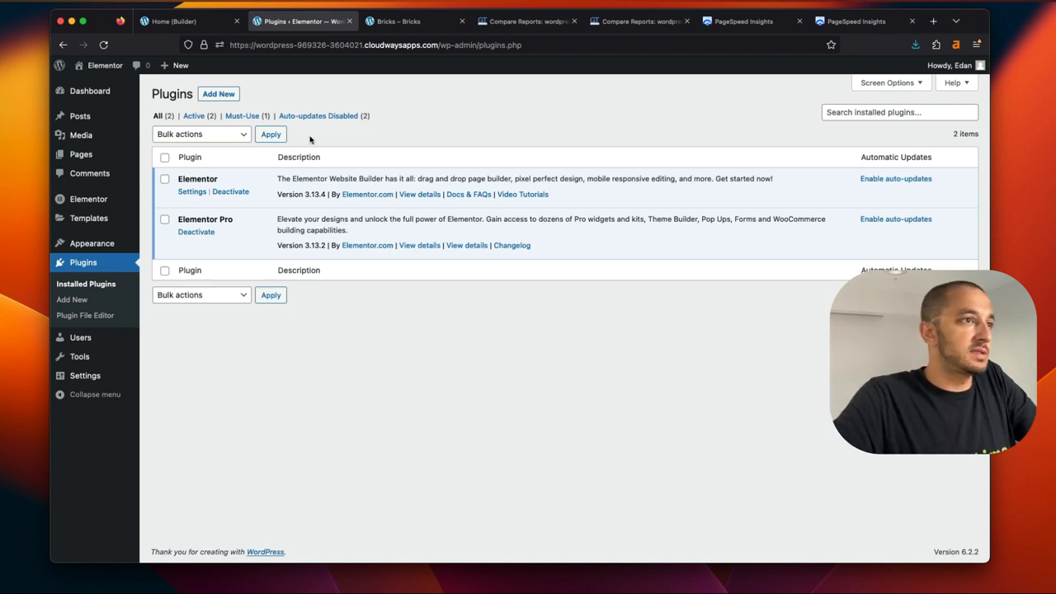
{"action": "mouse_move", "coordinate": [232, 108]}
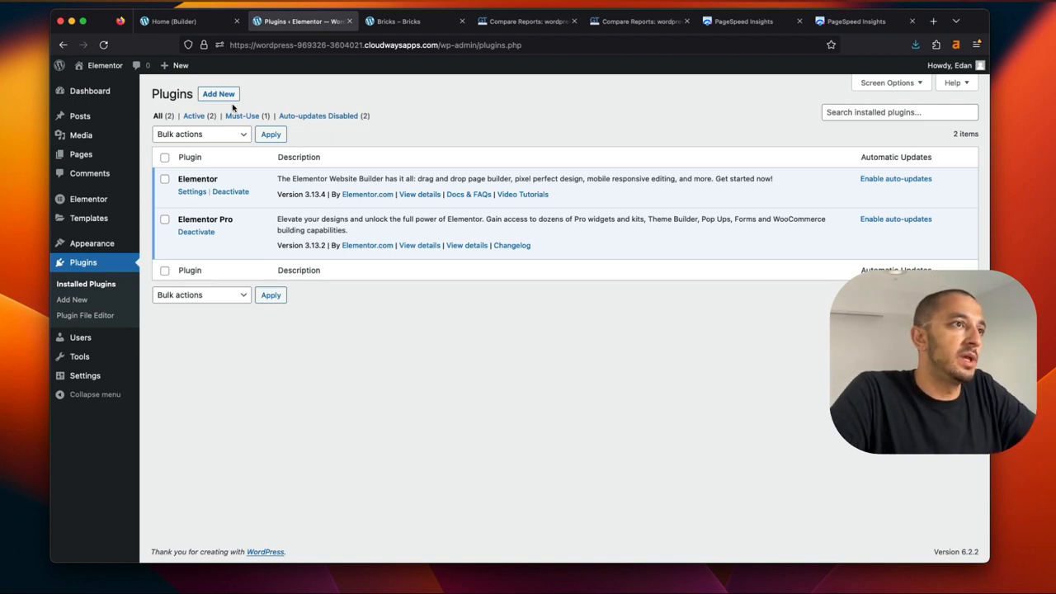
{"action": "mouse_move", "coordinate": [321, 119]}
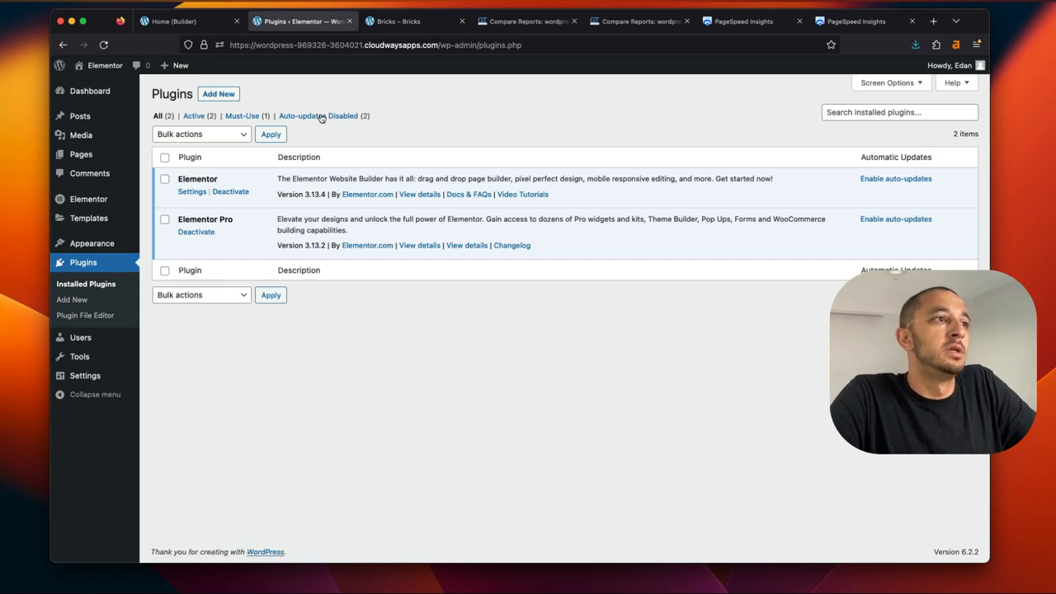
{"action": "mouse_move", "coordinate": [327, 135]}
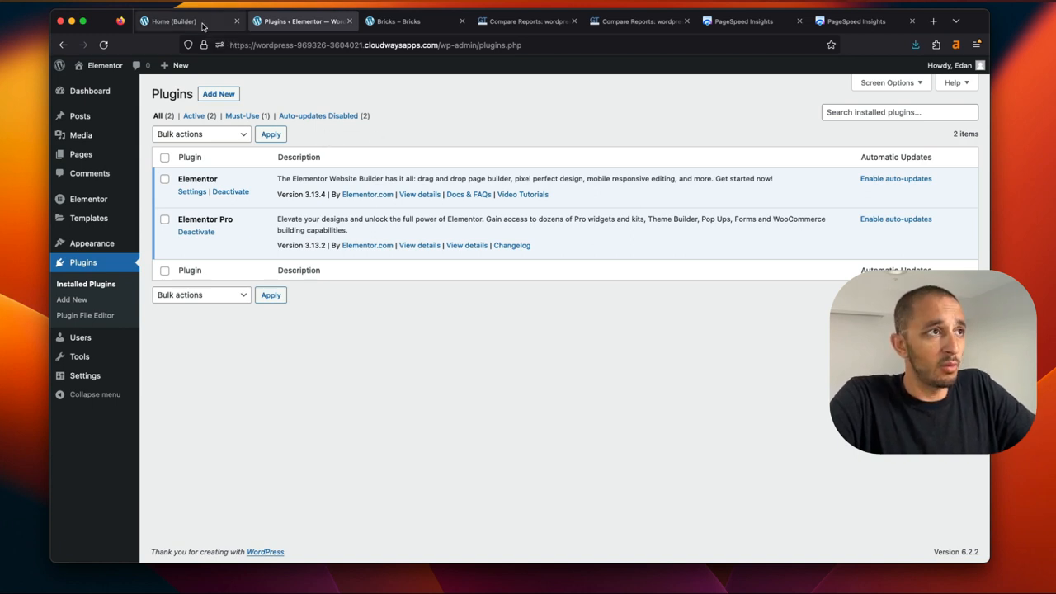
{"action": "left_click", "coordinate": [173, 20]}
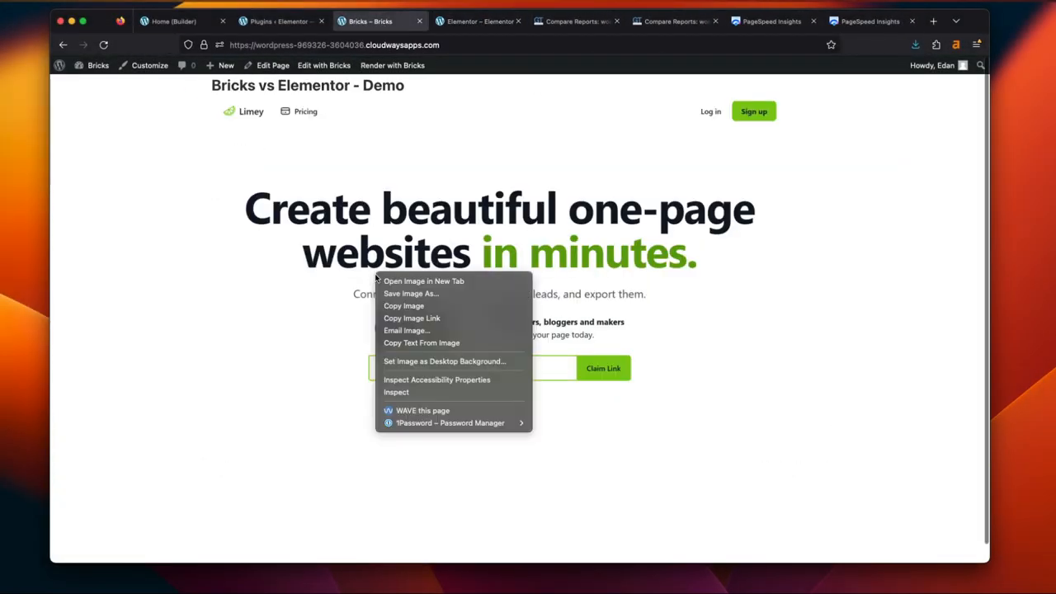
Inspect the Bricks hero image's single img markup, then Elementor's image inside its elementor-widget-container wrapper div
{"action": "left_click", "coordinate": [396, 393]}
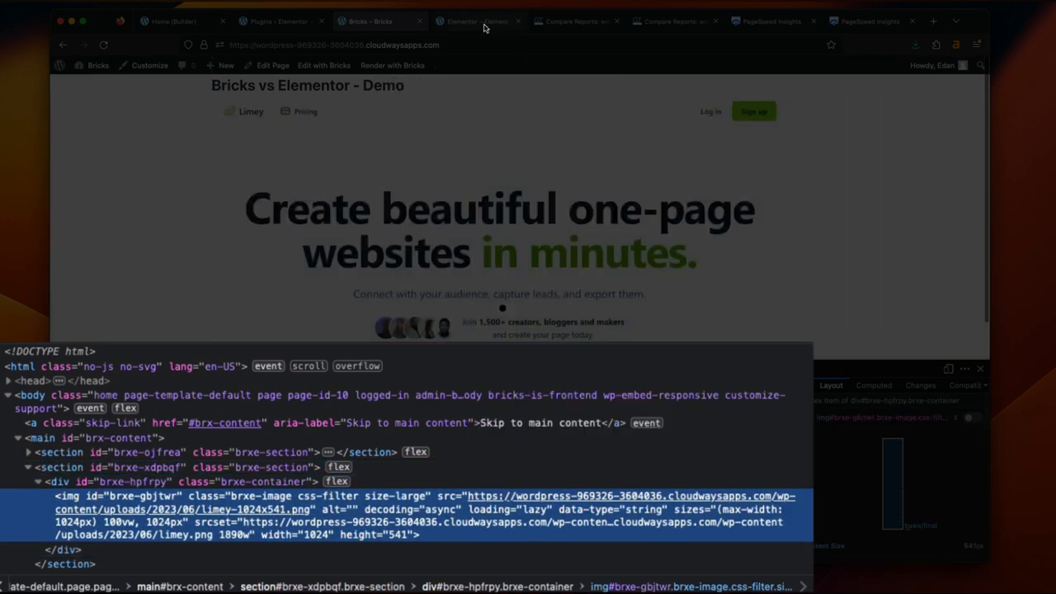
{"action": "right_click", "coordinate": [383, 307]}
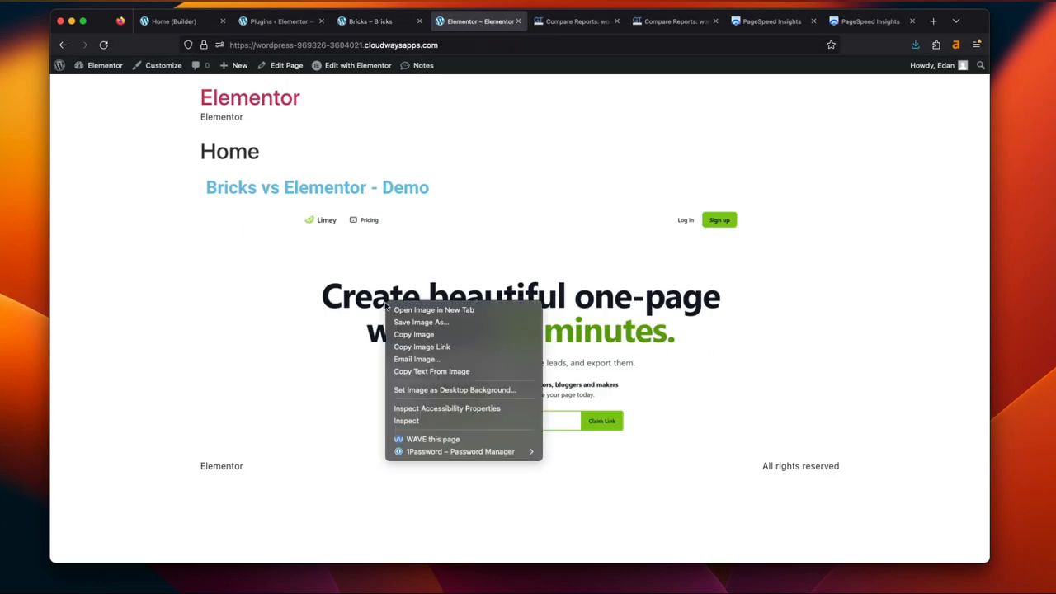
{"action": "left_click", "coordinate": [406, 421]}
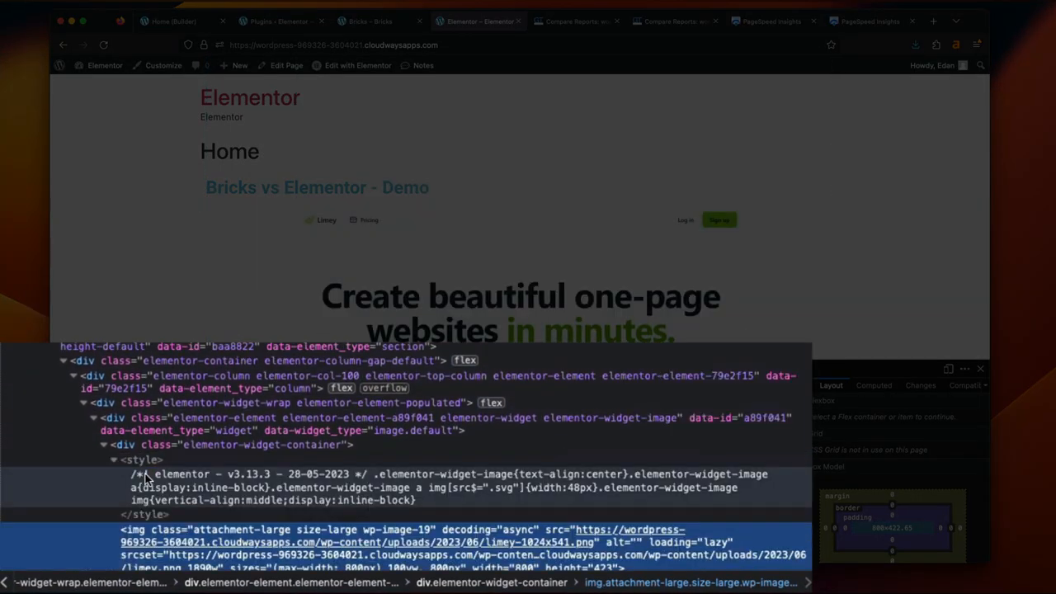
{"action": "left_click", "coordinate": [114, 458]}
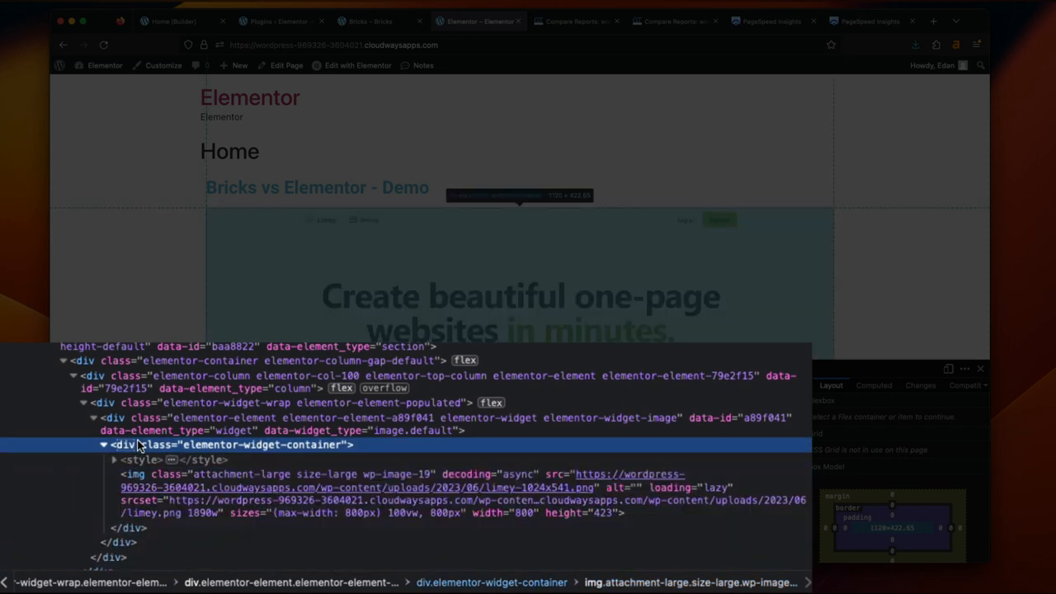